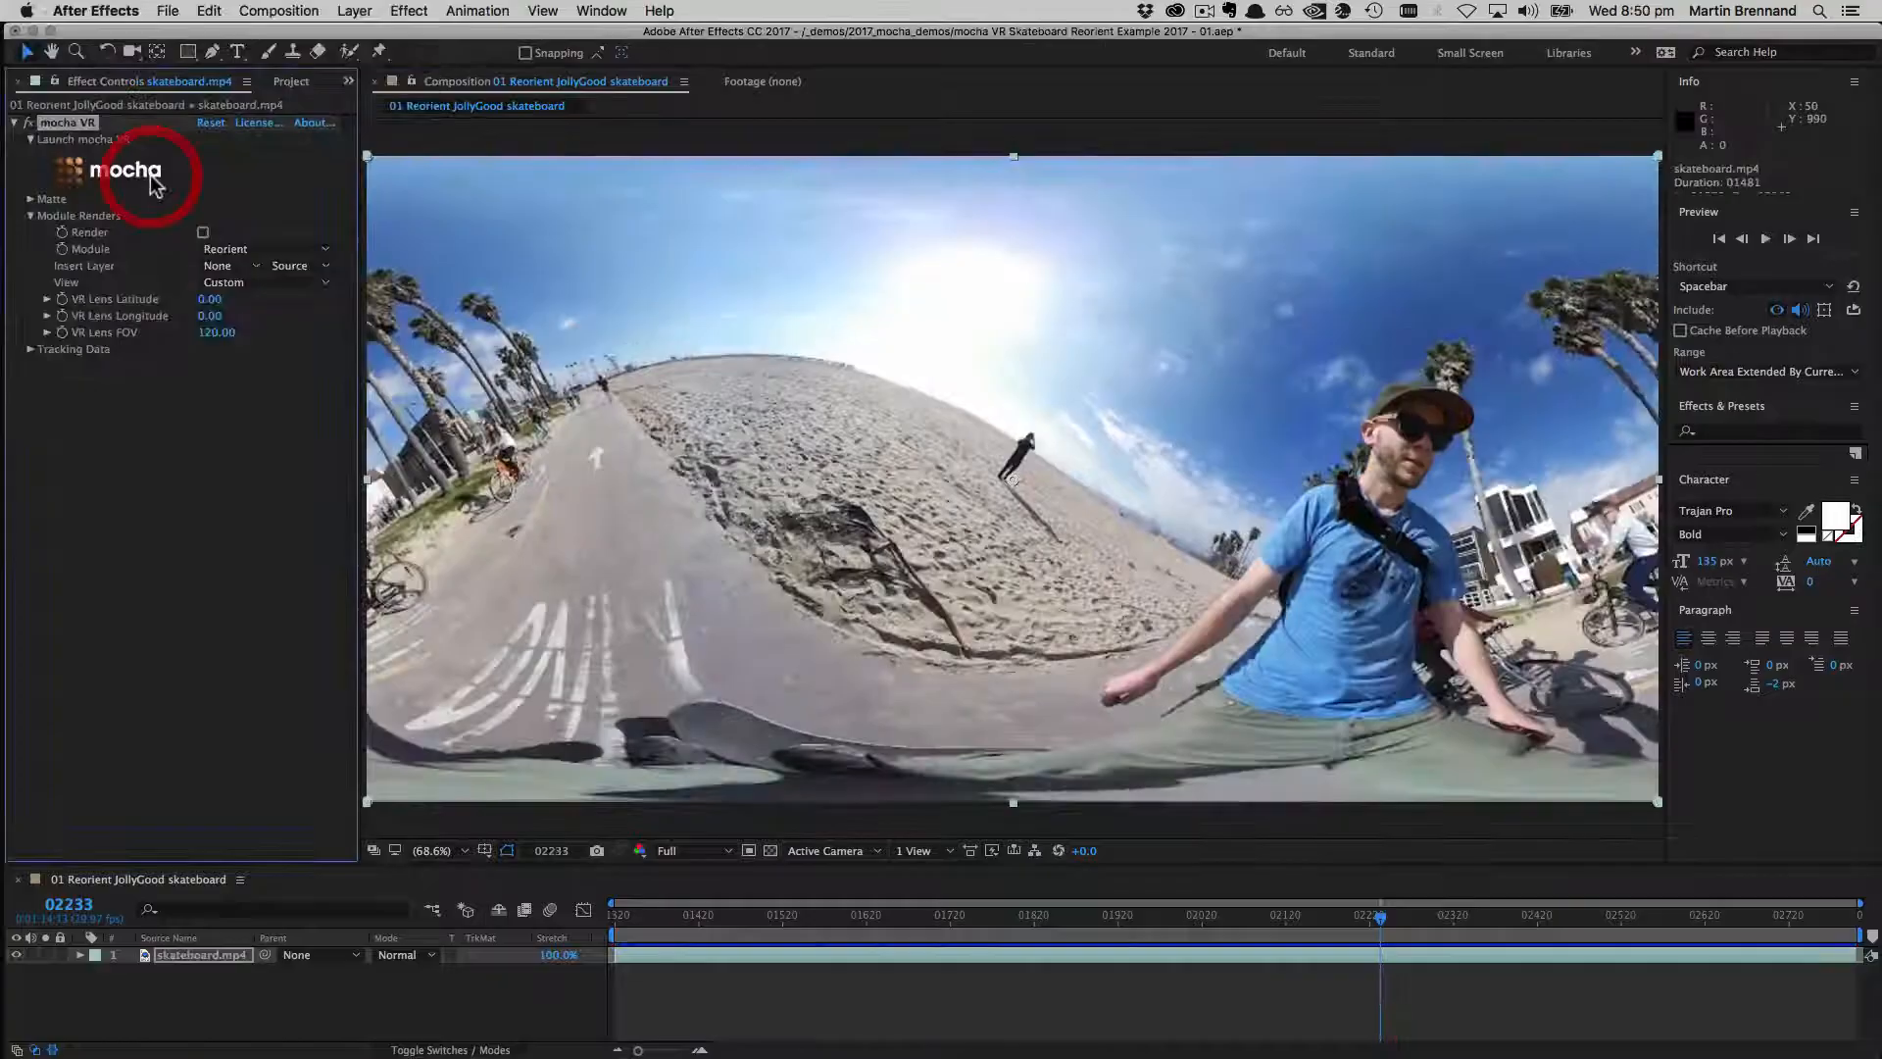
# Launch the mocha VR interface from the clip's Effect Controls panel.
pyautogui.click(126, 168)
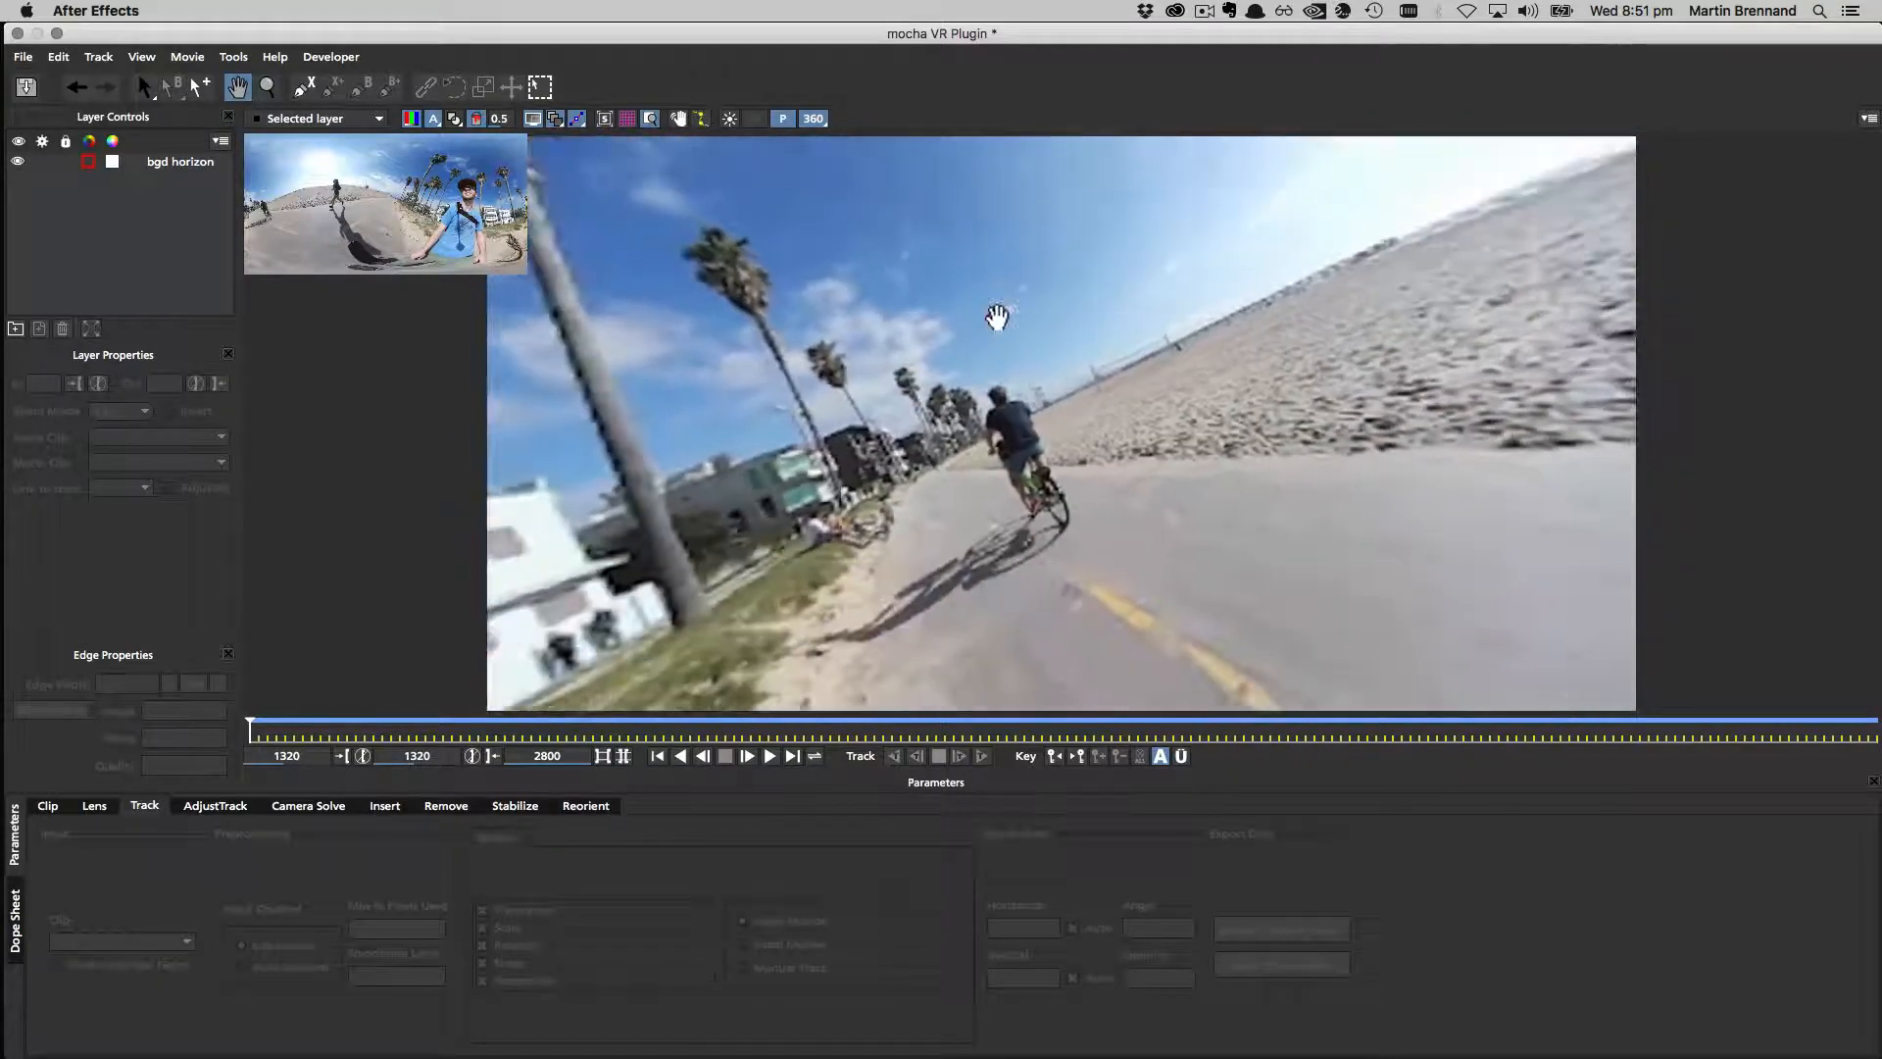
# Switch to the Pick tool, select the bgd horizon layer and show the full 360 equirectangular frame.
pyautogui.click(143, 86)
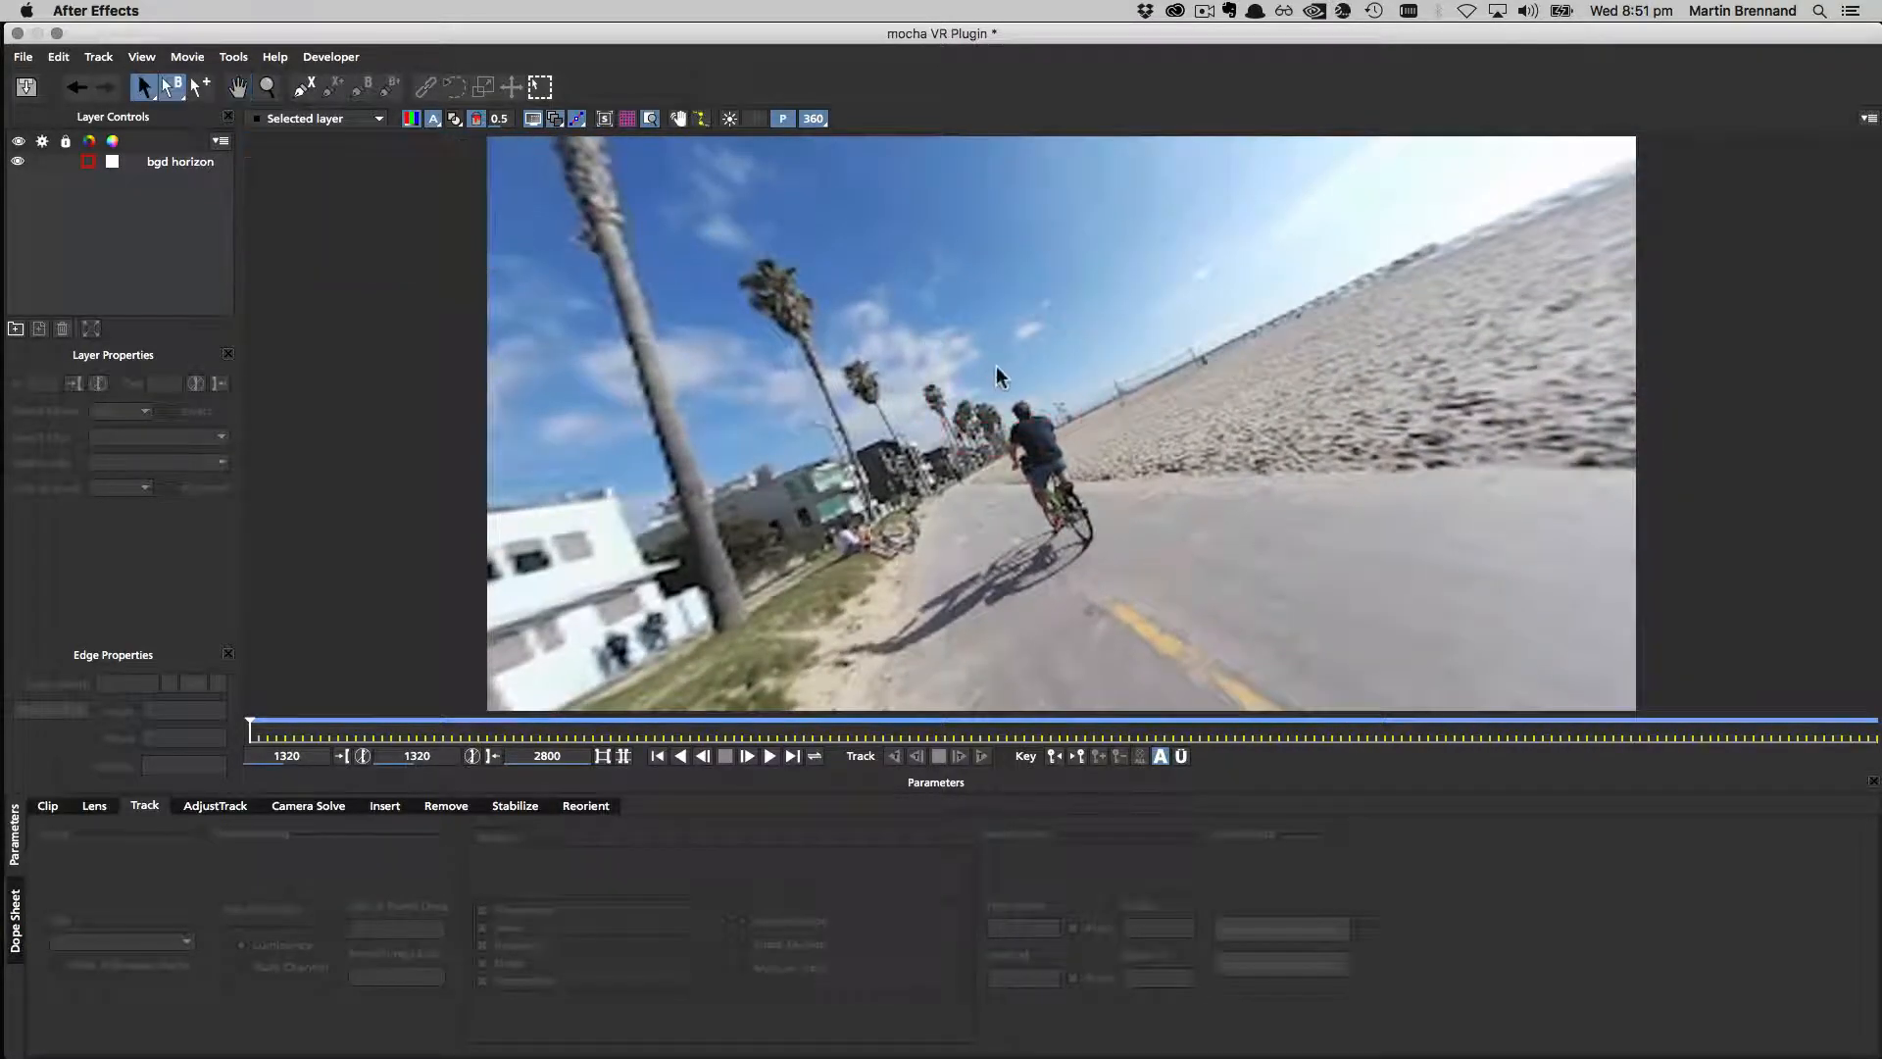
pyautogui.click(745, 754)
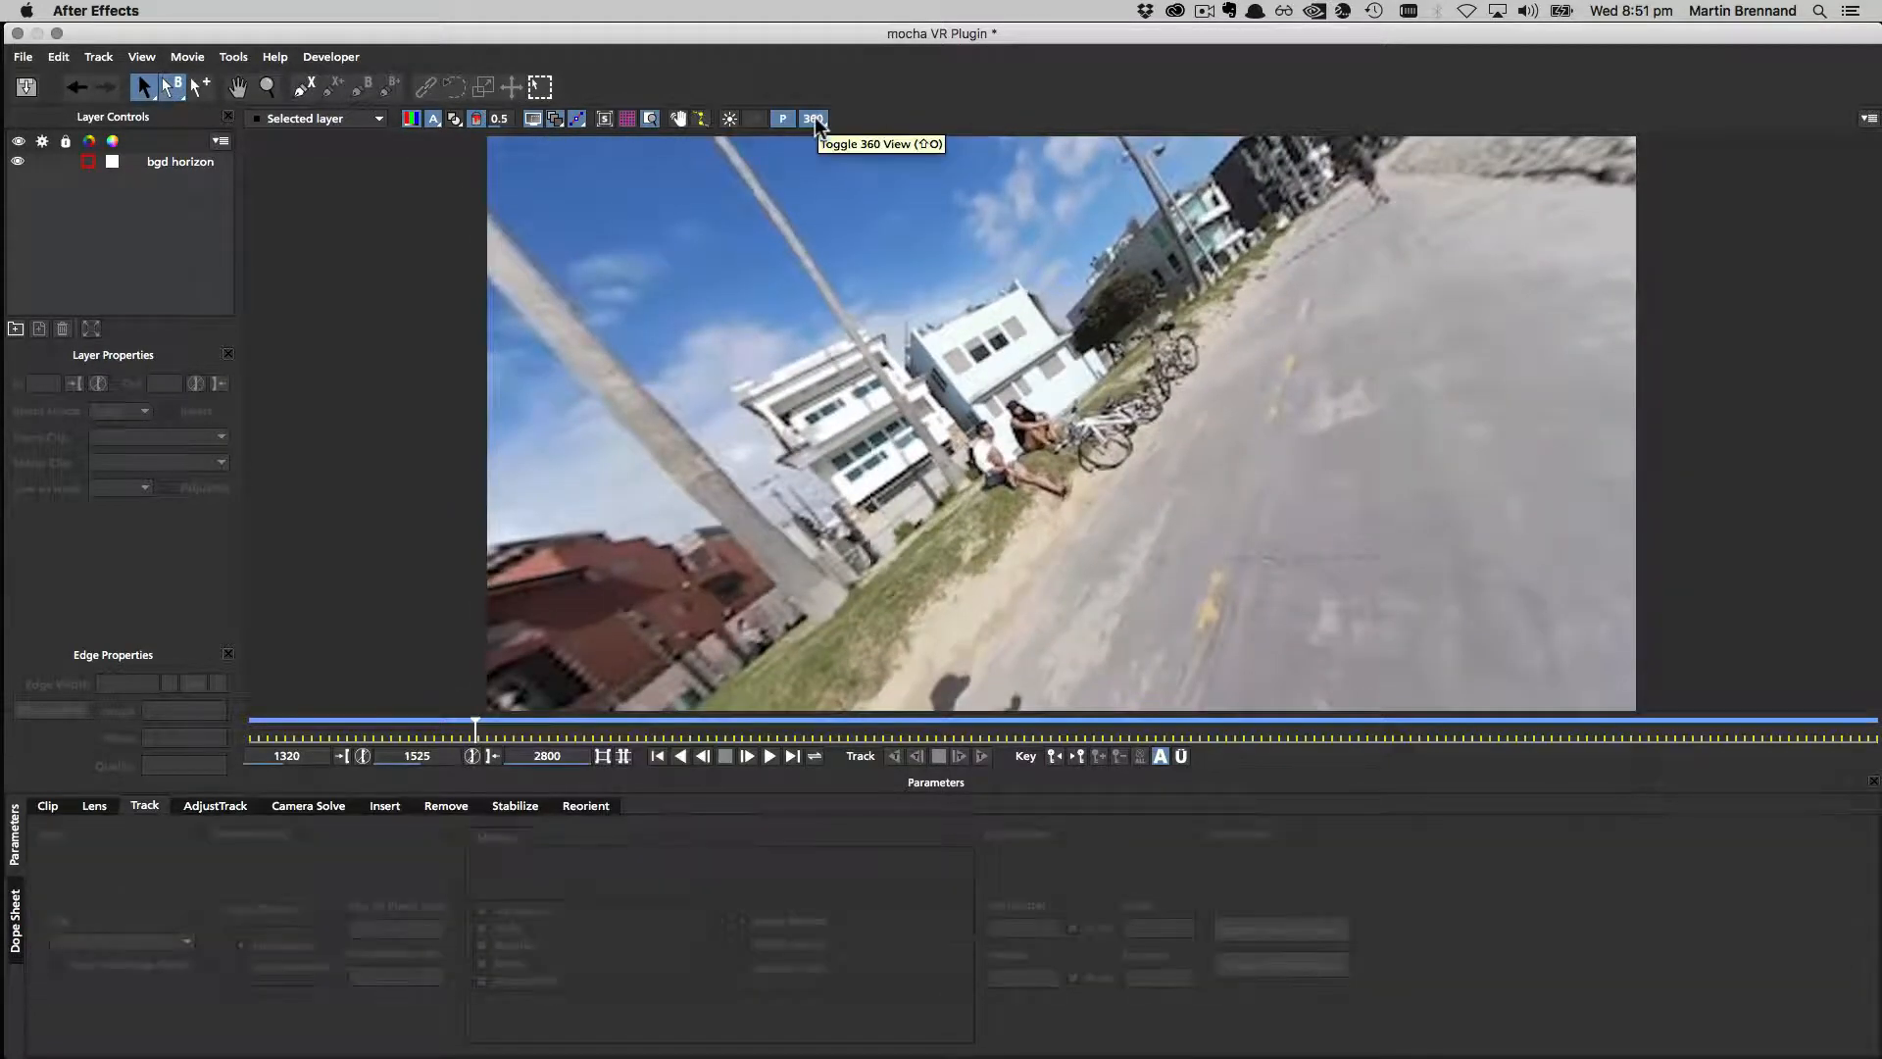
pyautogui.click(814, 118)
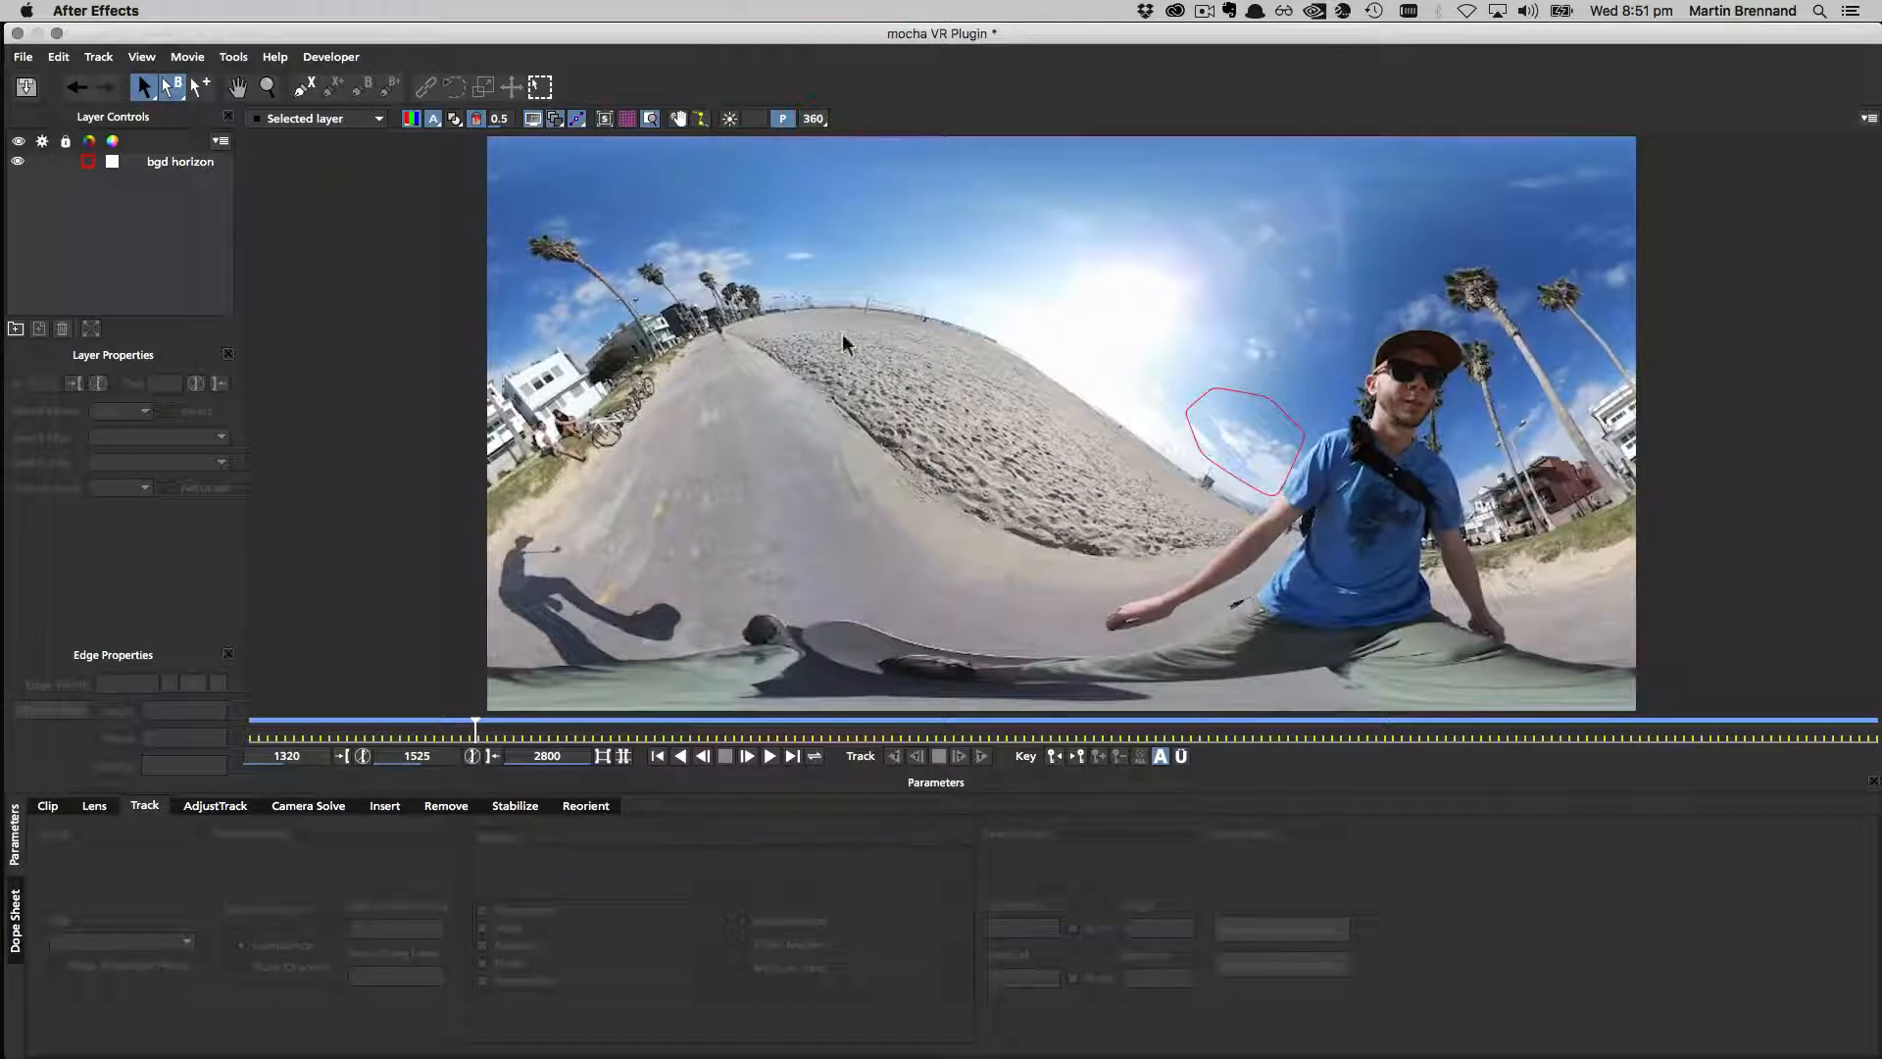
pyautogui.moveTo(1090, 514)
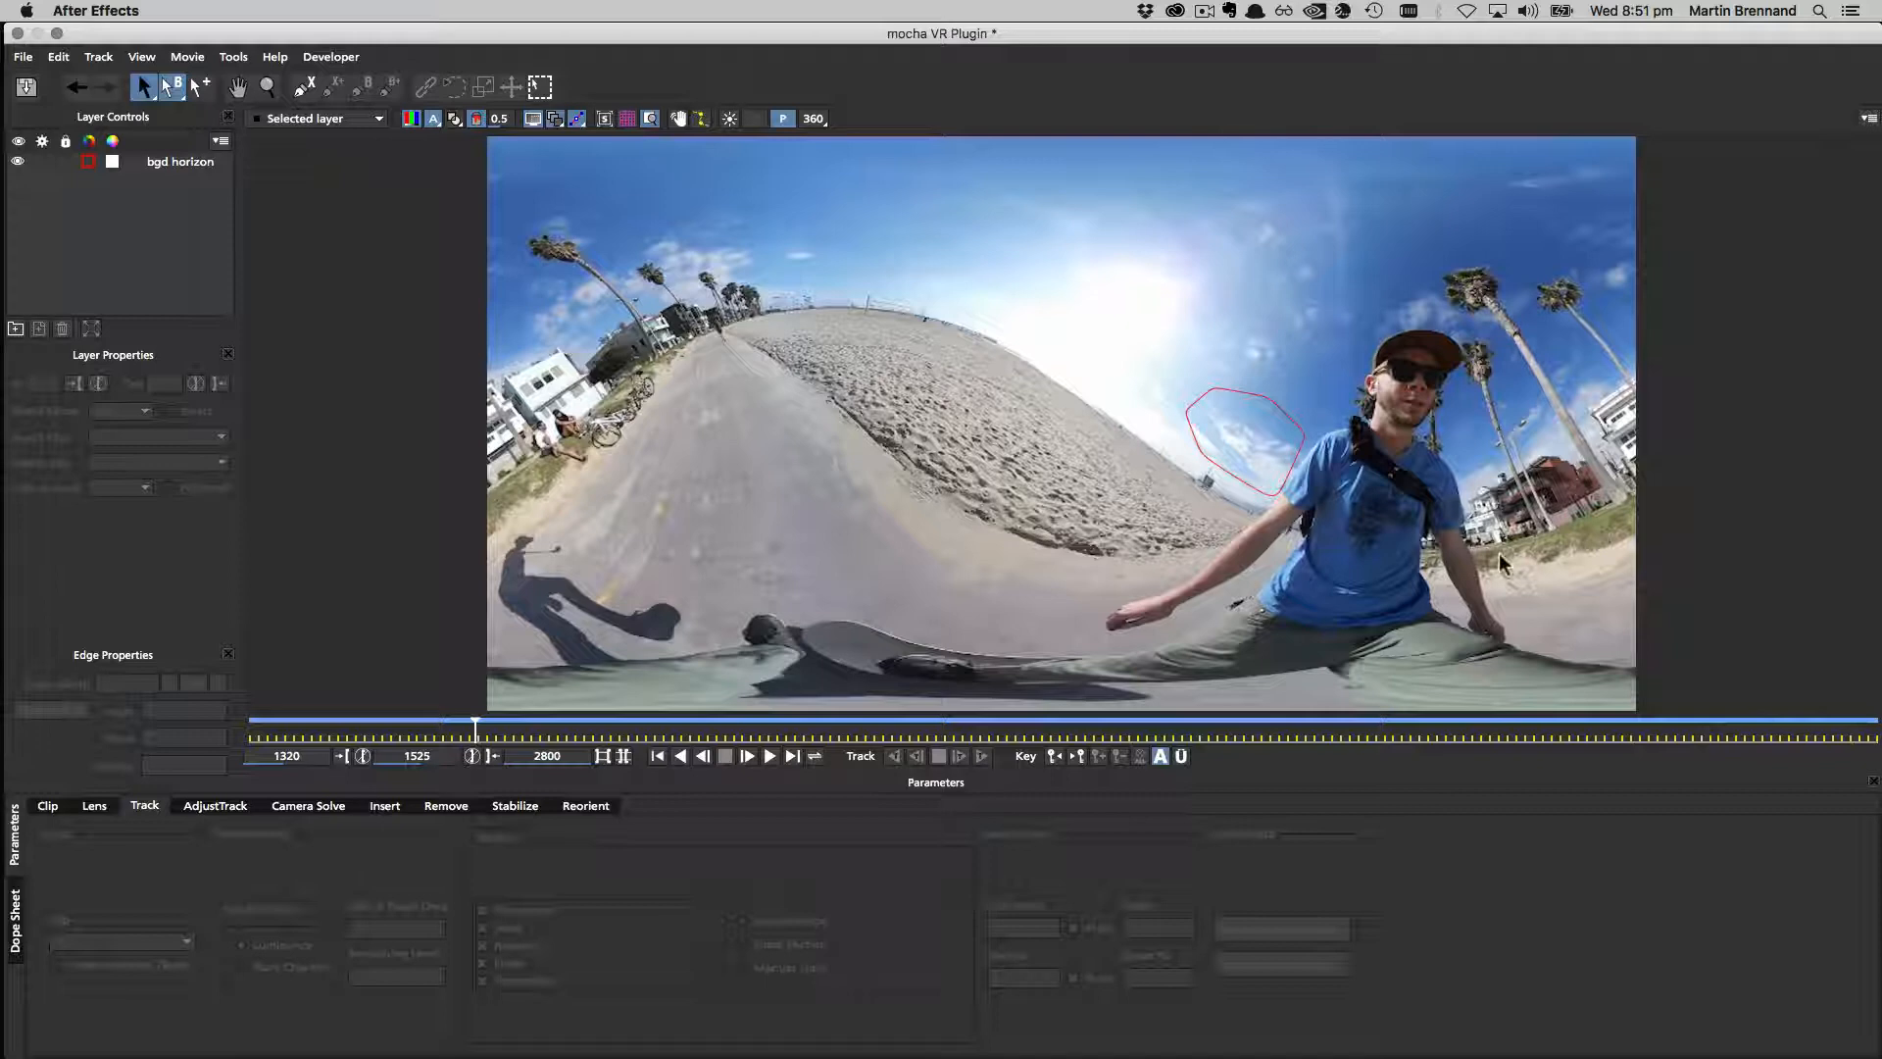
pyautogui.moveTo(961, 390)
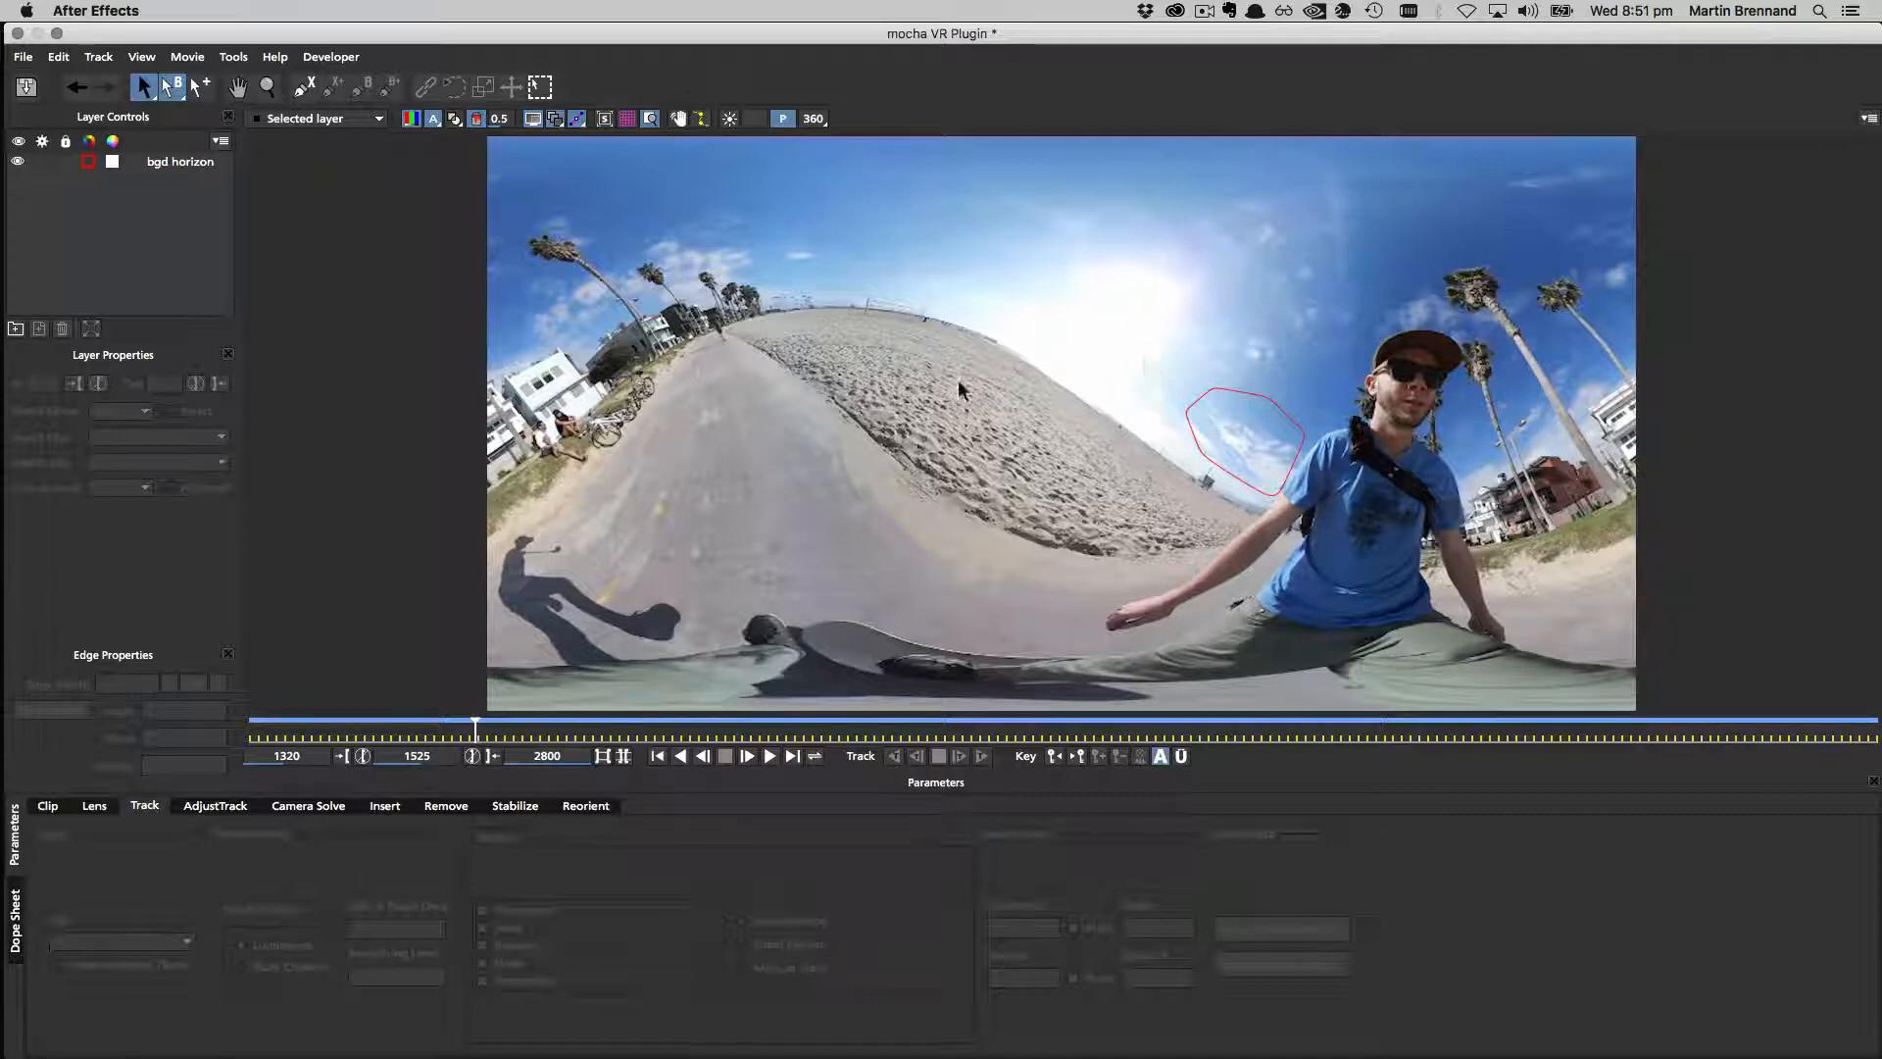
pyautogui.moveTo(1075, 419)
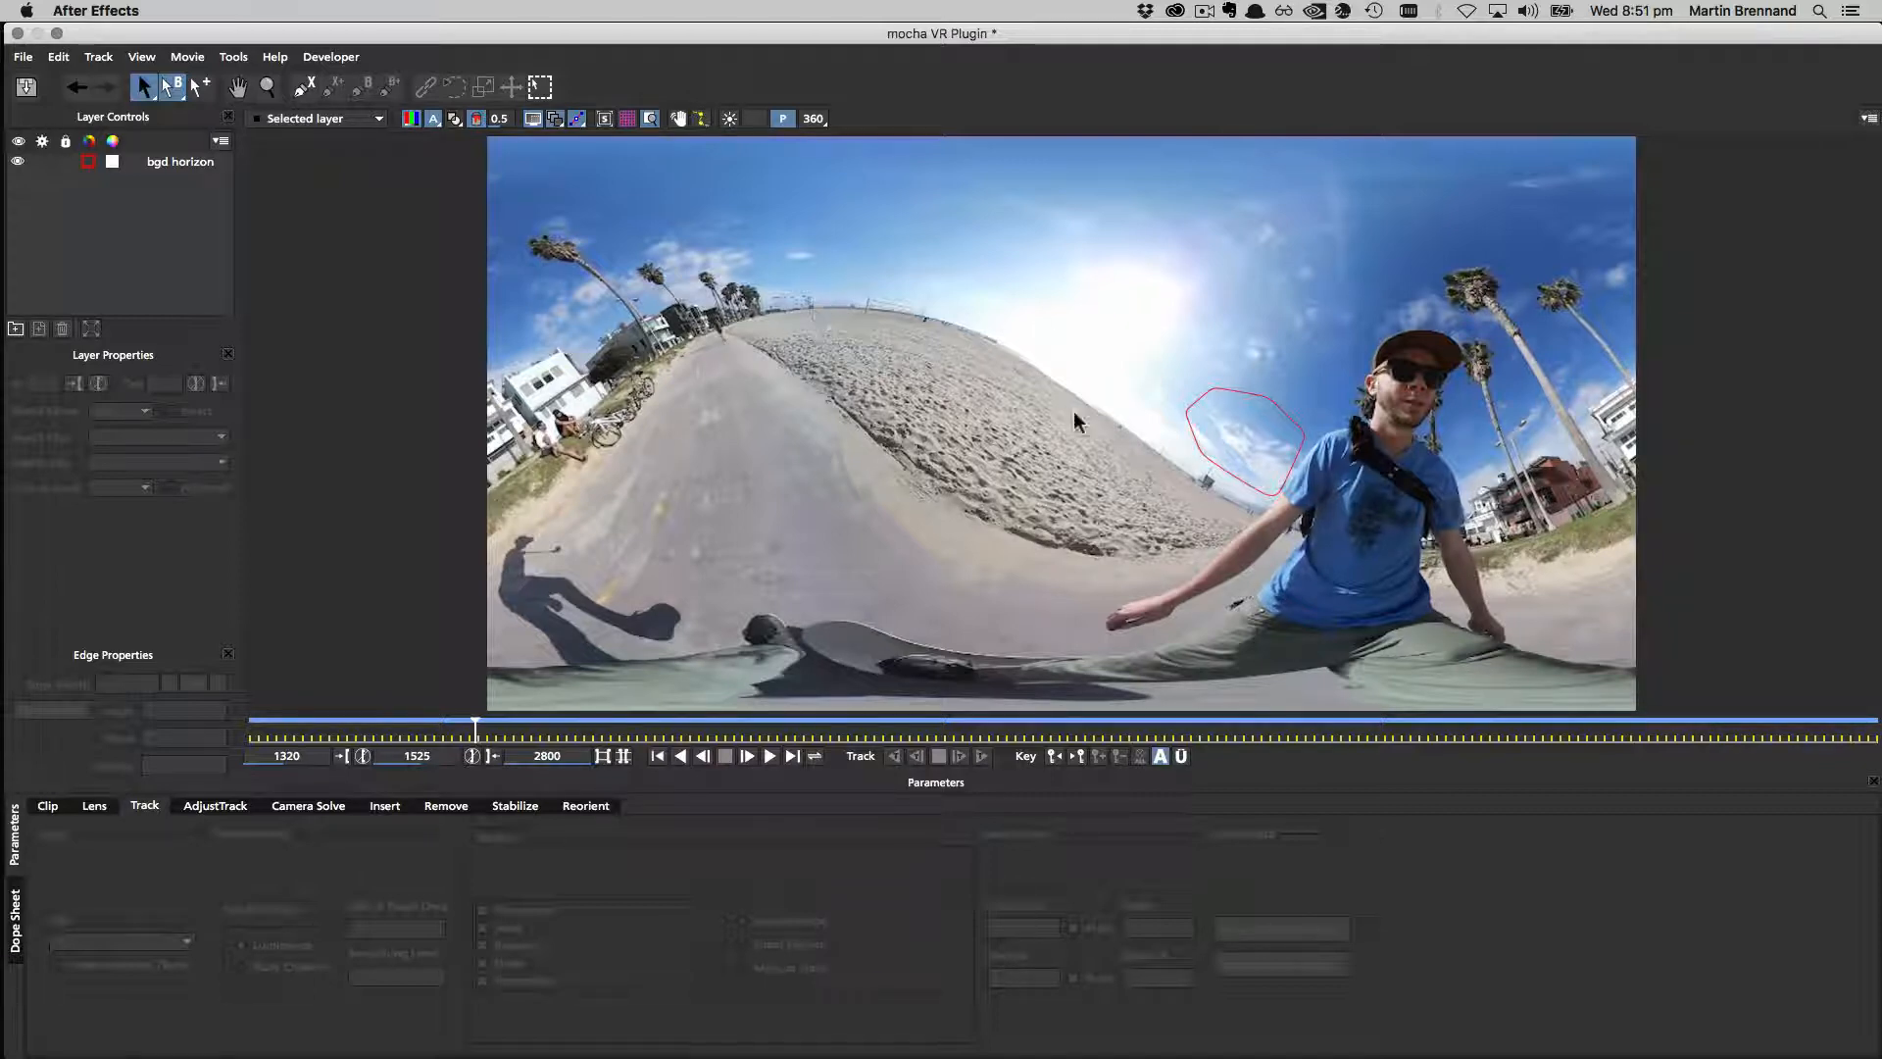
pyautogui.moveTo(1197, 452)
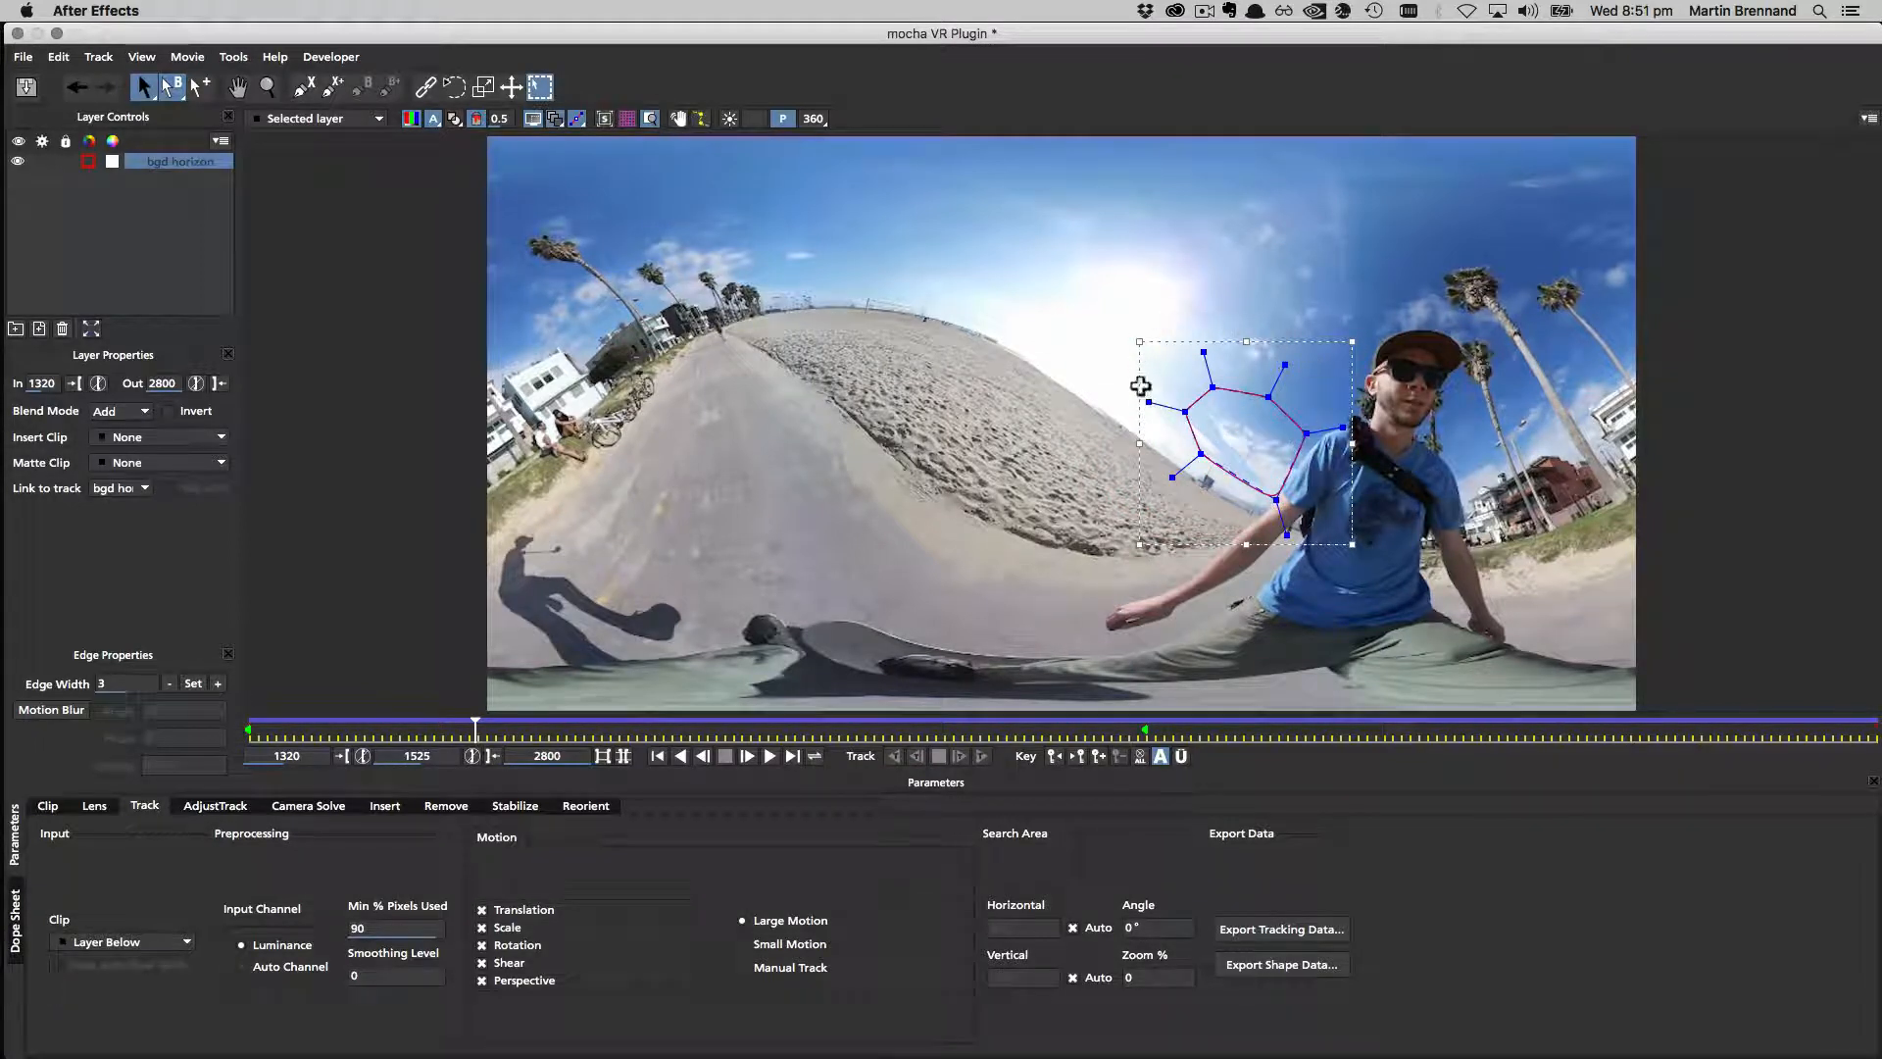
pyautogui.moveTo(1410, 437)
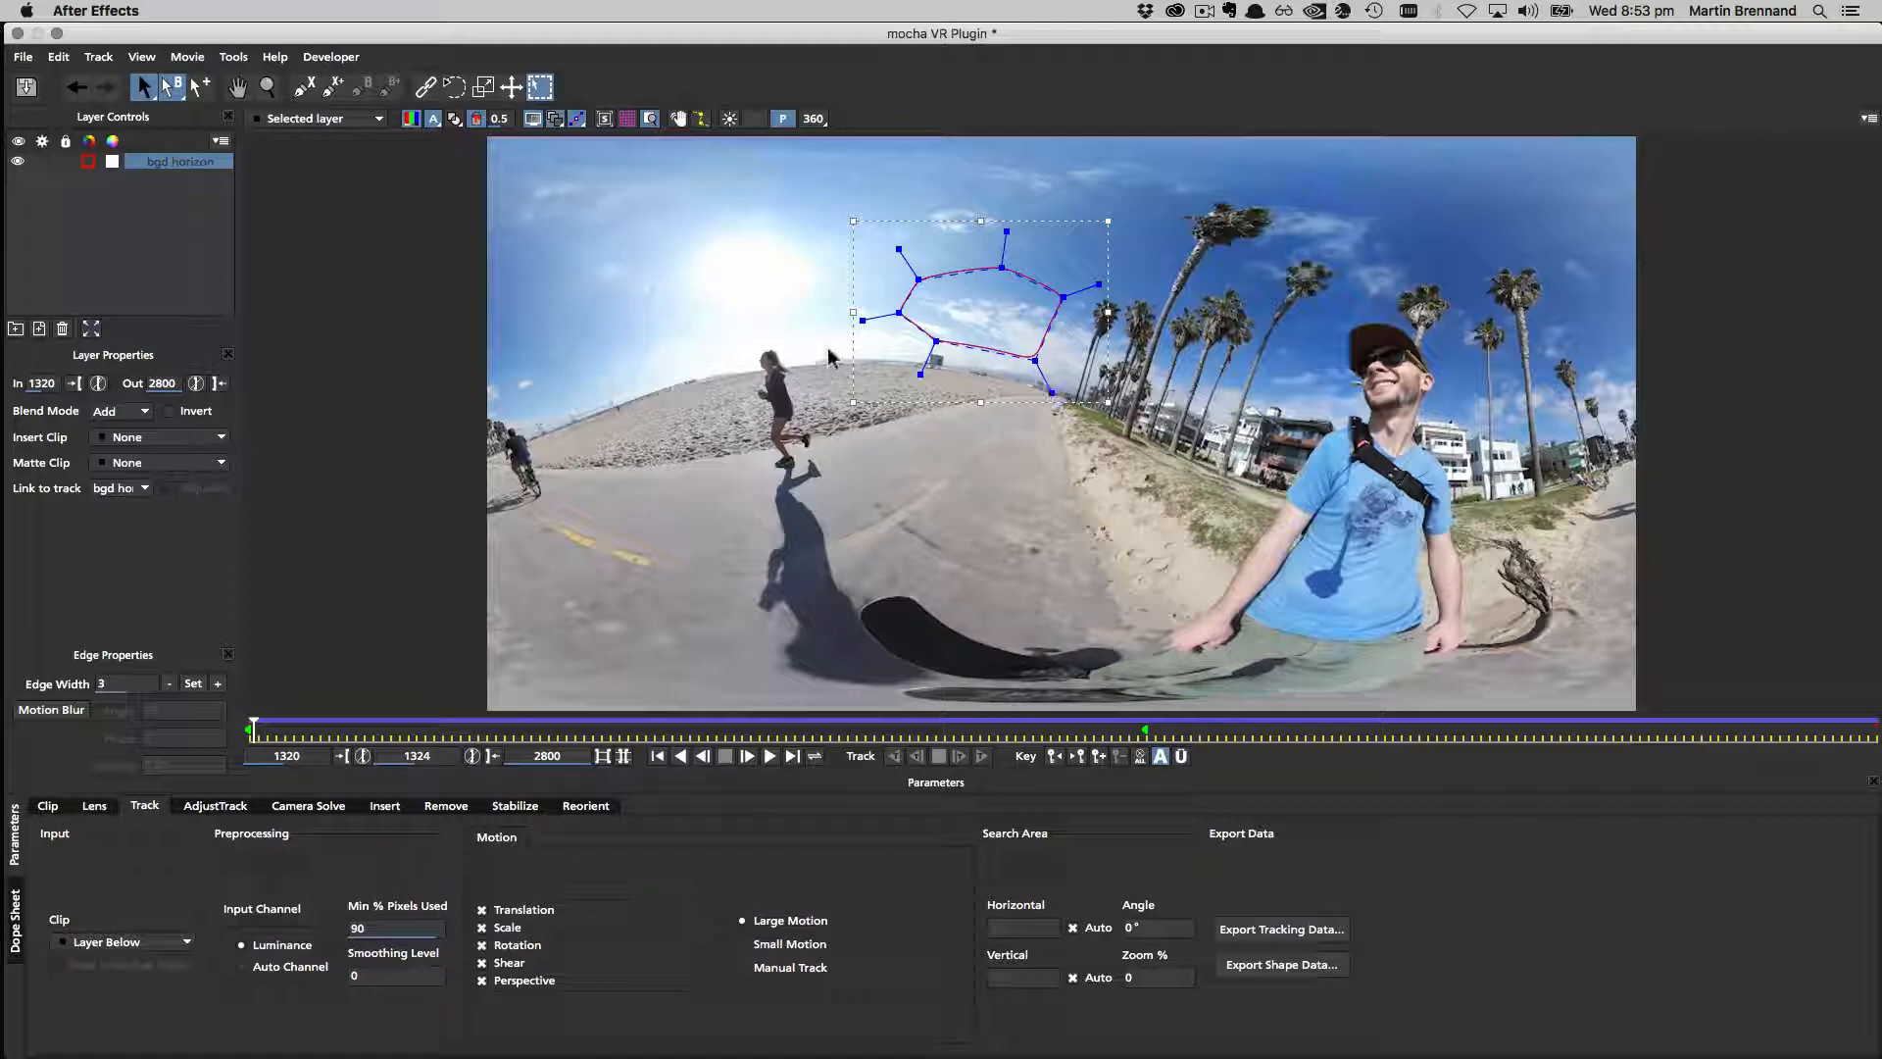
pyautogui.moveTo(1092, 409)
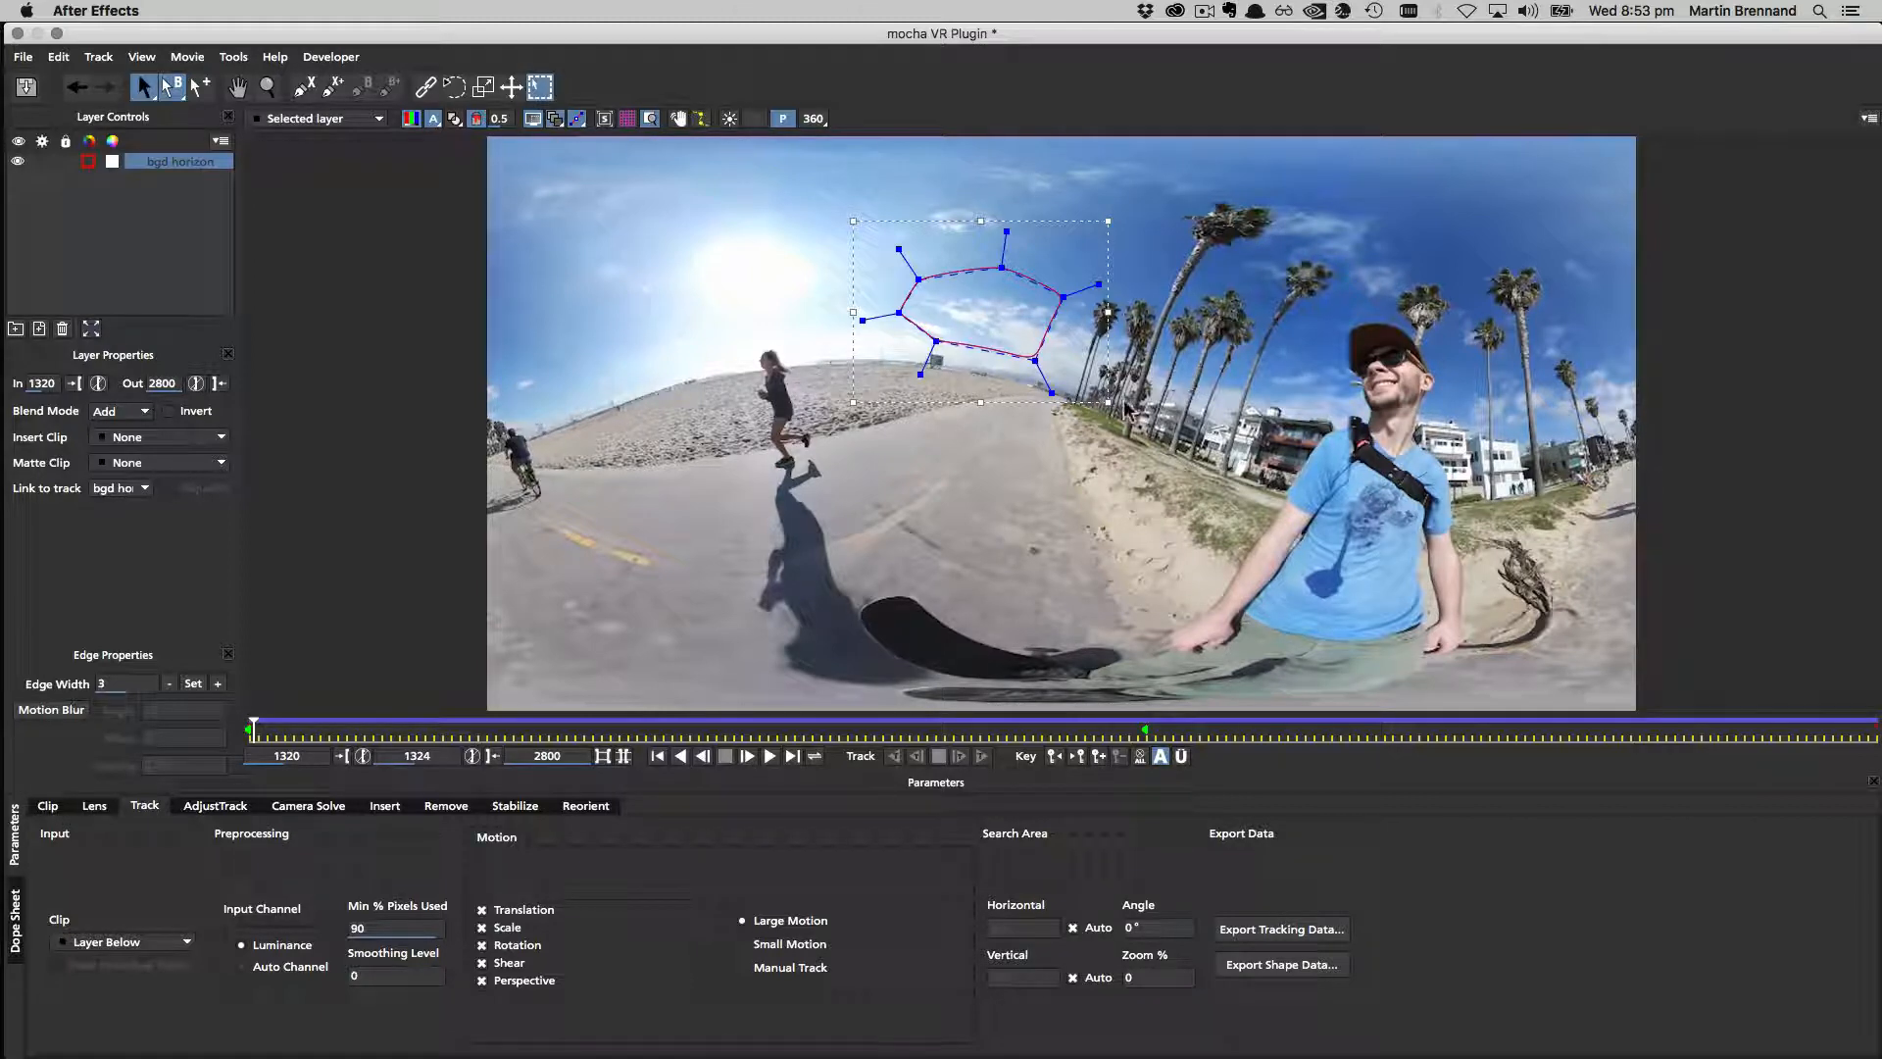
pyautogui.moveTo(863, 334)
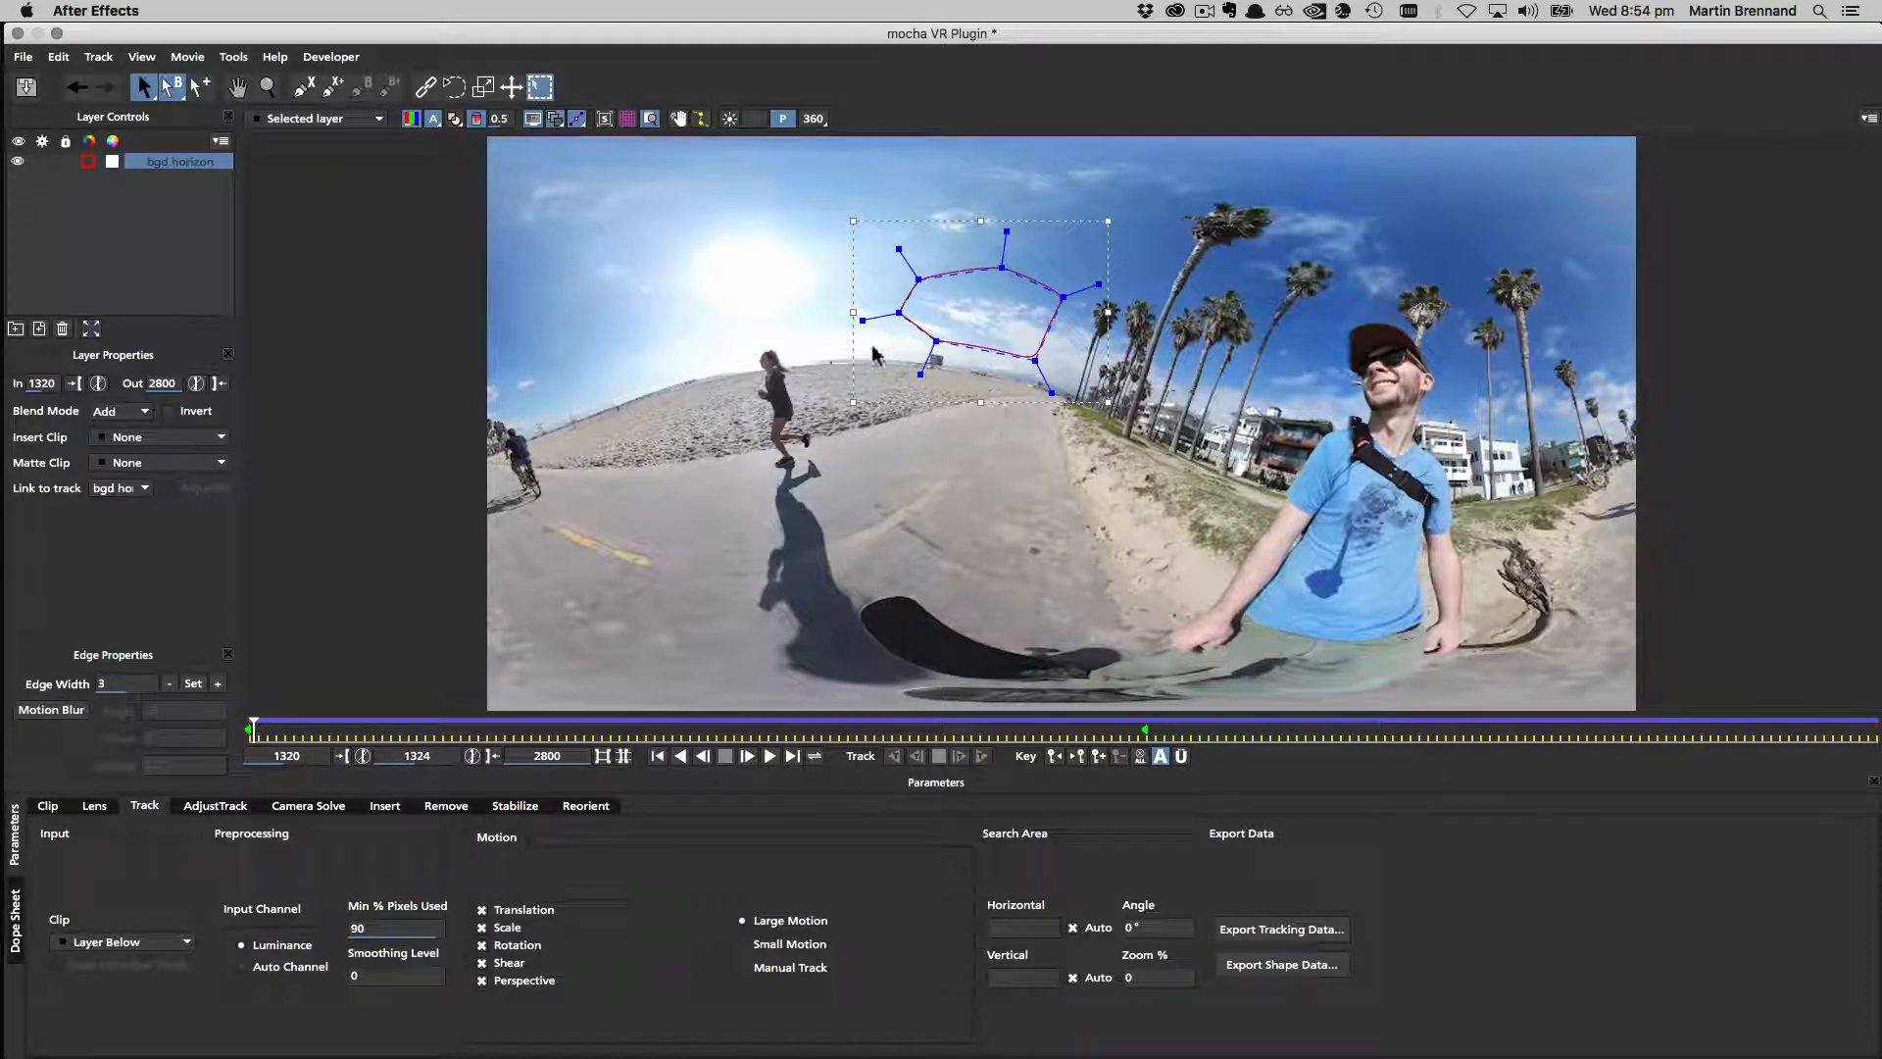
pyautogui.moveTo(874, 347)
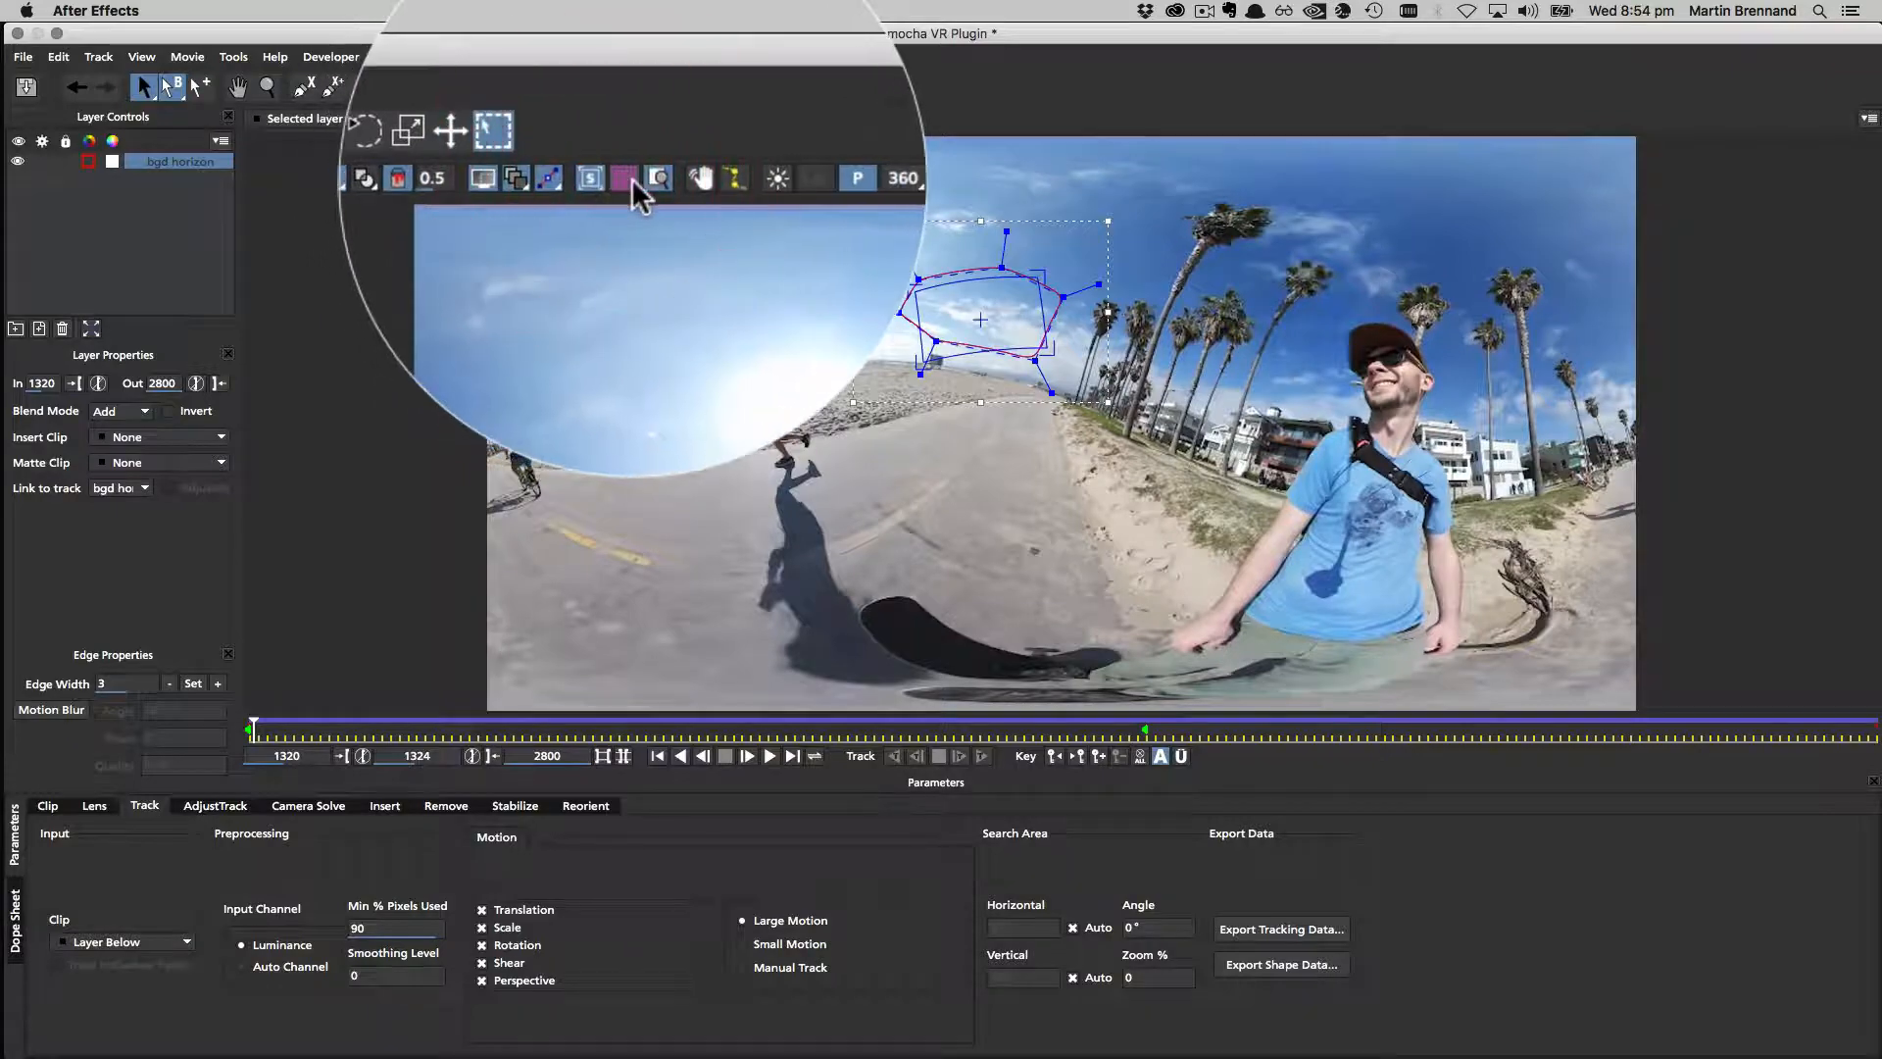
# Show the magenta planar surface grid over the bgd horizon shape in the sky.
pyautogui.click(657, 178)
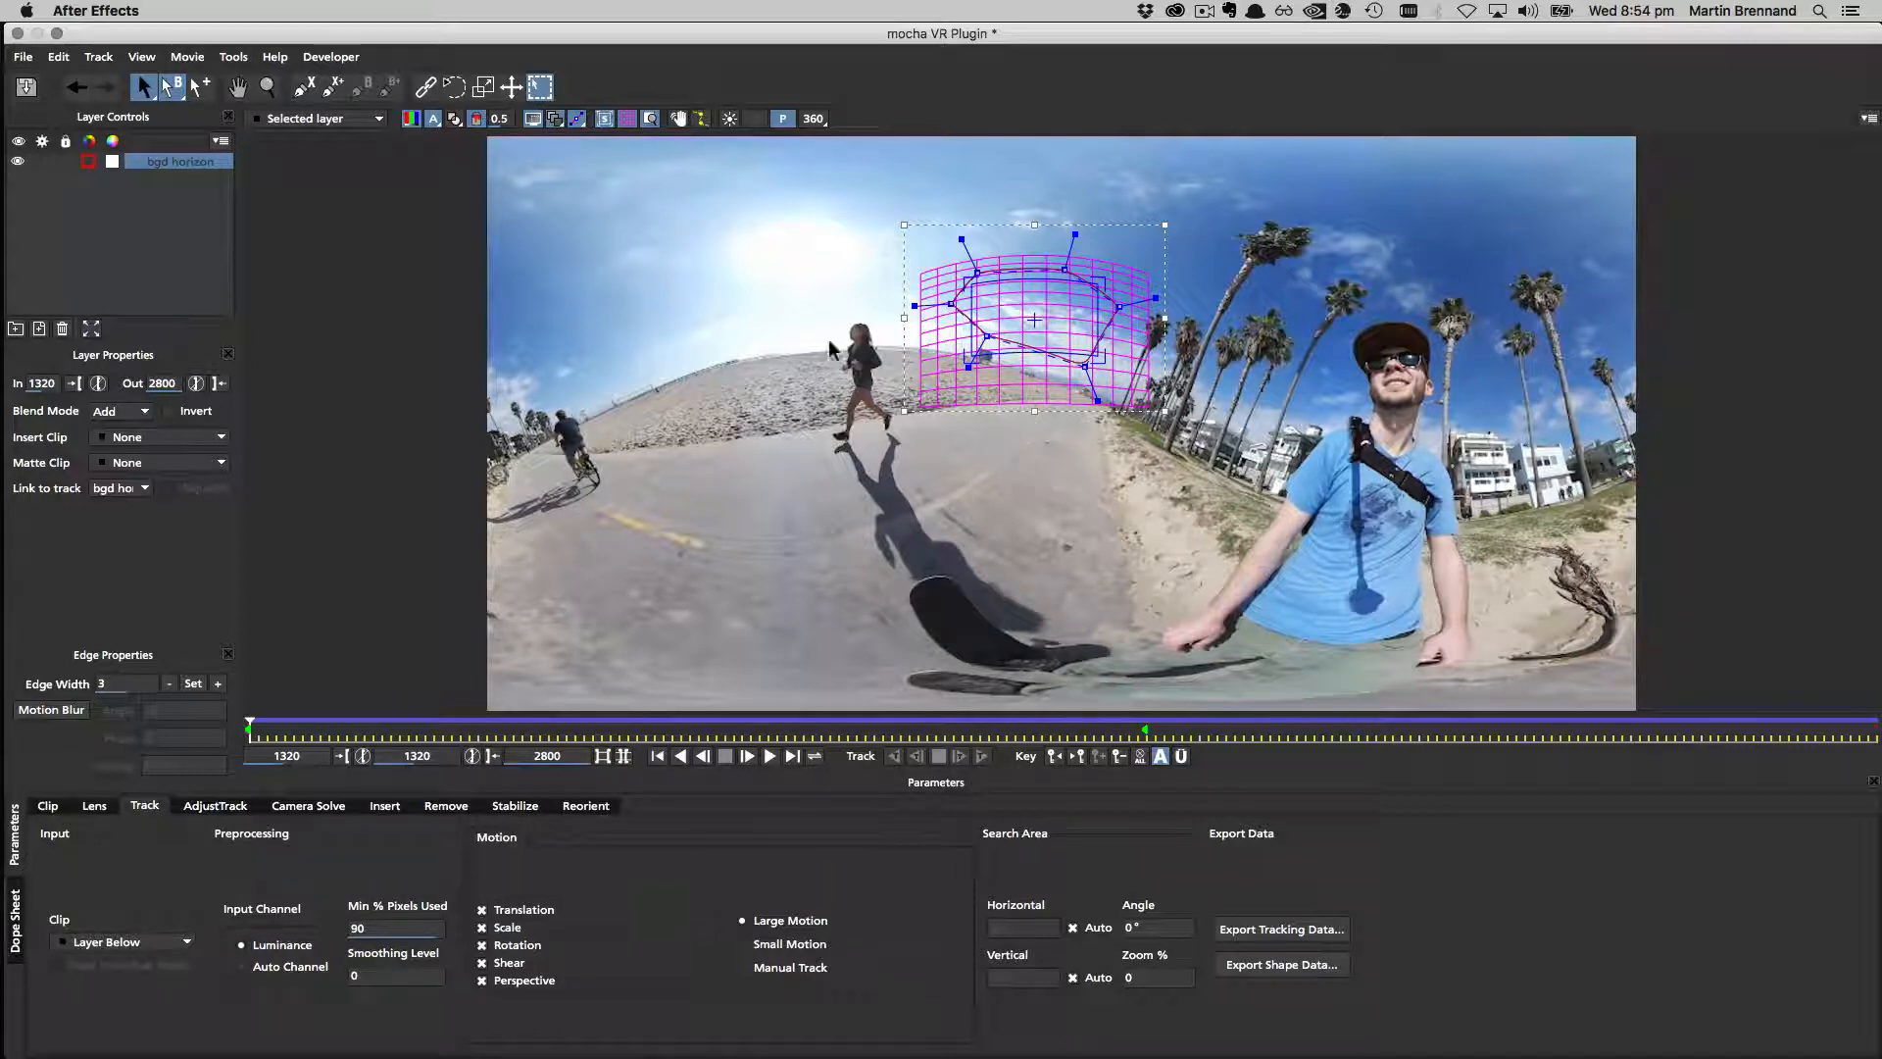
pyautogui.moveTo(919, 367)
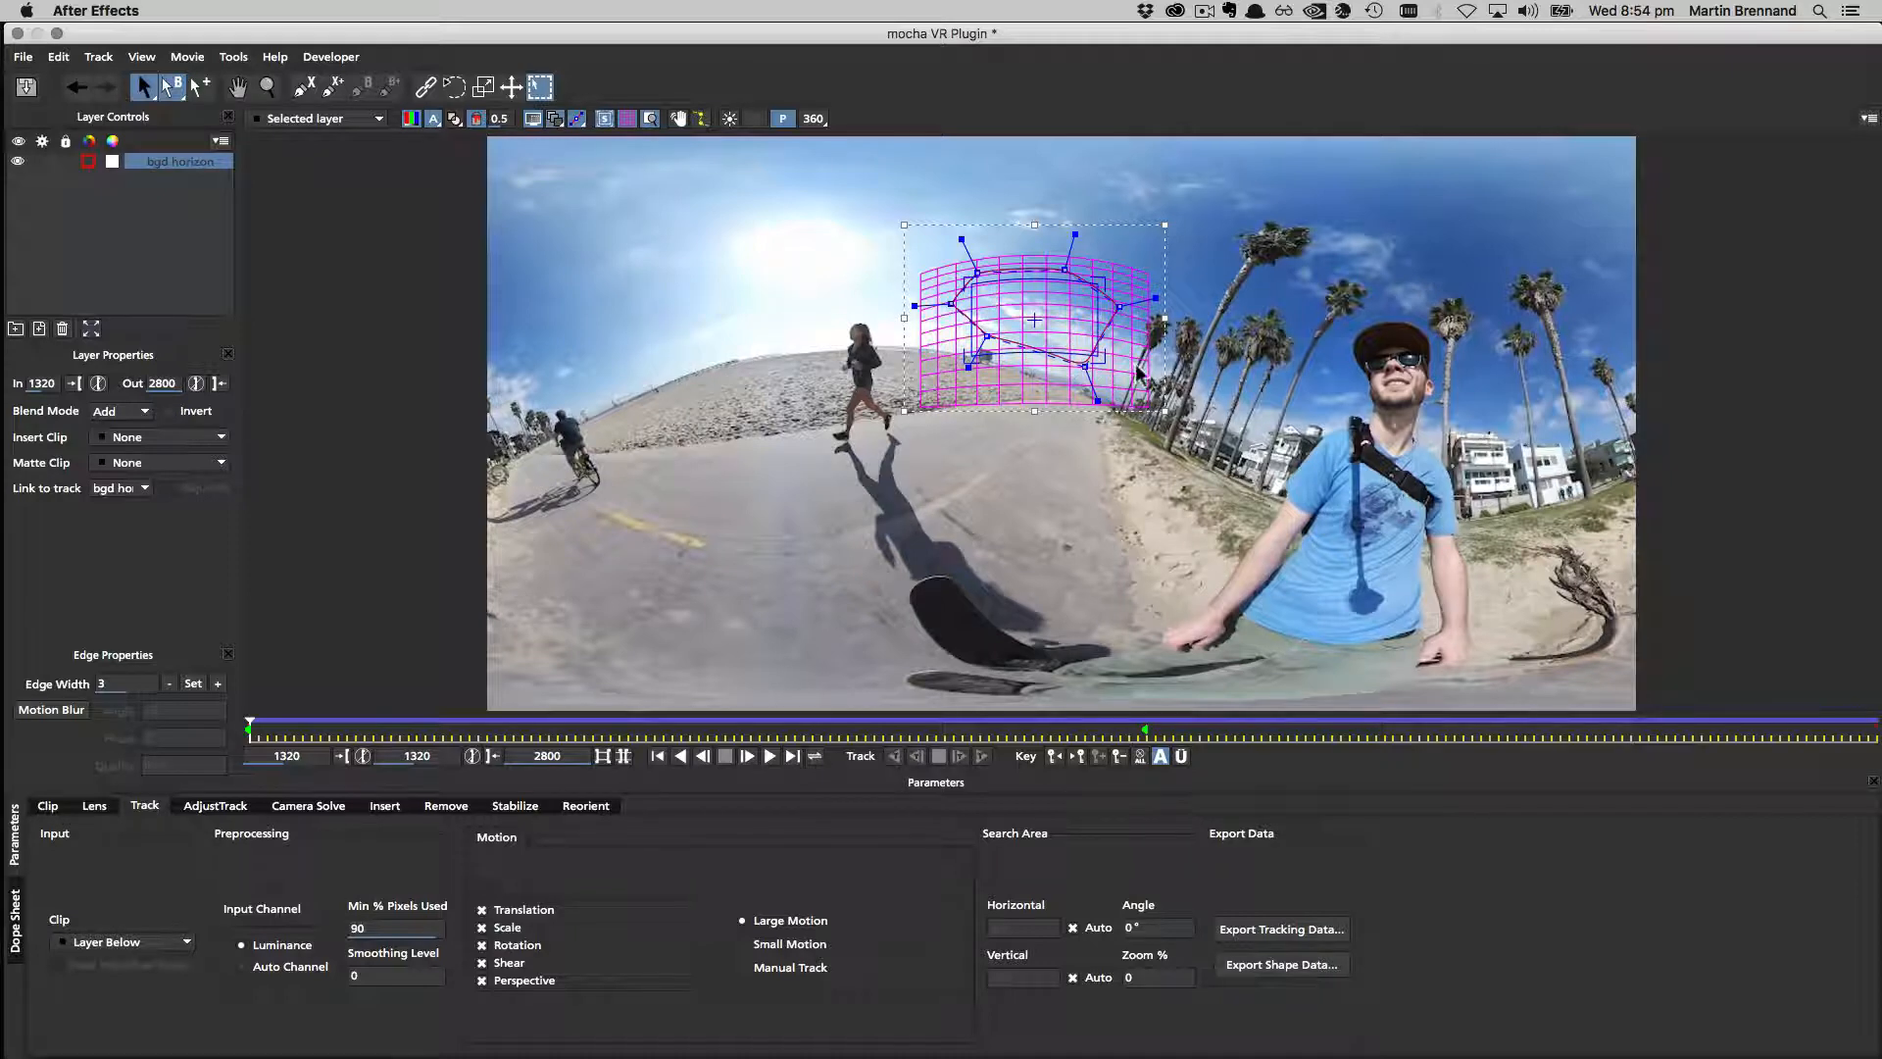
pyautogui.moveTo(1341, 286)
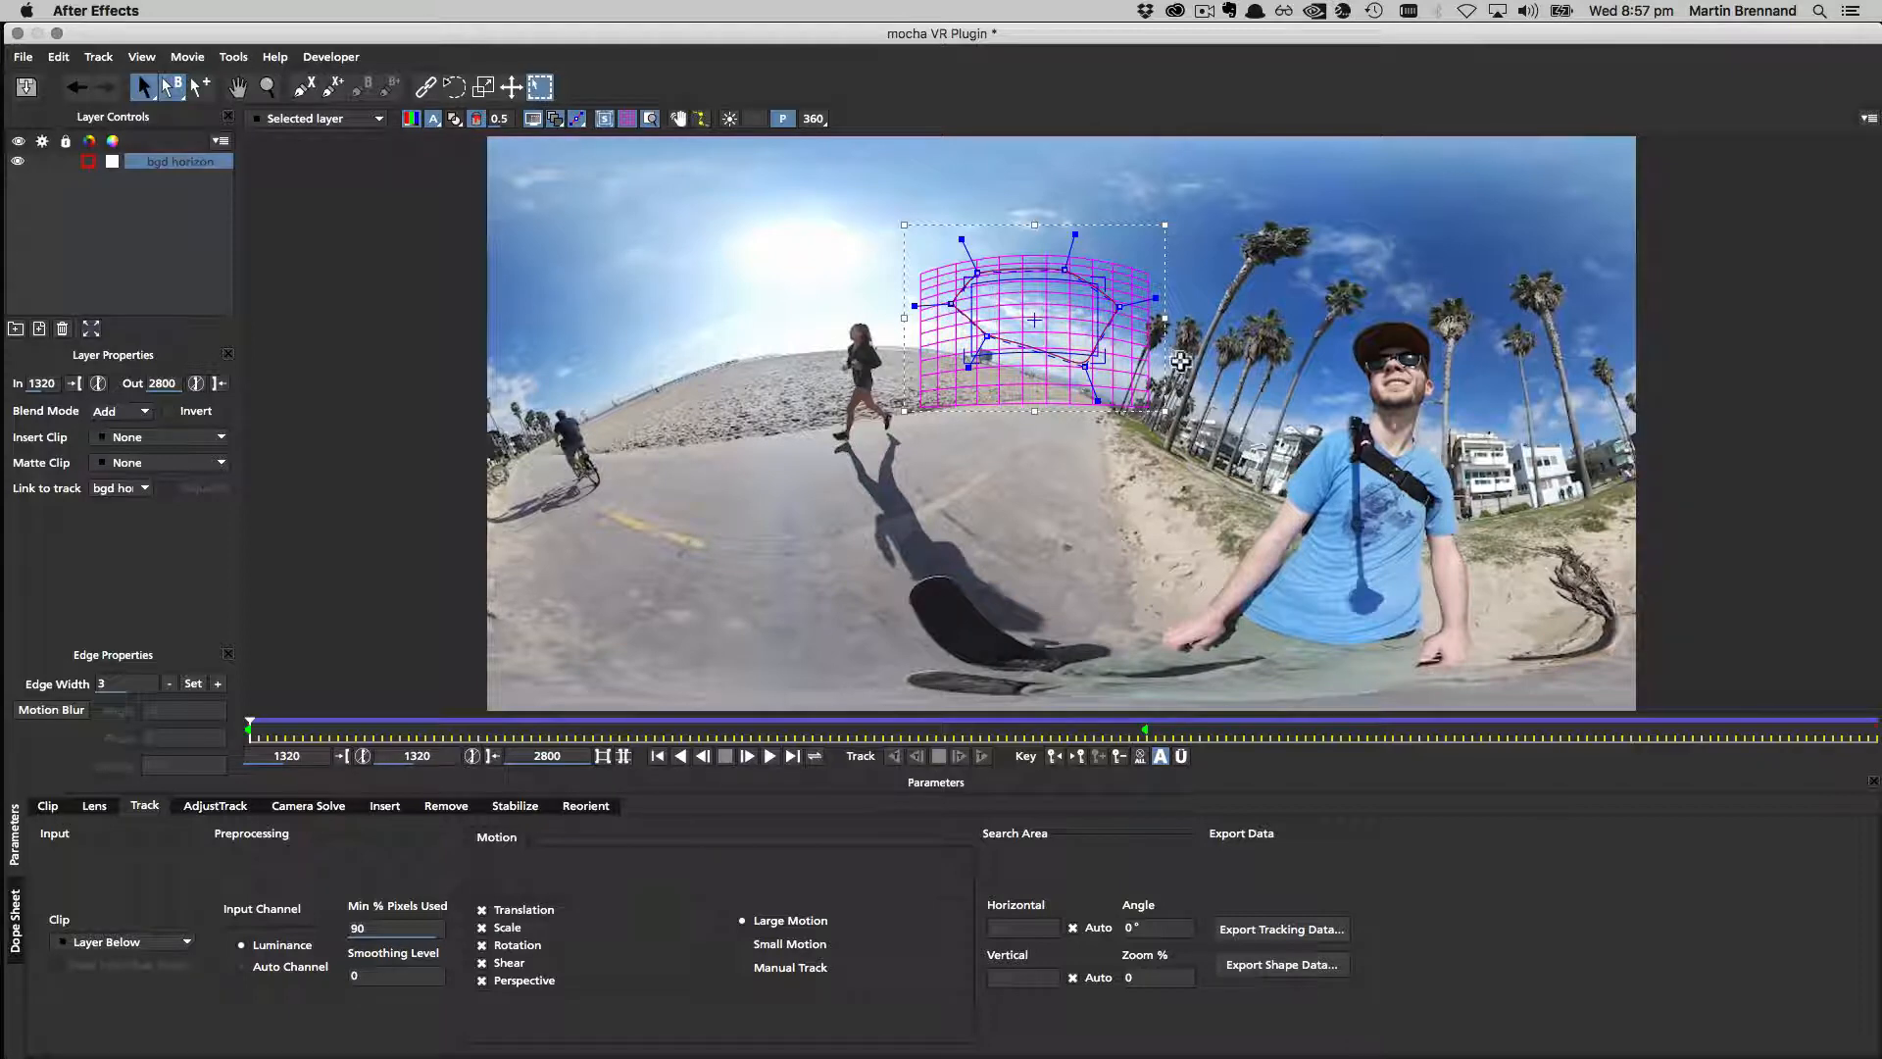
pyautogui.moveTo(682, 723)
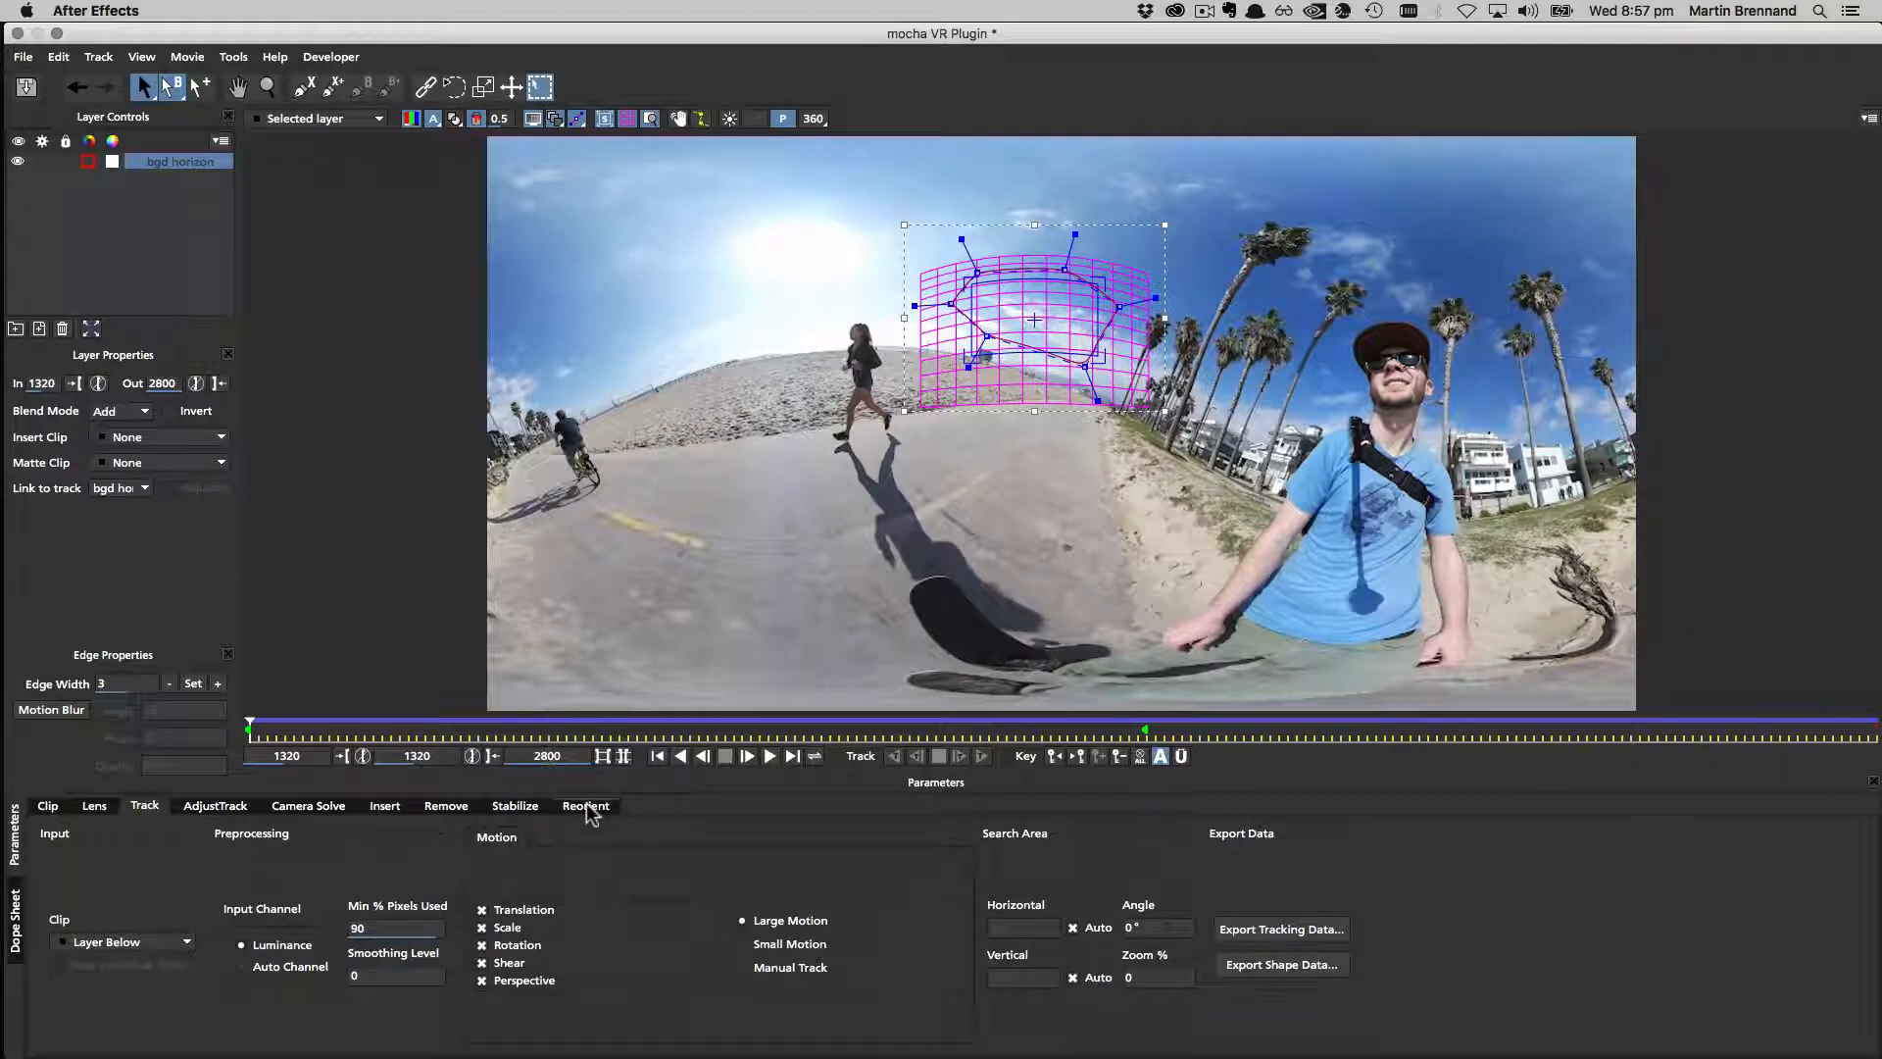
# Switch to the Reorient module and toggle the red horizon guide line off and back on.
pyautogui.click(586, 806)
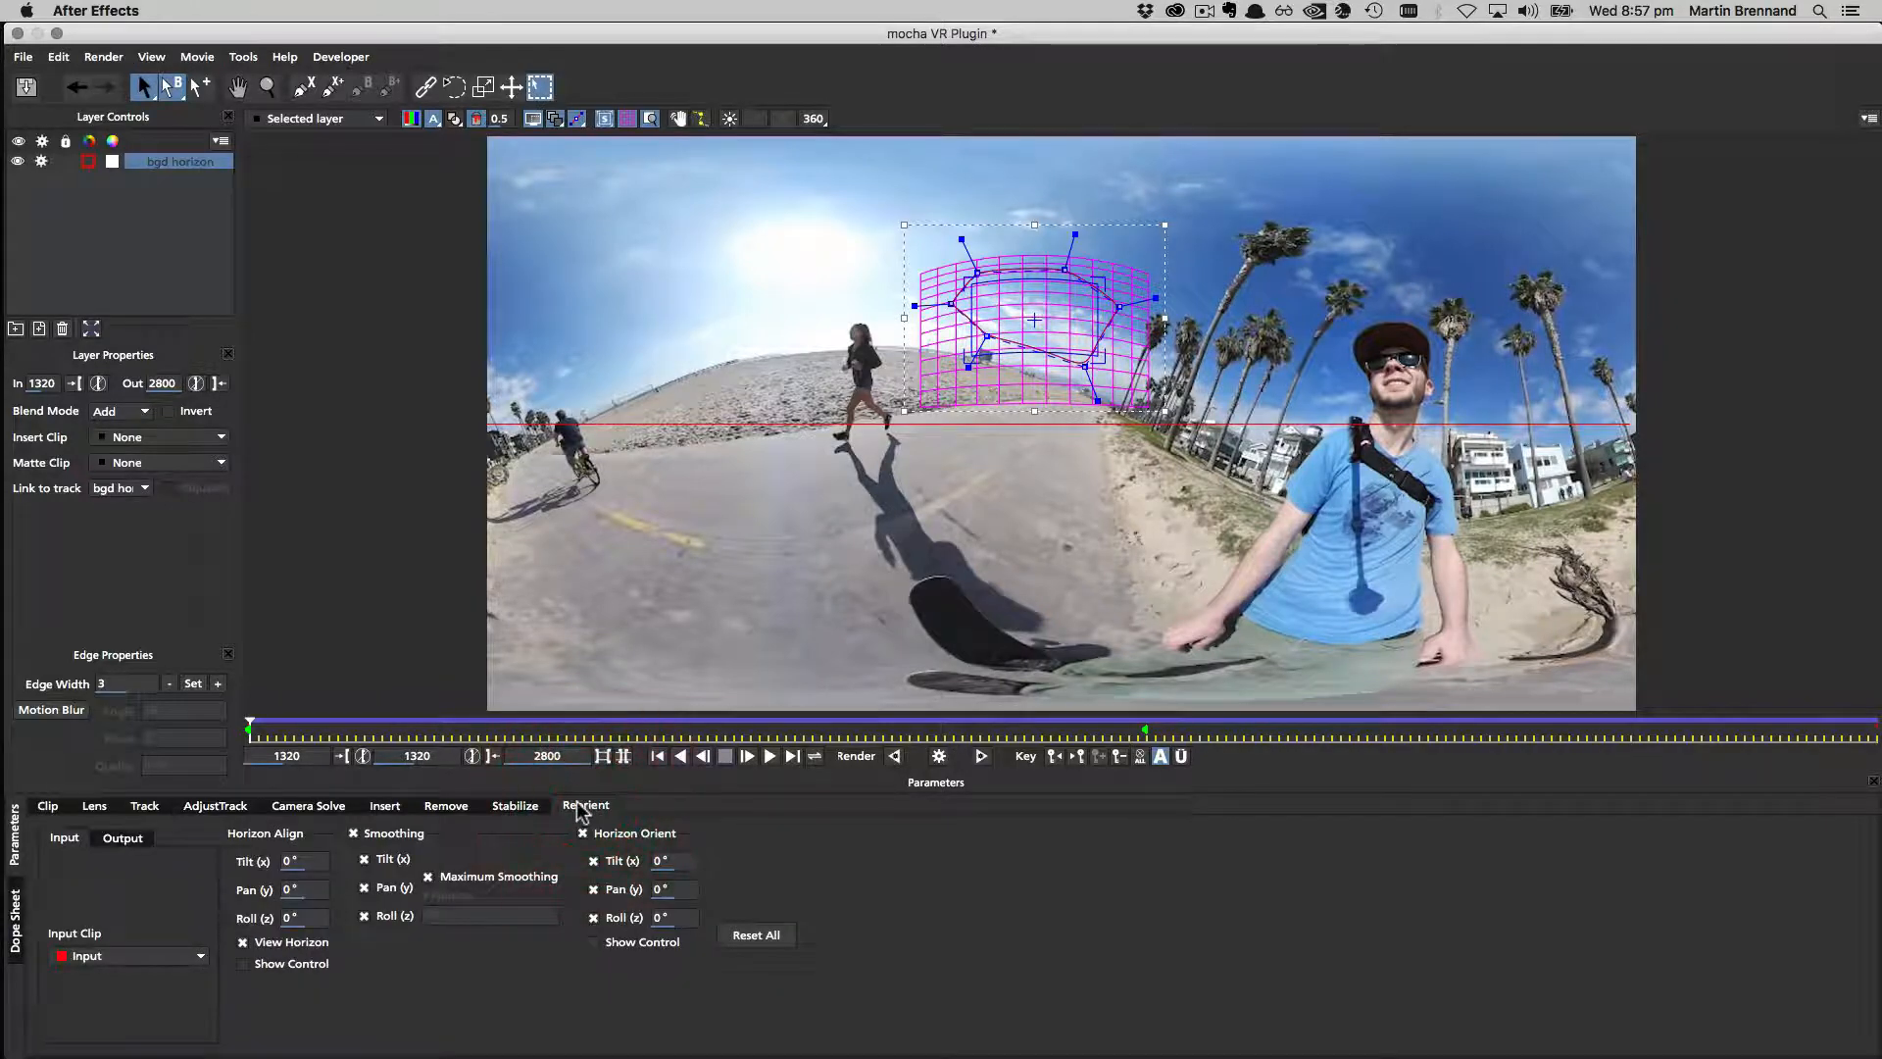
pyautogui.click(587, 806)
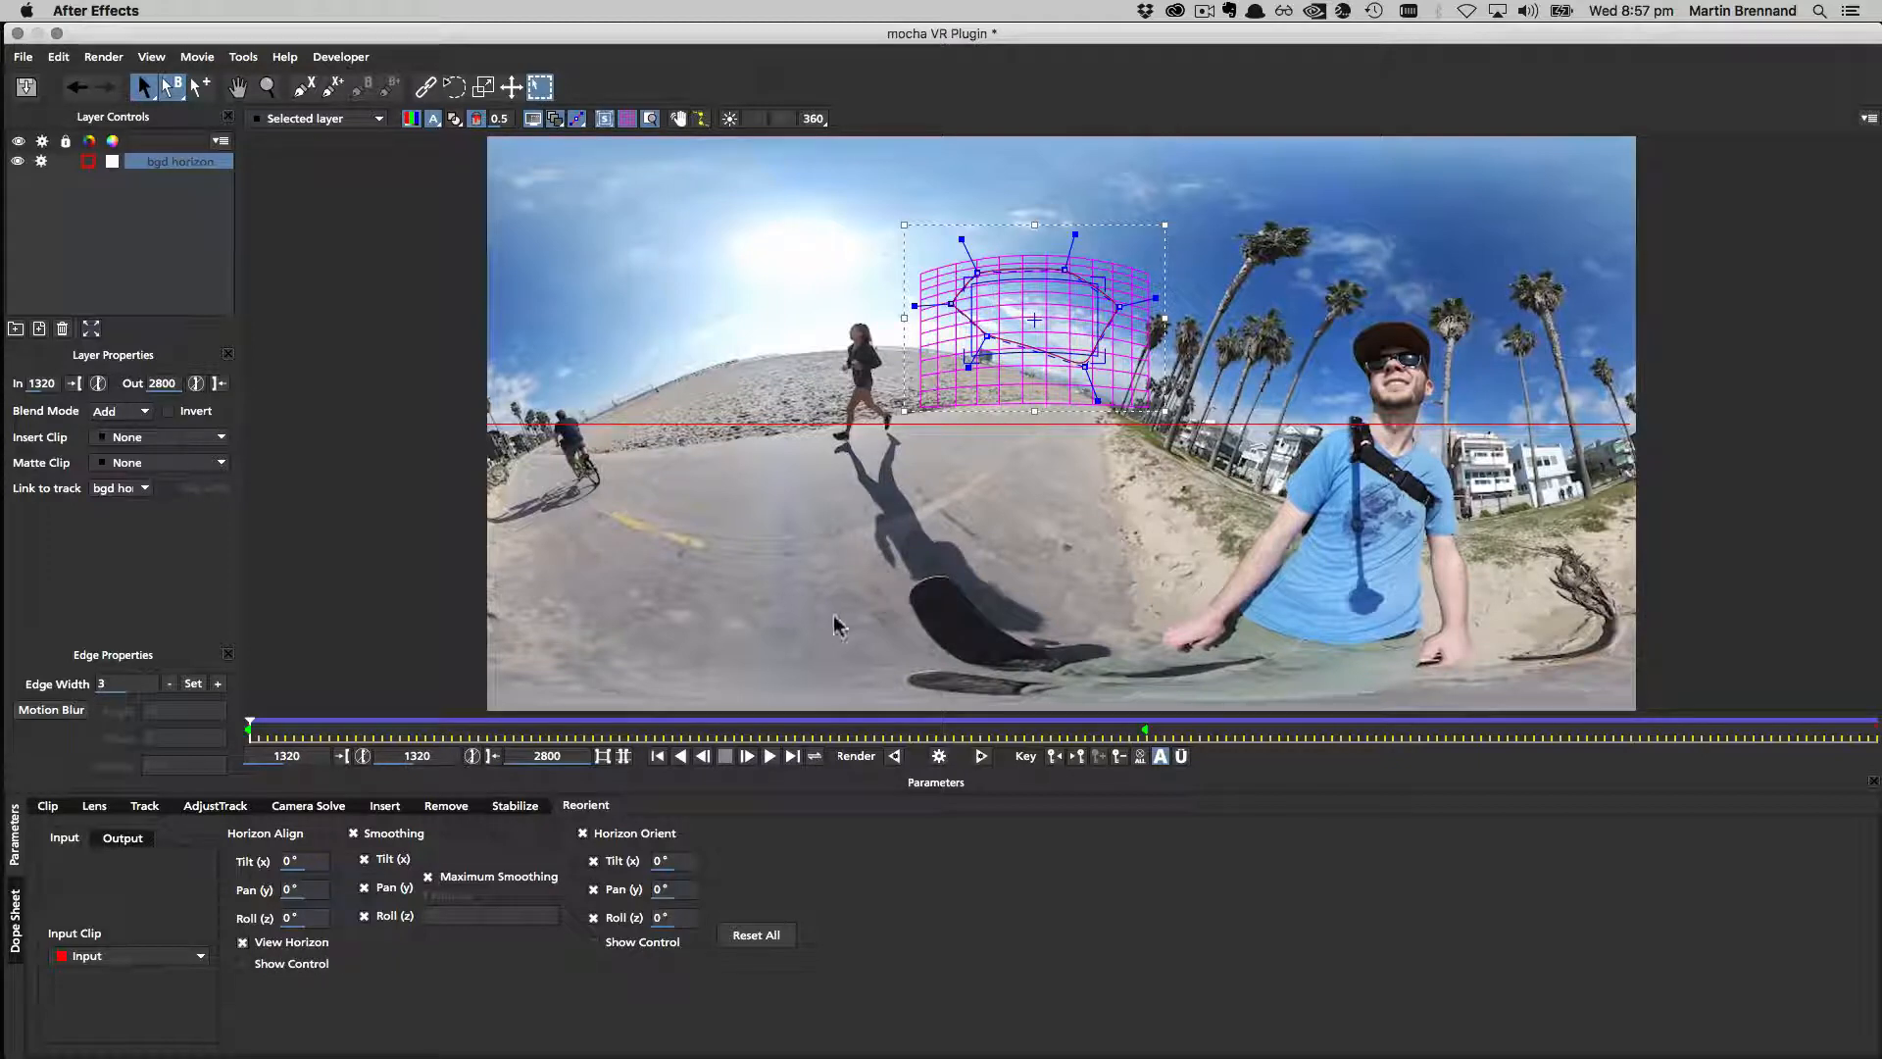
pyautogui.moveTo(605, 435)
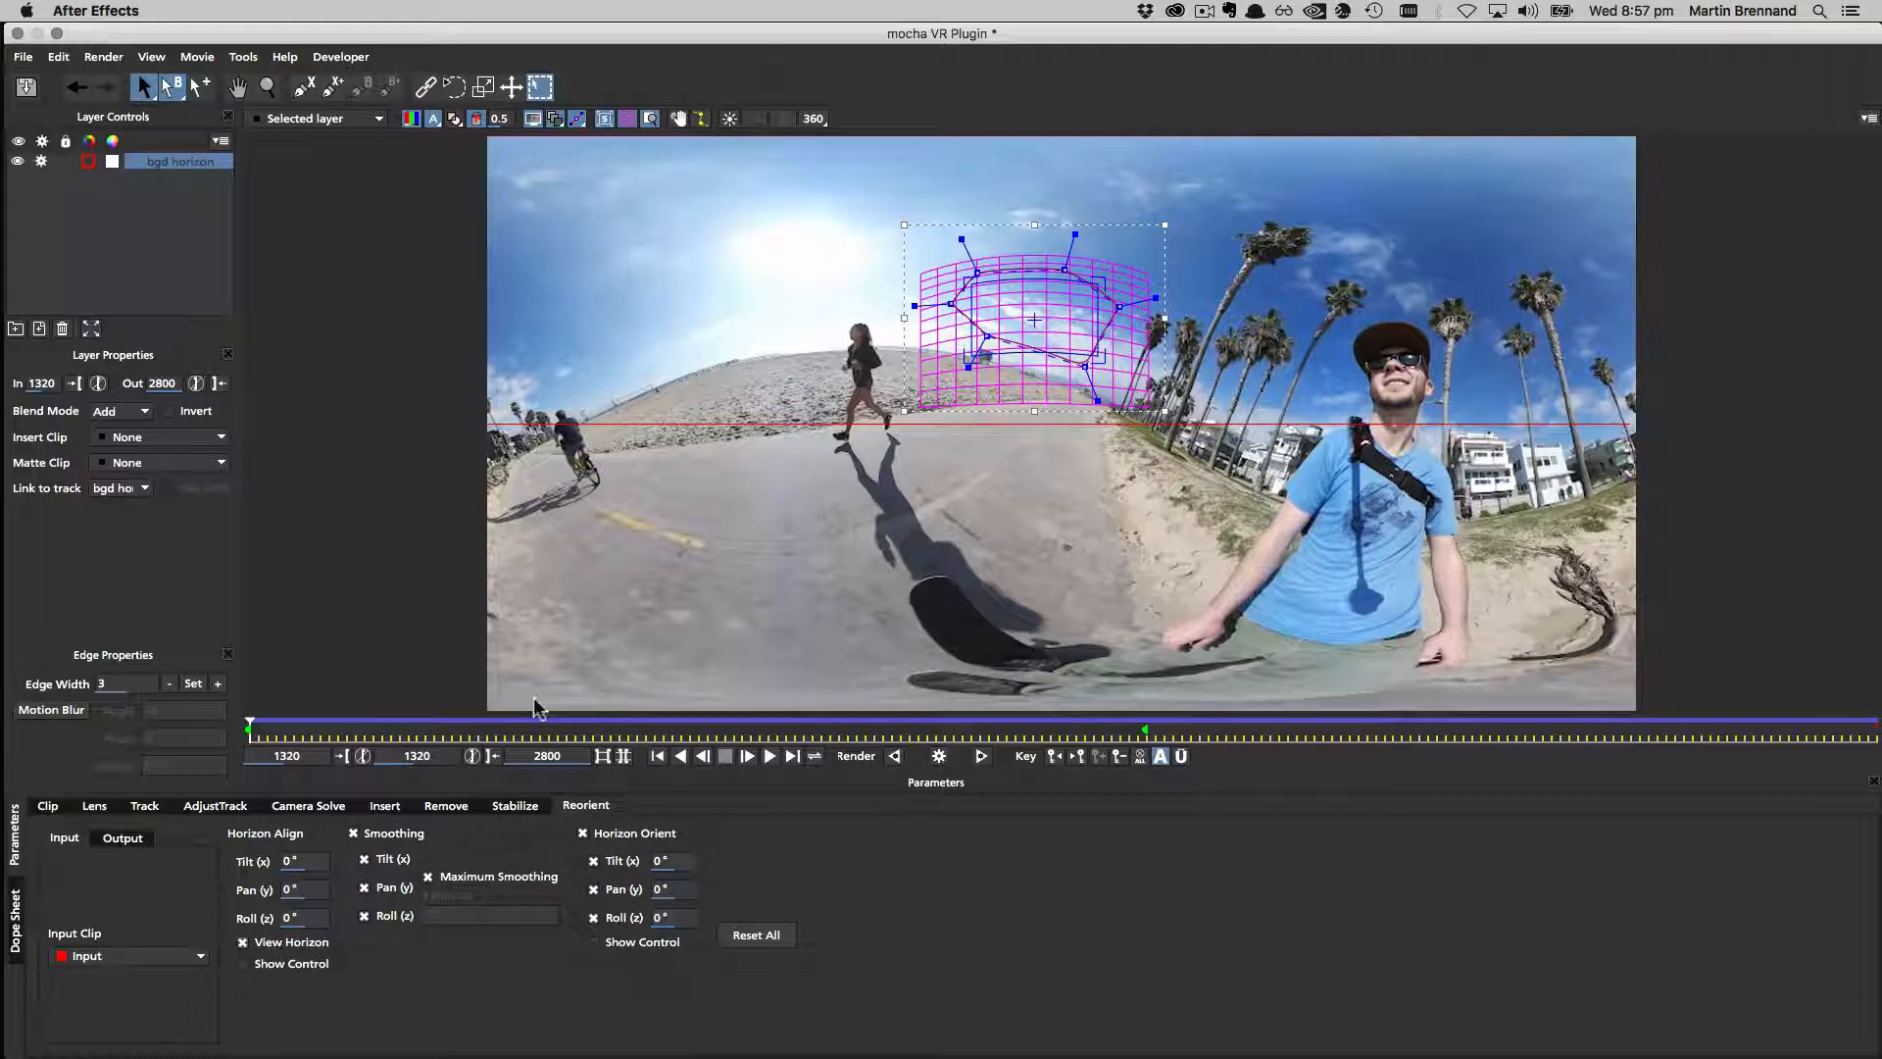
pyautogui.click(243, 943)
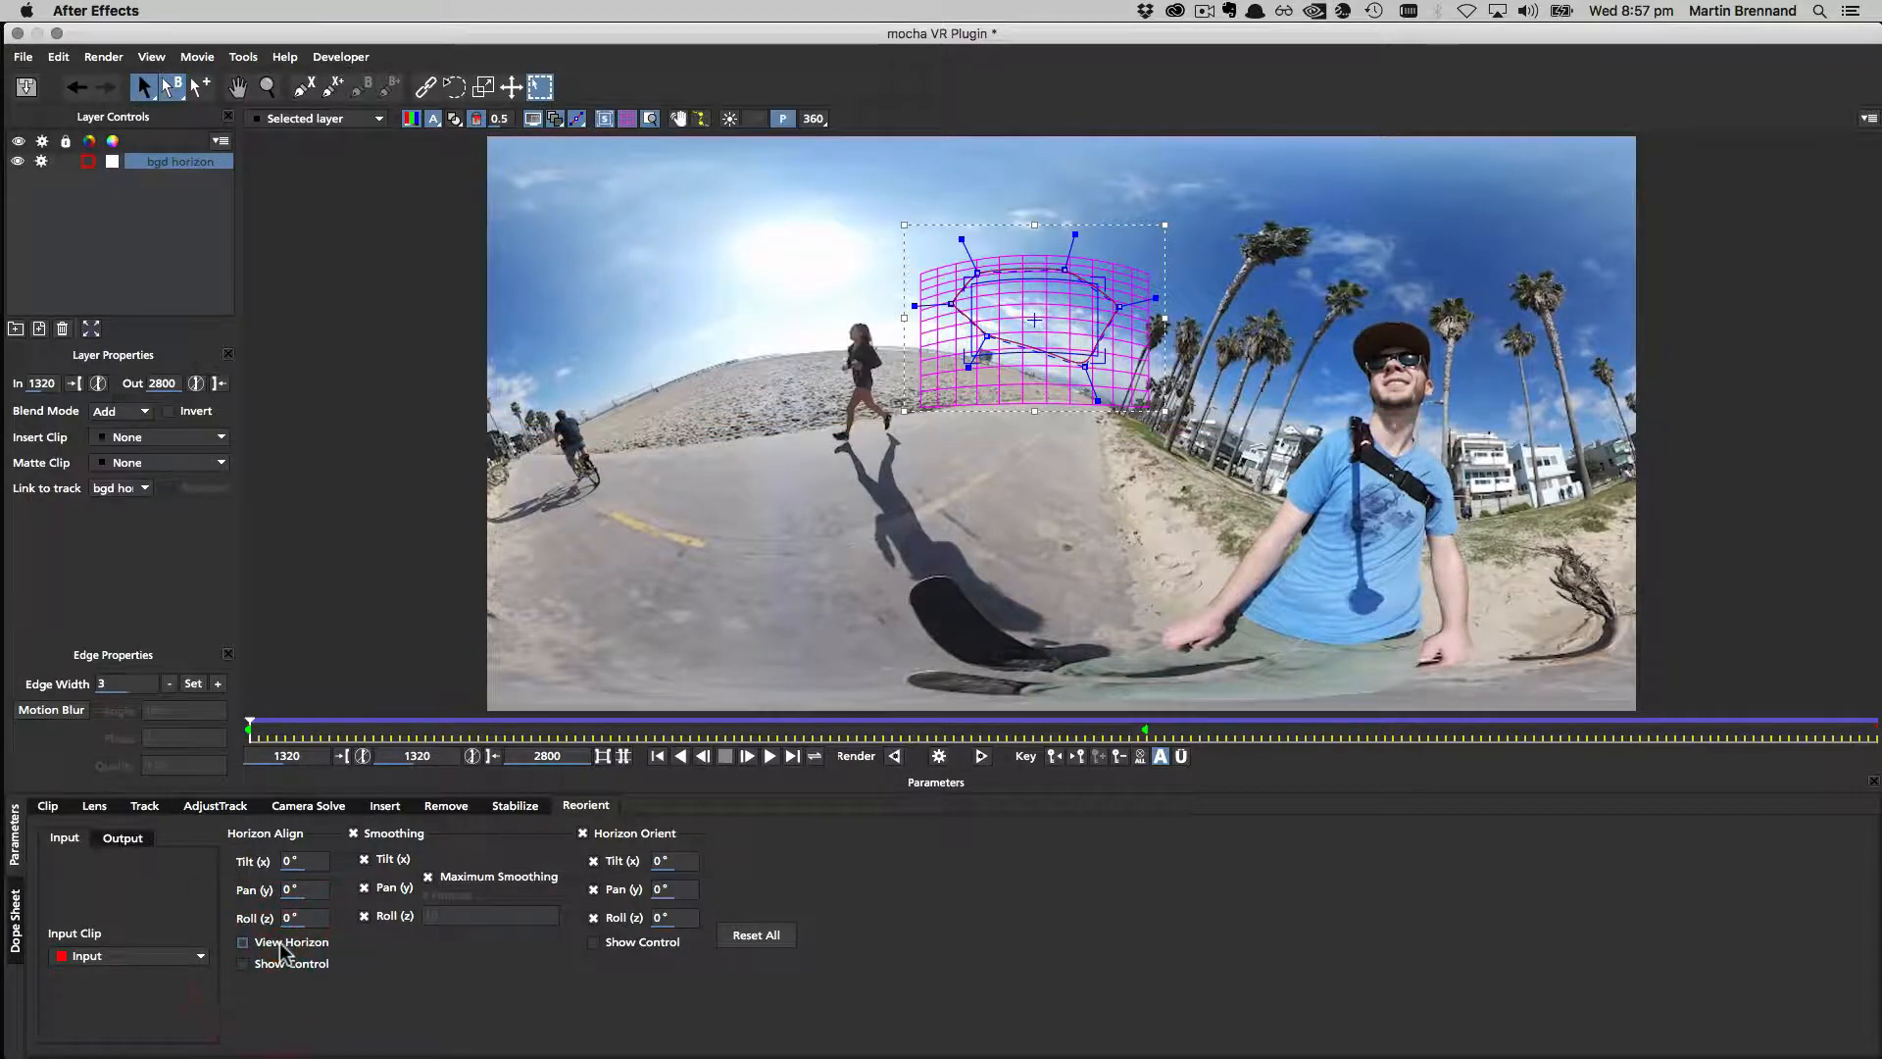
pyautogui.click(243, 941)
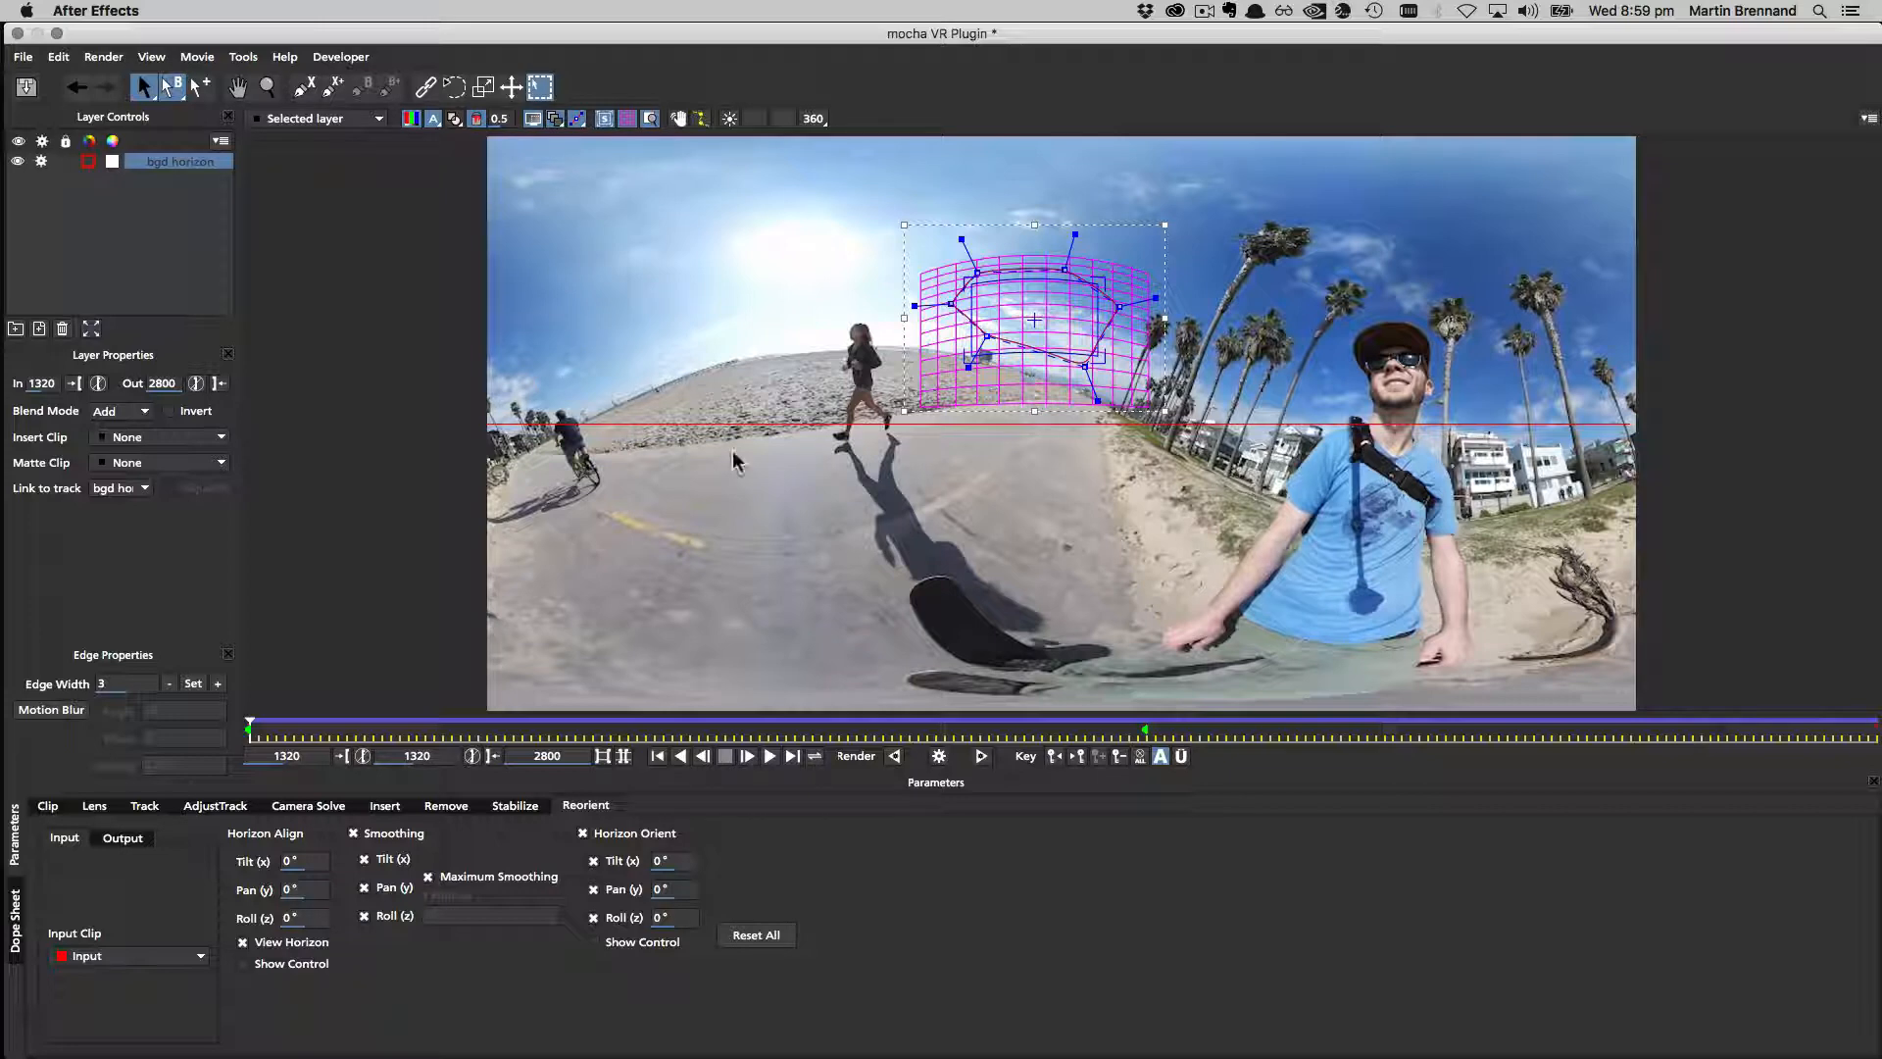
pyautogui.moveTo(724, 363)
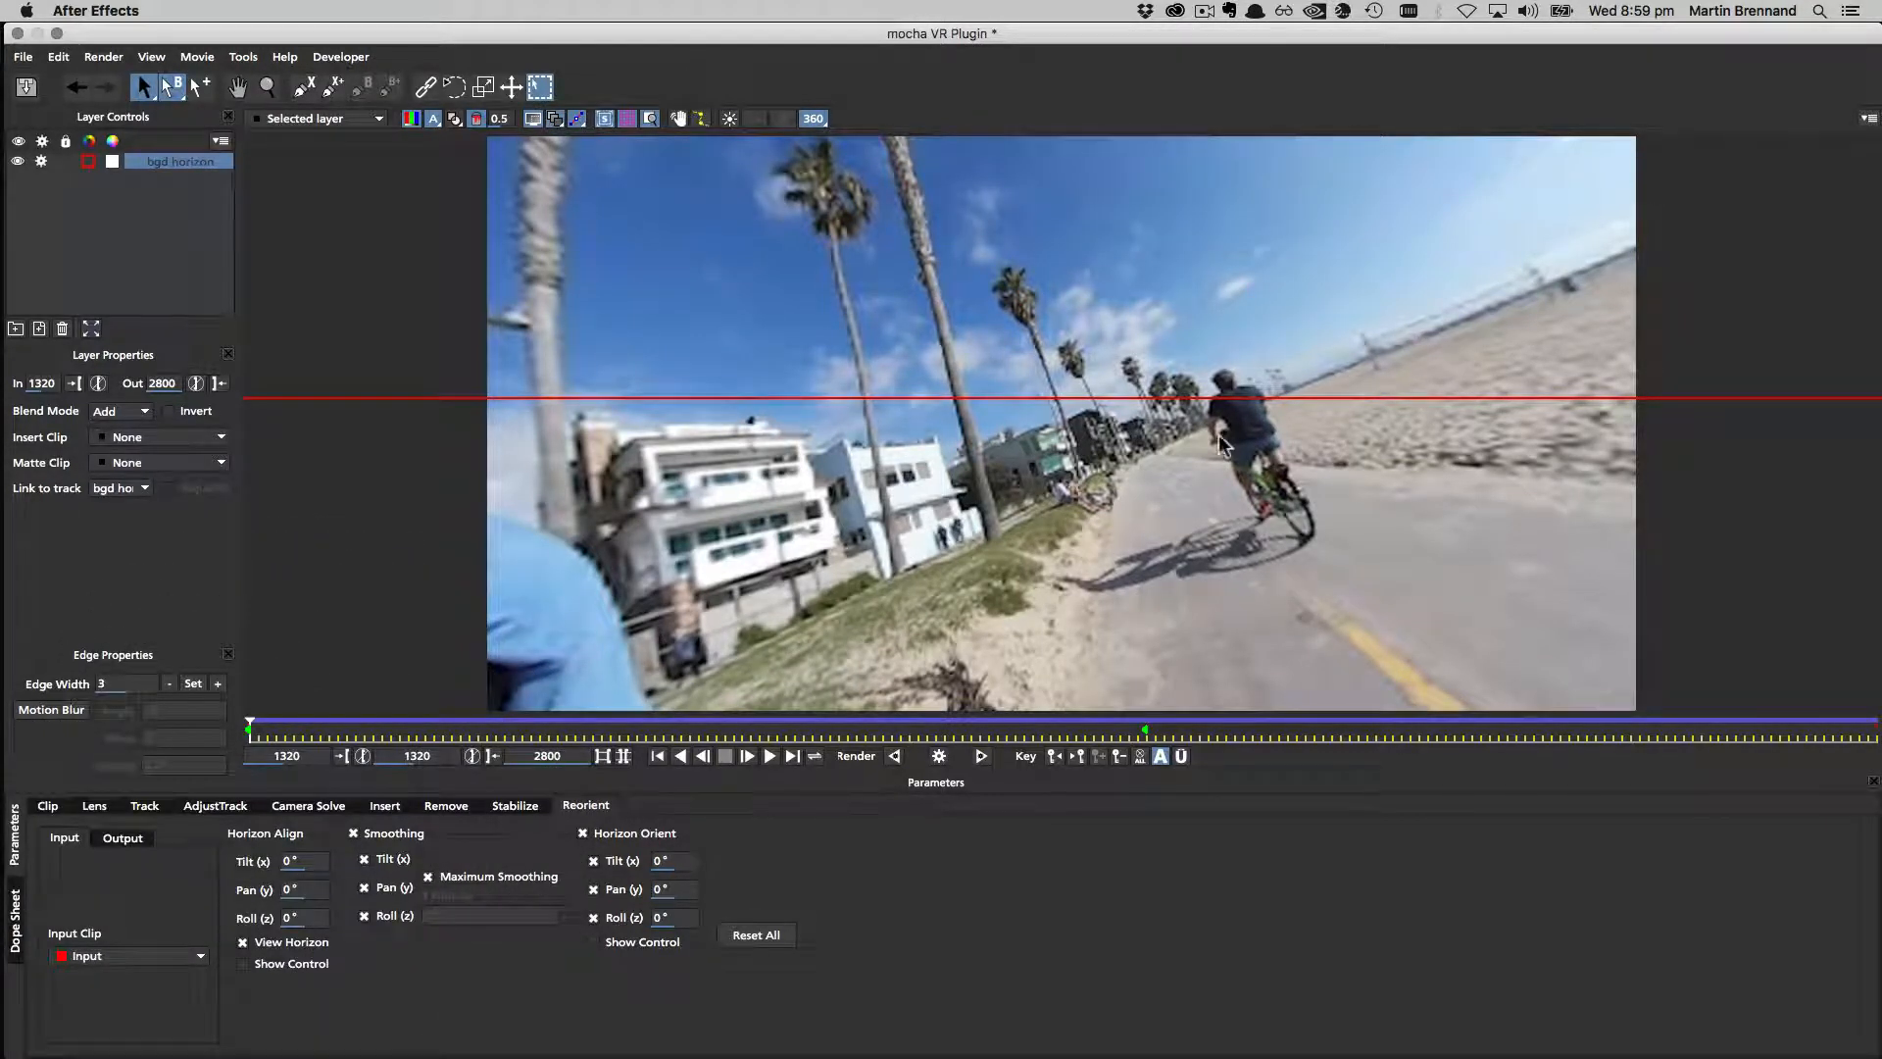
pyautogui.moveTo(1319, 377)
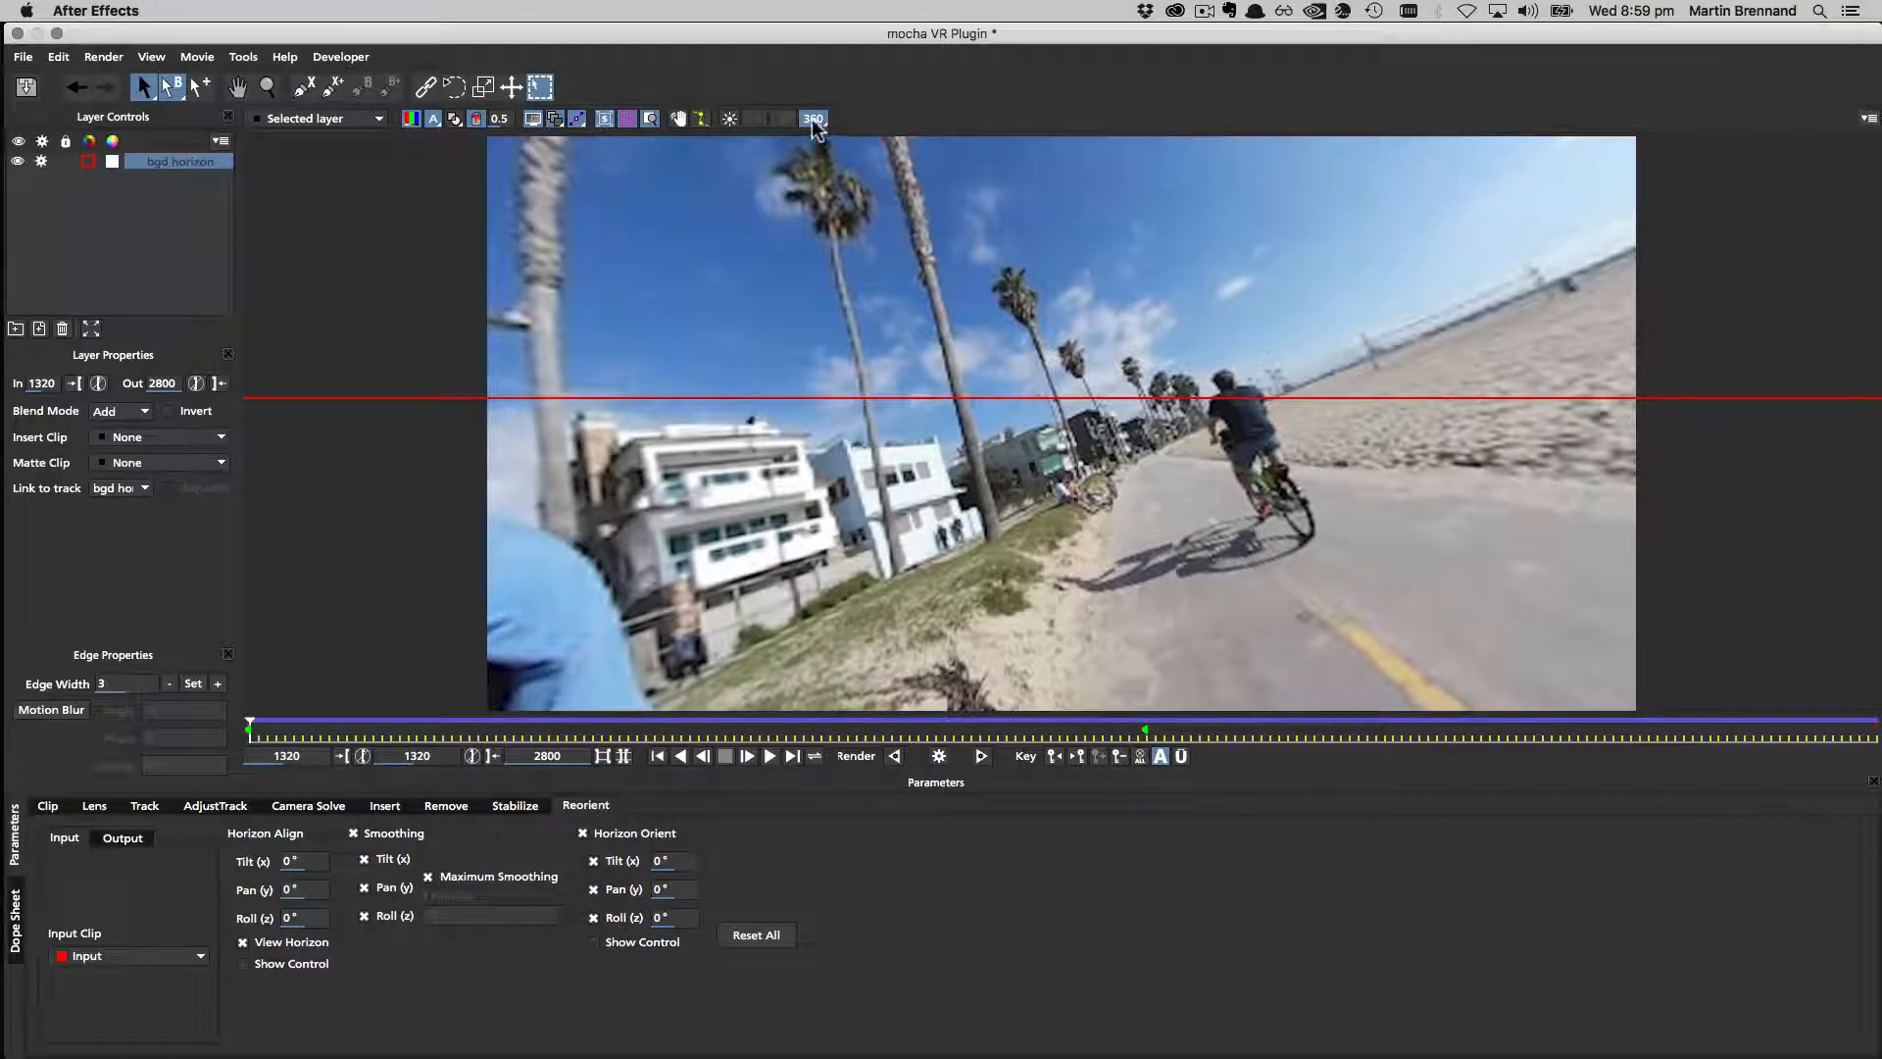
# Switch the viewer back to the full 360 frame before entering tilt 19.53° and roll -33.18°.
pyautogui.click(814, 118)
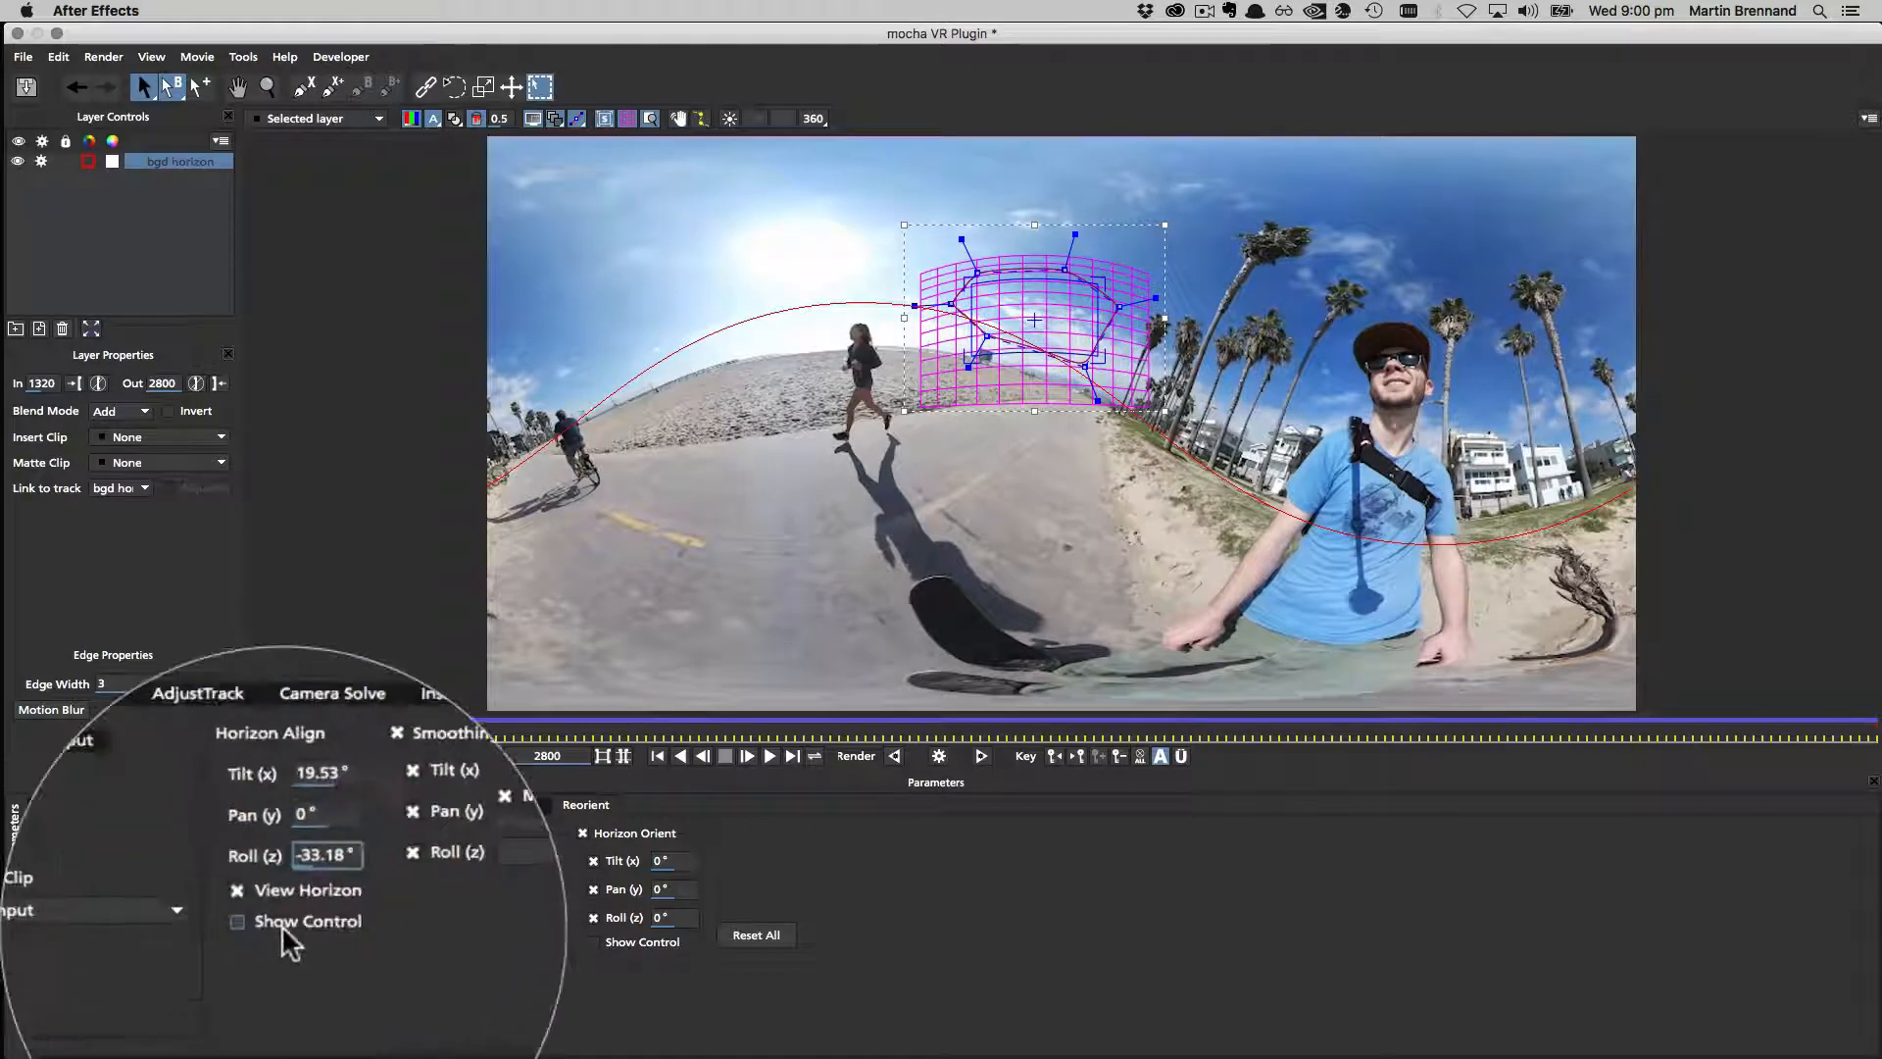
# Drag the on-screen horizon control to the beach horizon (tilt 13.00, pan 8.07, roll -21.48) and preview with the guide toggled.
pyautogui.click(237, 921)
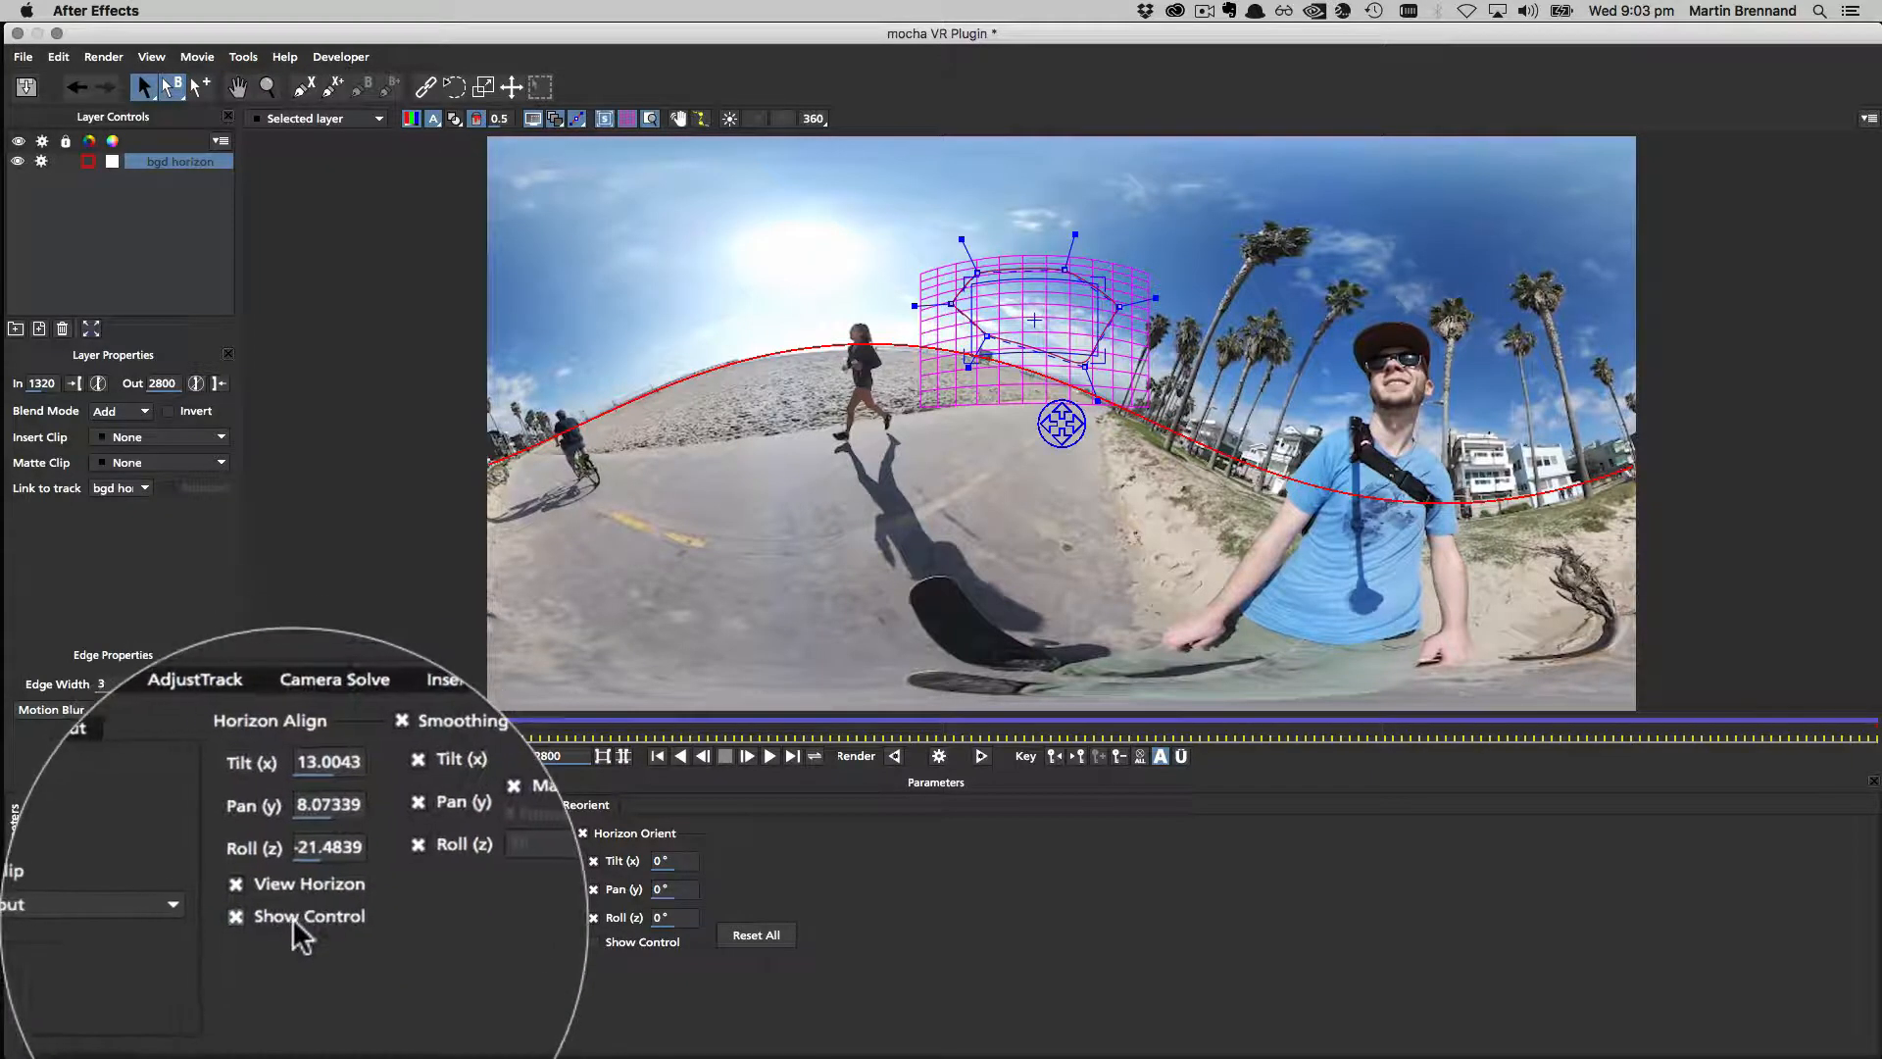
pyautogui.click(249, 915)
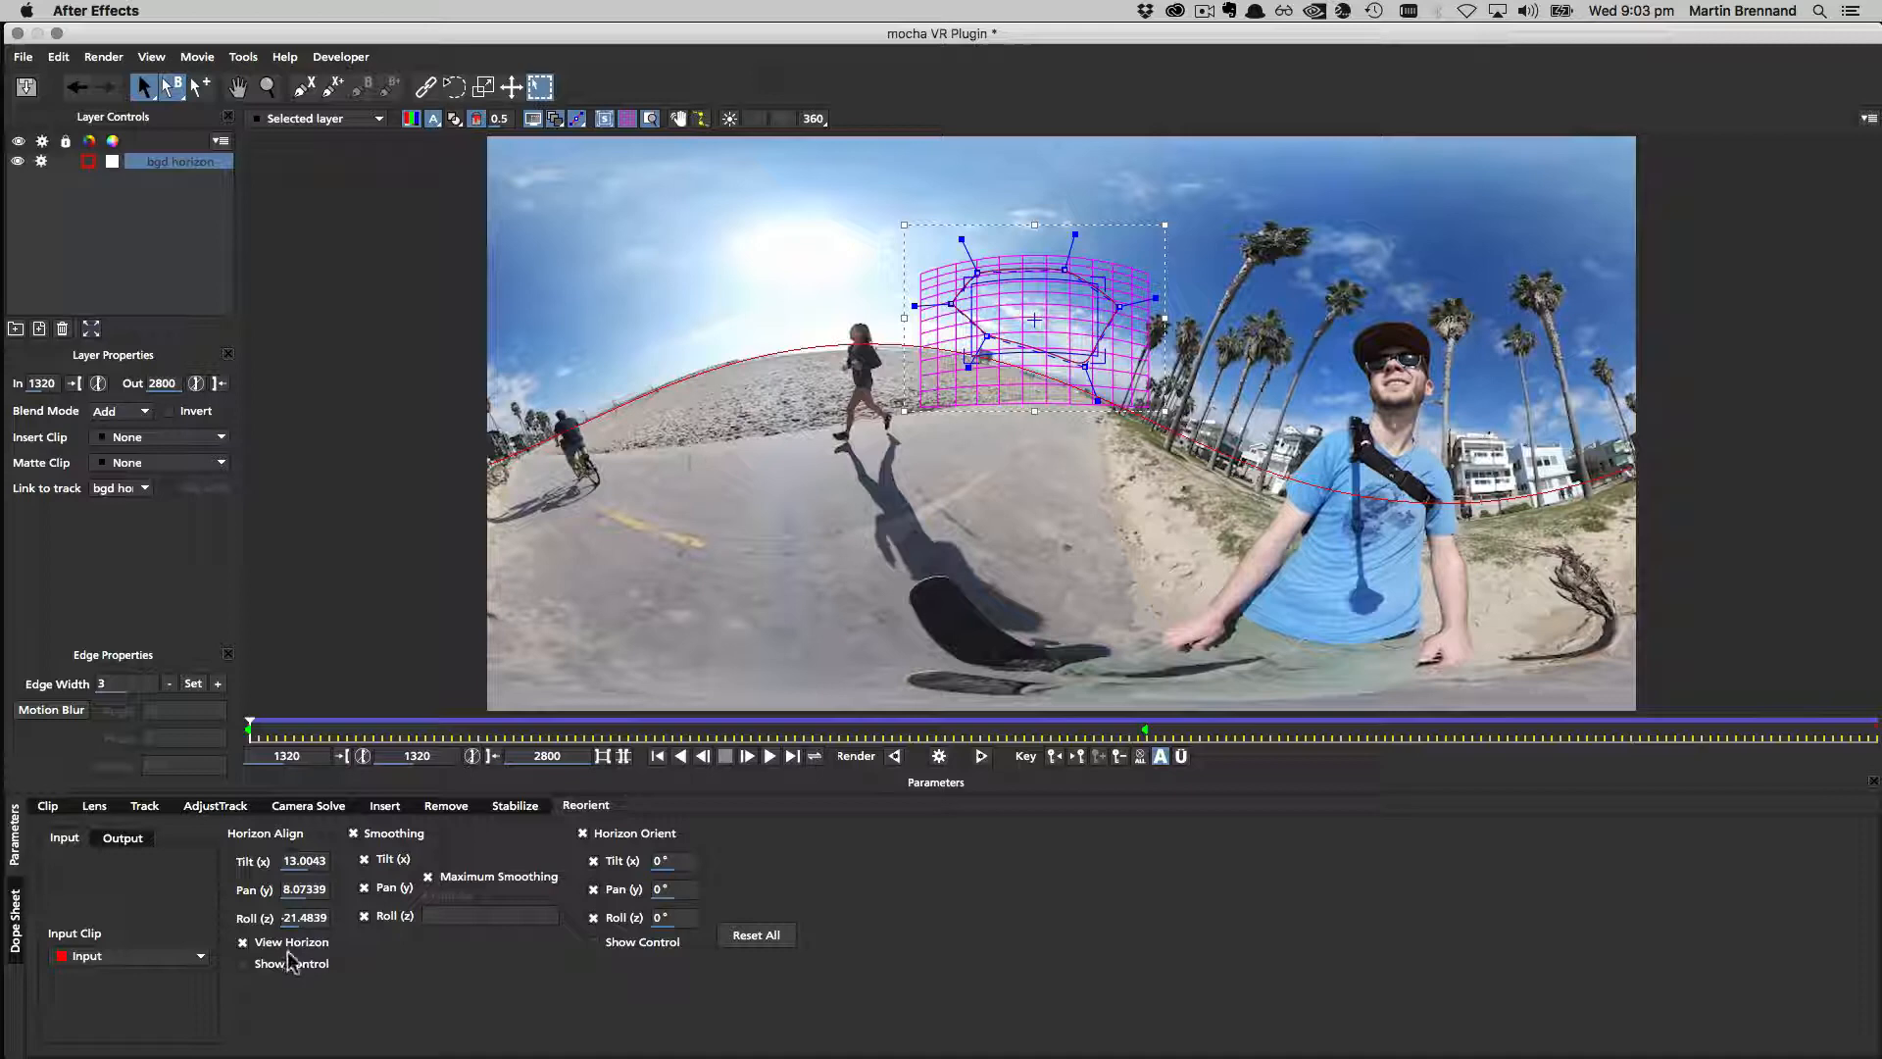
pyautogui.click(243, 941)
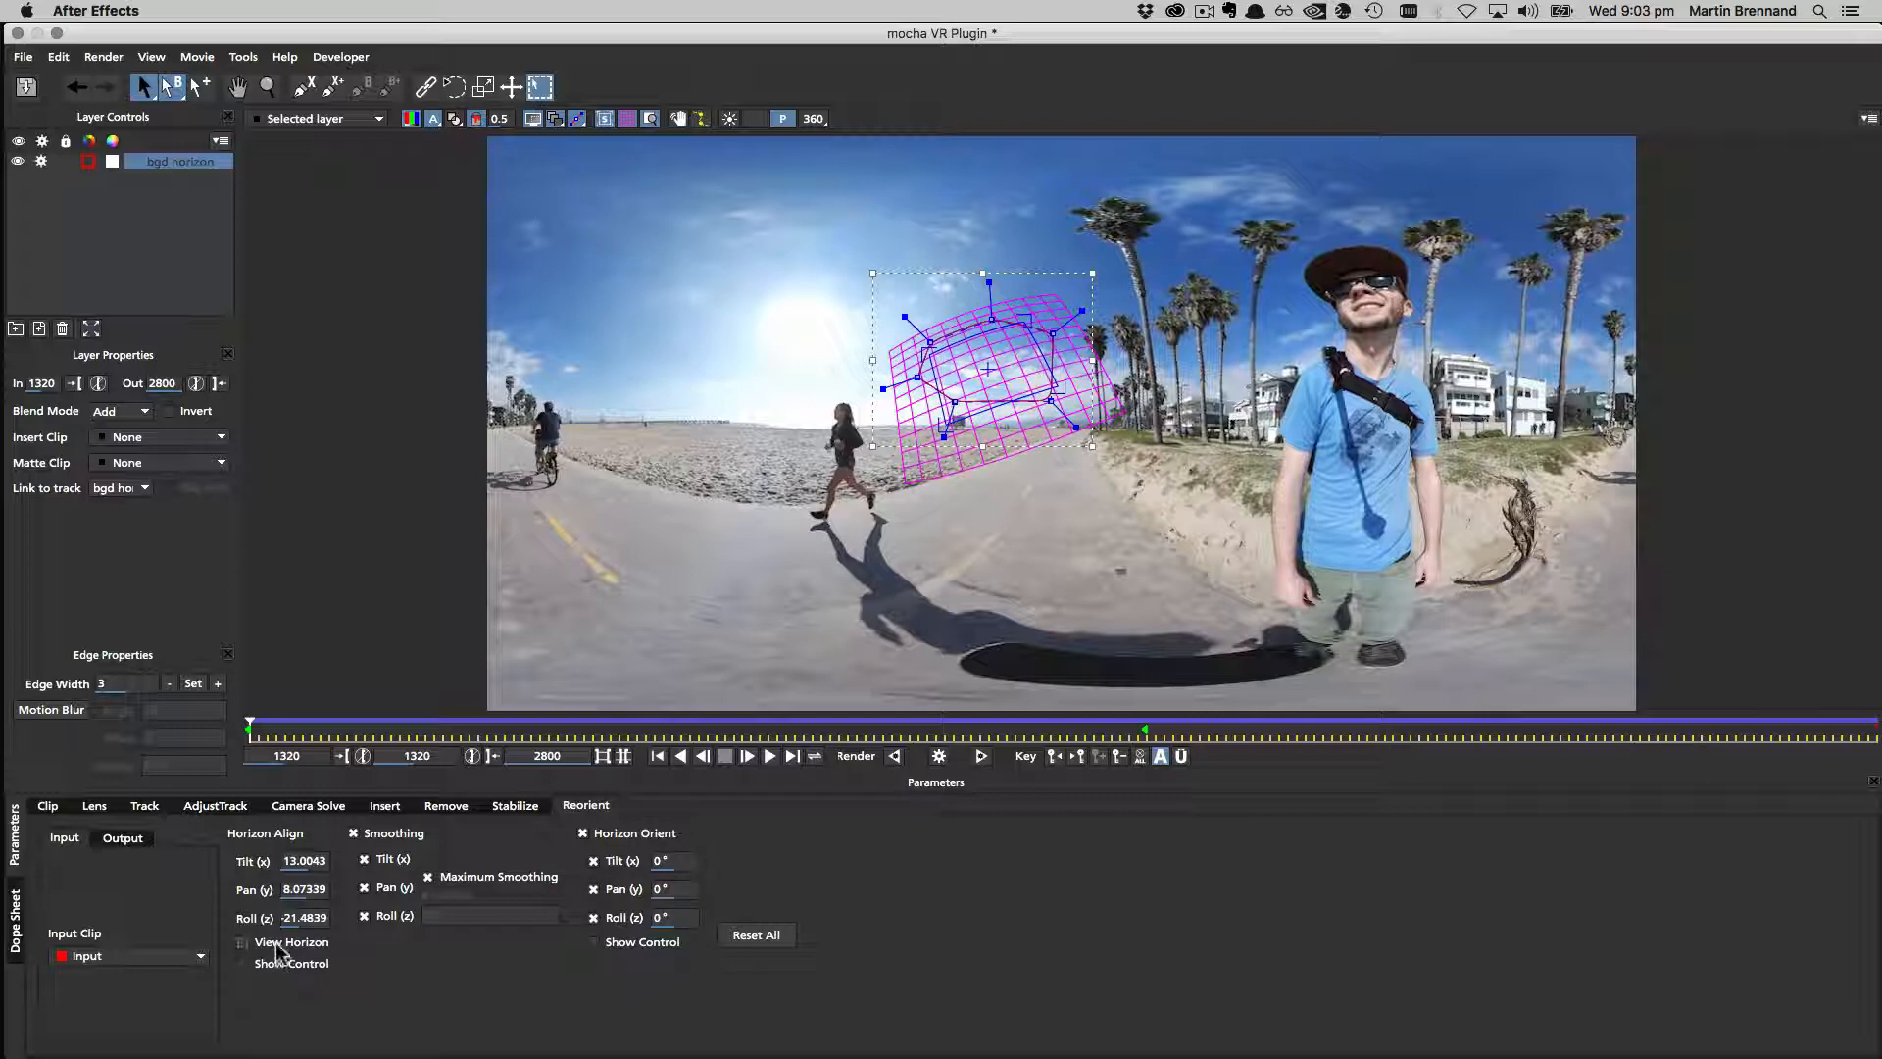
pyautogui.click(243, 941)
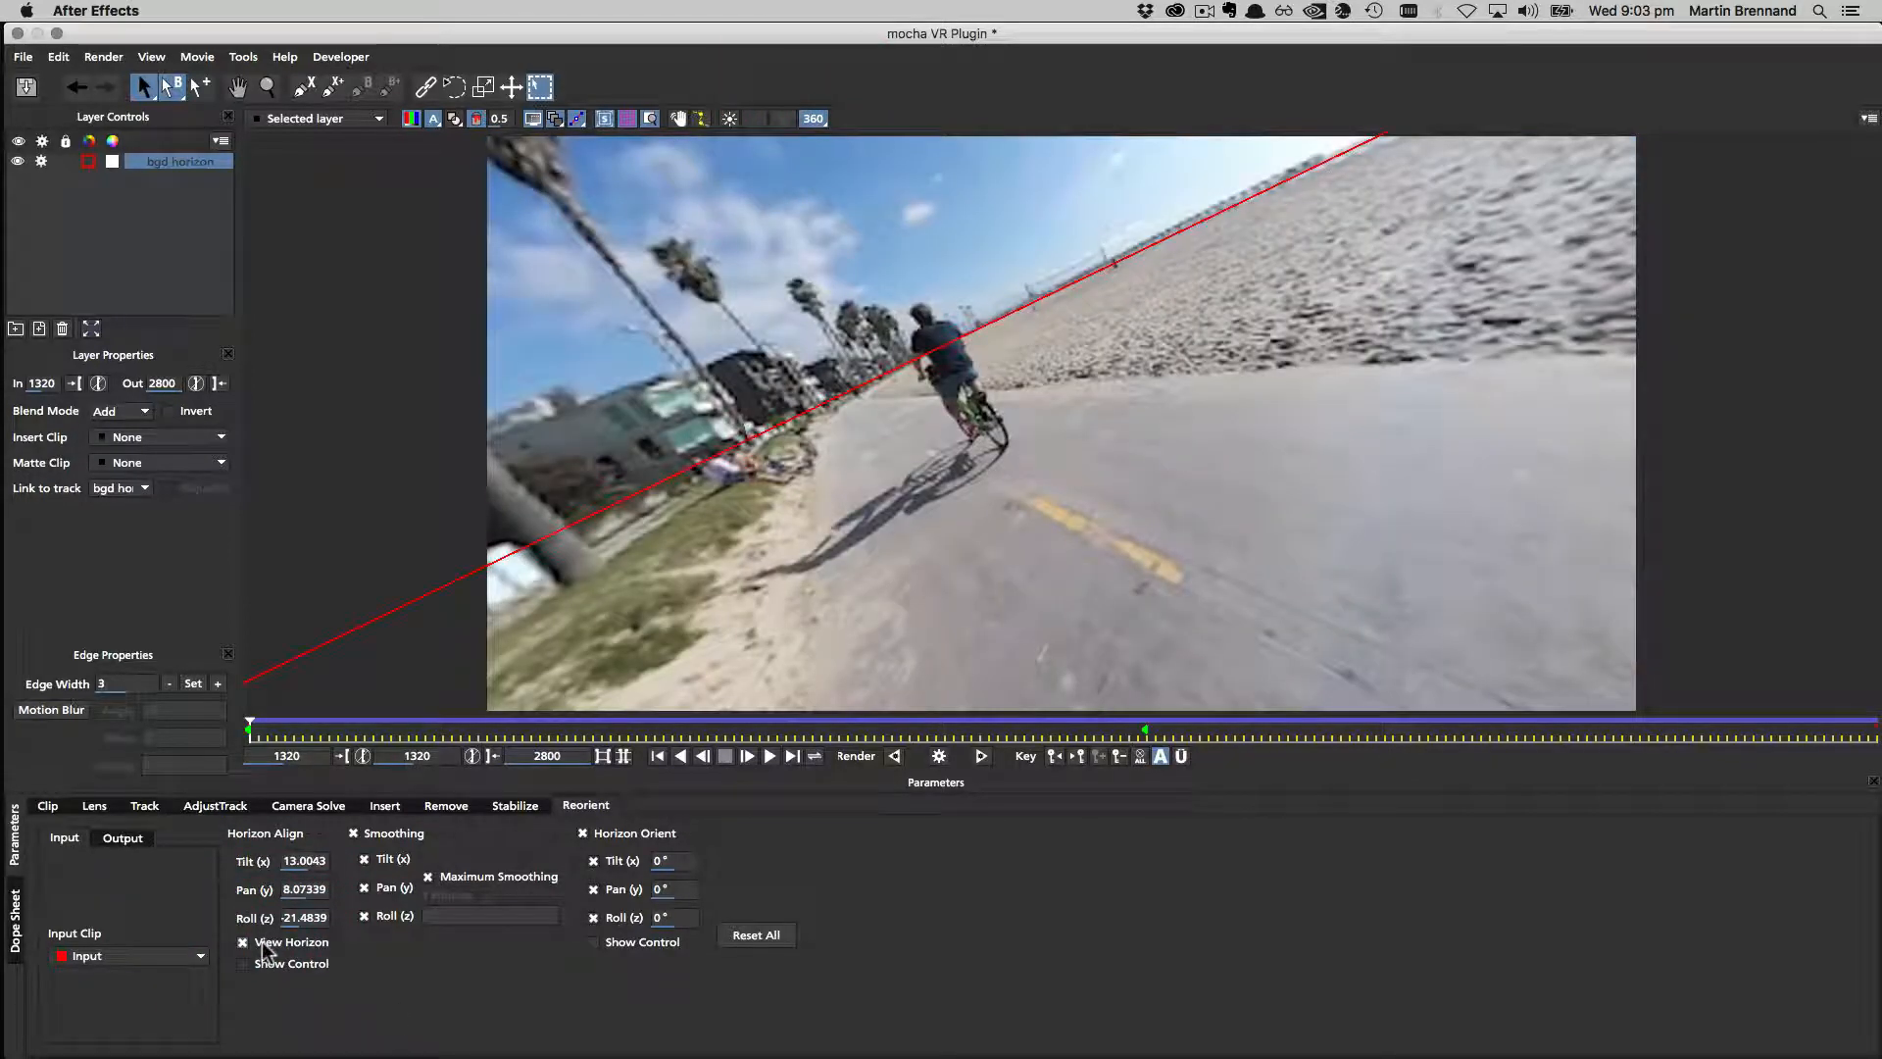
pyautogui.click(243, 941)
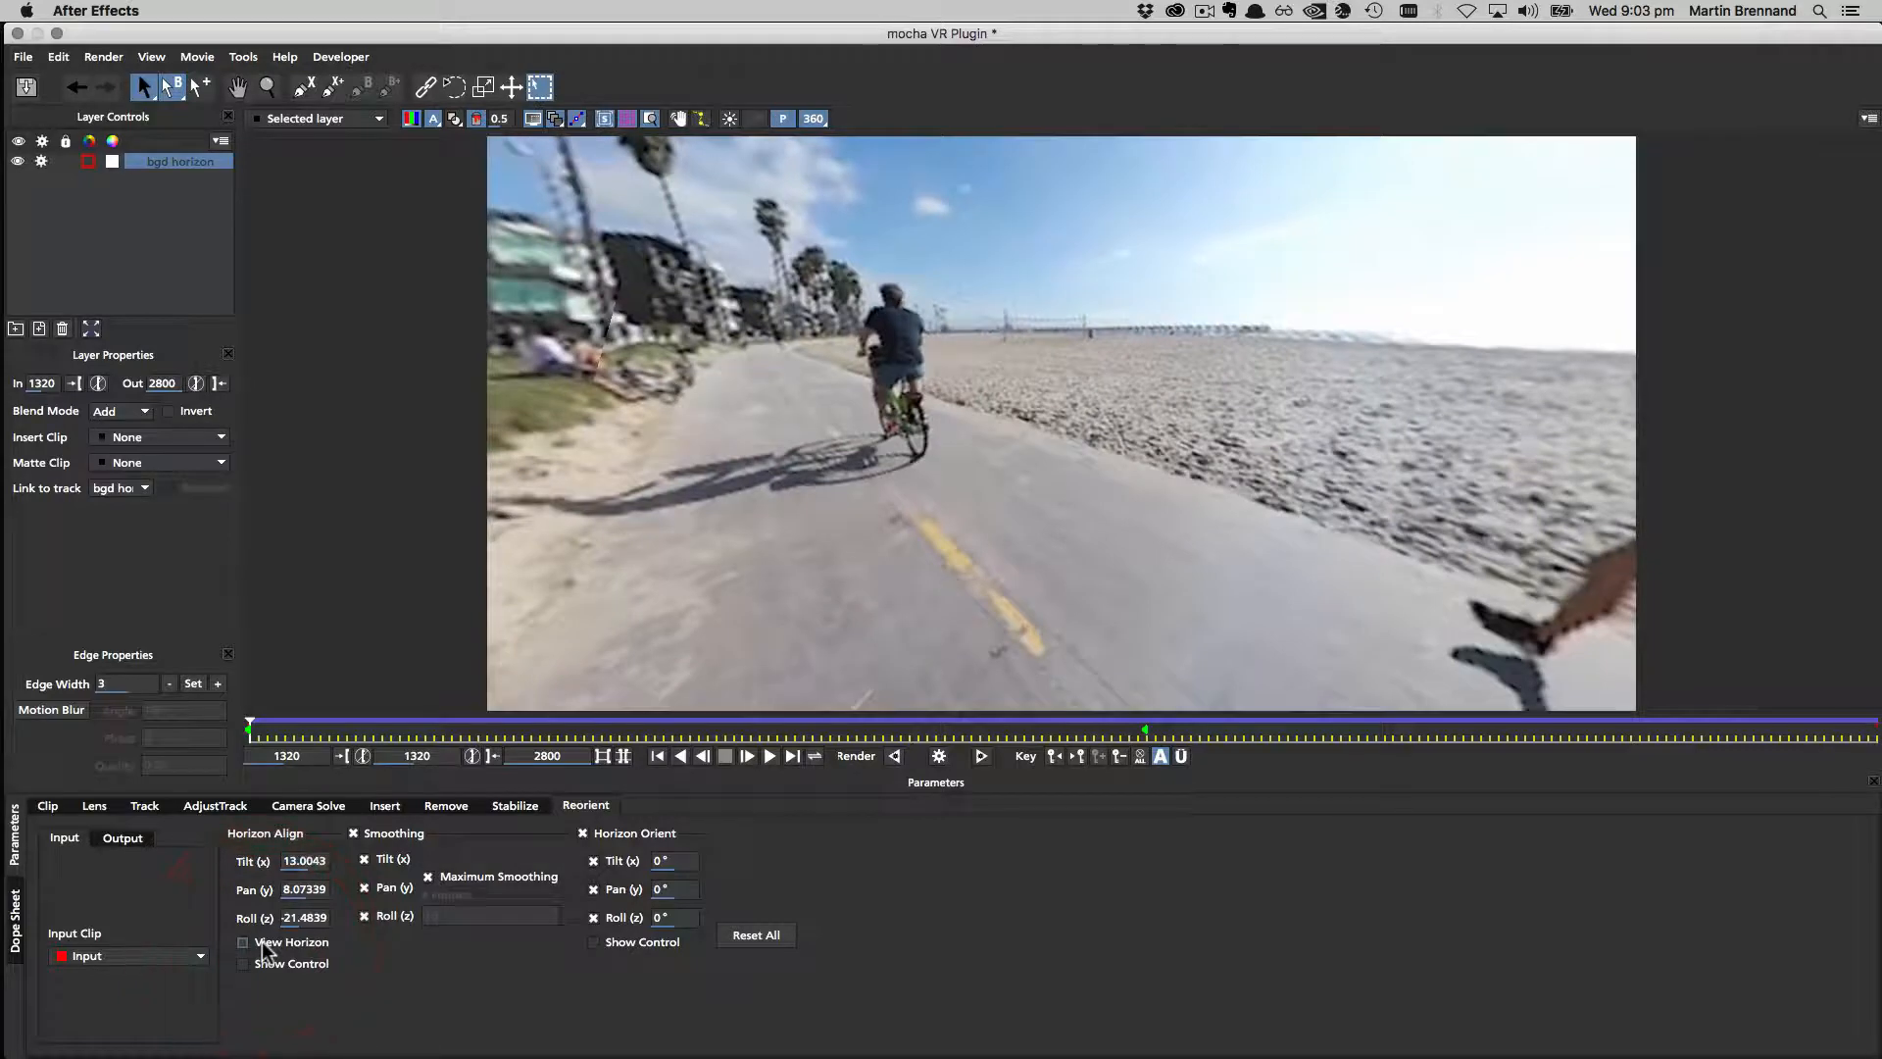
# Enable View Horizon to overlay the red horizon line on the original tilted footage.
pyautogui.click(243, 943)
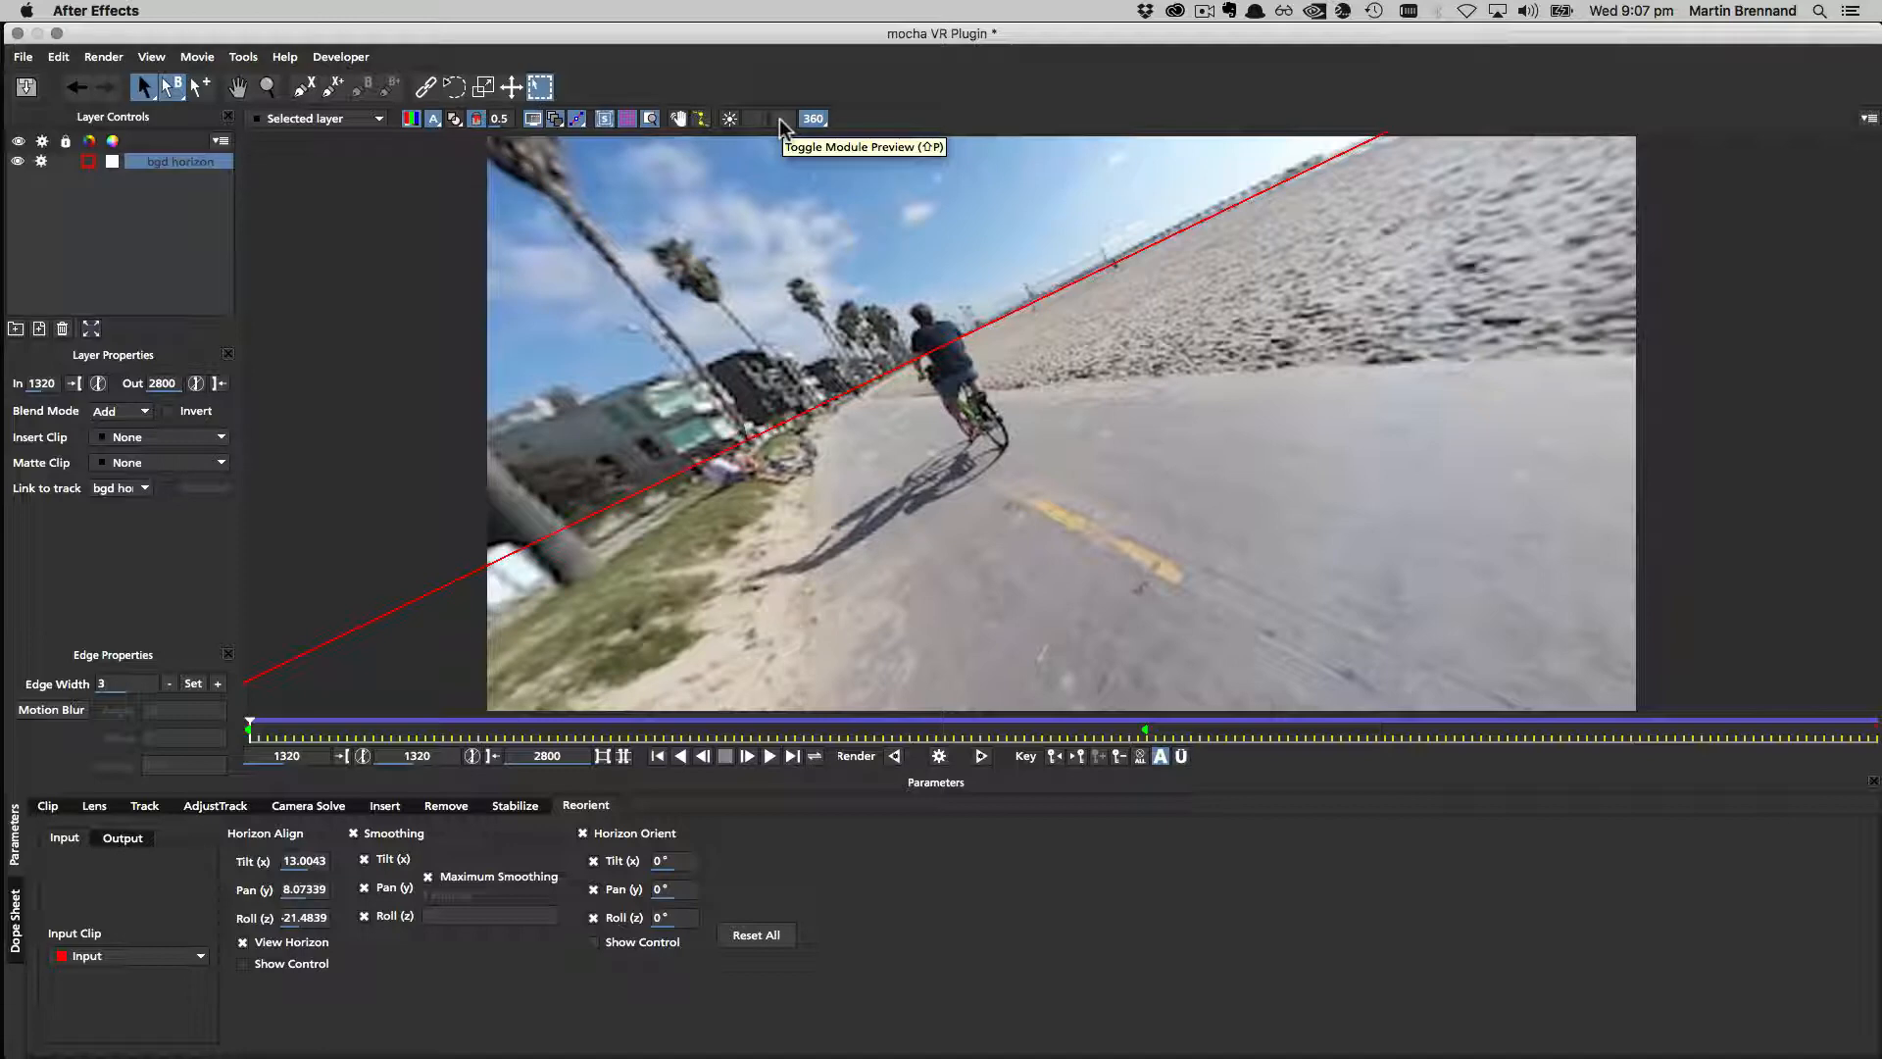
pyautogui.moveTo(781, 130)
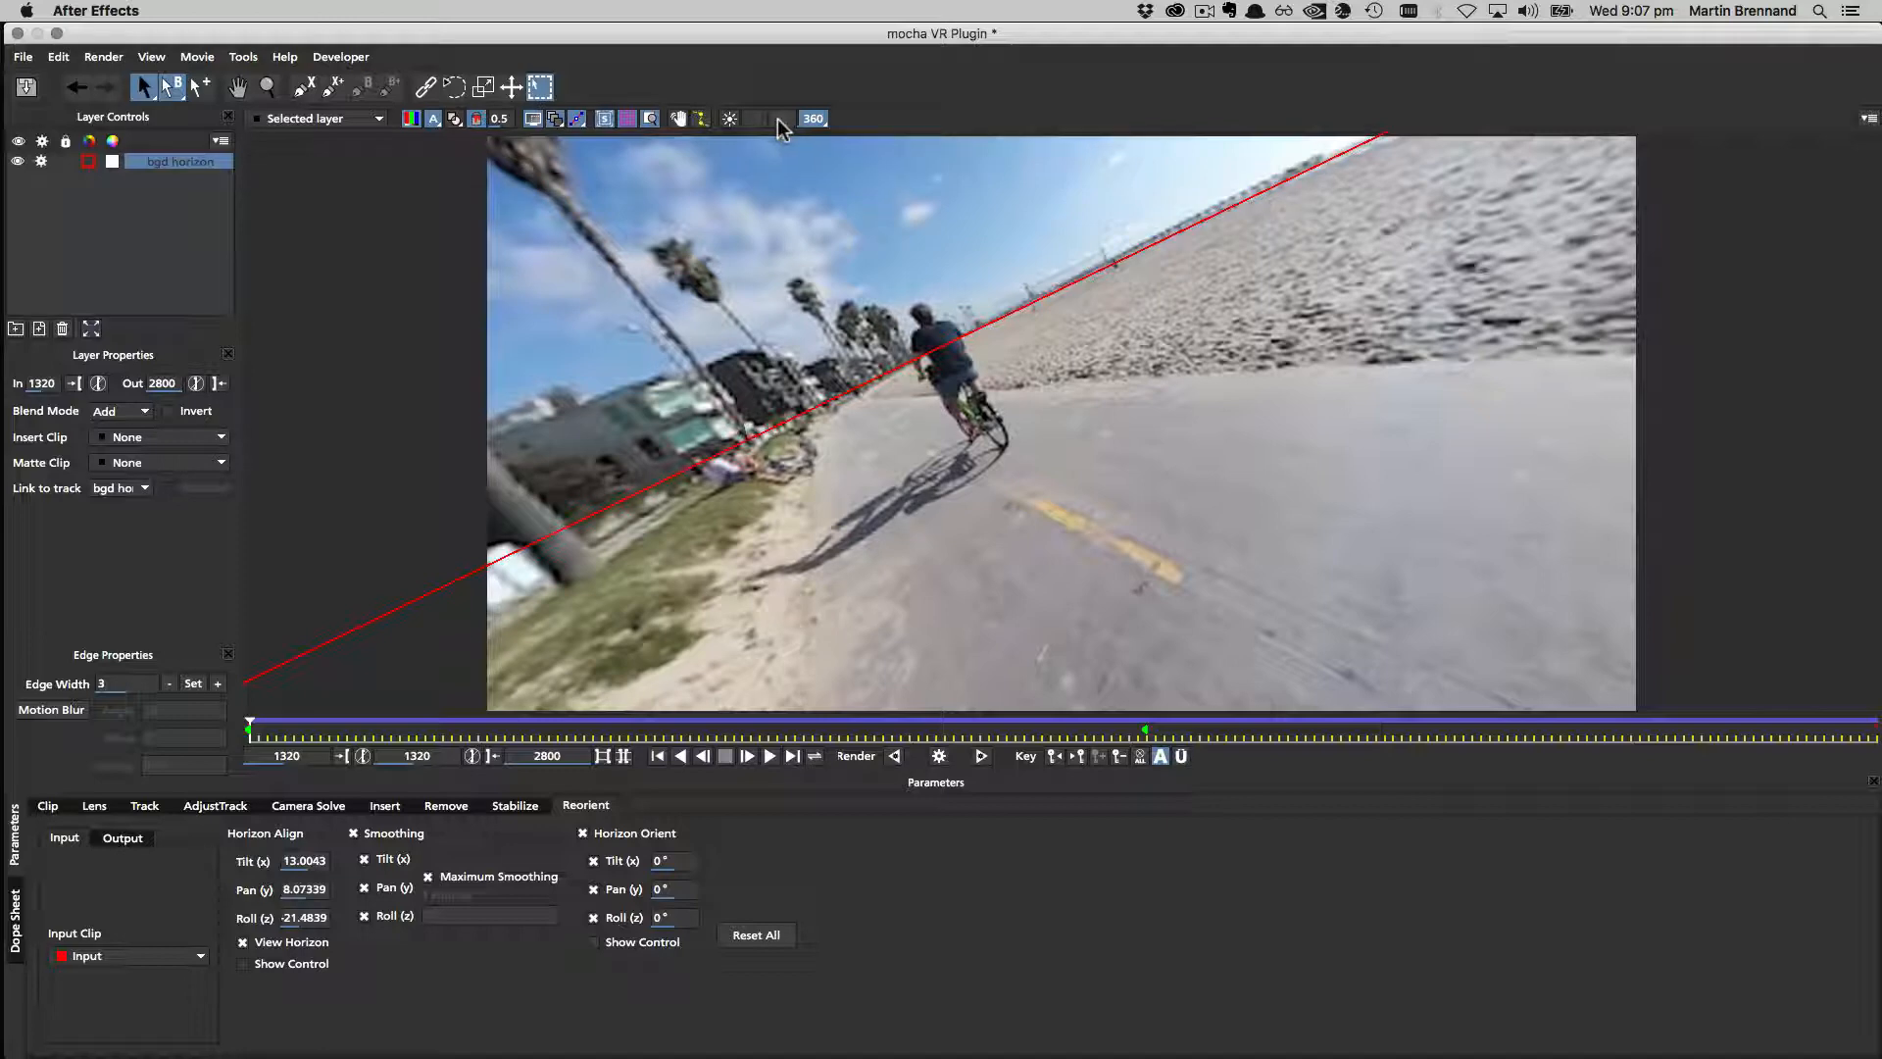
pyautogui.moveTo(784, 125)
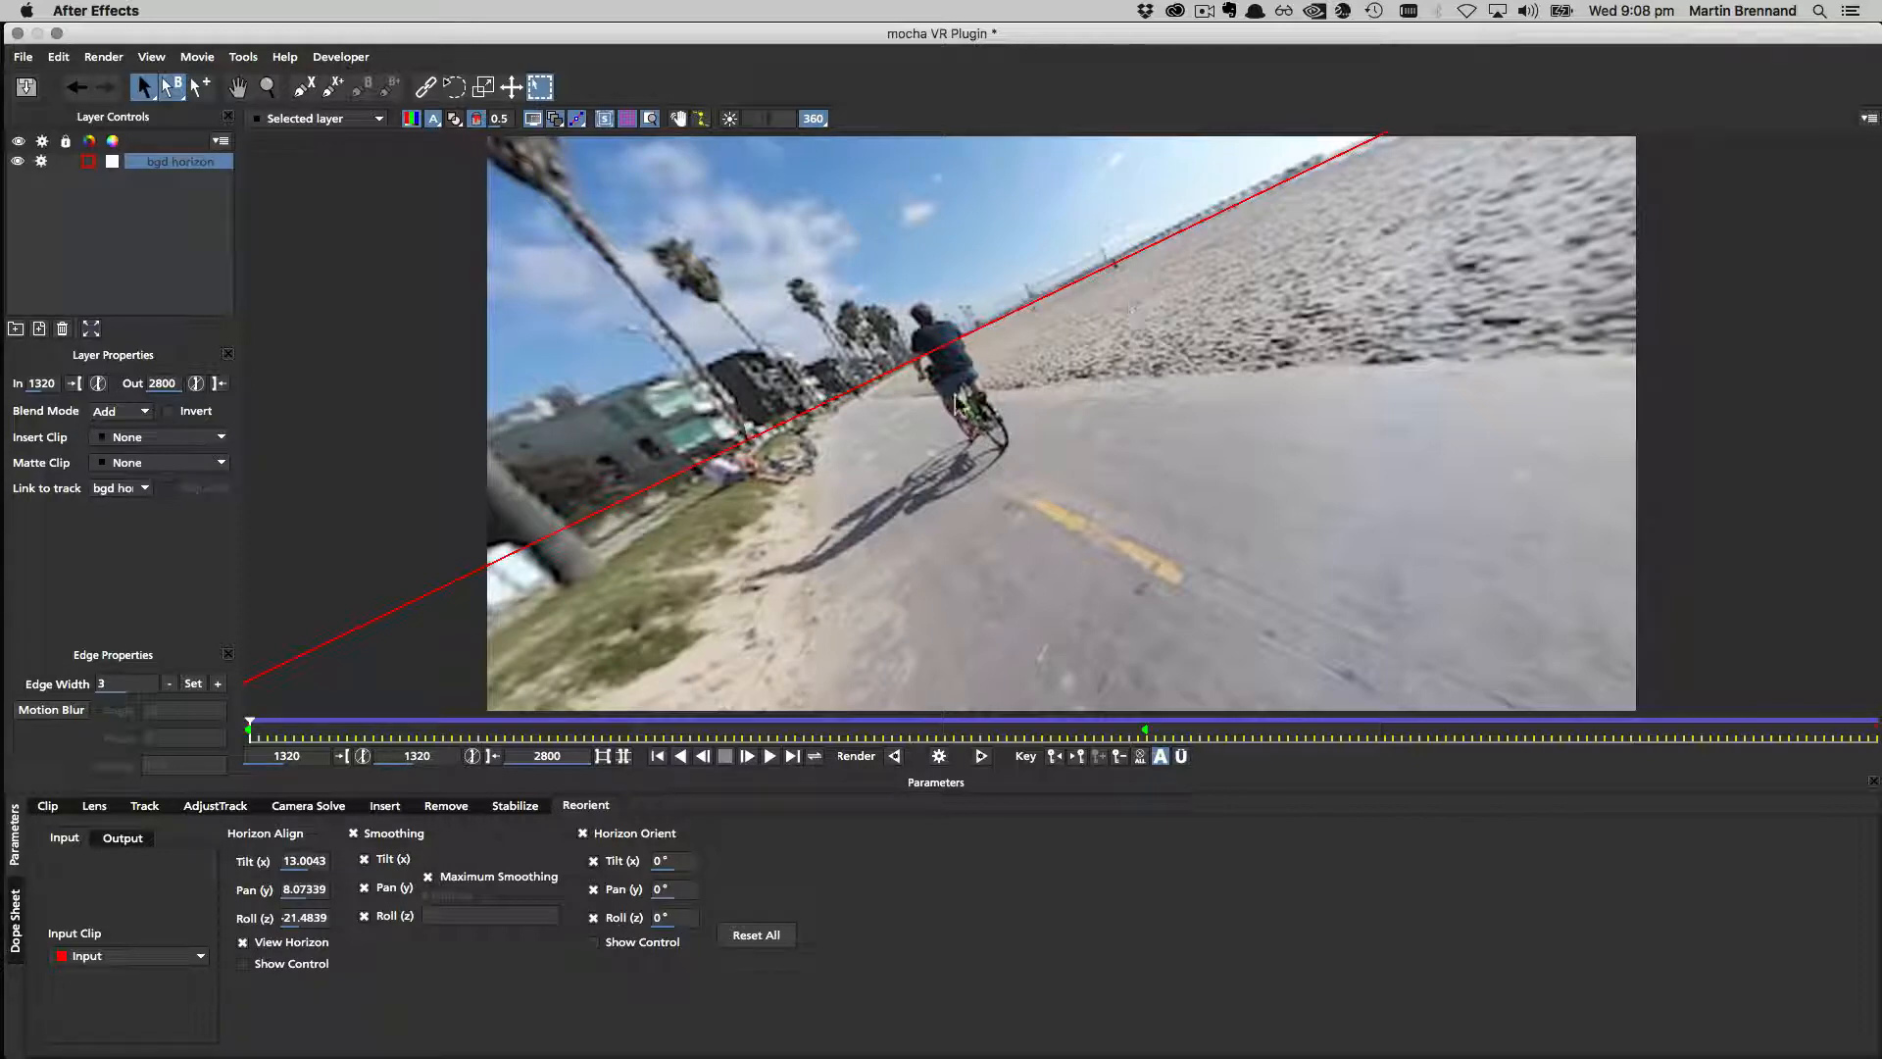
pyautogui.moveTo(853, 425)
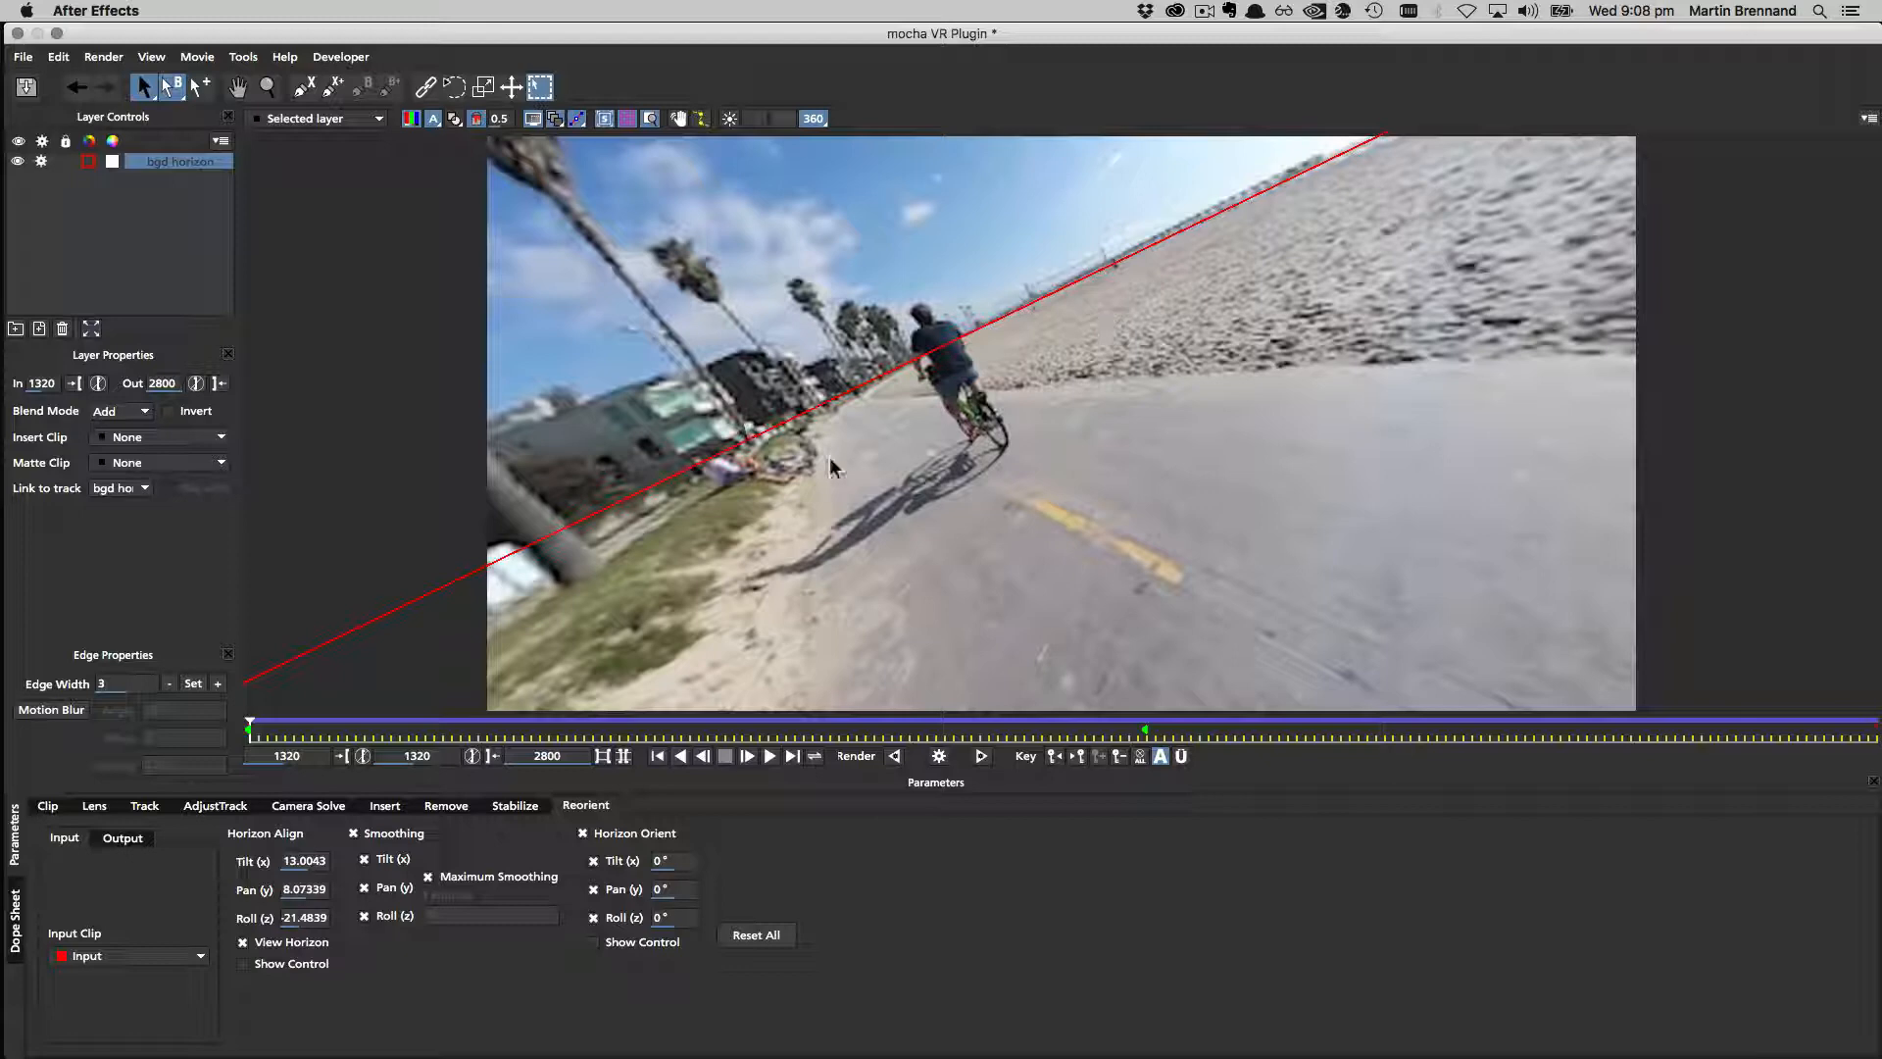
pyautogui.moveTo(644, 502)
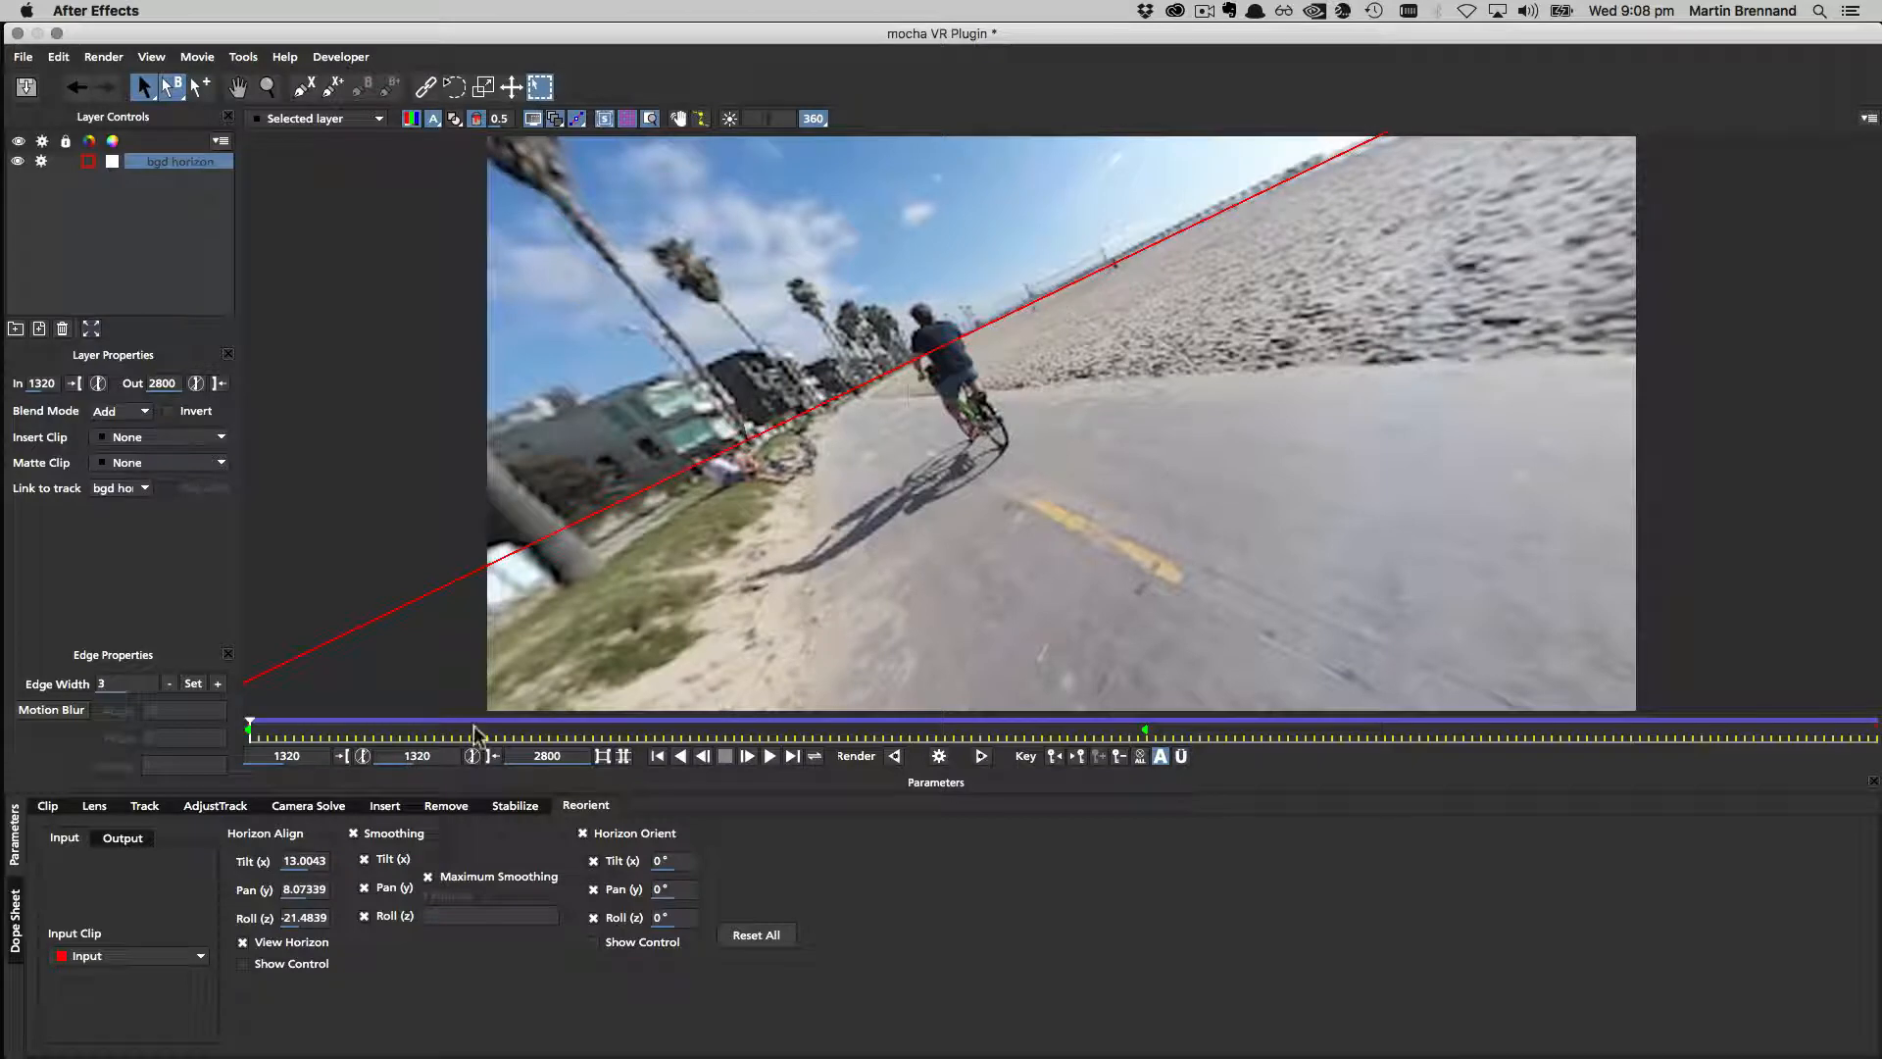
pyautogui.click(243, 941)
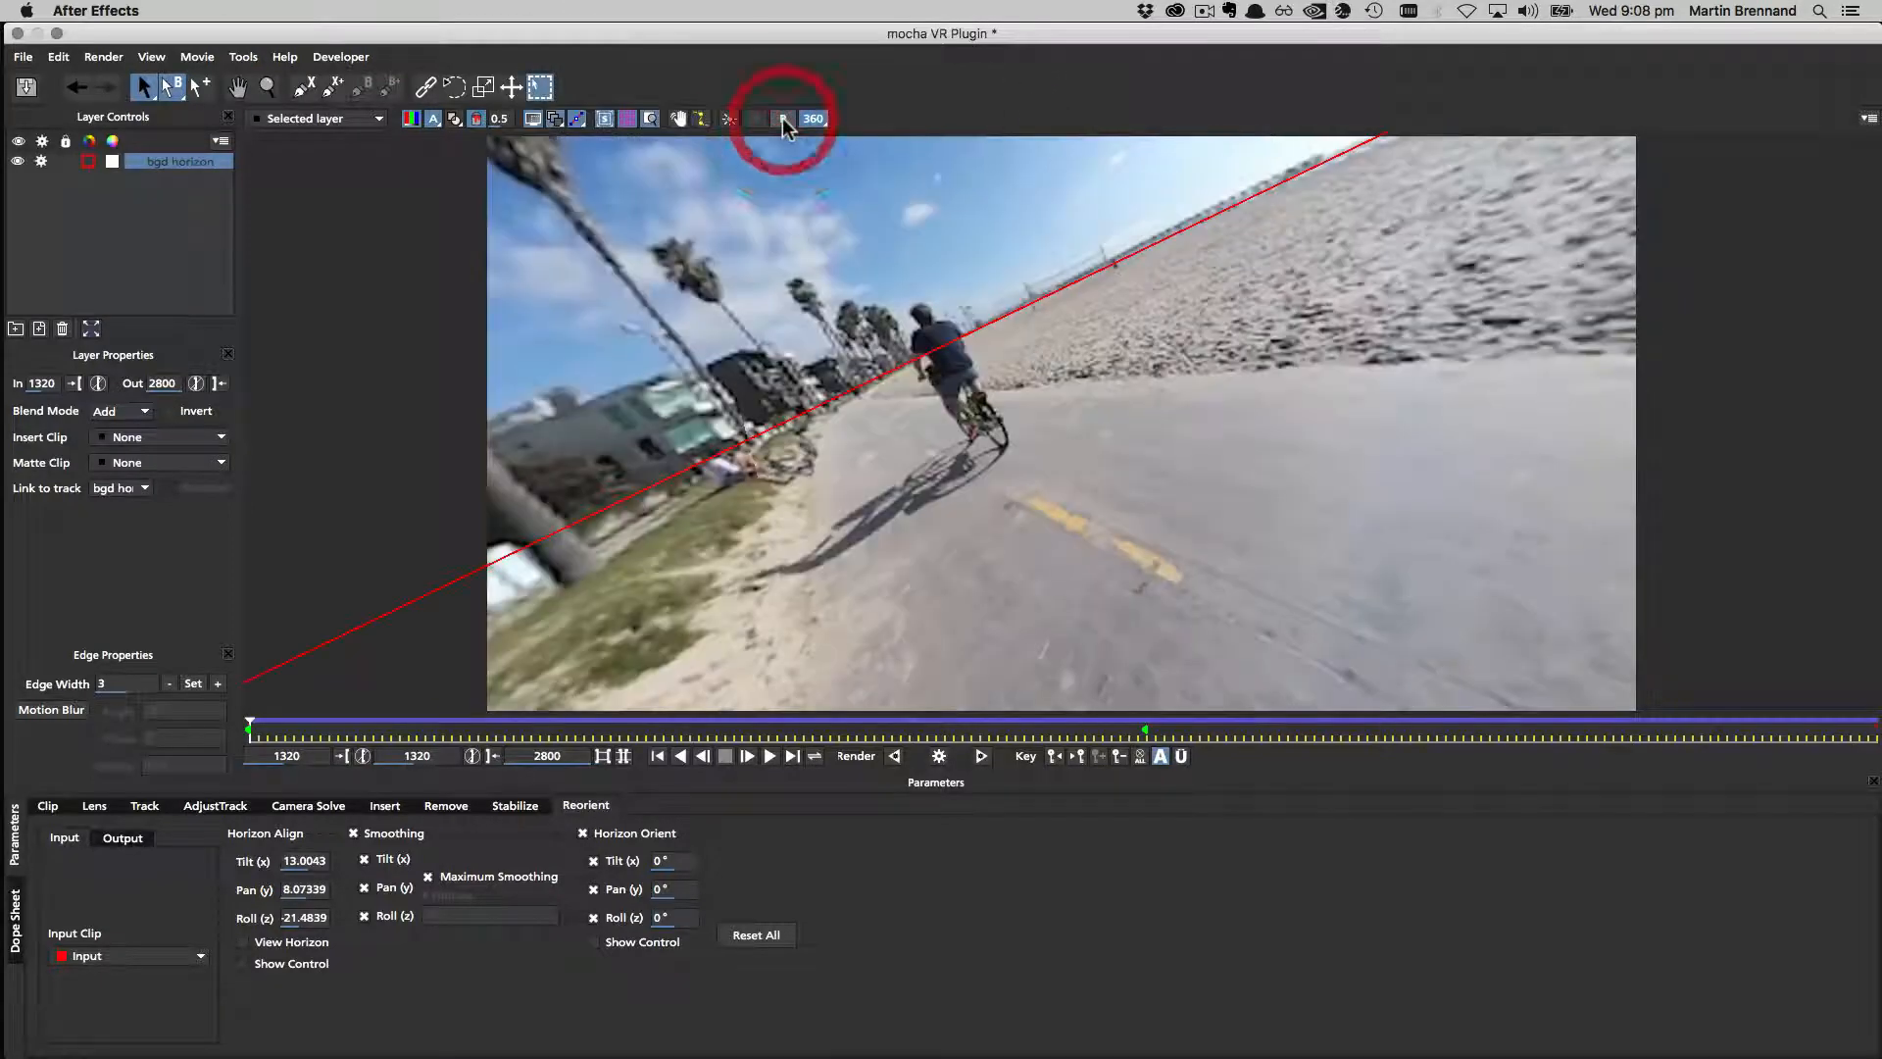
pyautogui.click(782, 119)
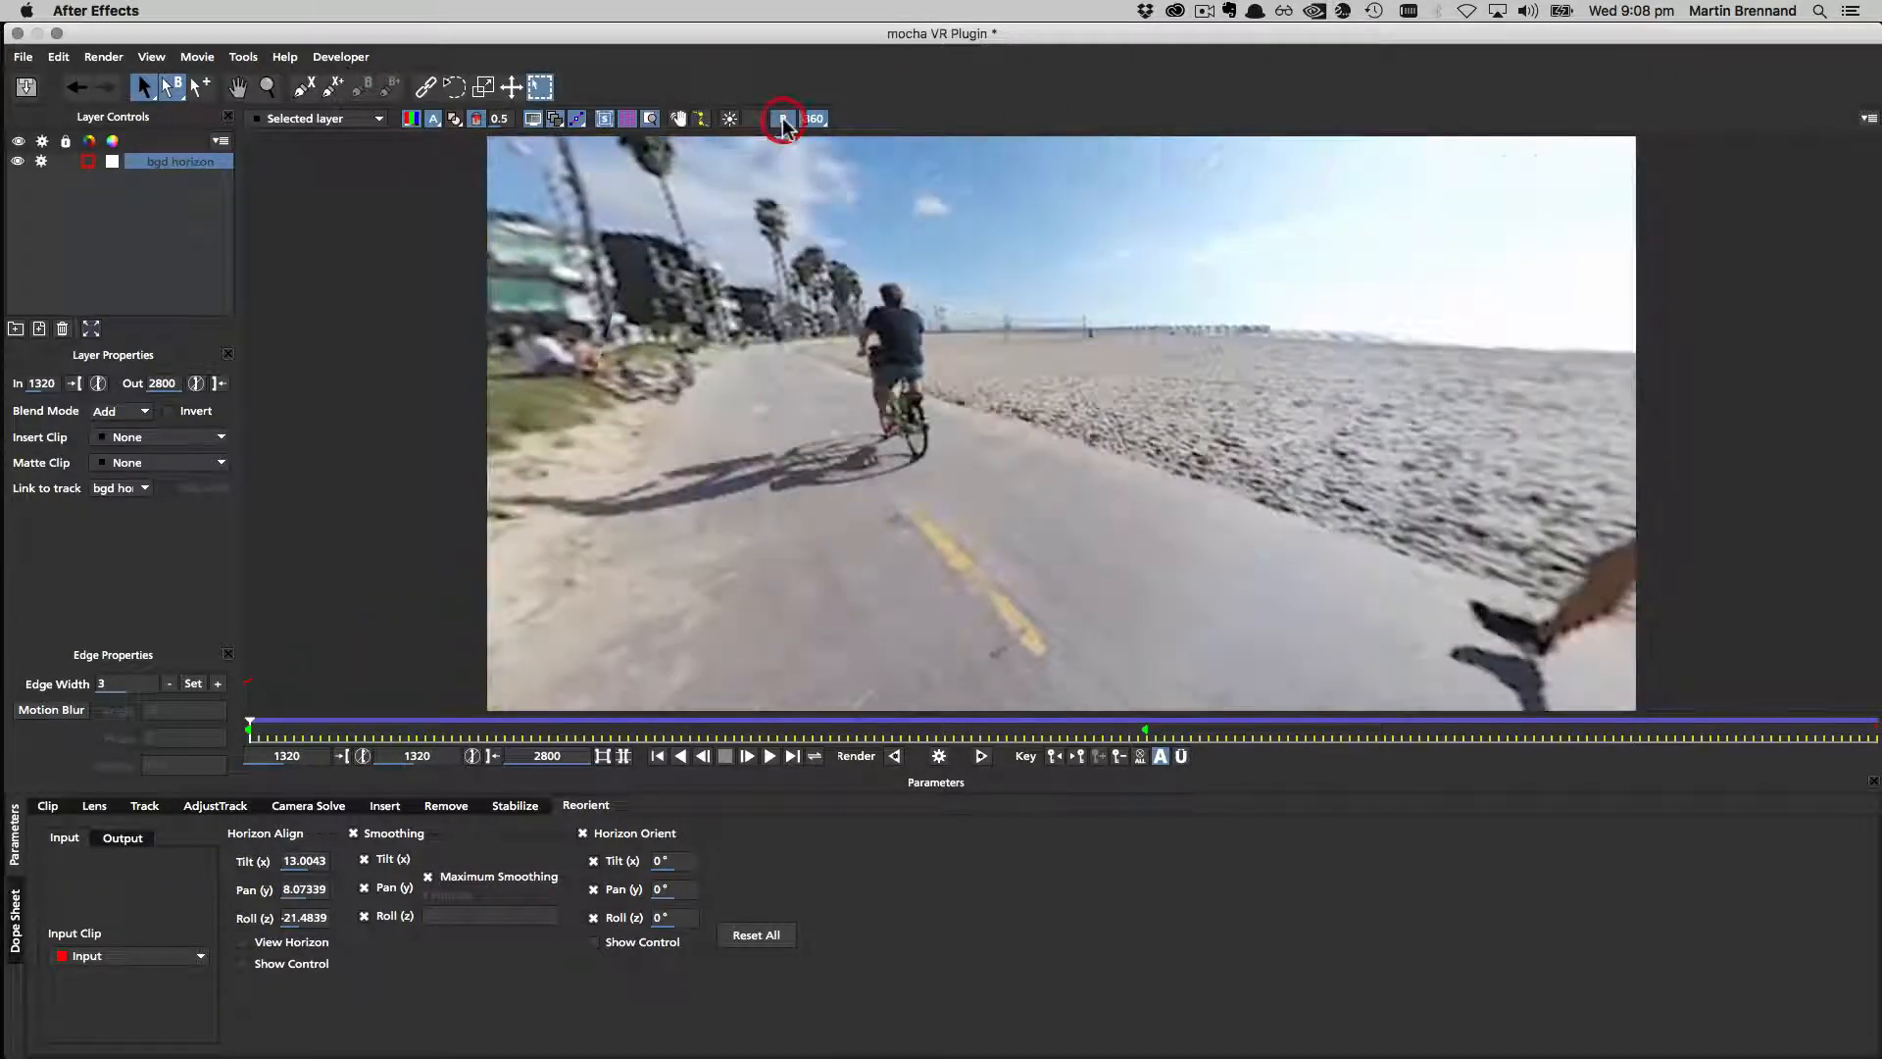
pyautogui.click(782, 117)
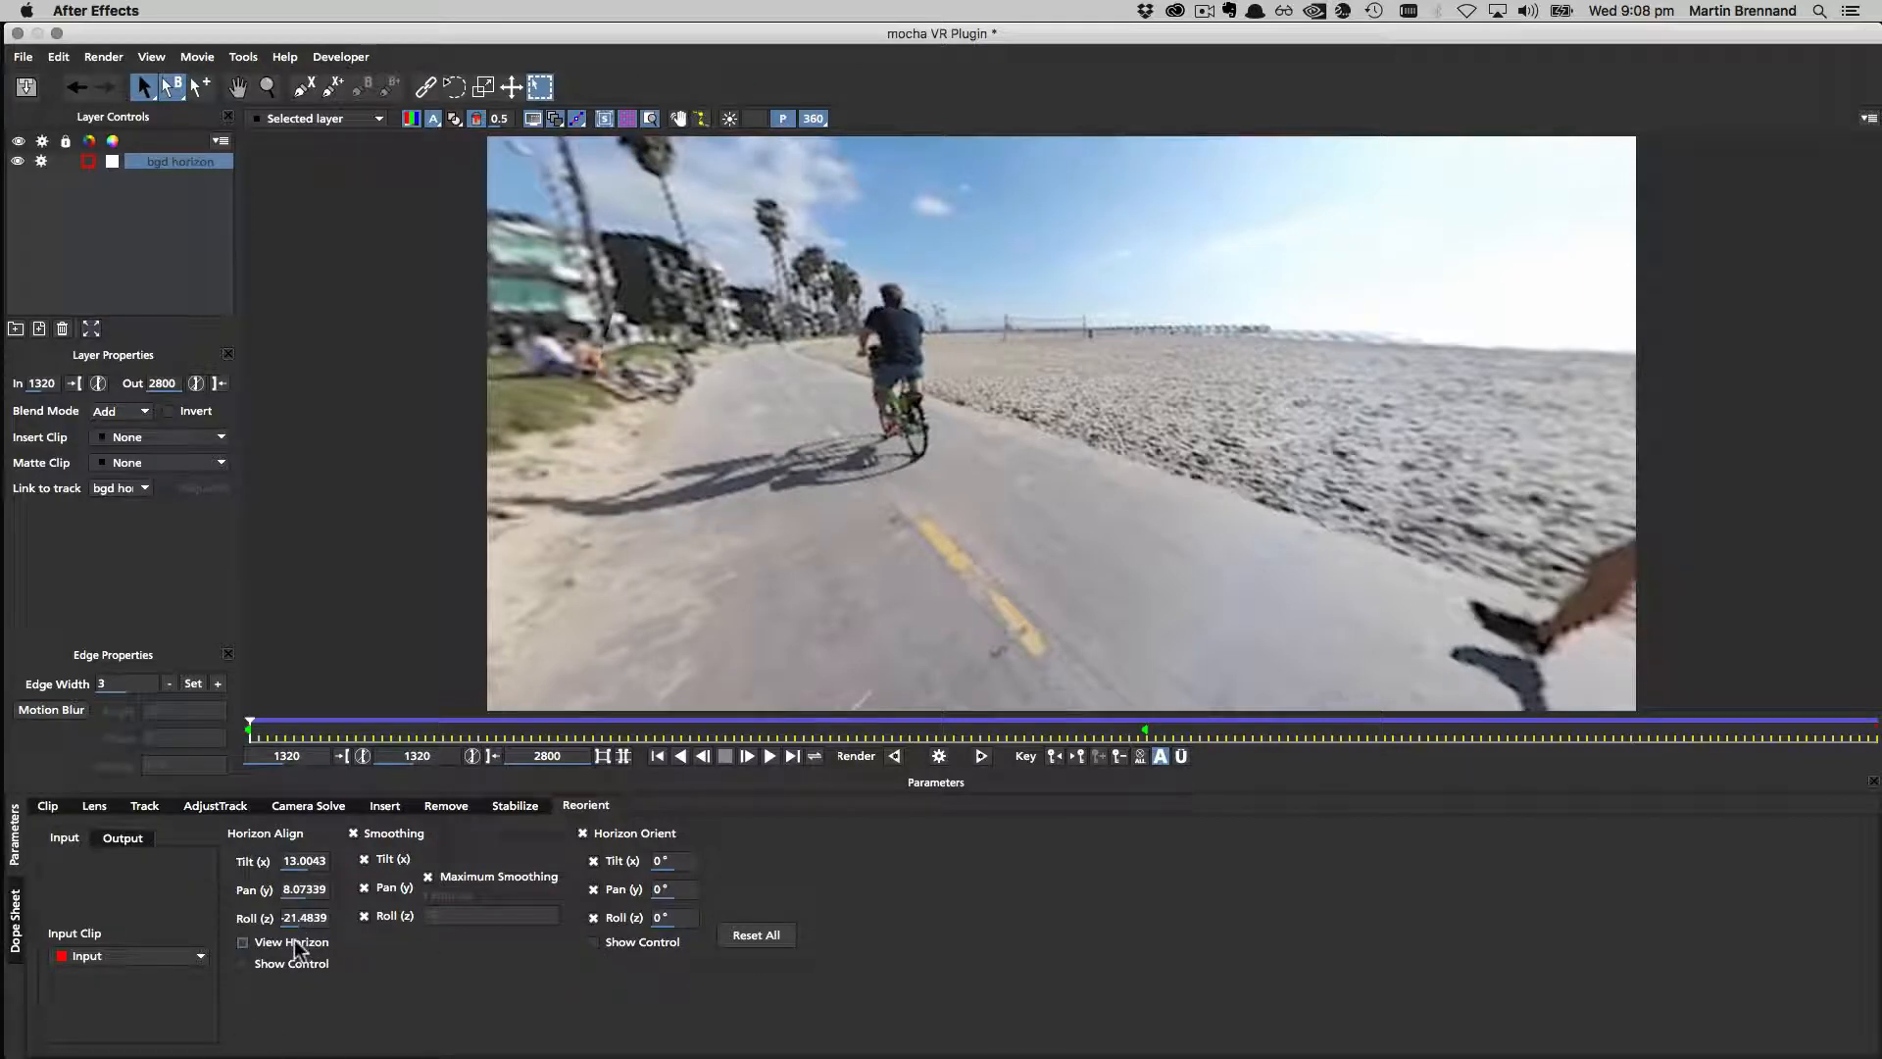
pyautogui.click(244, 943)
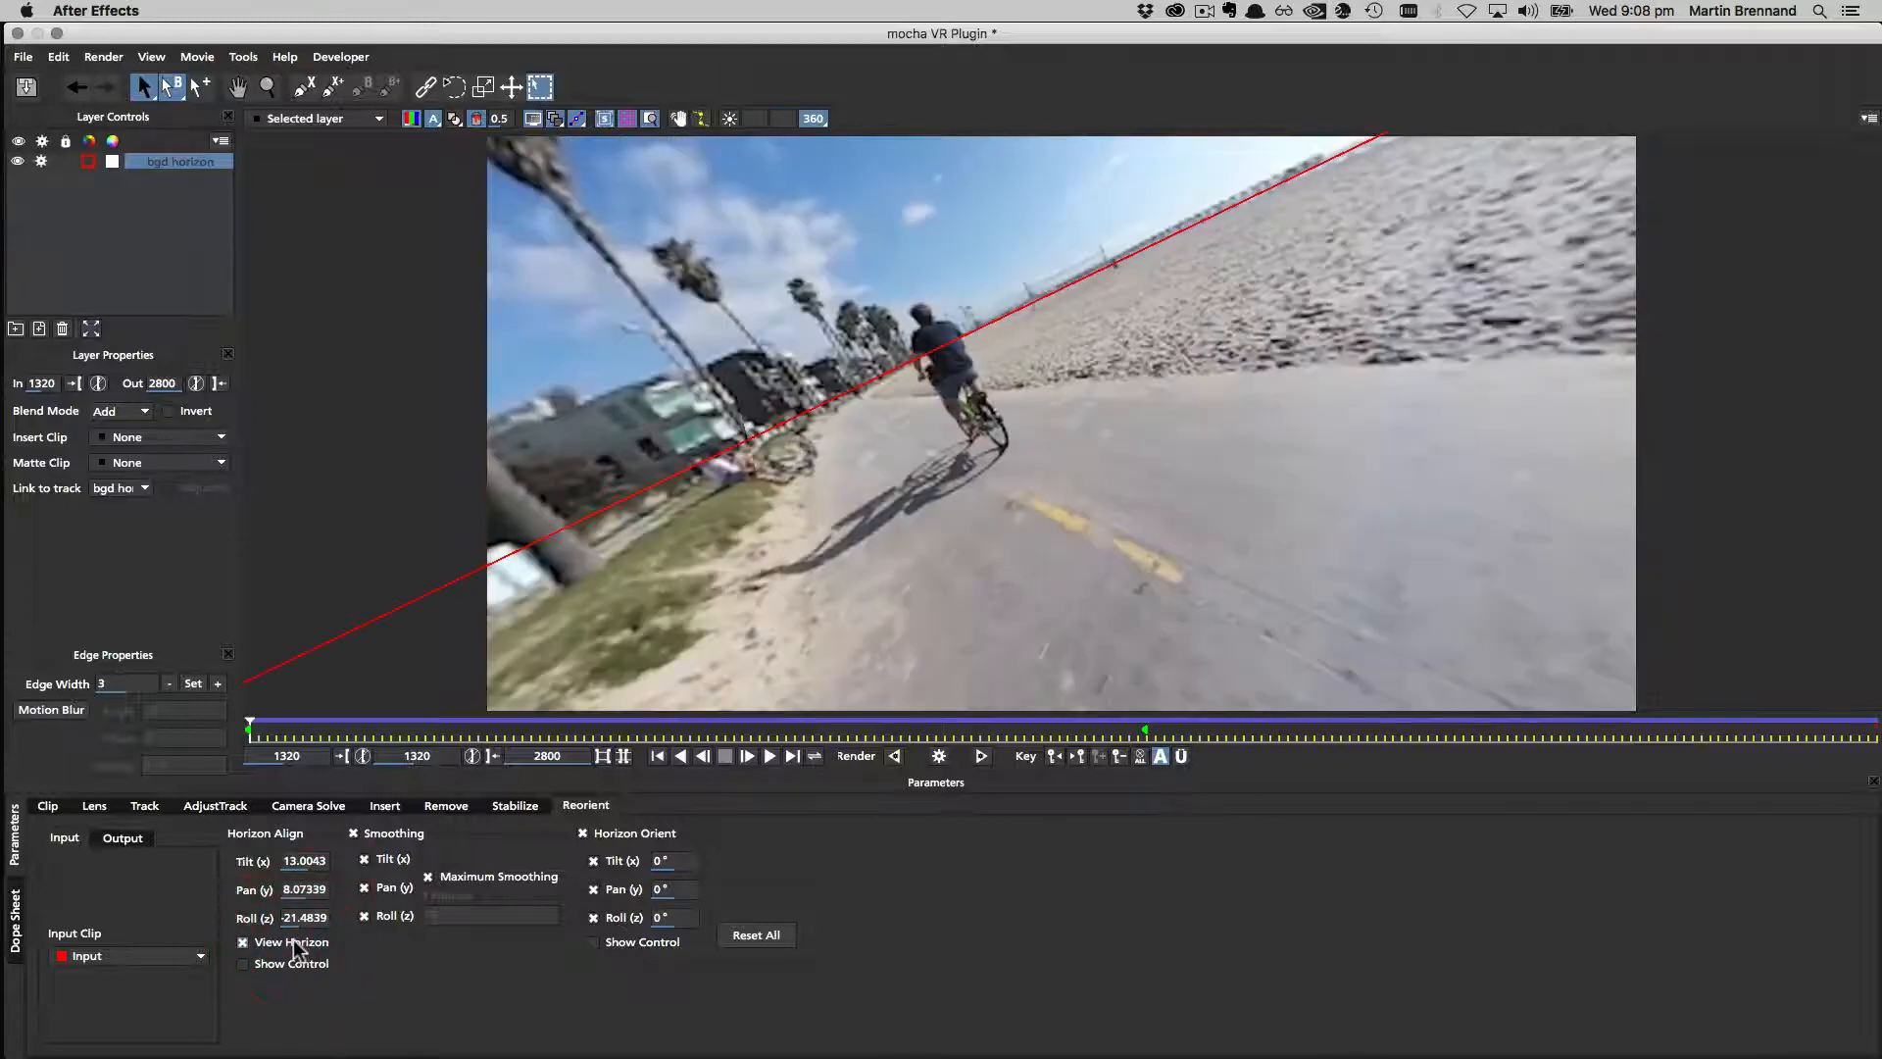
pyautogui.click(243, 941)
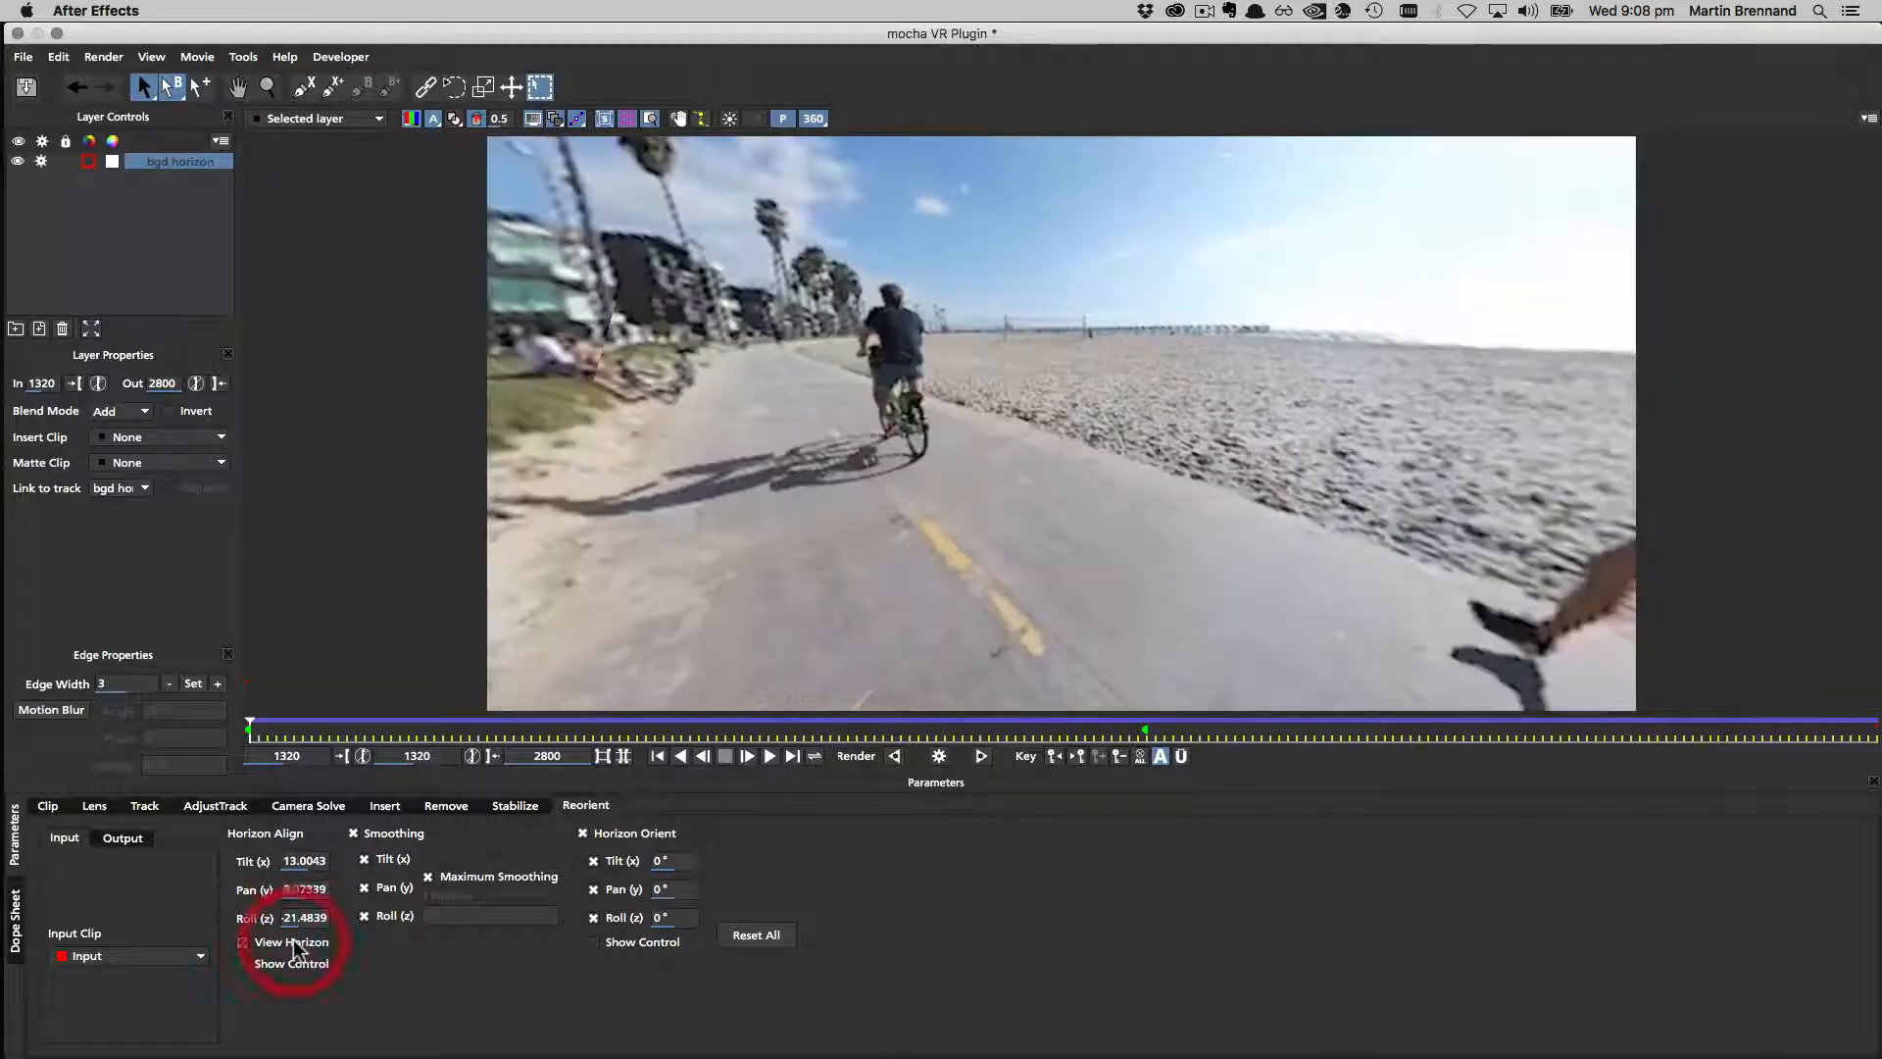
pyautogui.click(243, 941)
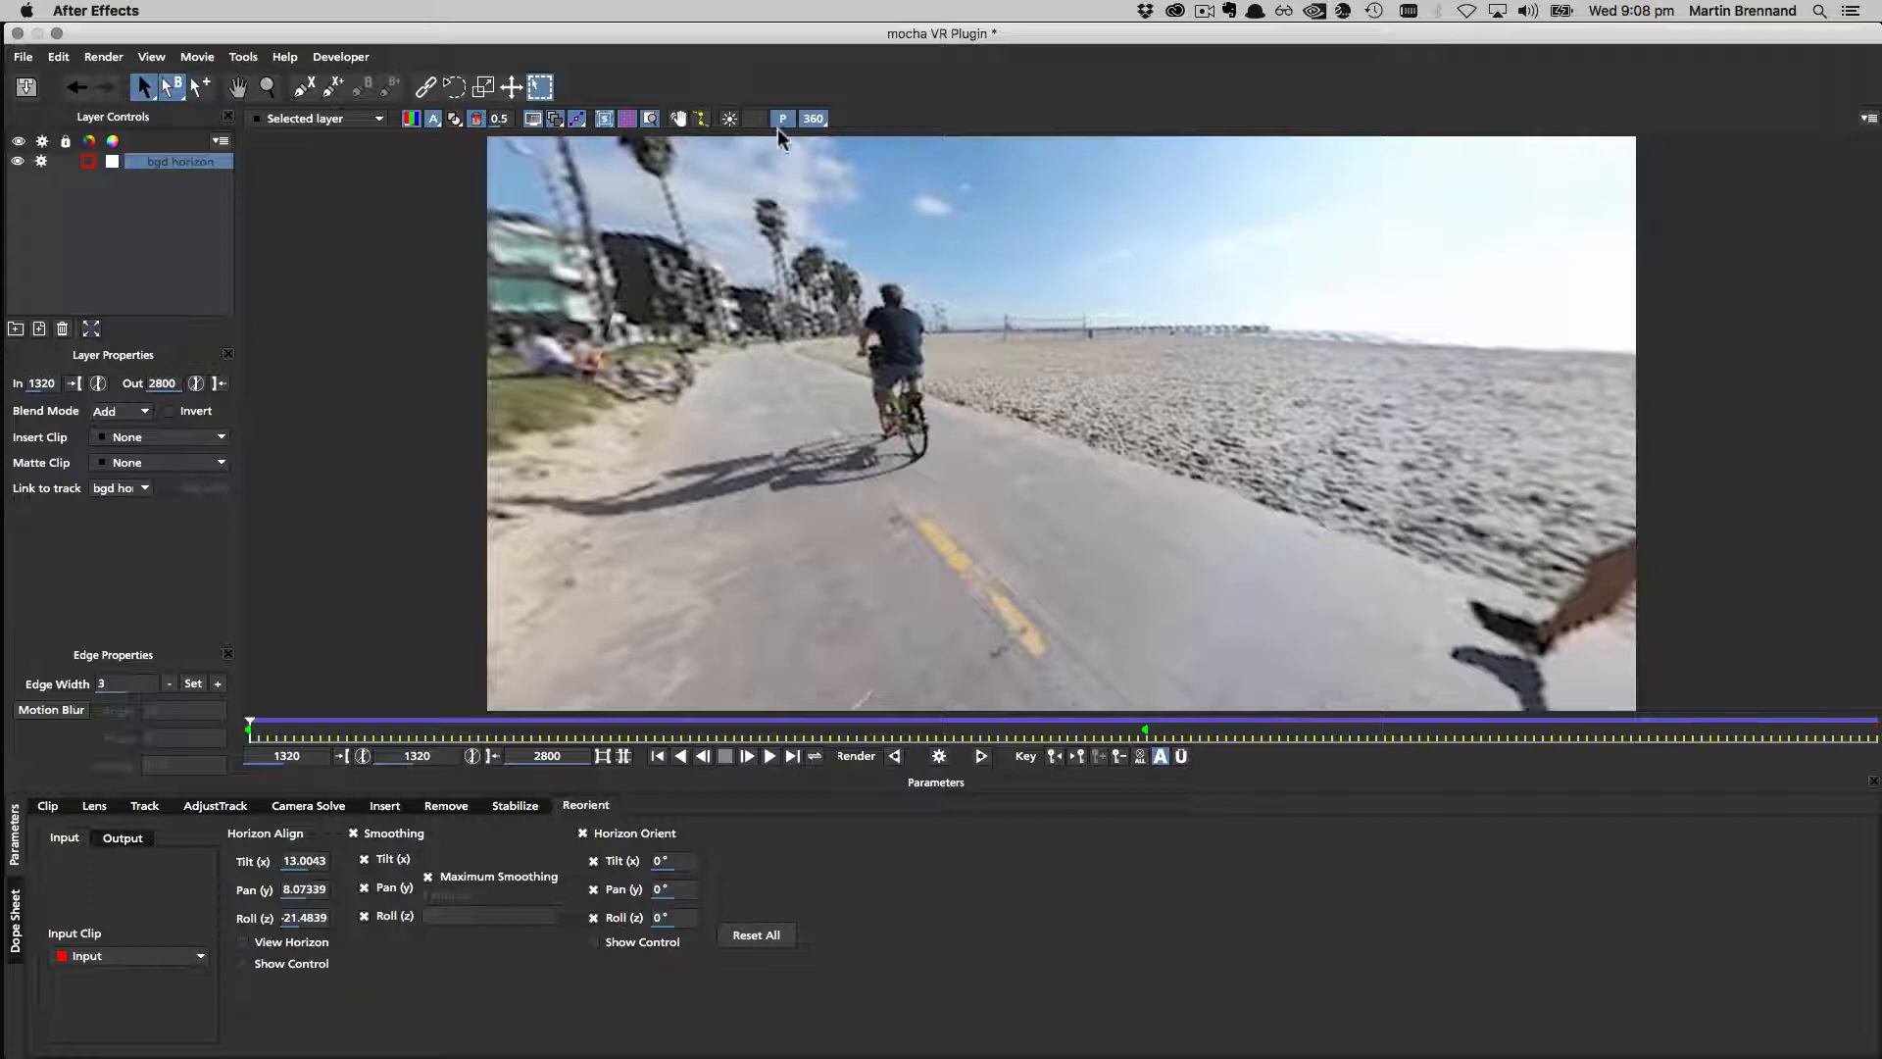
pyautogui.click(730, 118)
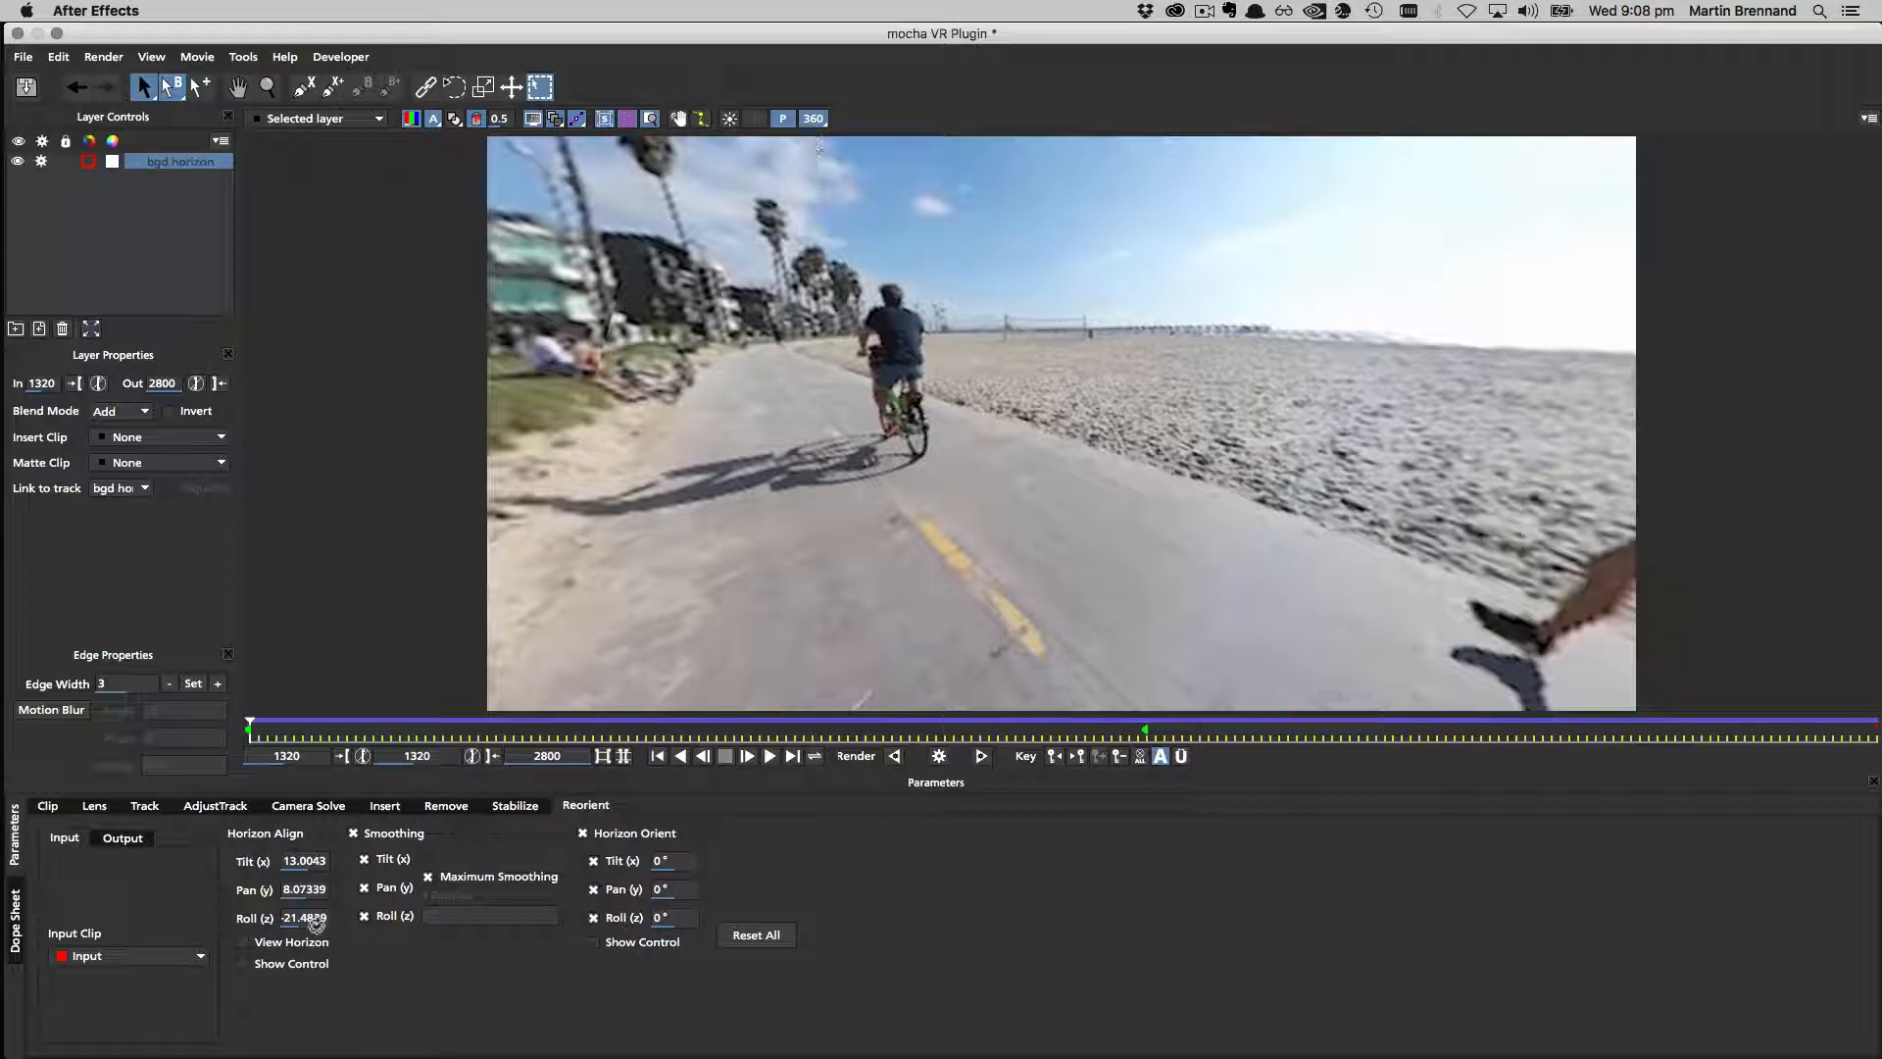
pyautogui.click(243, 941)
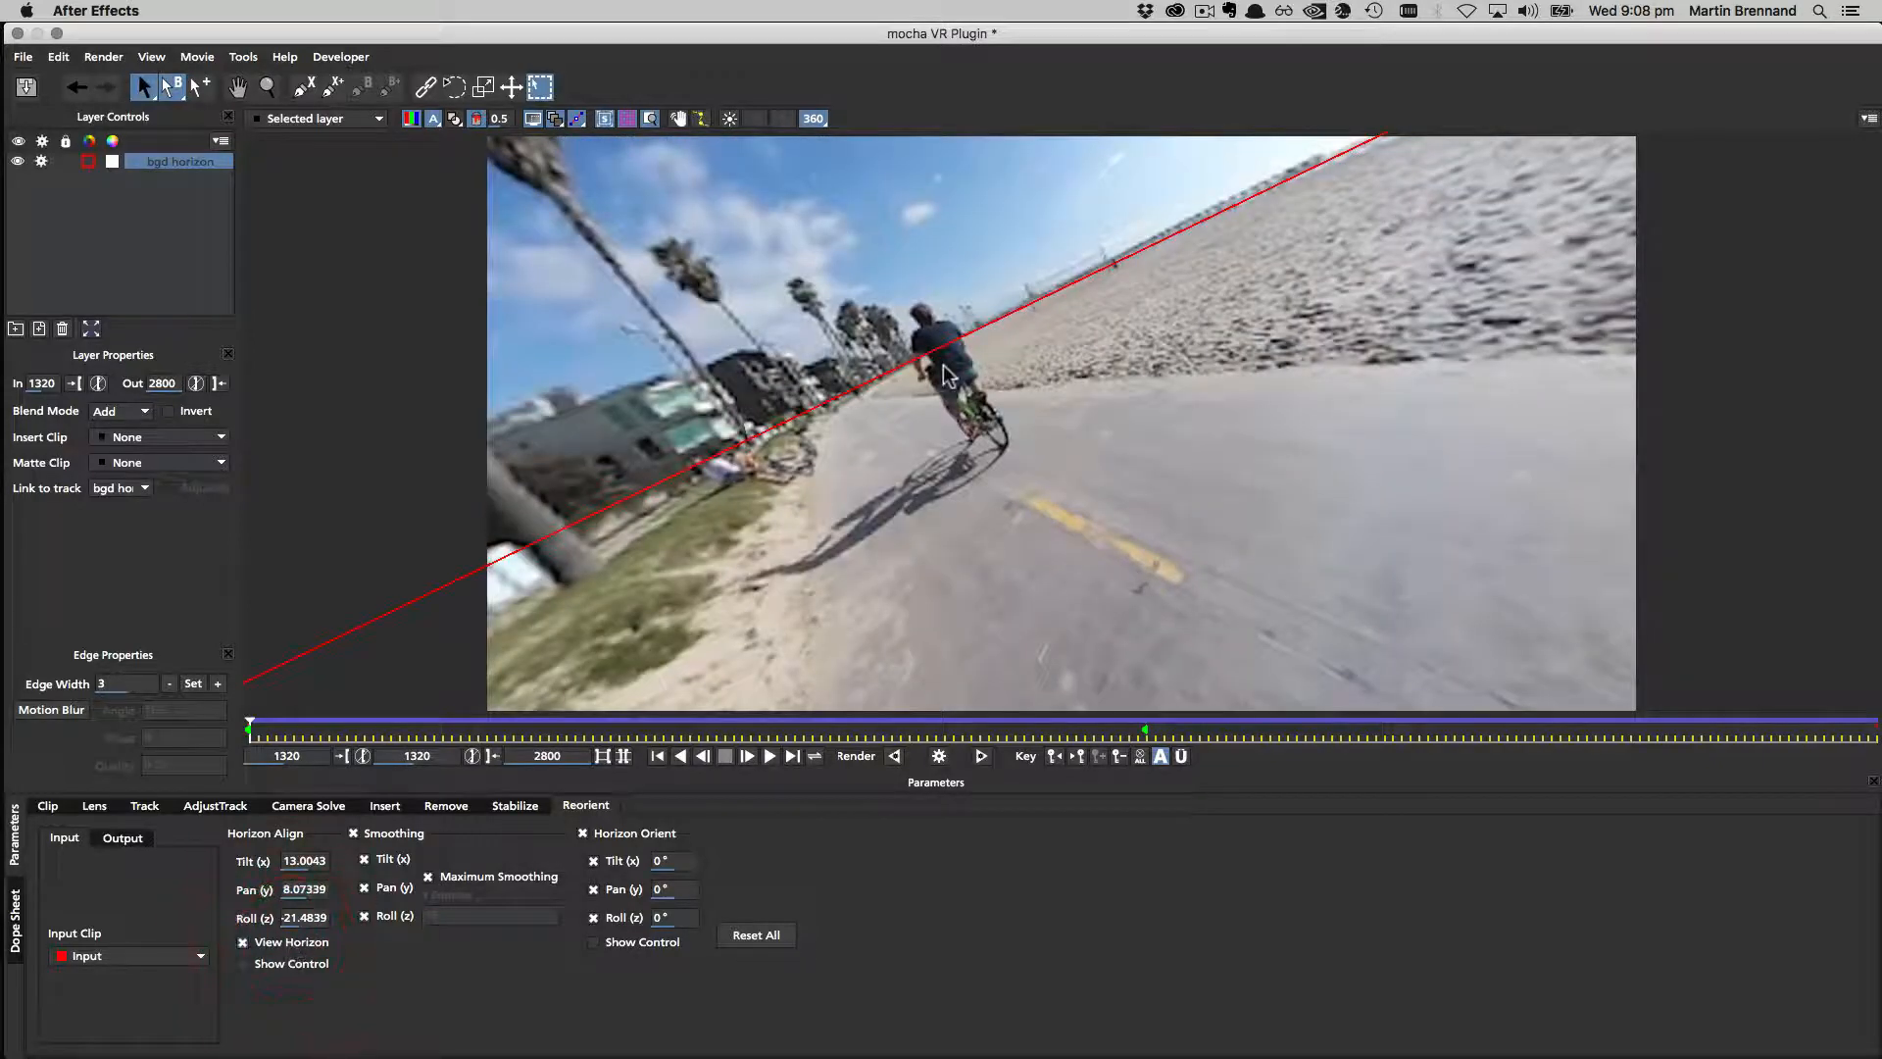
pyautogui.moveTo(947, 459)
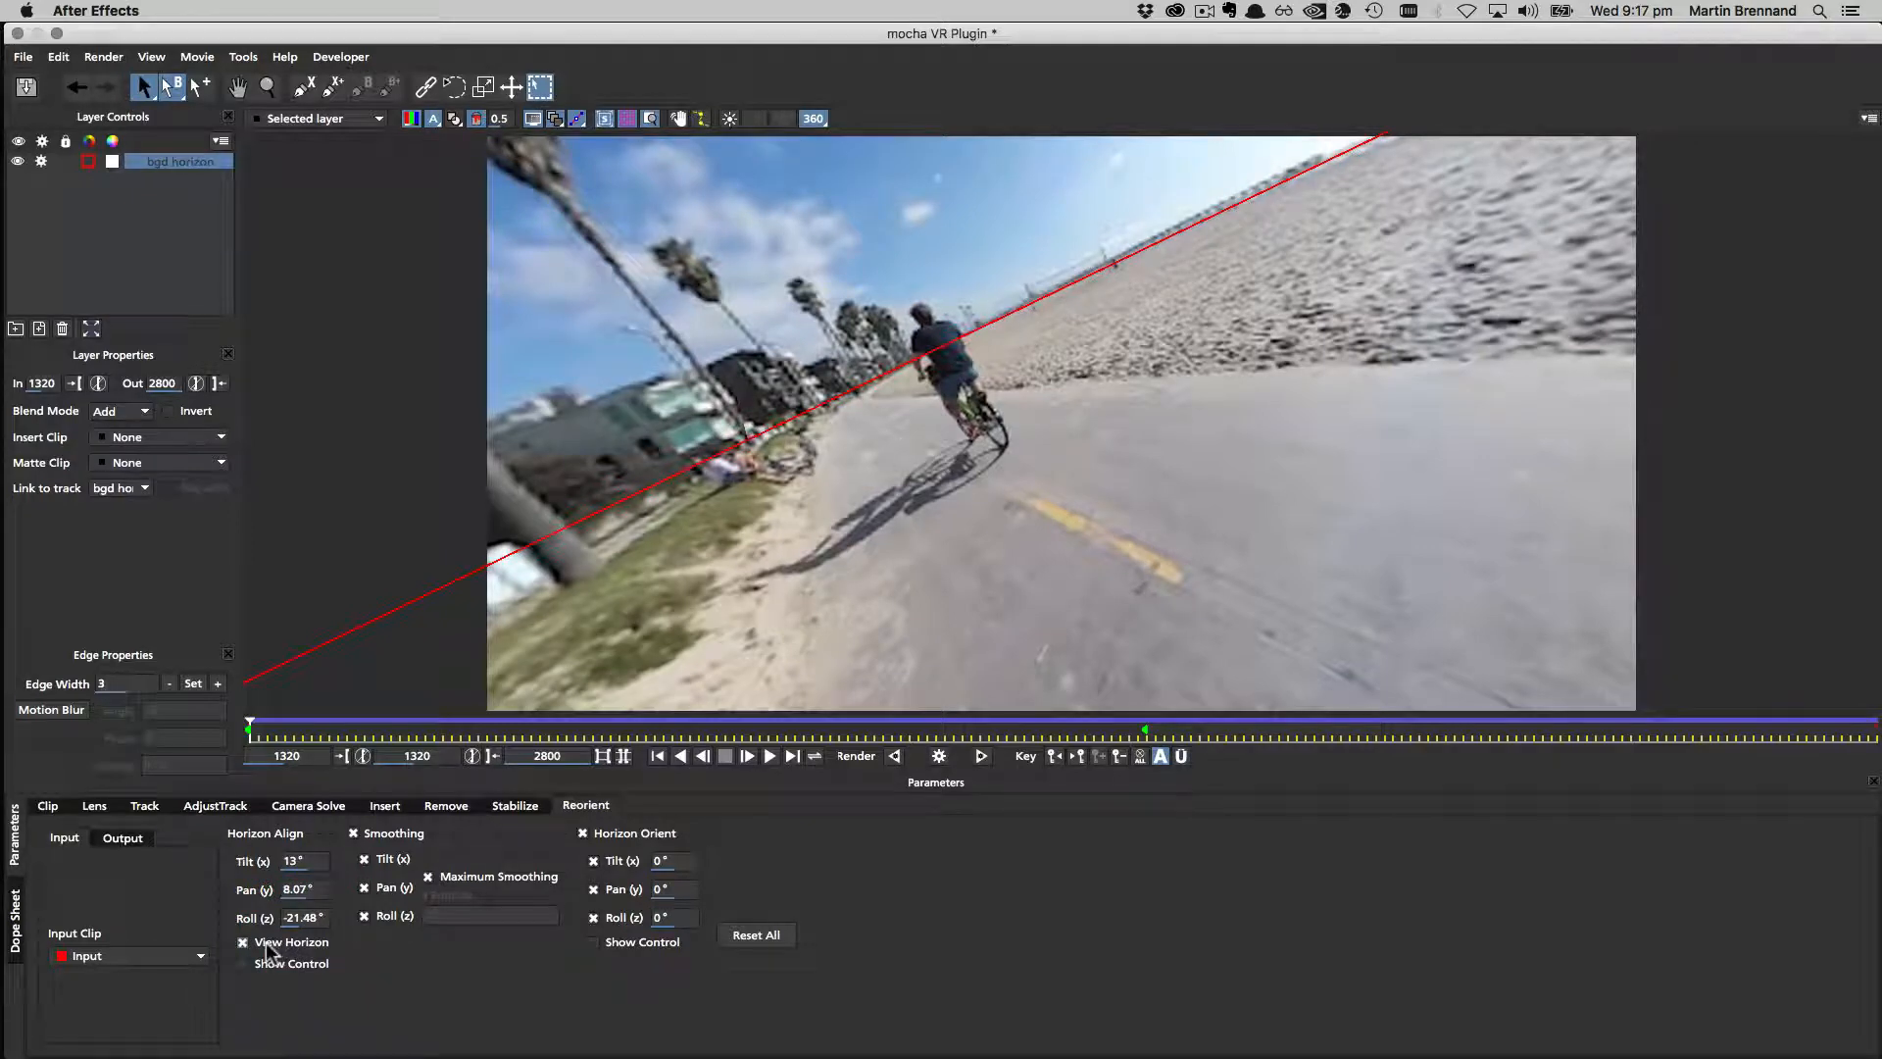
# Hide the horizon line, turn Module Preview on for the leveled output and show the whole 360 frame.
pyautogui.click(243, 943)
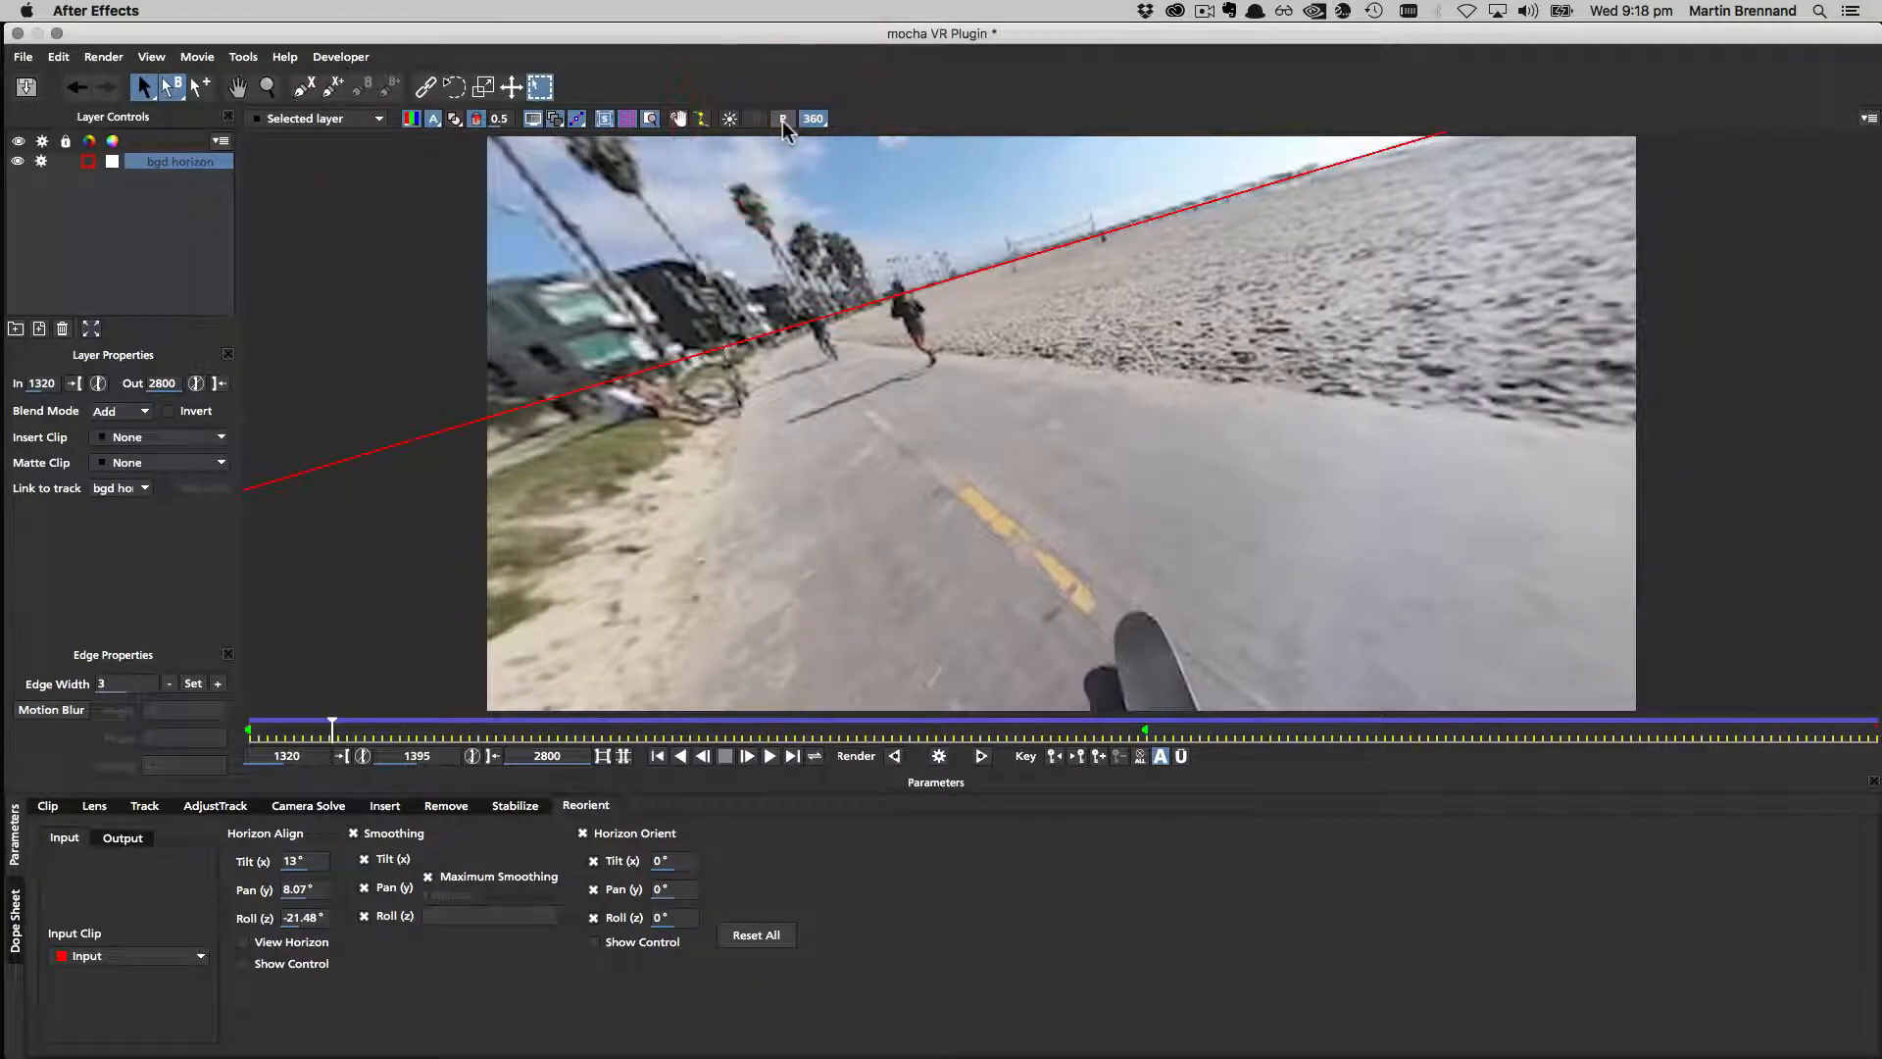
pyautogui.click(747, 755)
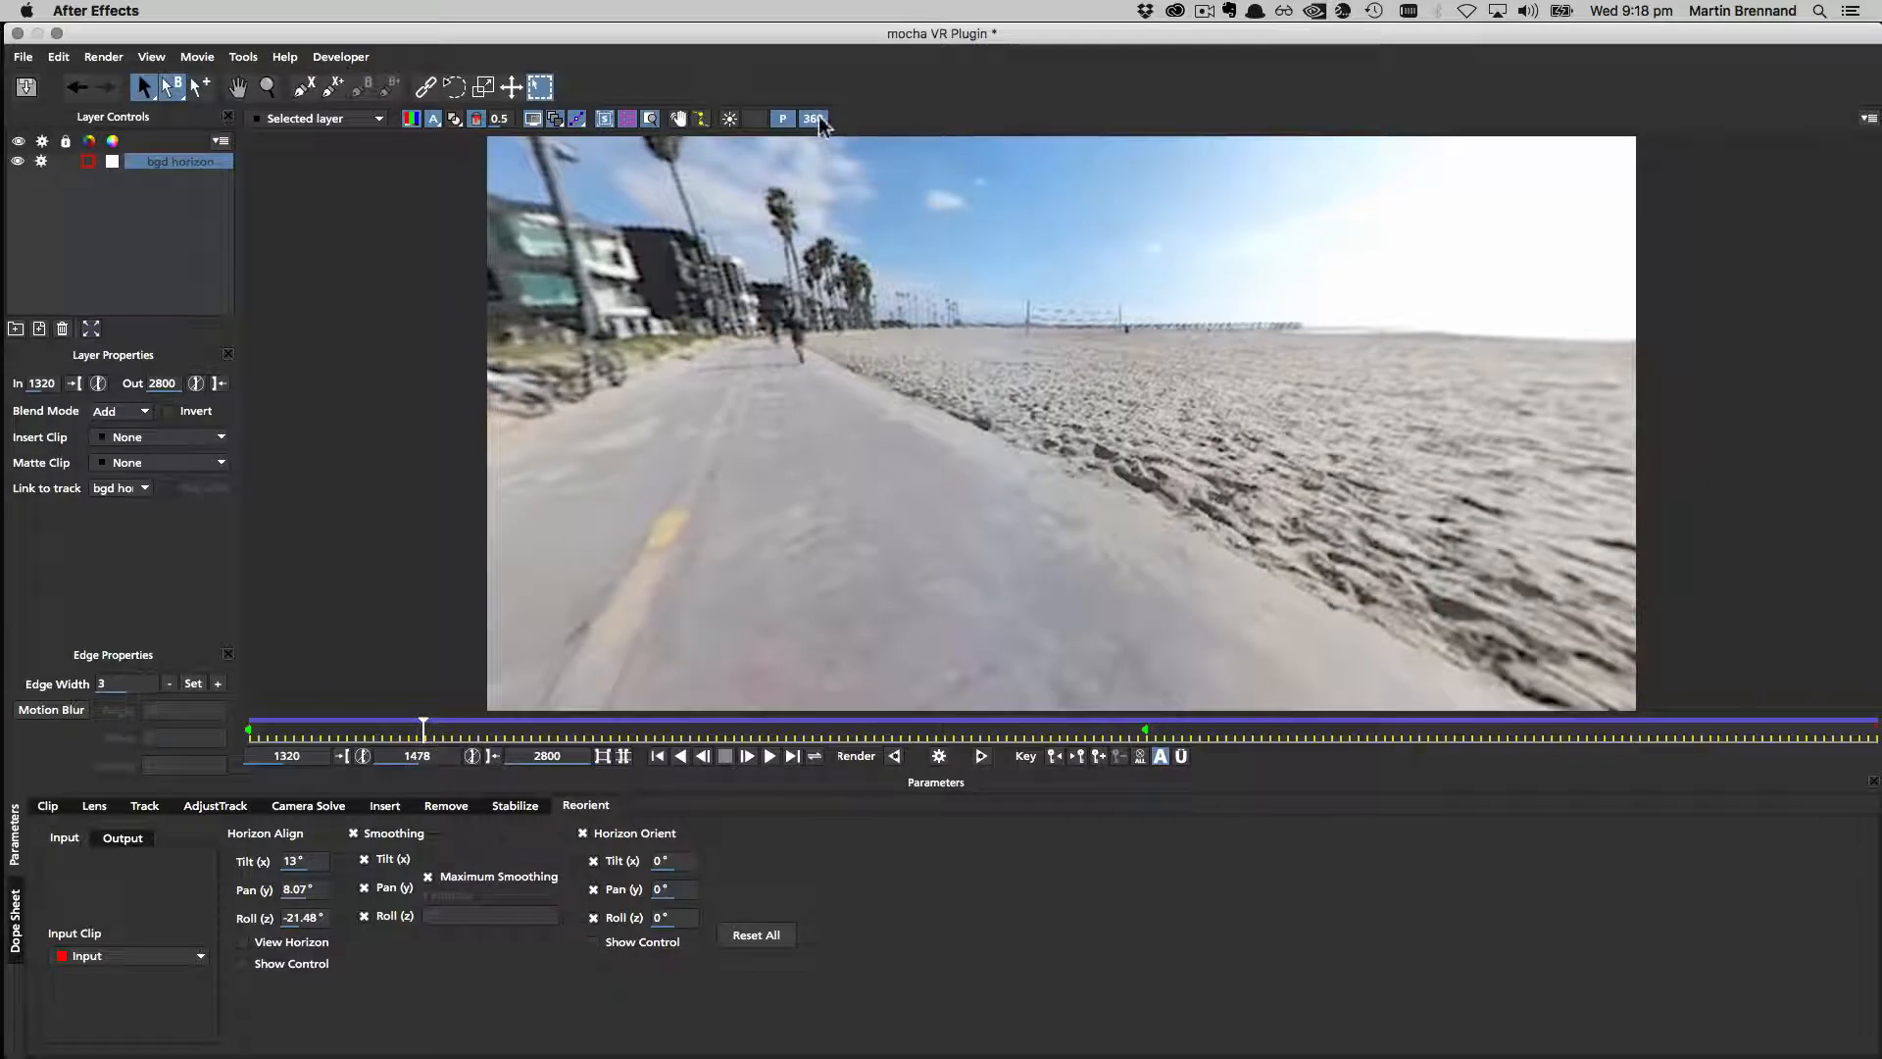
pyautogui.click(816, 118)
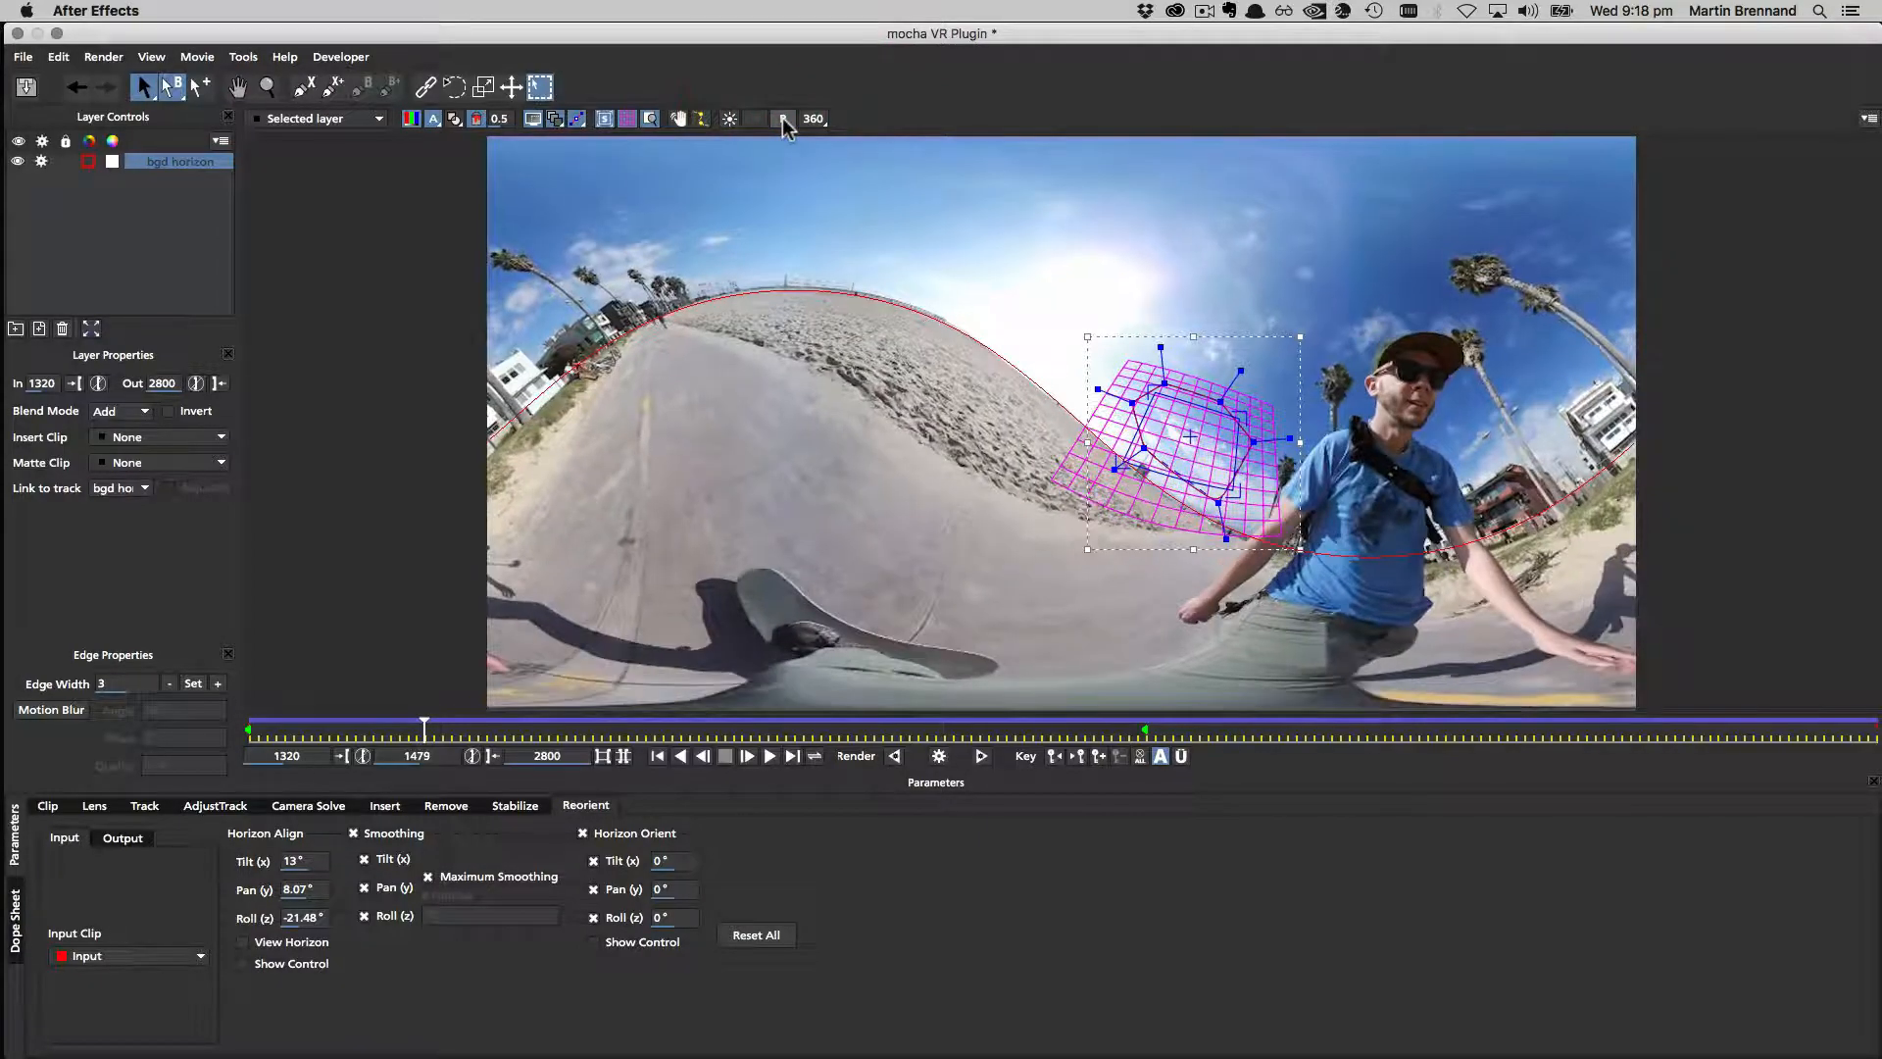
pyautogui.click(747, 755)
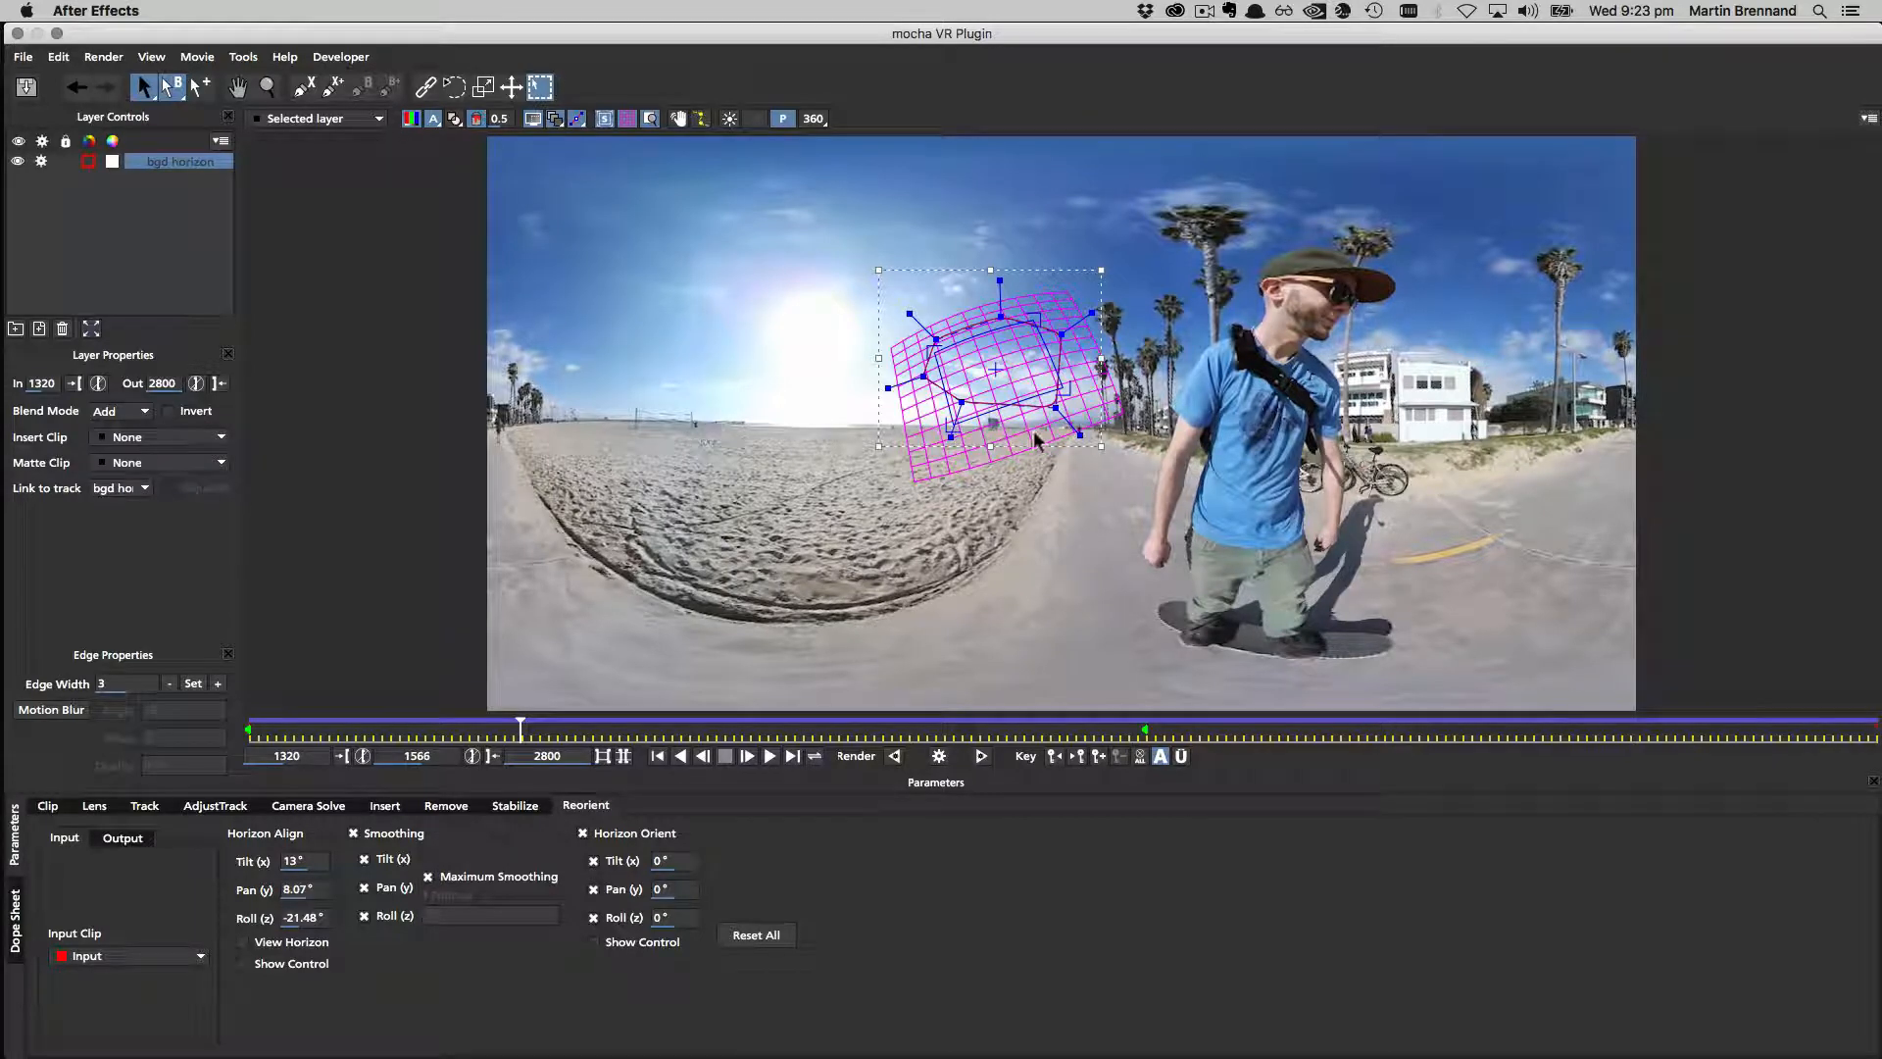
pyautogui.moveTo(745, 414)
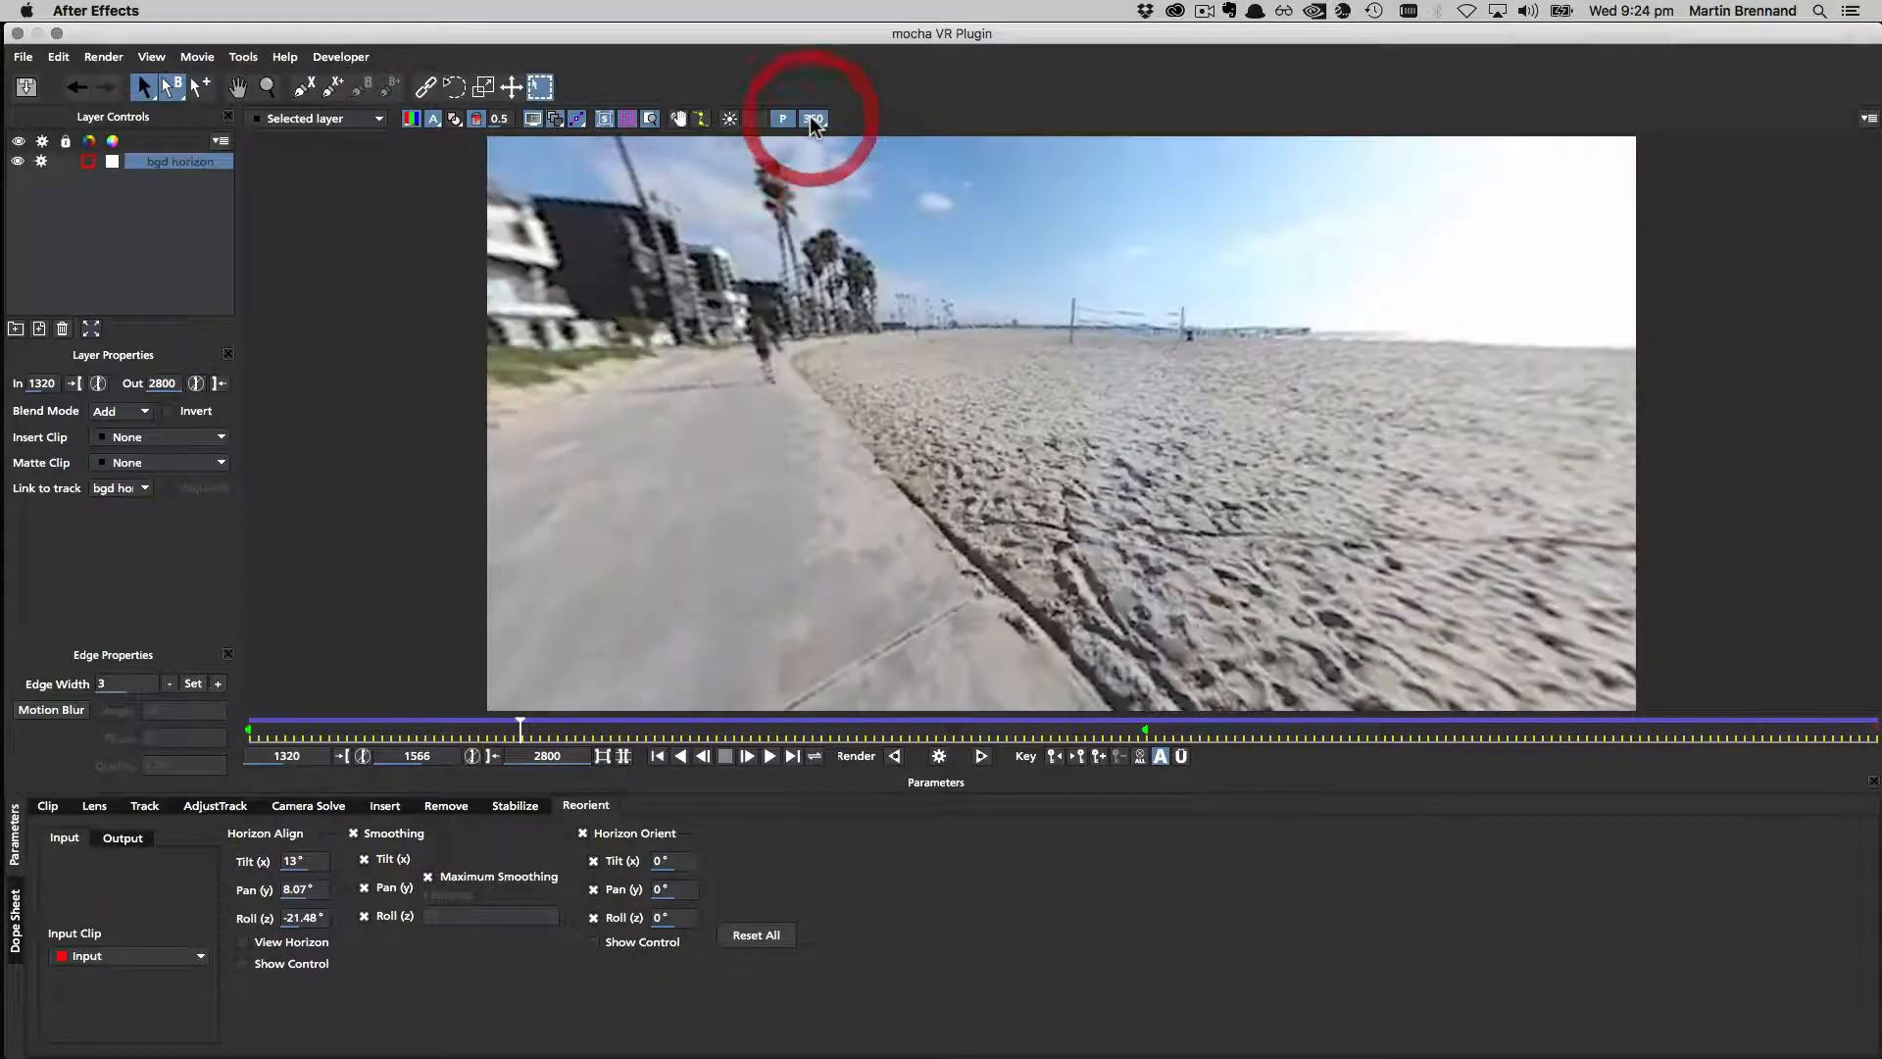
pyautogui.click(813, 117)
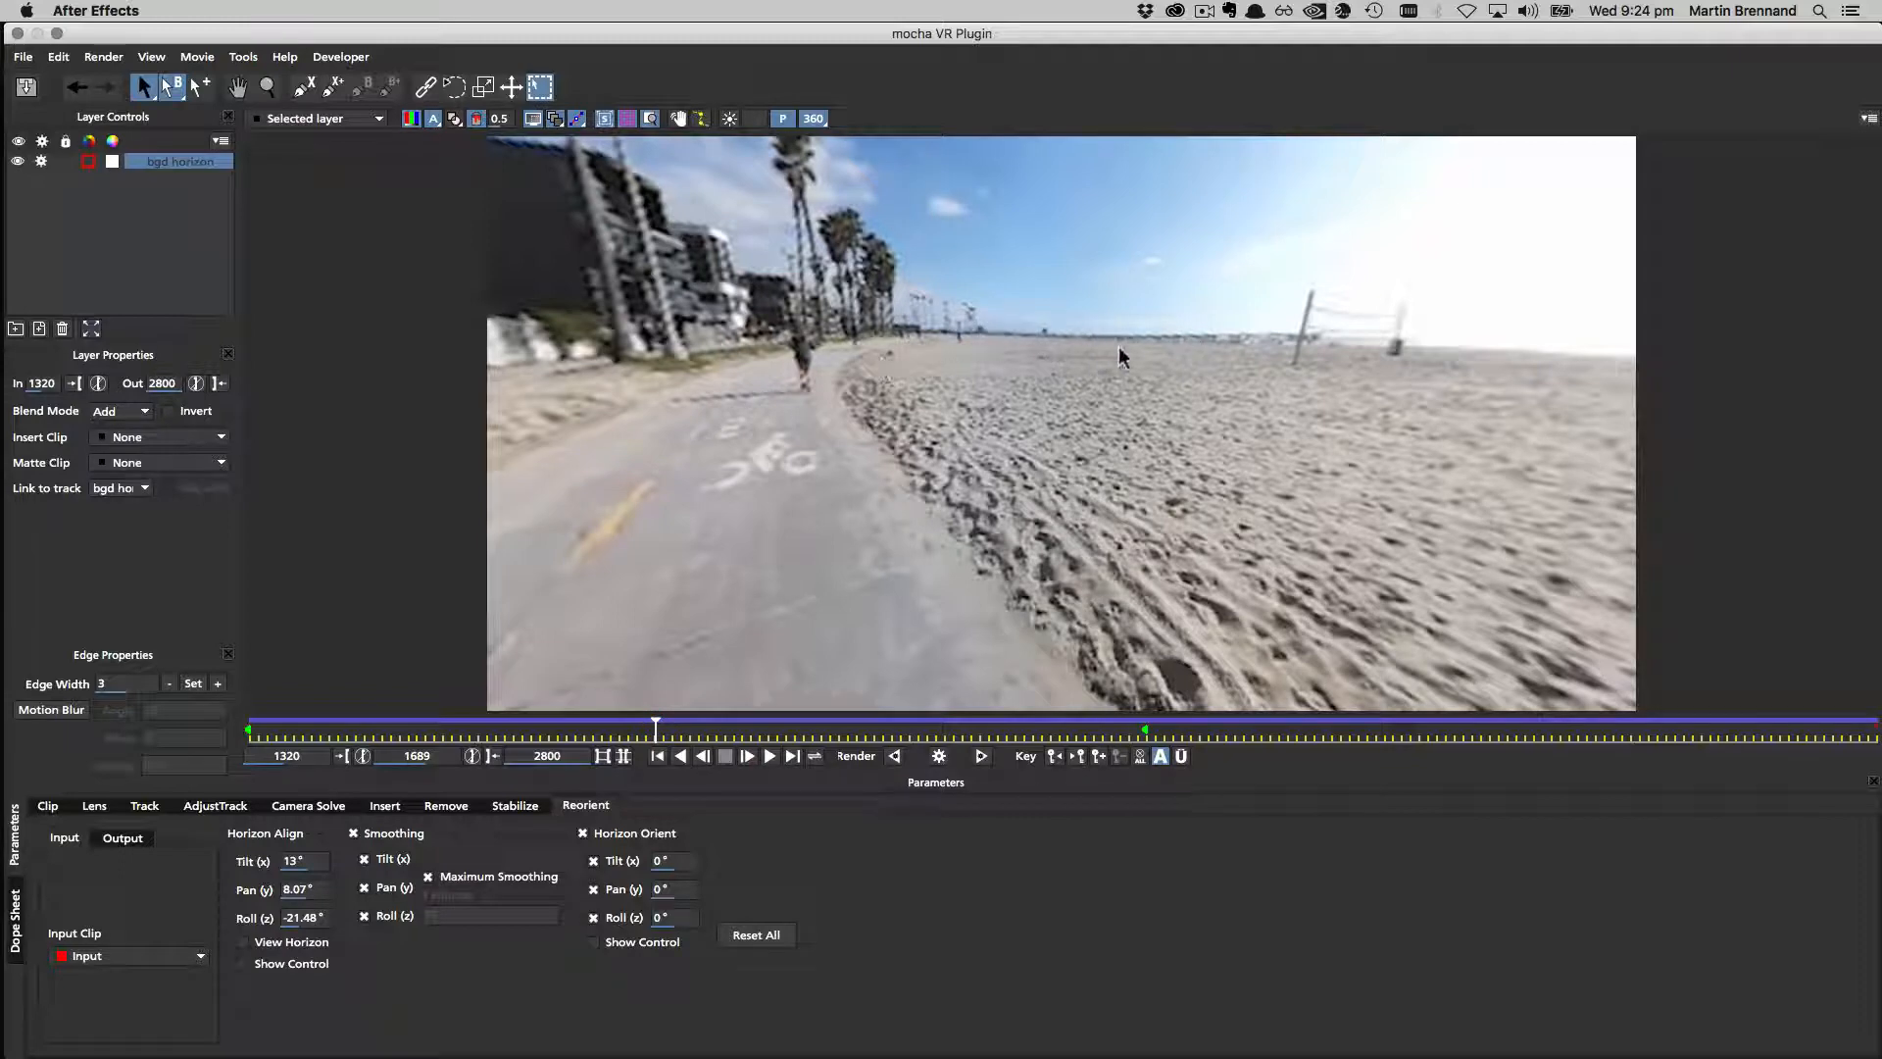
pyautogui.moveTo(668, 774)
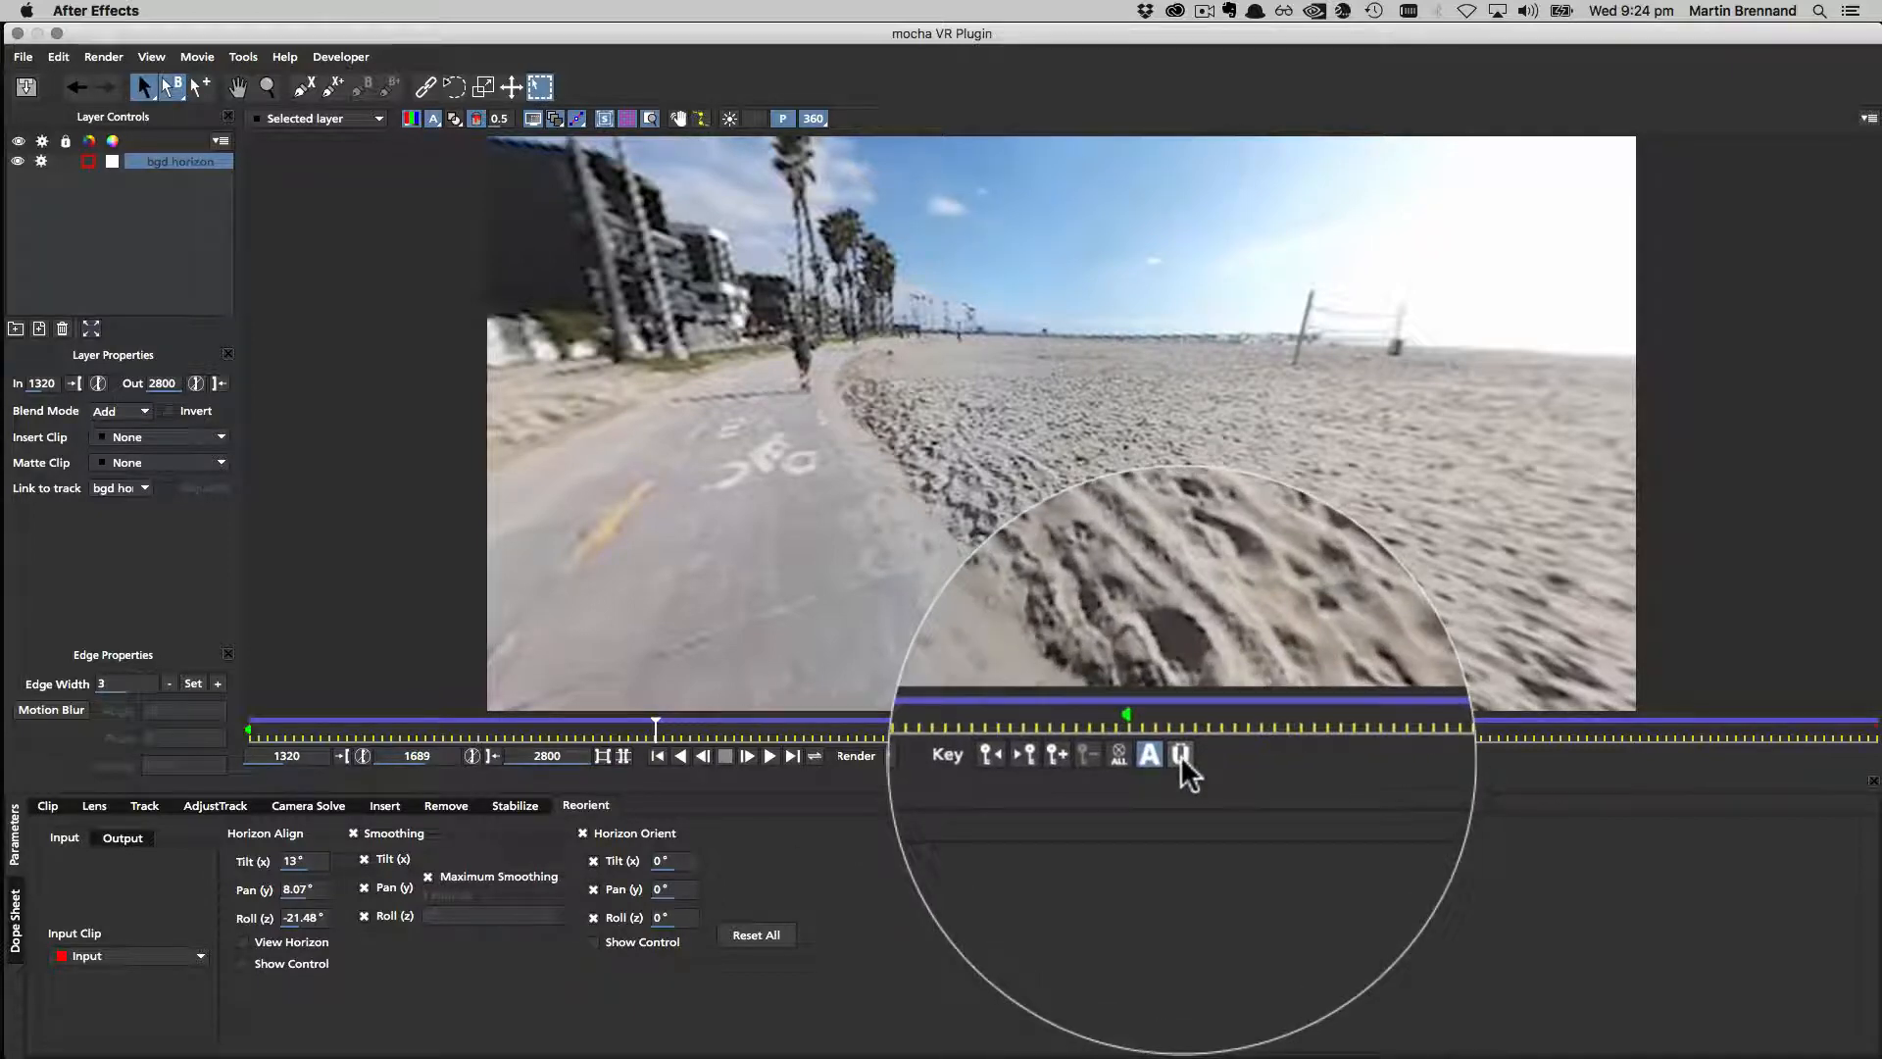
pyautogui.moveTo(1180, 752)
pyautogui.write('8')
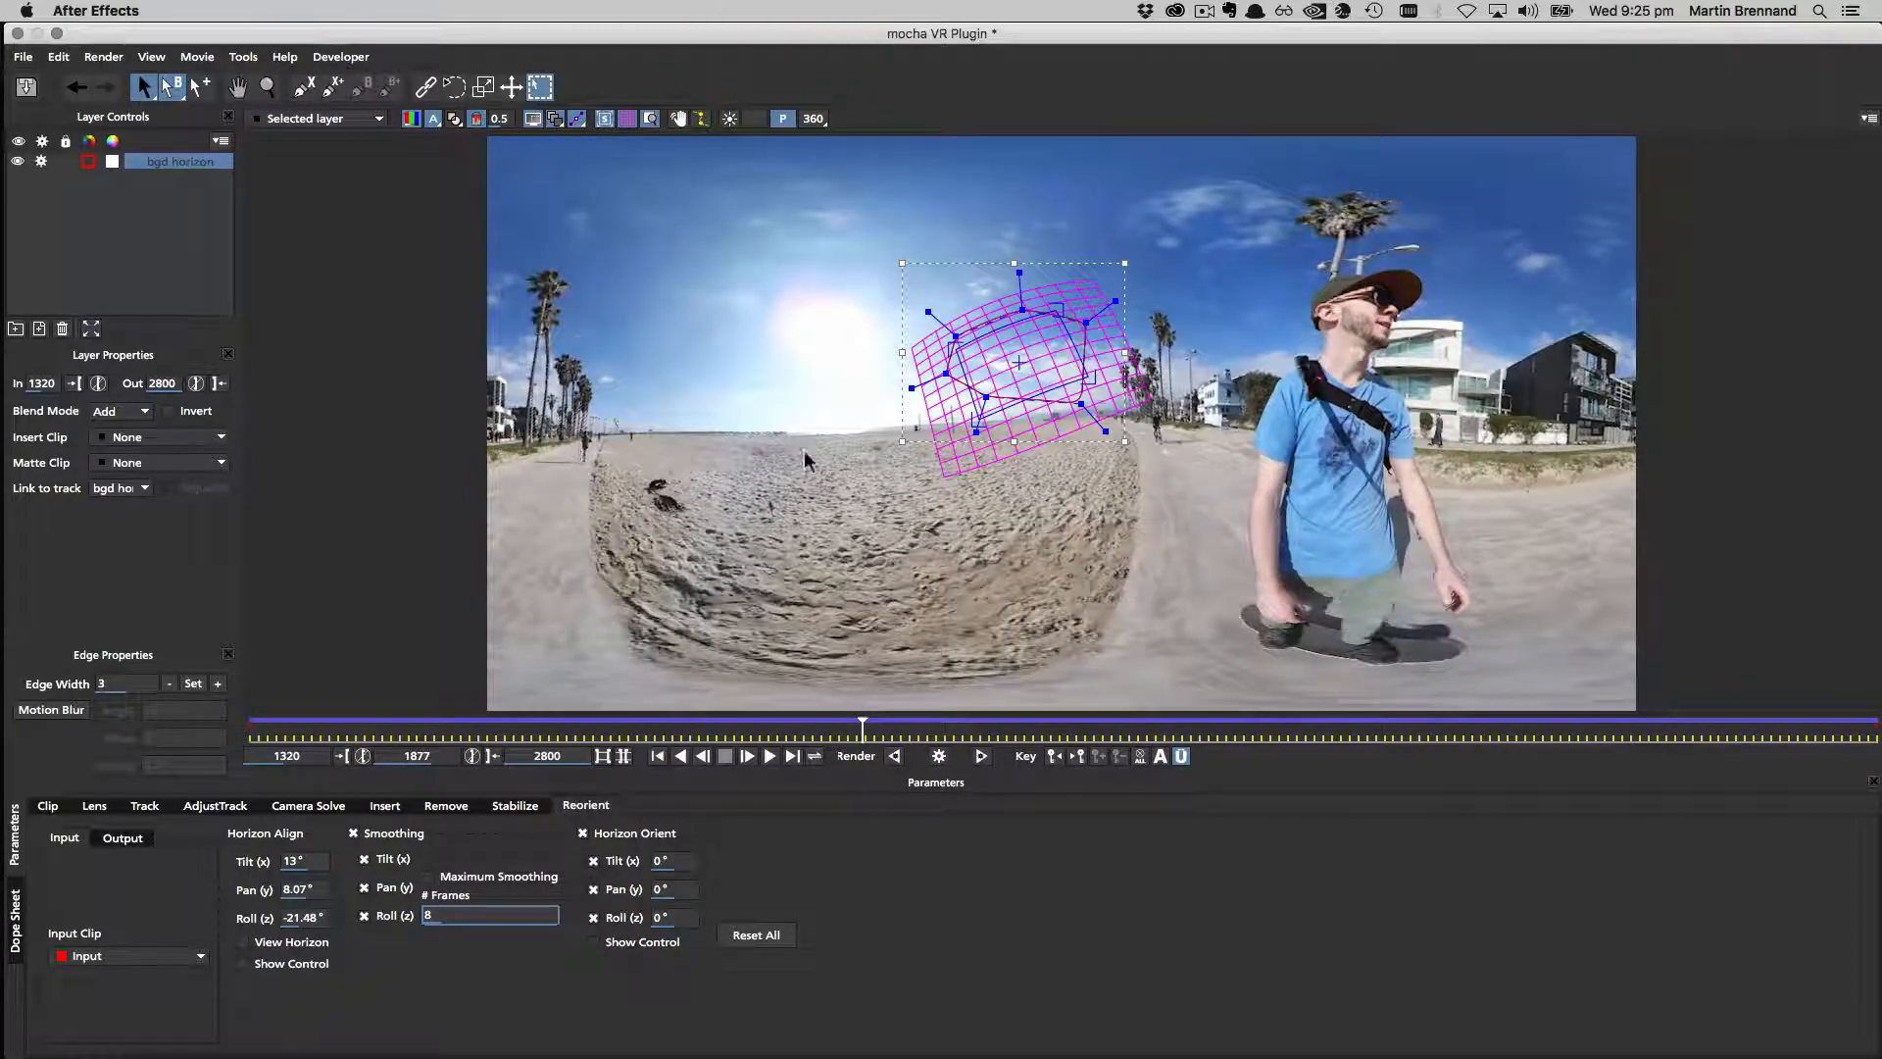
pyautogui.click(768, 757)
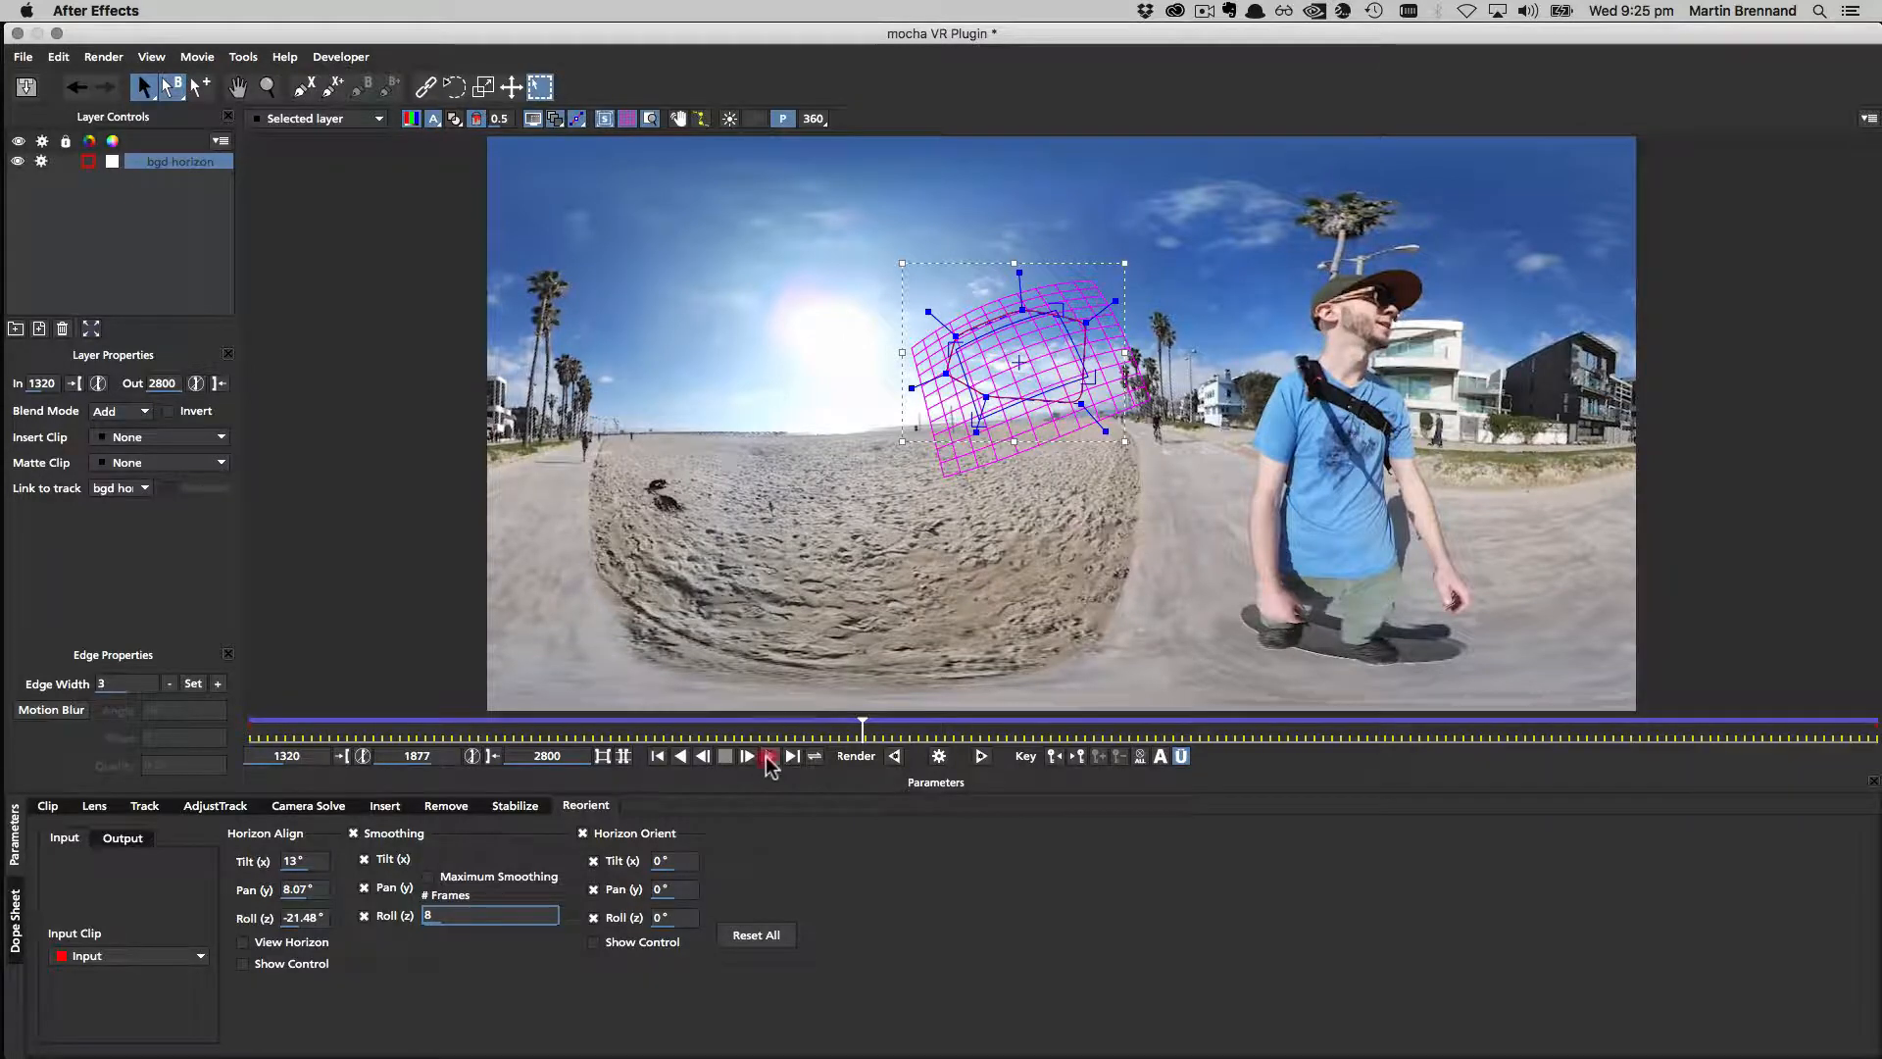
pyautogui.click(768, 756)
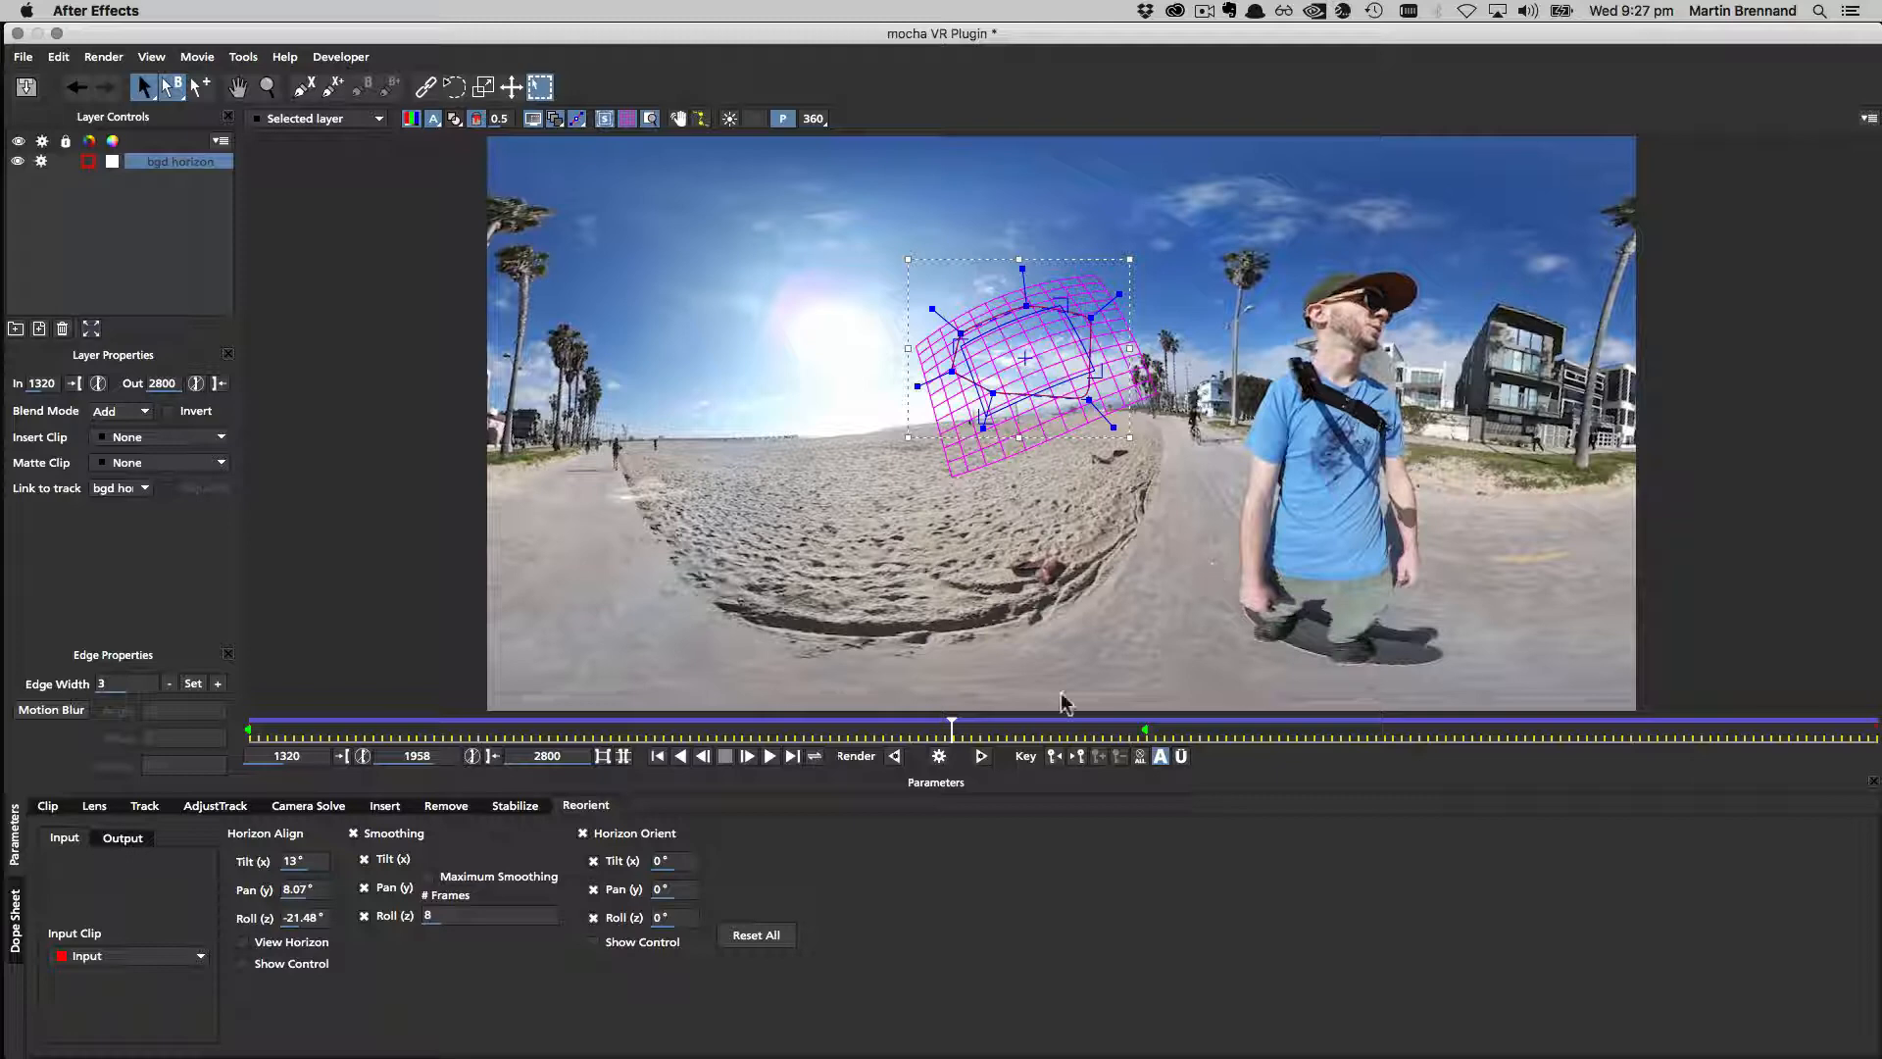
pyautogui.moveTo(1002, 614)
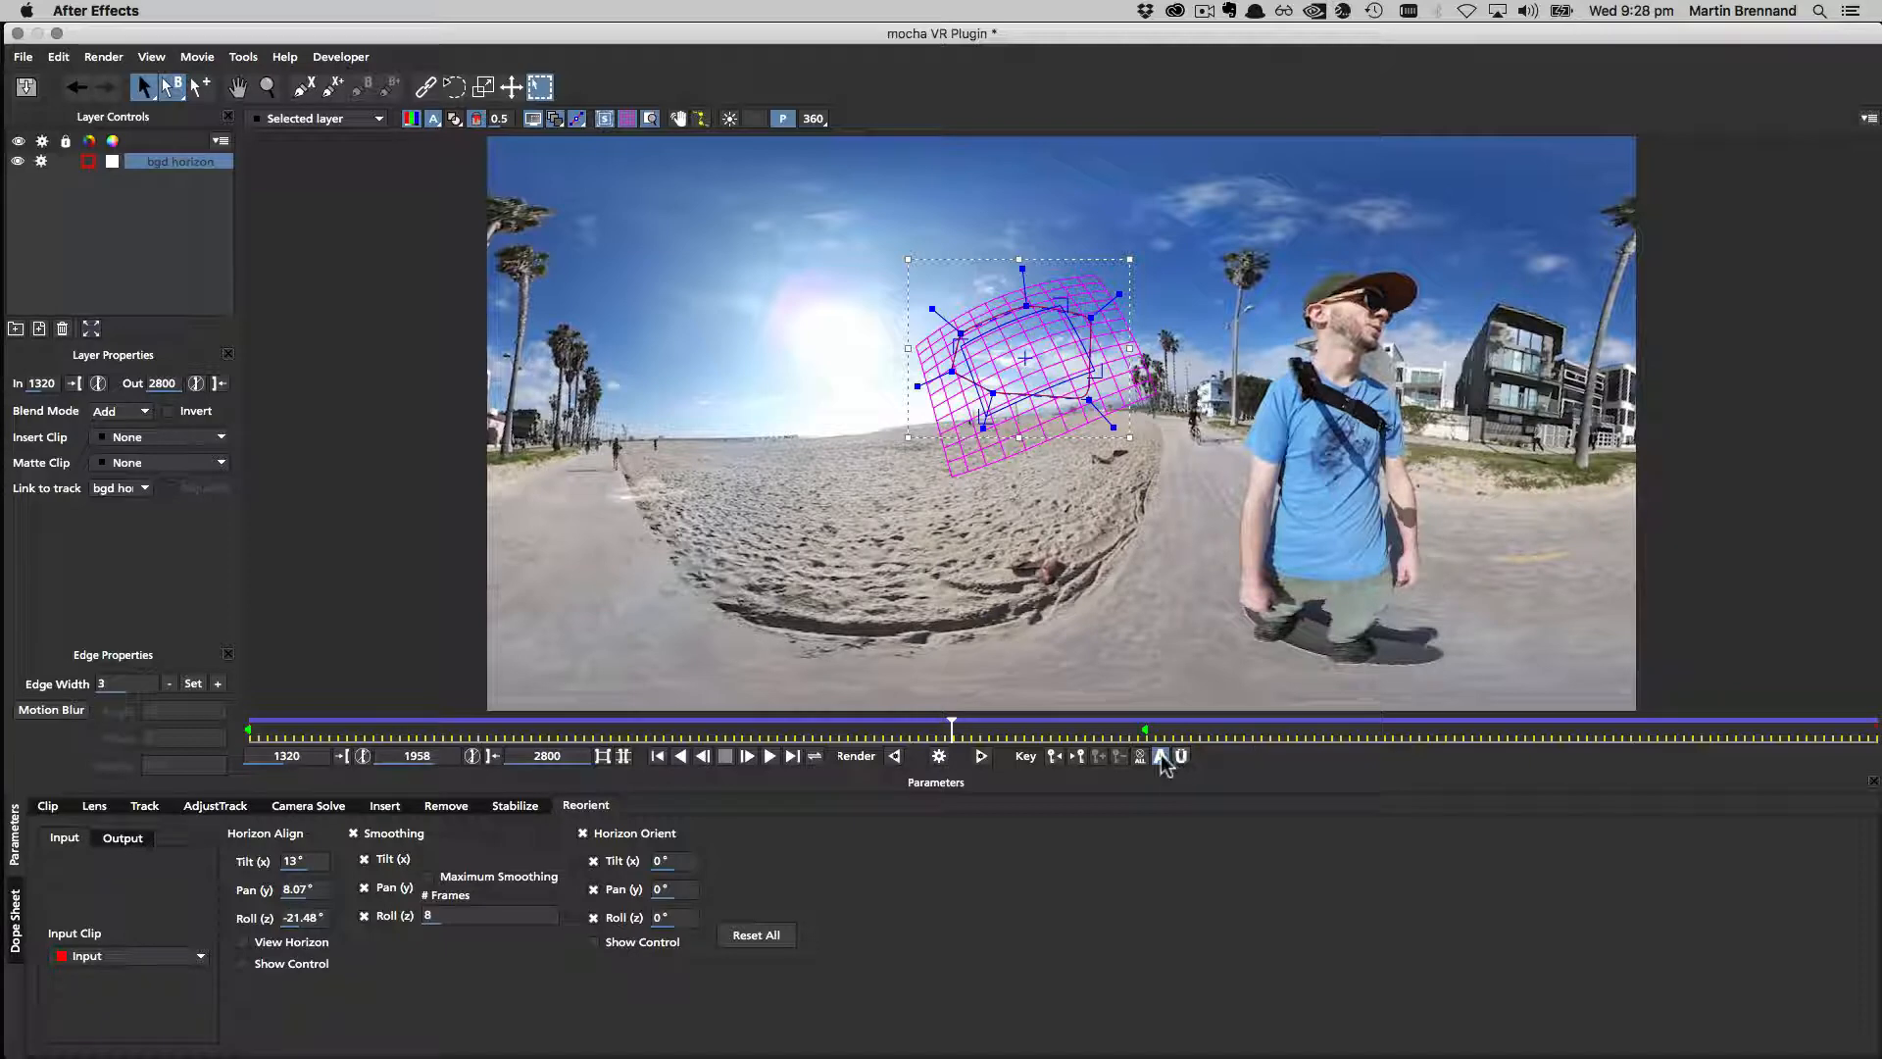
pyautogui.moveTo(1162, 757)
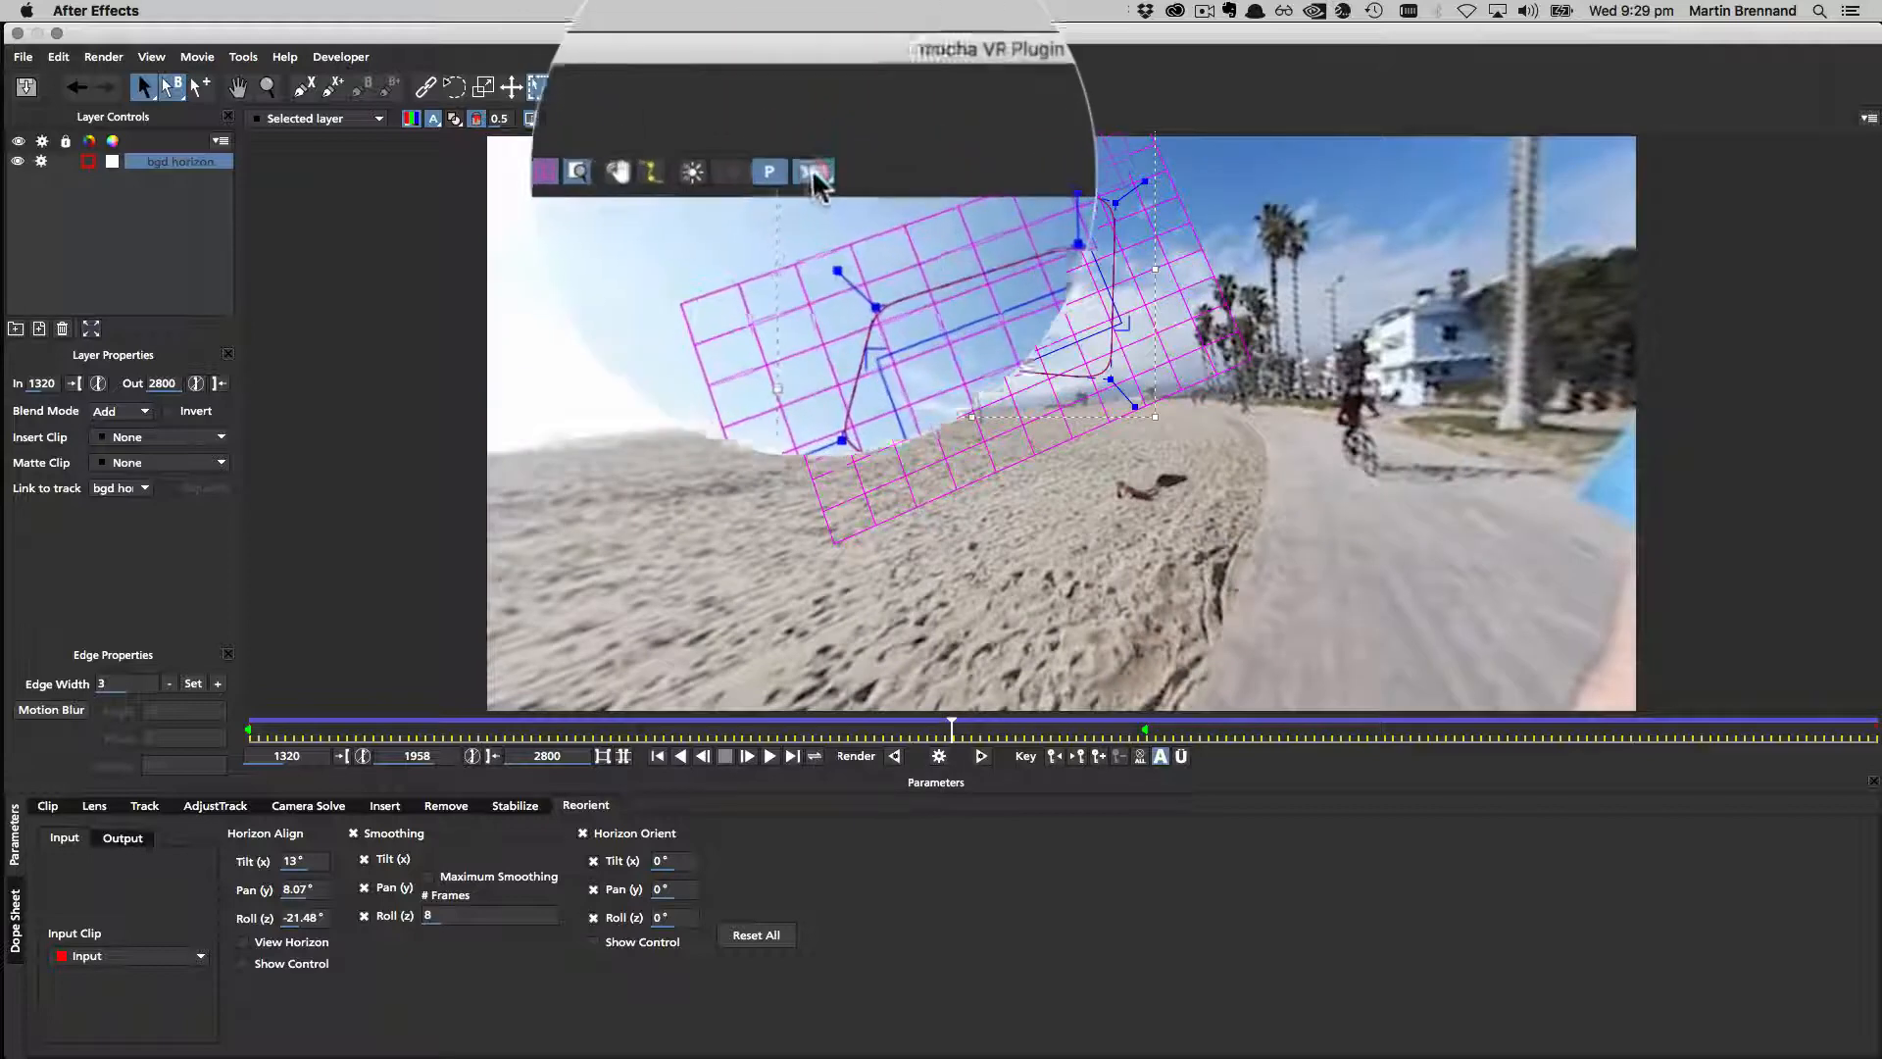
# Choose the Front preset from the 360 viewing-direction list.
pyautogui.click(813, 172)
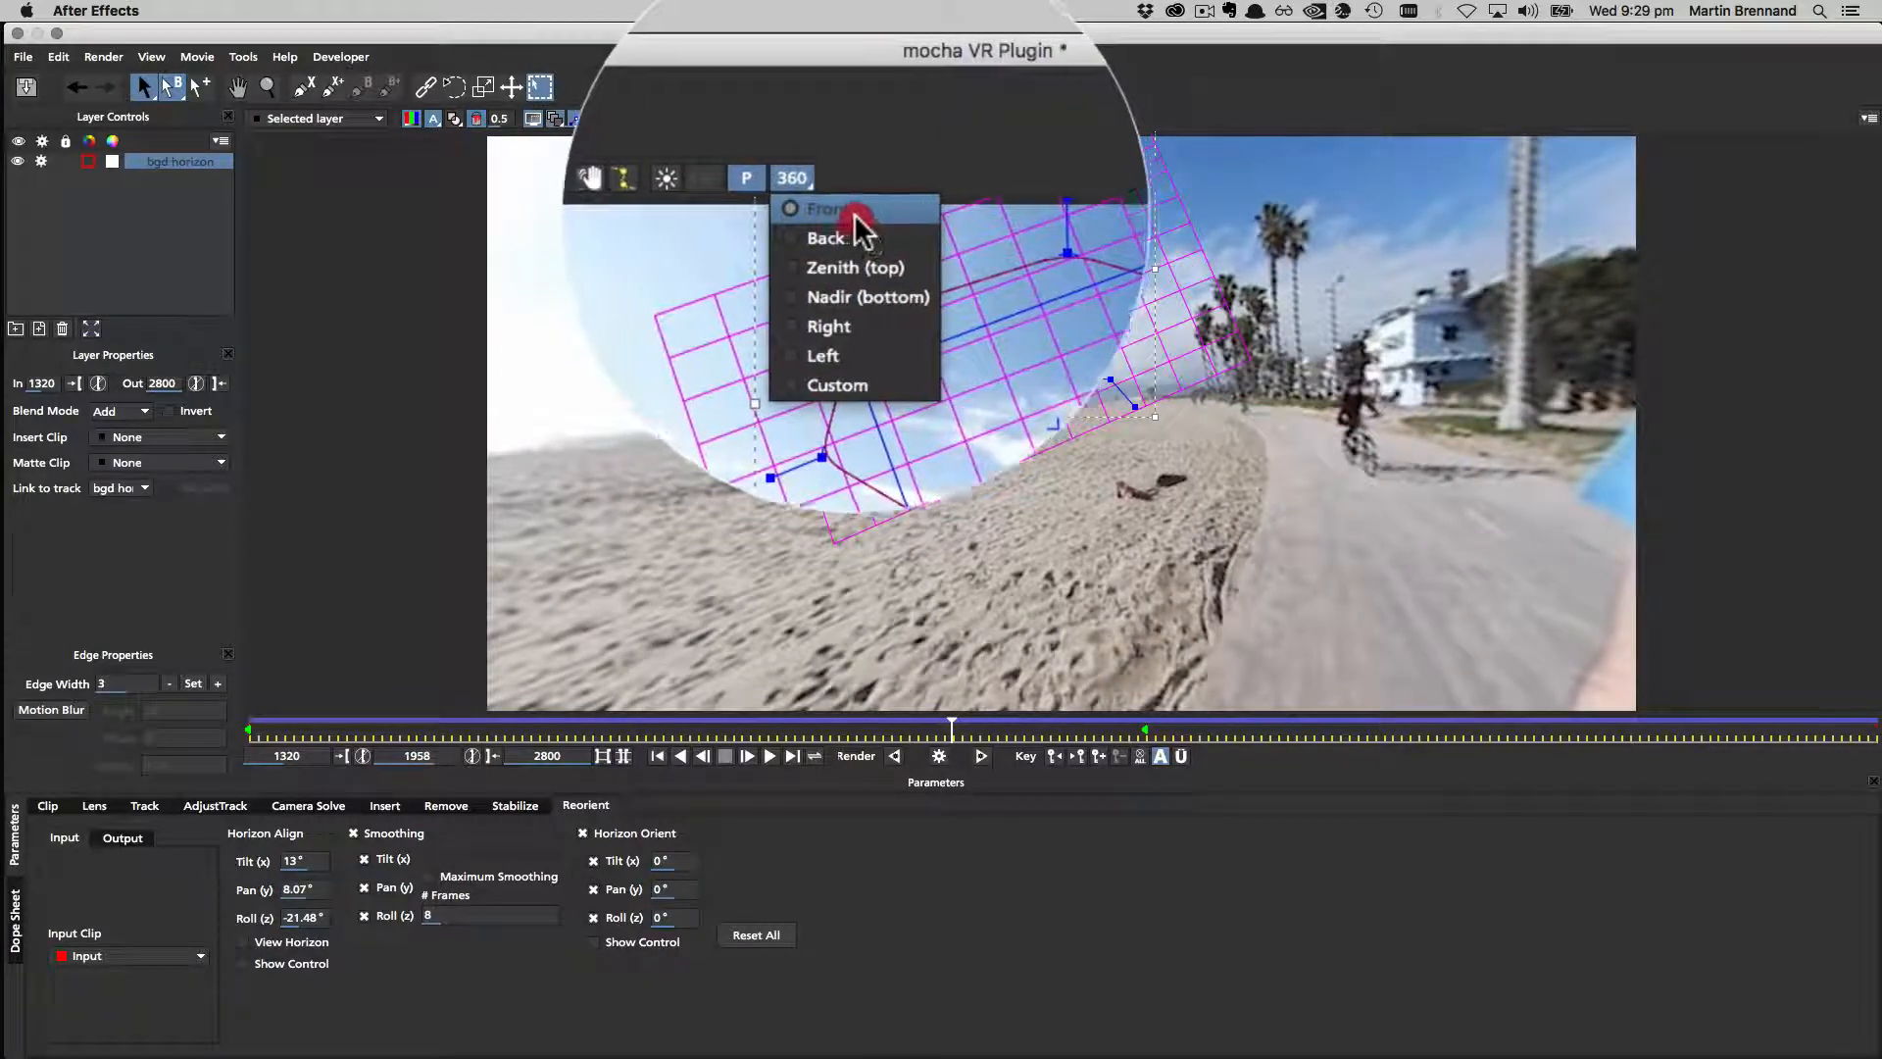
pyautogui.click(825, 208)
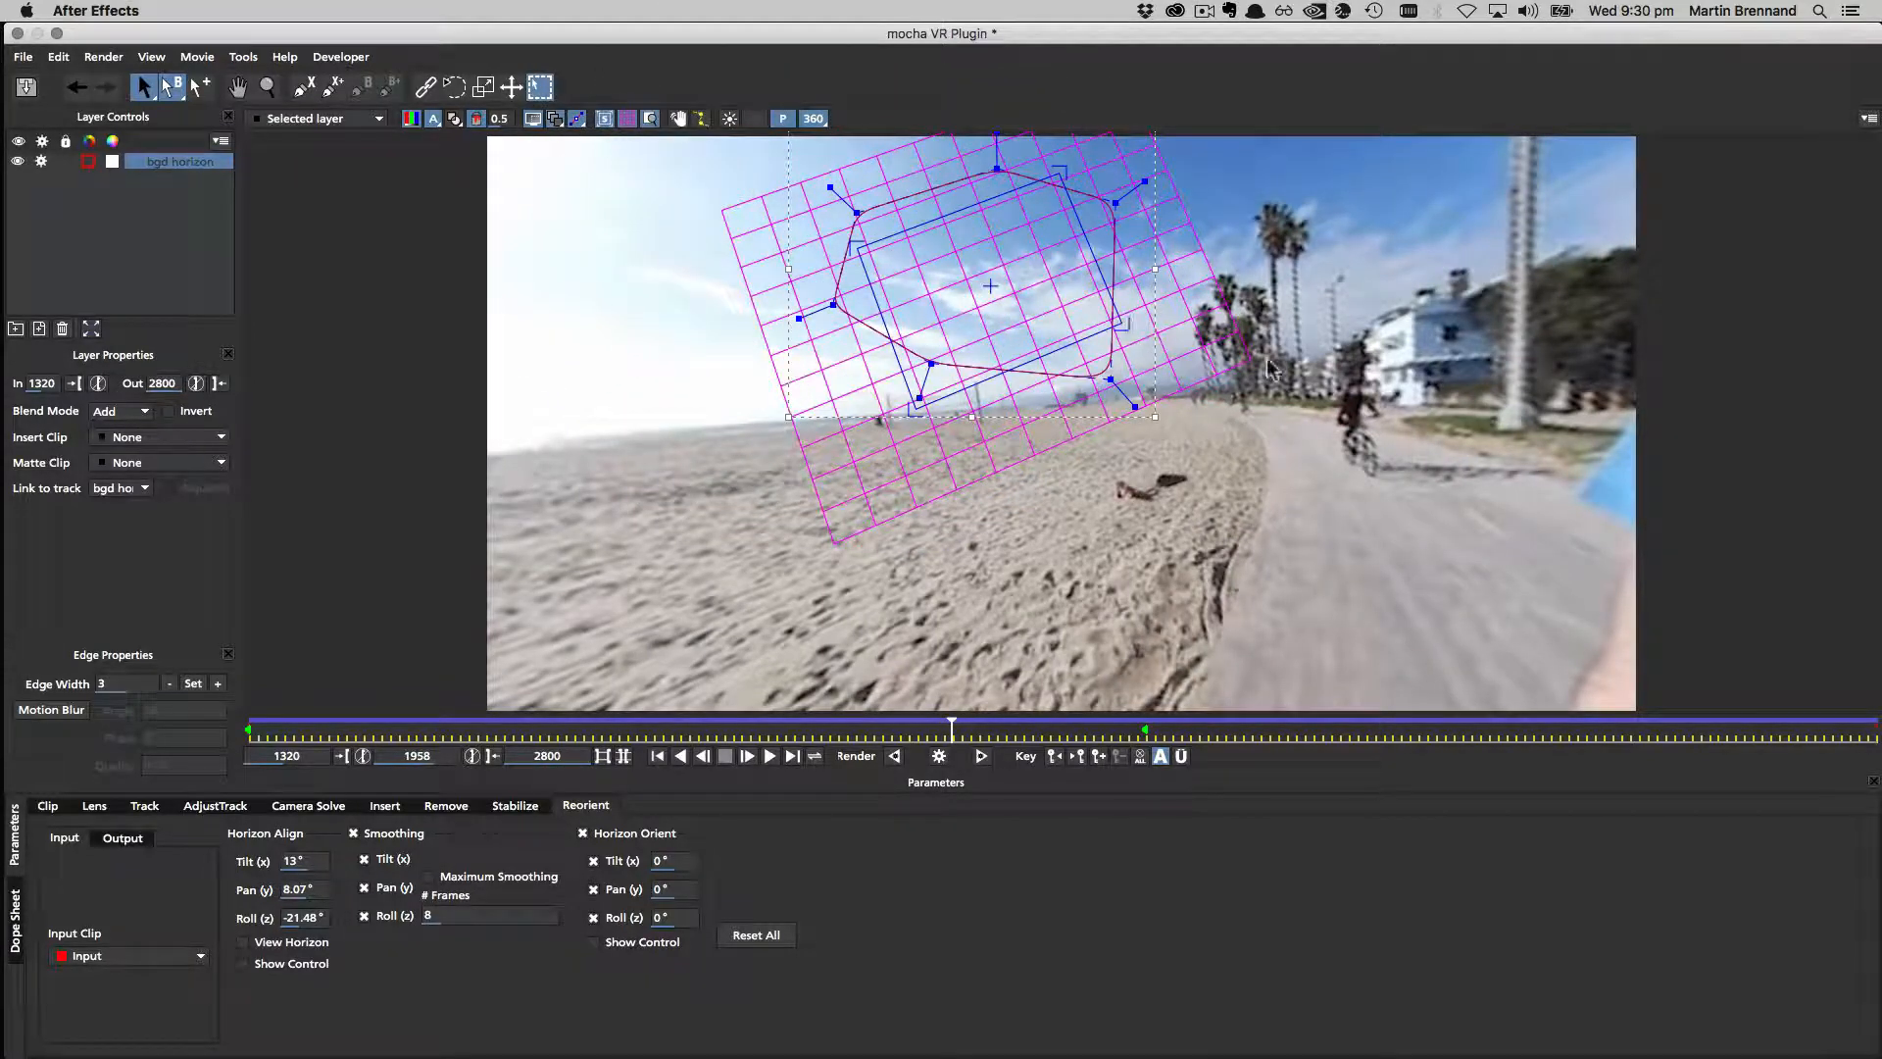
pyautogui.moveTo(1553, 316)
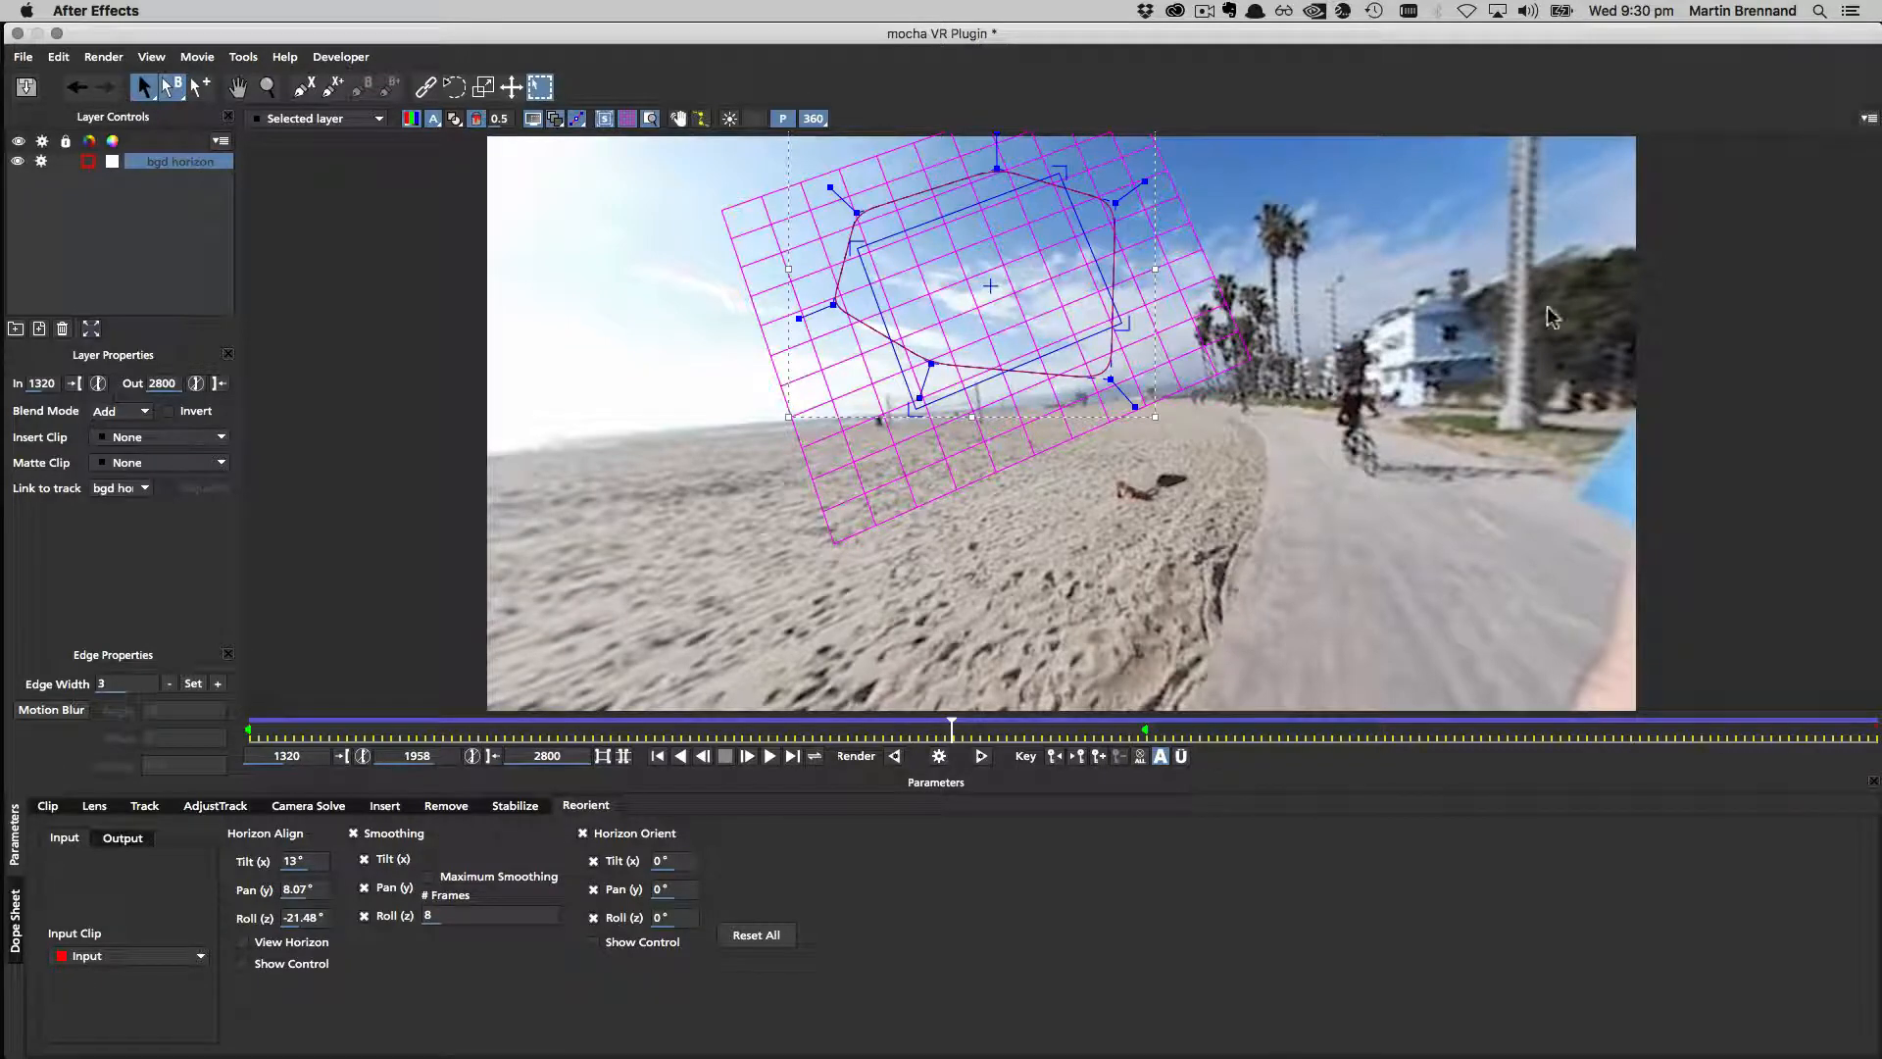
pyautogui.moveTo(872, 198)
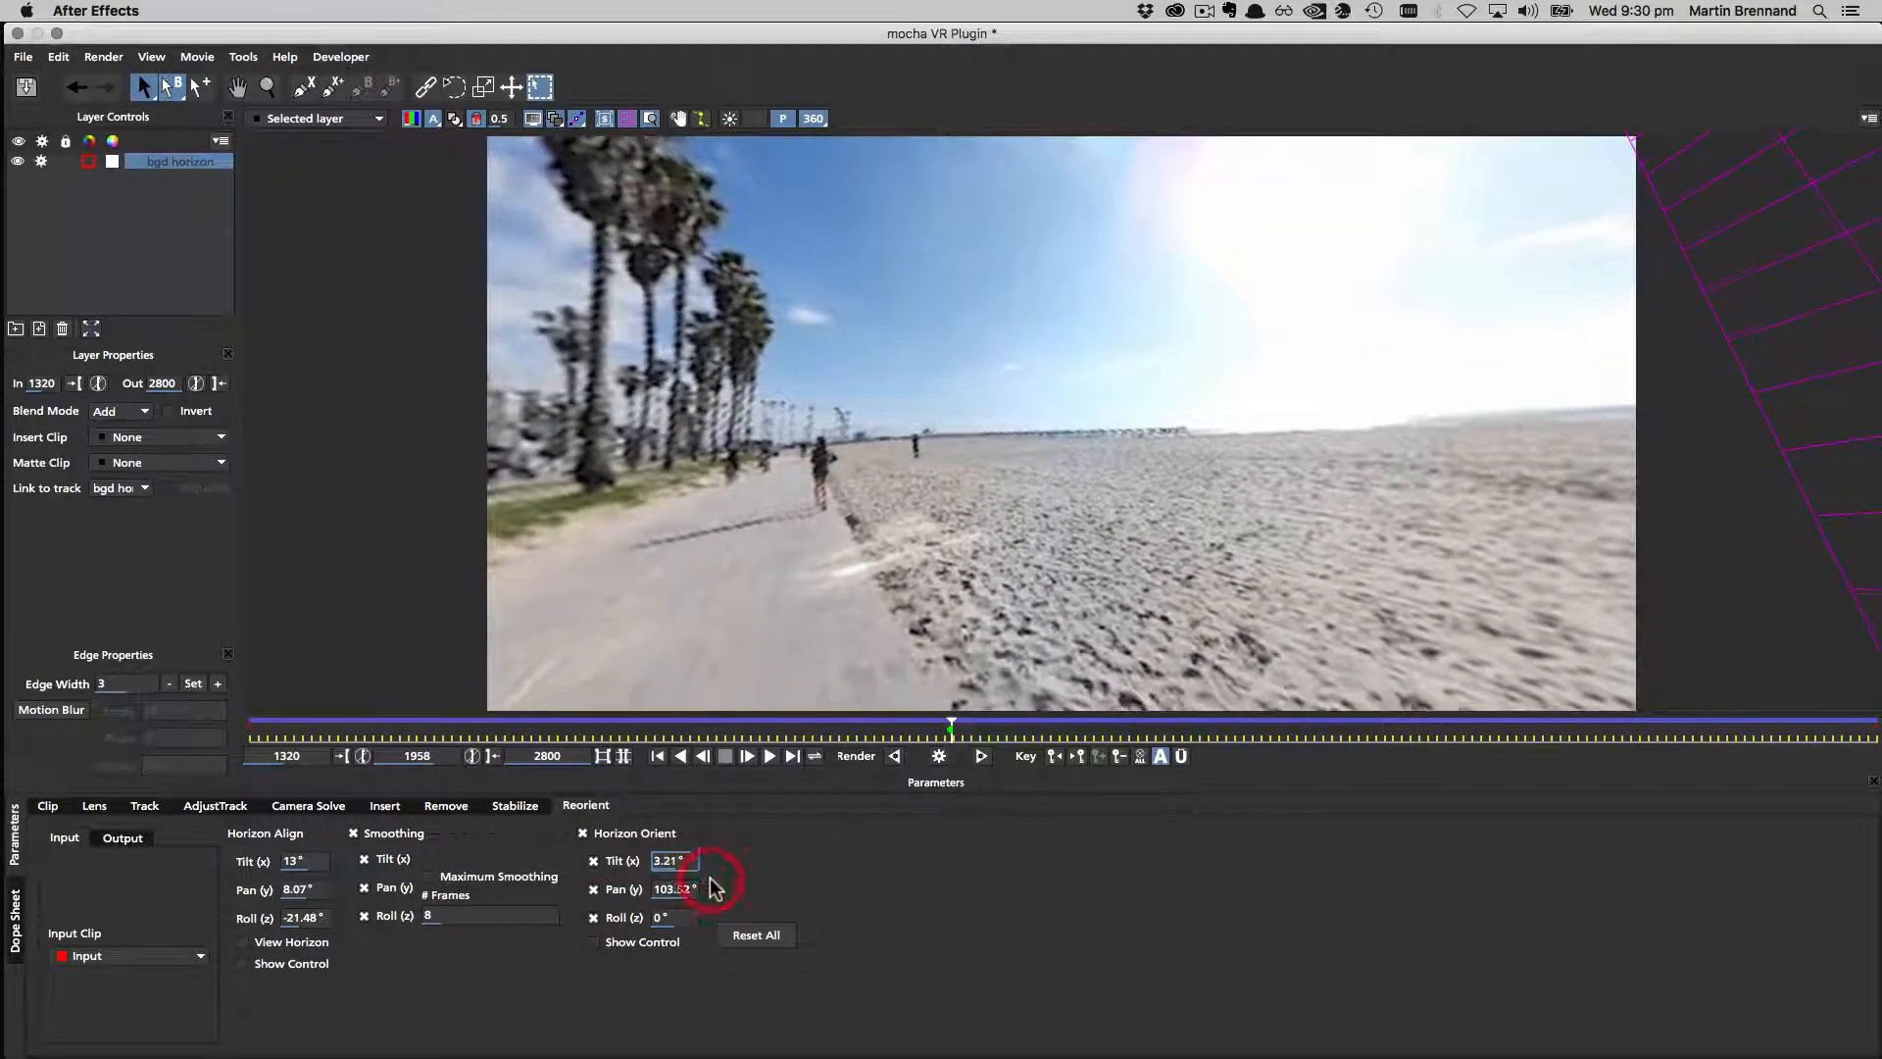
pyautogui.moveTo(870, 190)
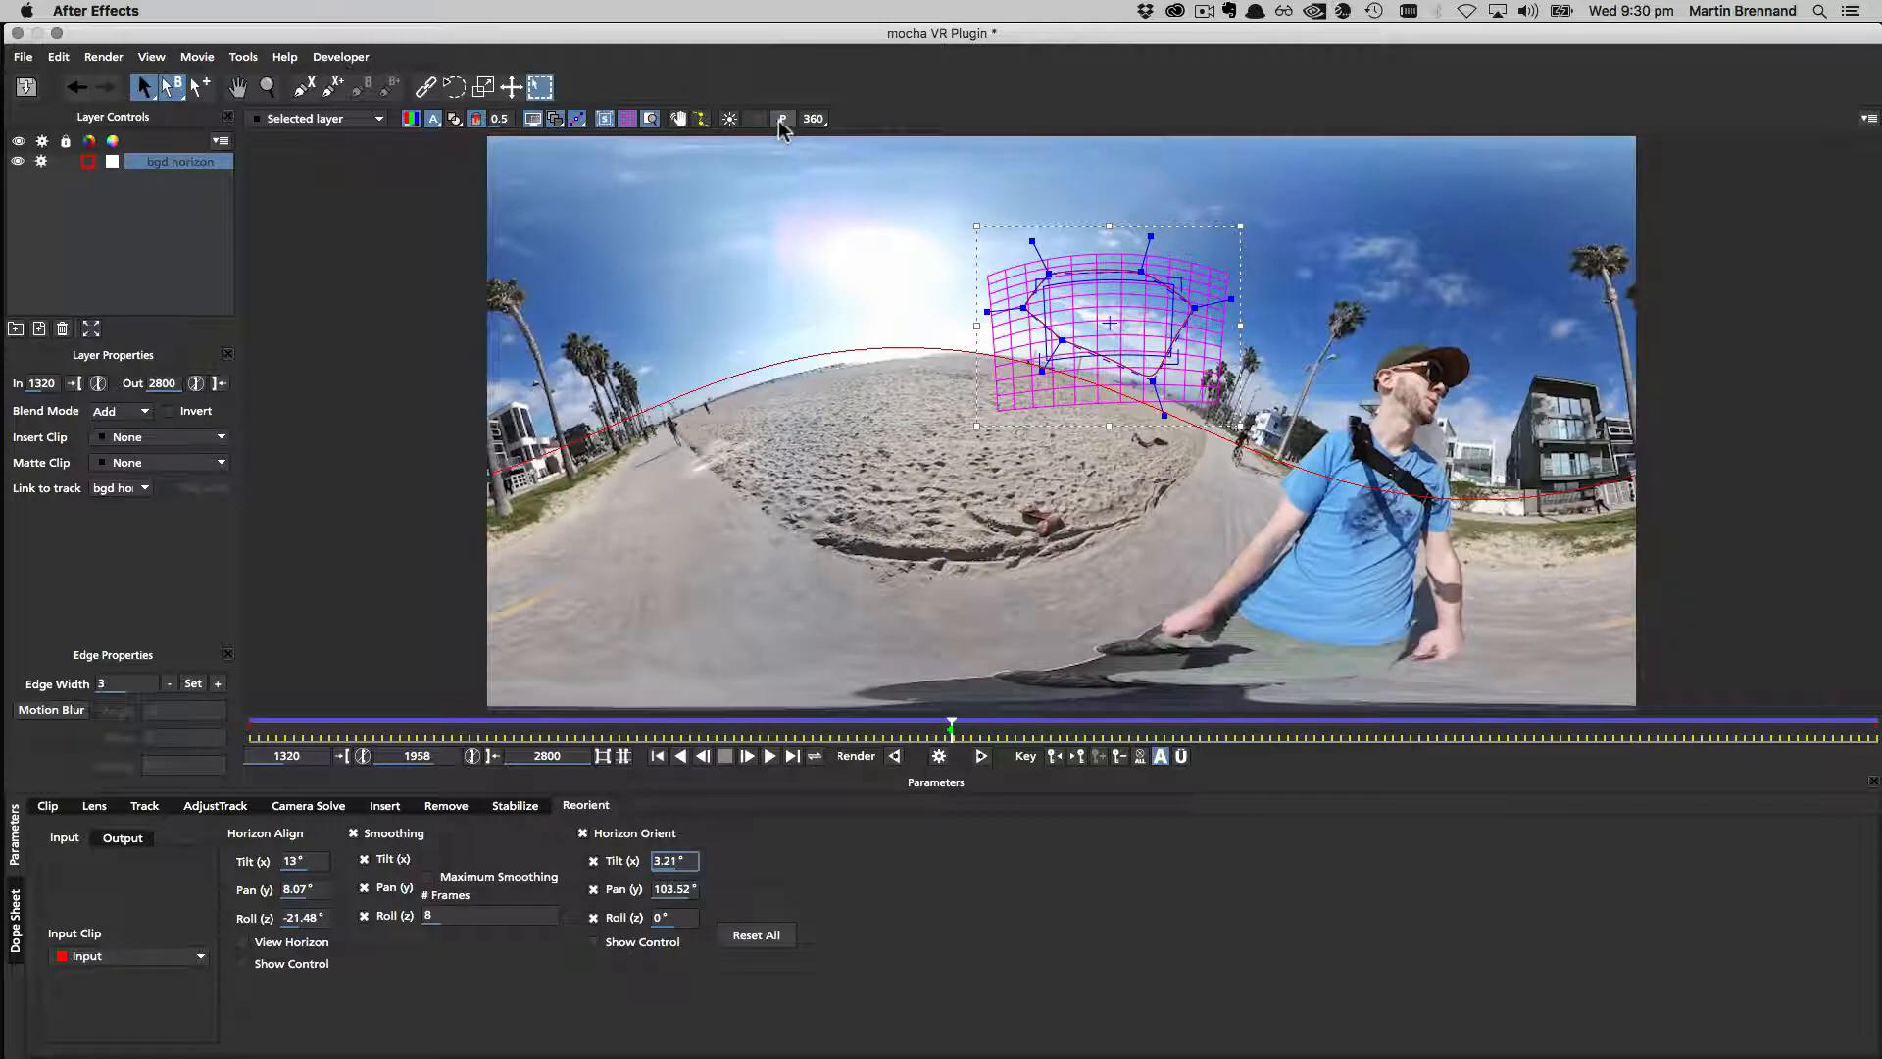
# Show the reoriented output as a full 360 panorama with the beach path centred.
pyautogui.click(782, 119)
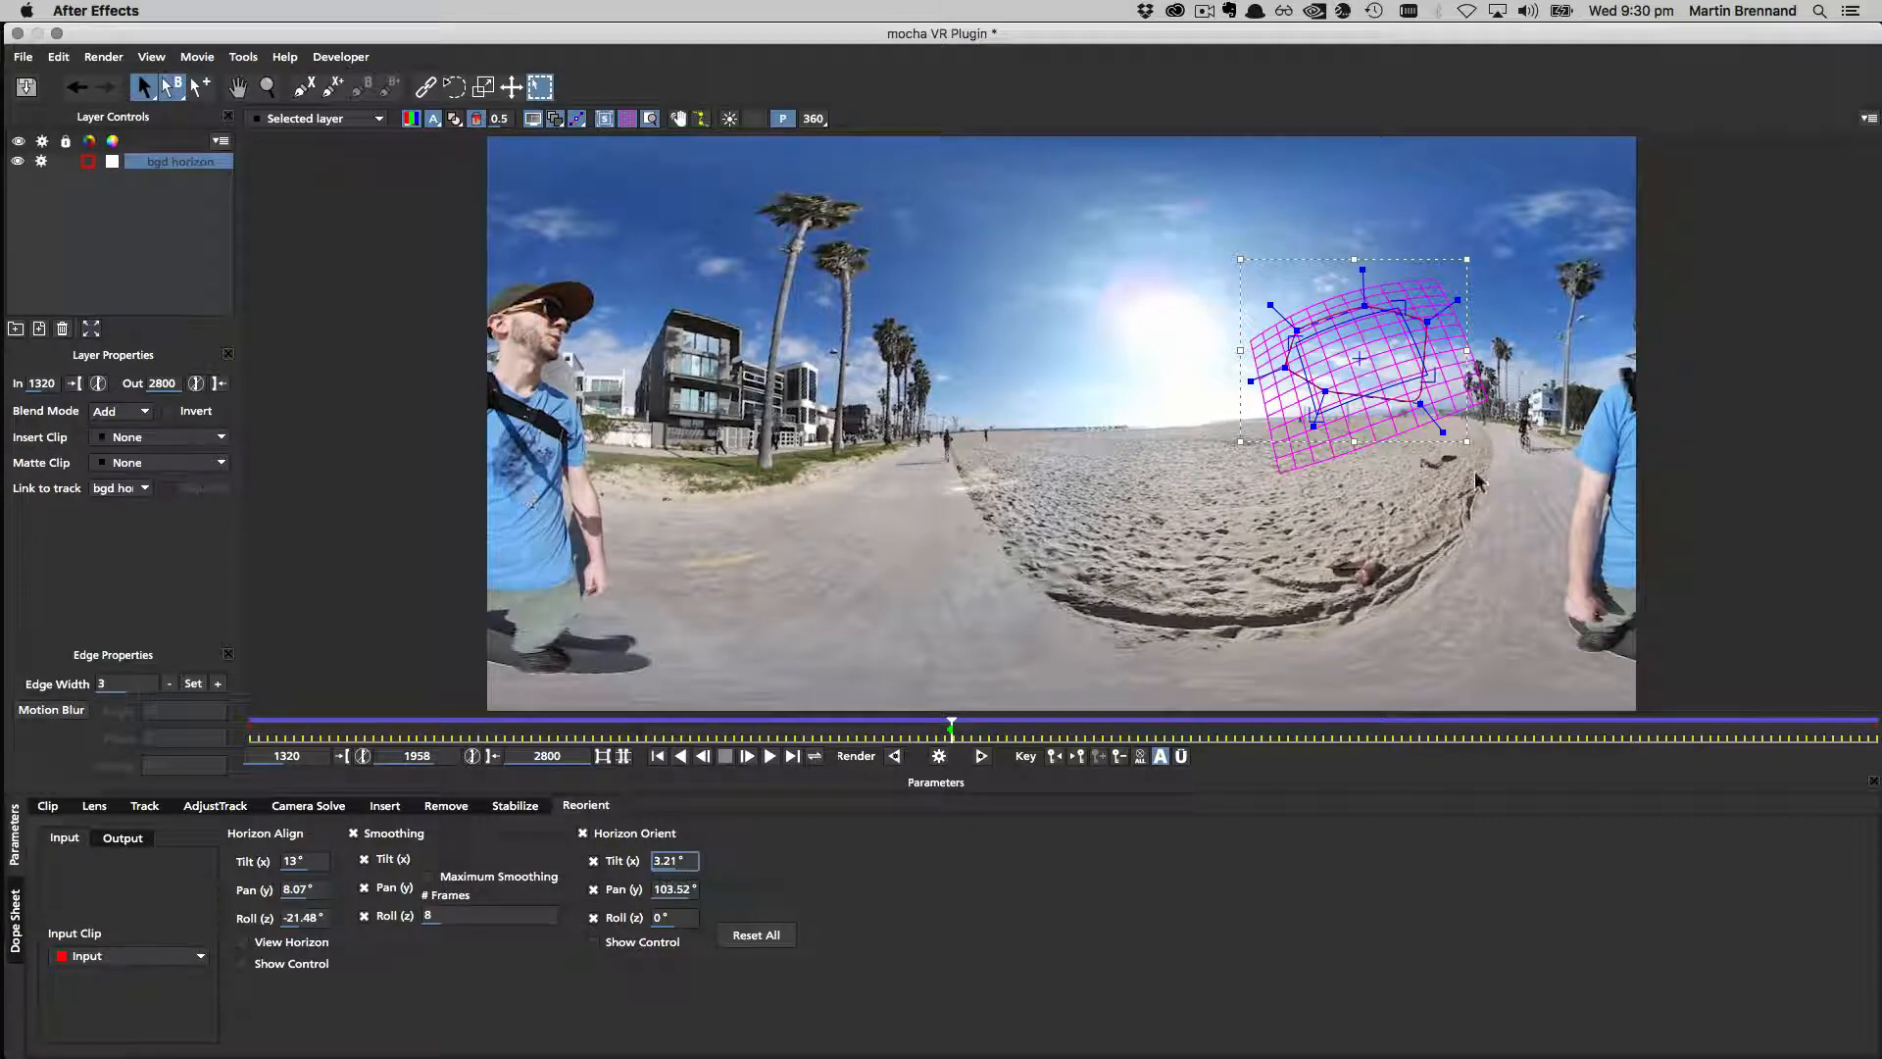
pyautogui.moveTo(690, 886)
pyautogui.write('1.7')
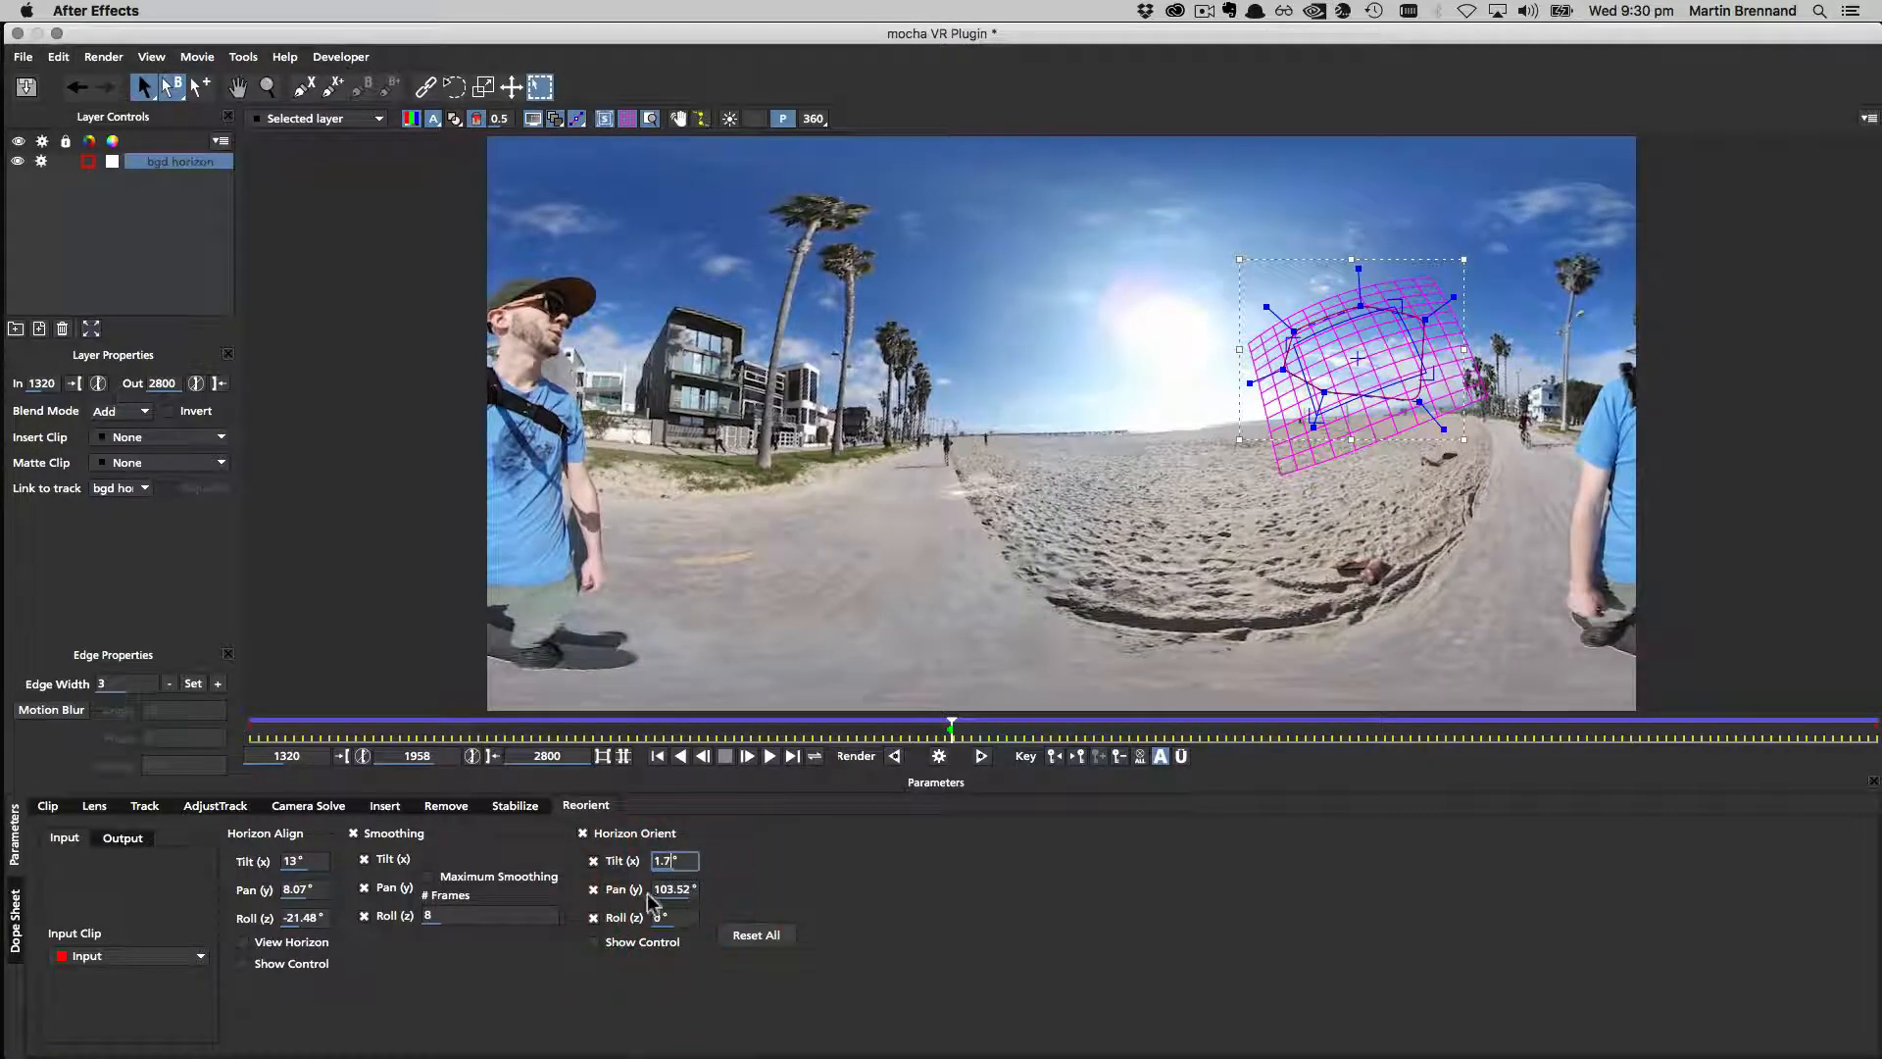
# Show the on-screen orientation control to reach tilt 2.9°, pan 103.11°, roll -0.8°.
pyautogui.click(592, 940)
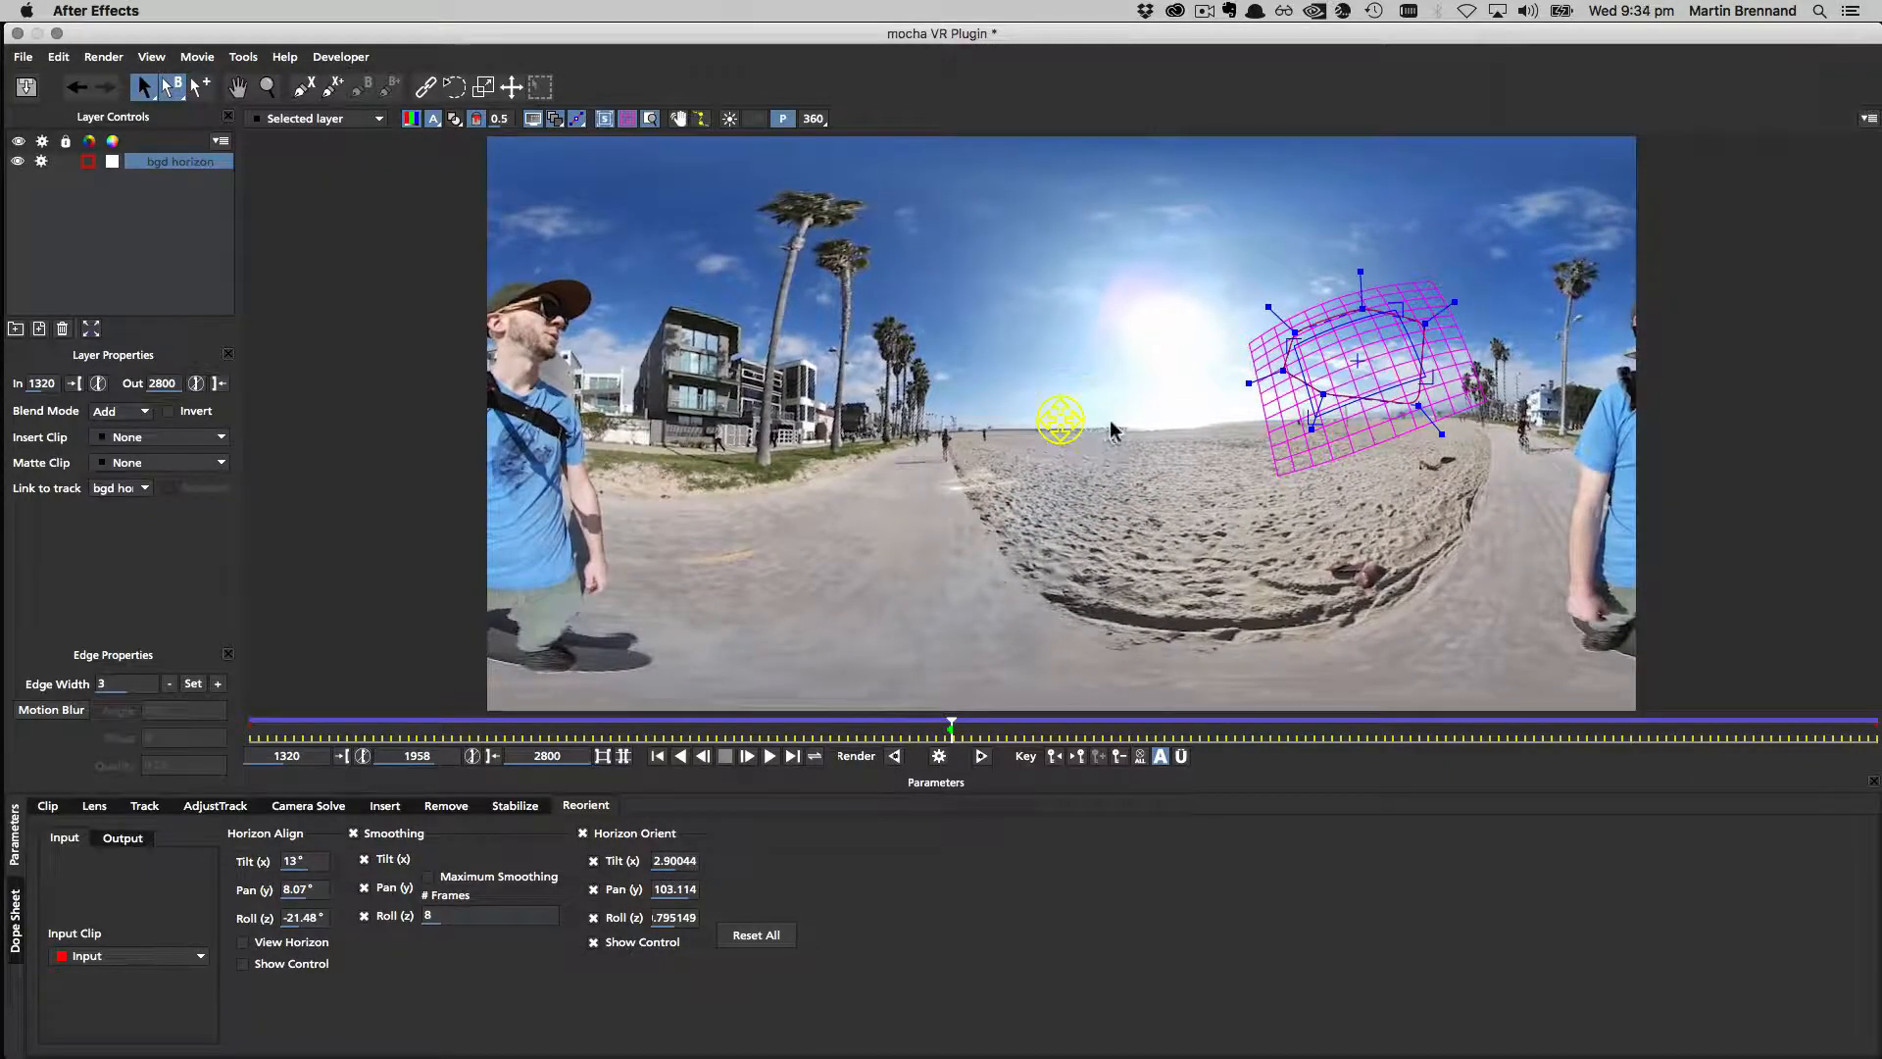
pyautogui.moveTo(967, 682)
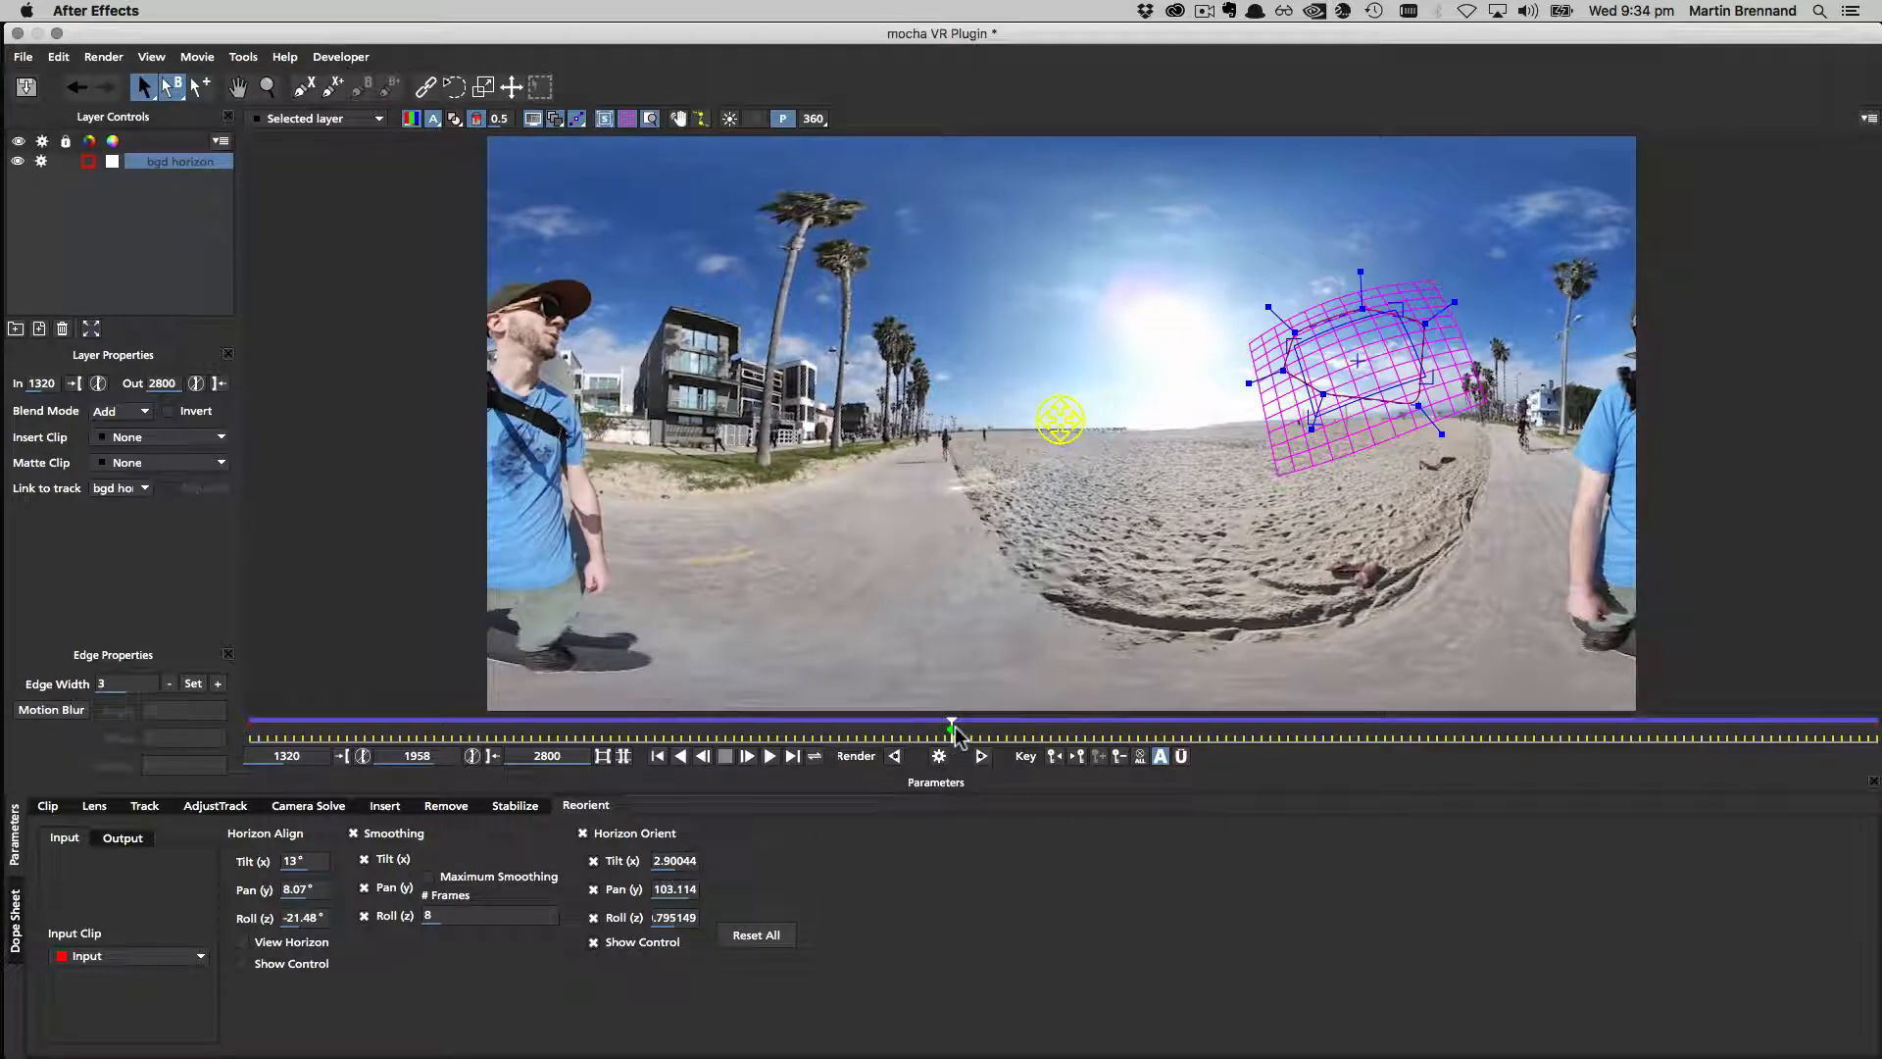
pyautogui.moveTo(1163, 757)
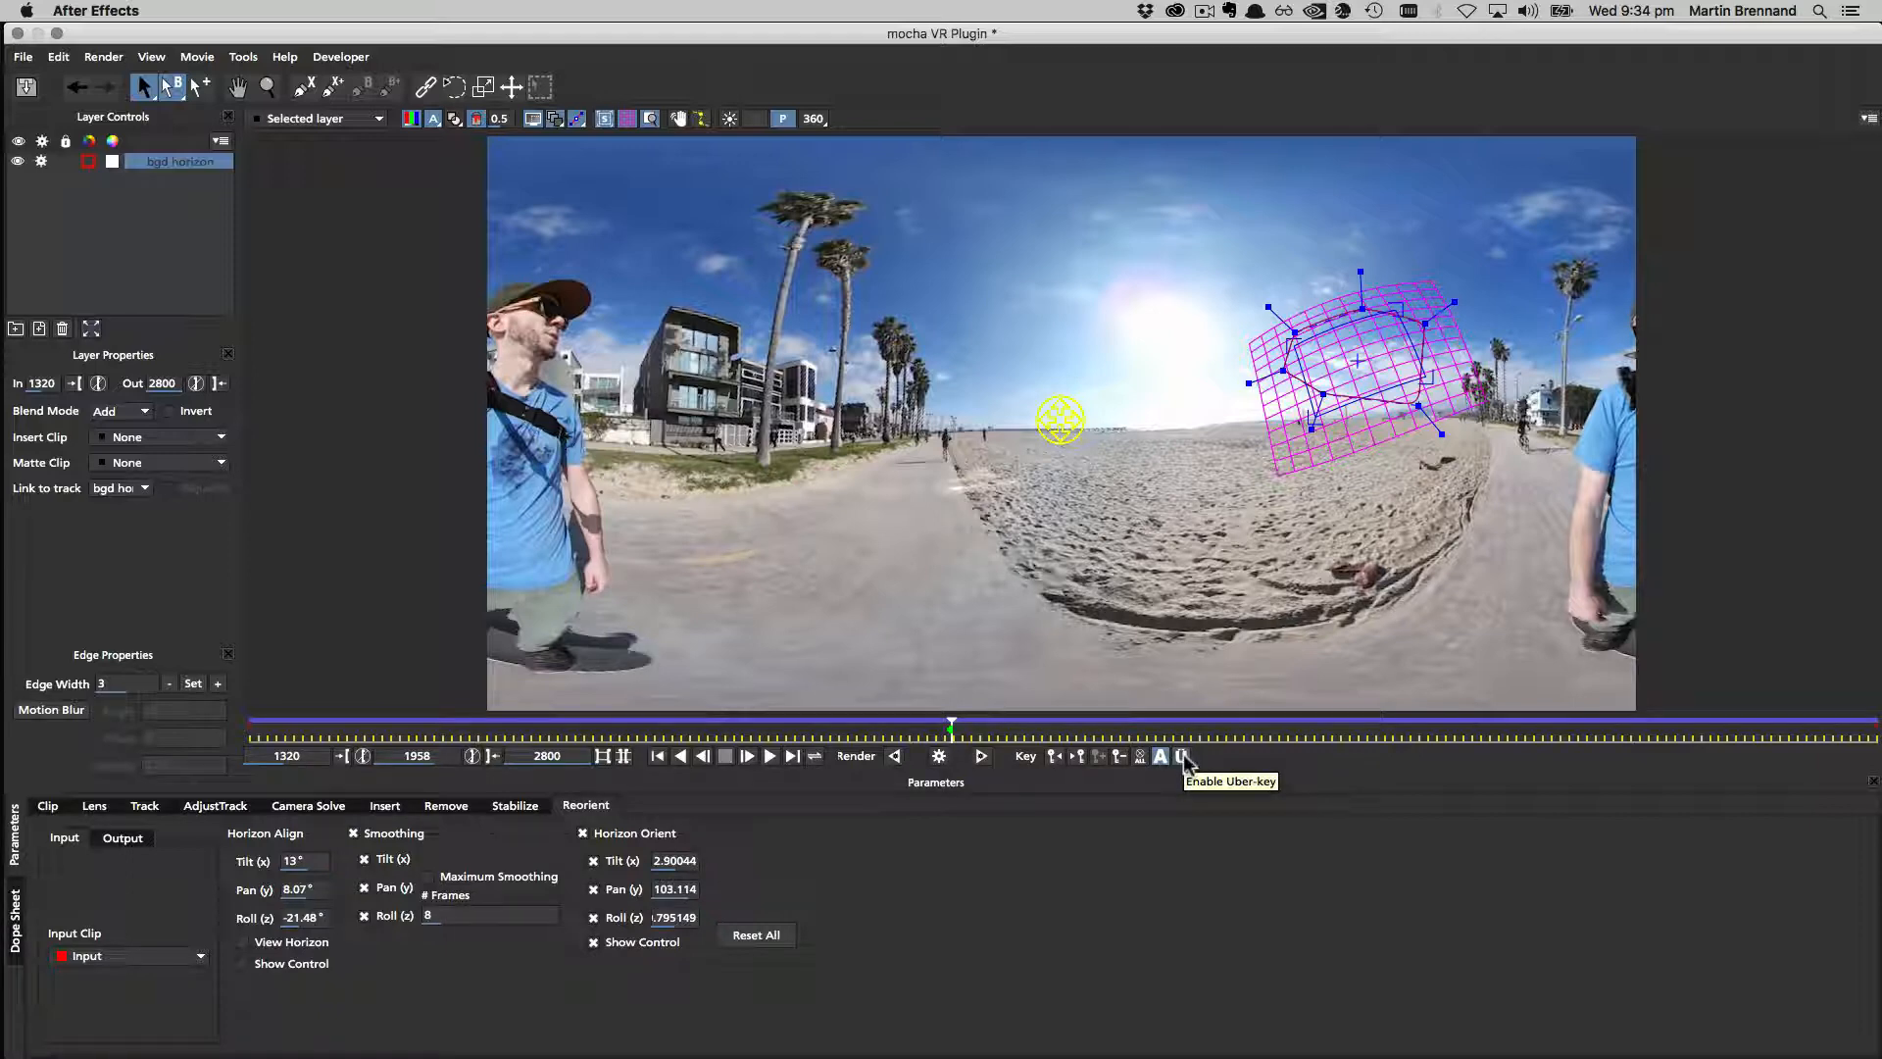
pyautogui.moveTo(1080, 505)
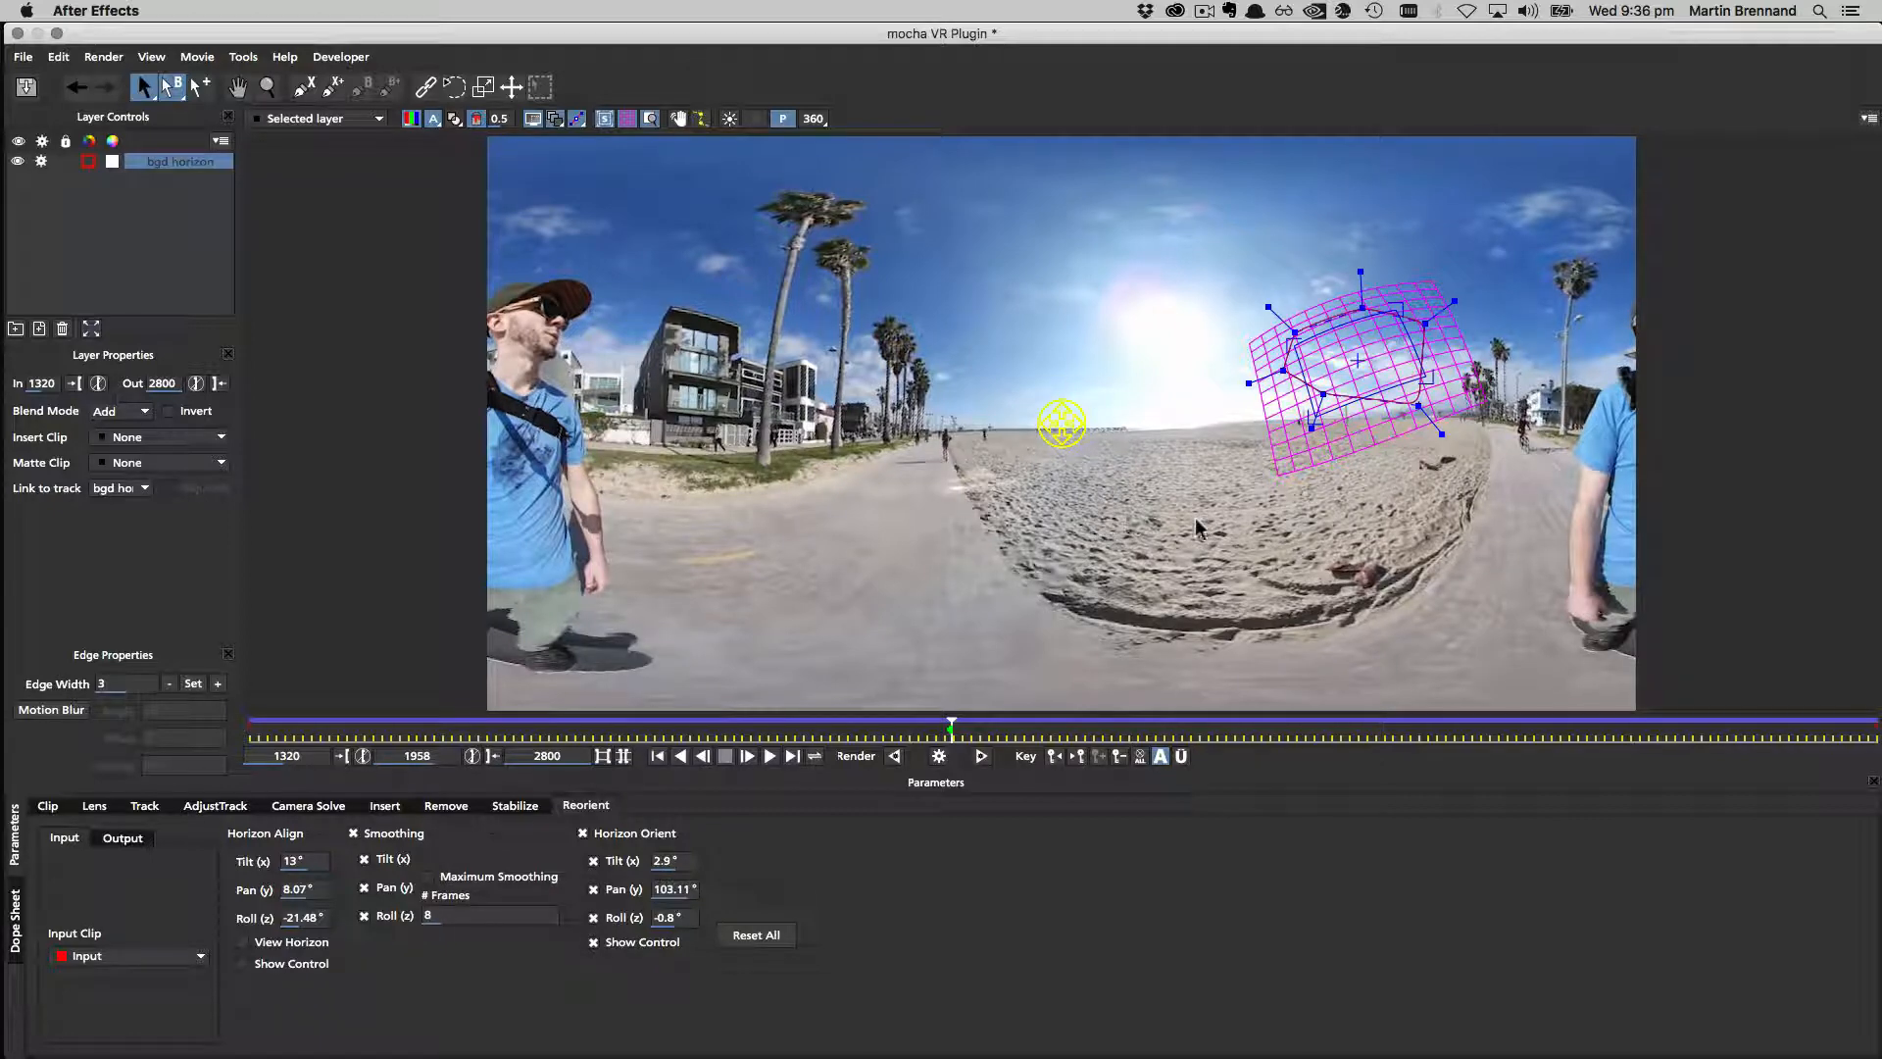
pyautogui.moveTo(1182, 424)
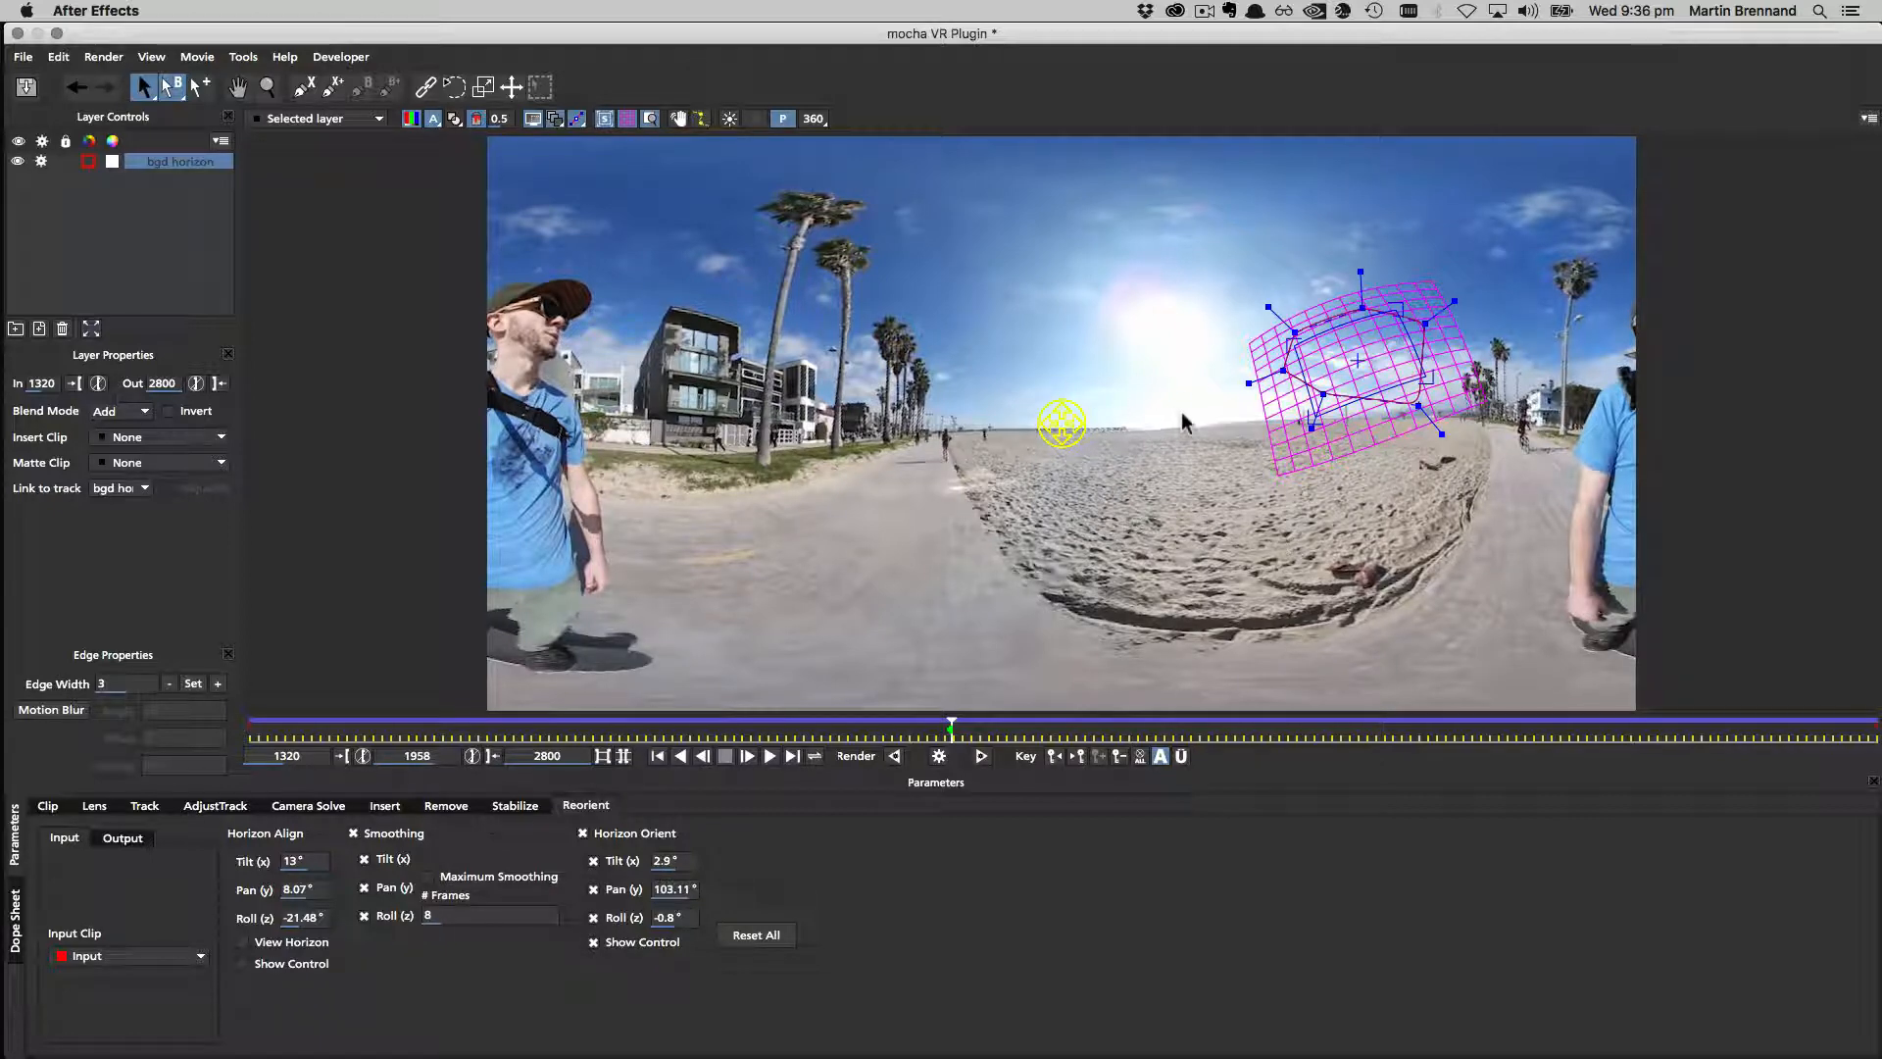
pyautogui.moveTo(1172, 472)
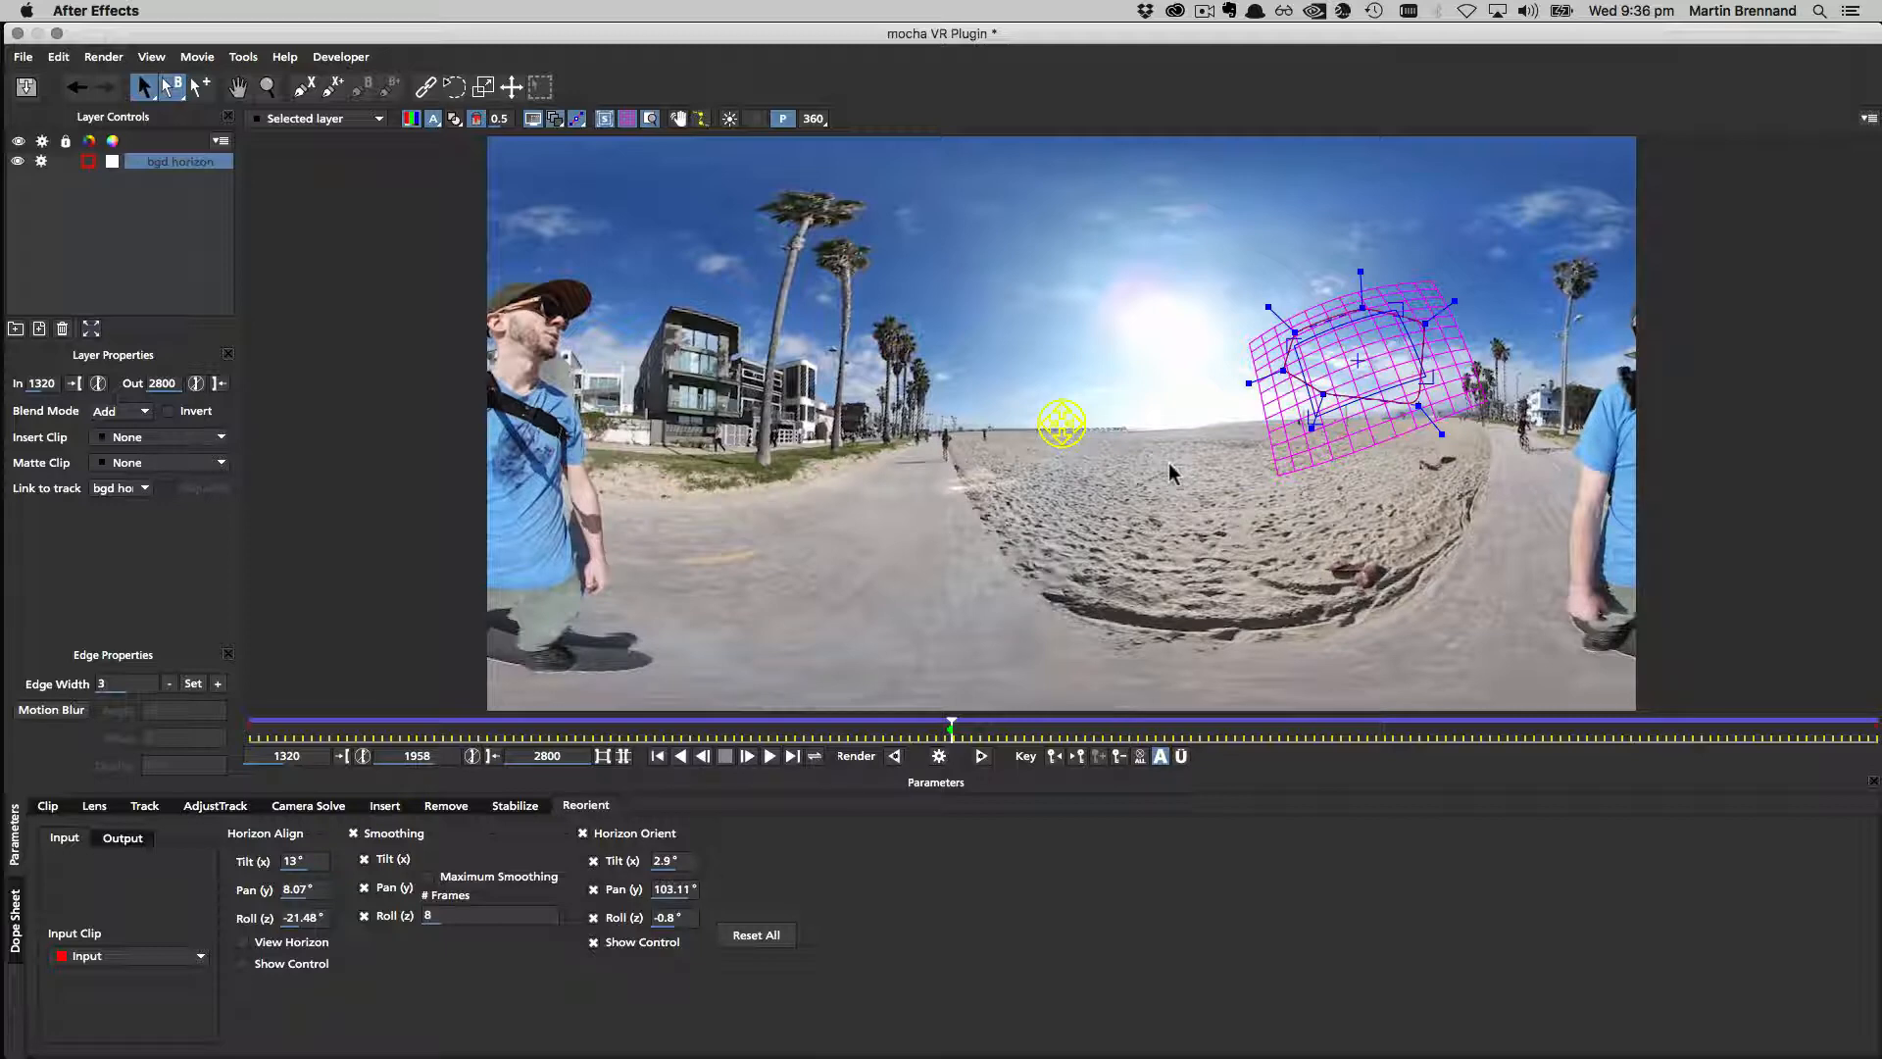
pyautogui.moveTo(1045, 473)
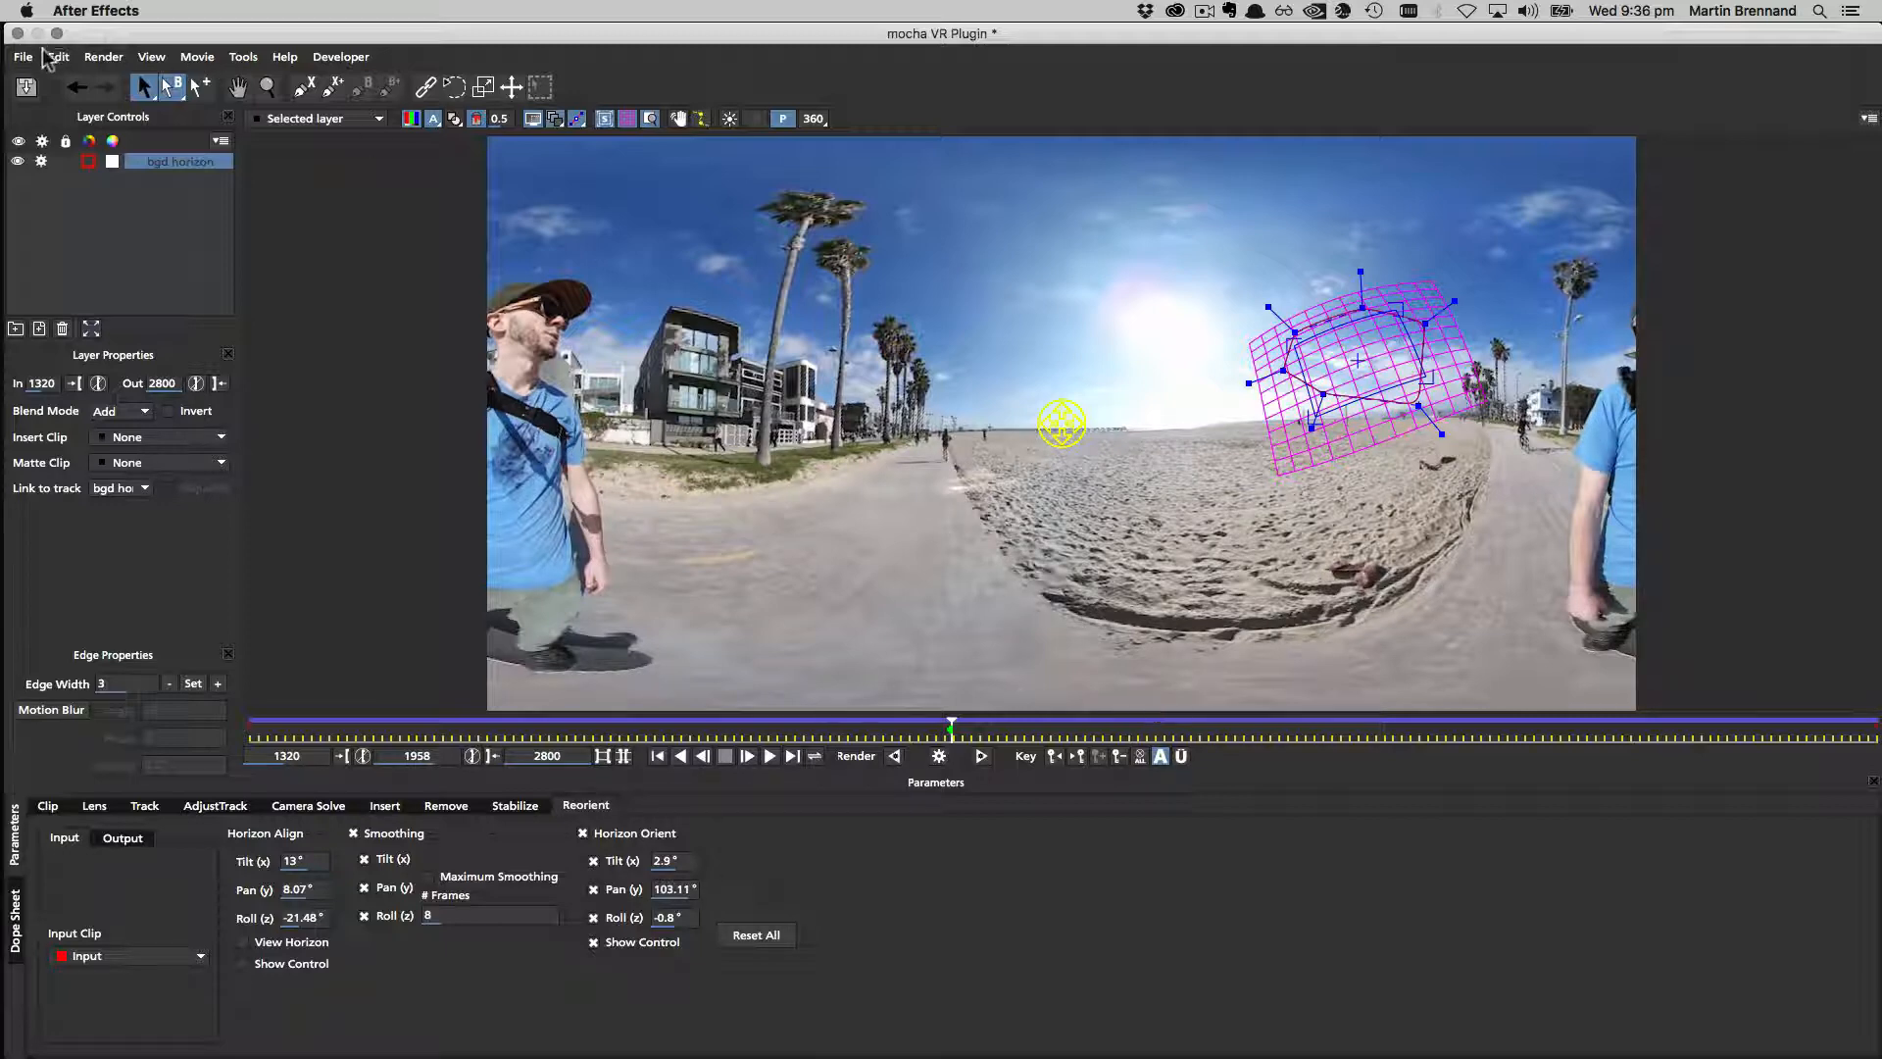
# Leave mocha VR and keep Reorient as the module the effect renders.
pyautogui.click(21, 57)
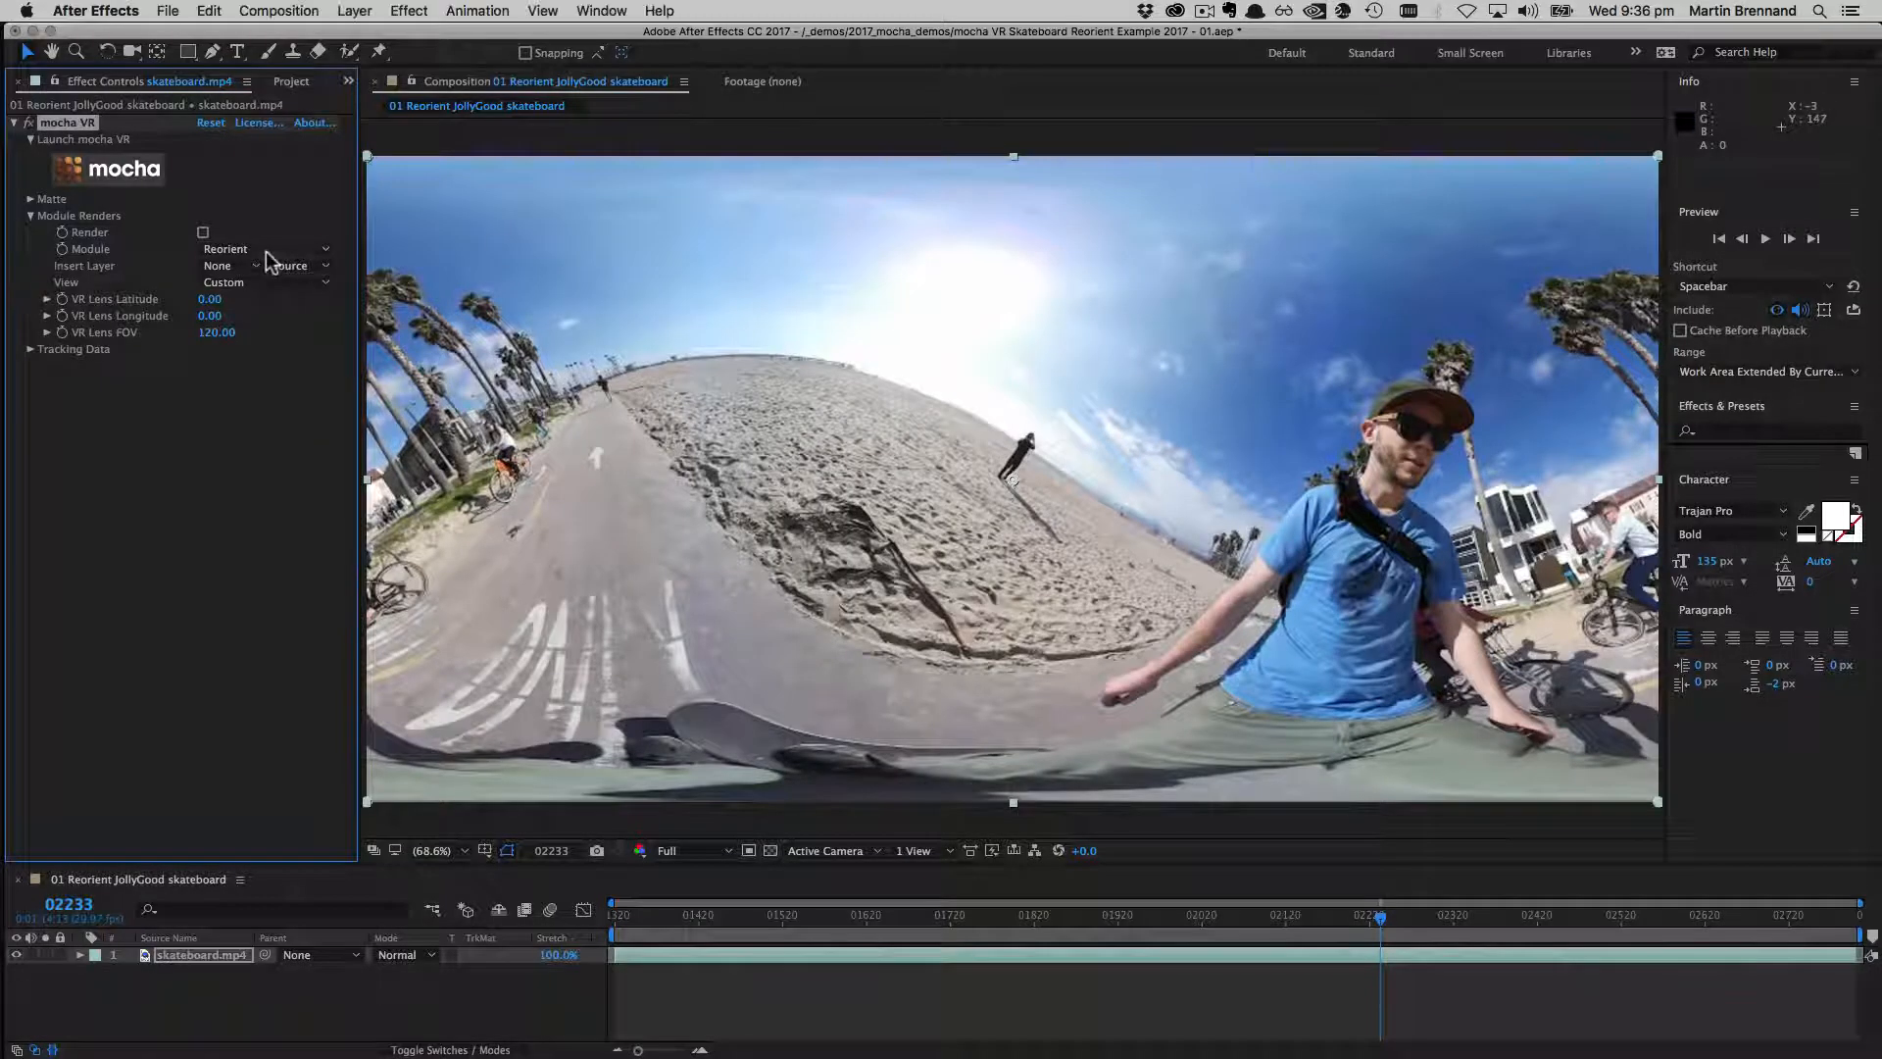
pyautogui.moveTo(85, 349)
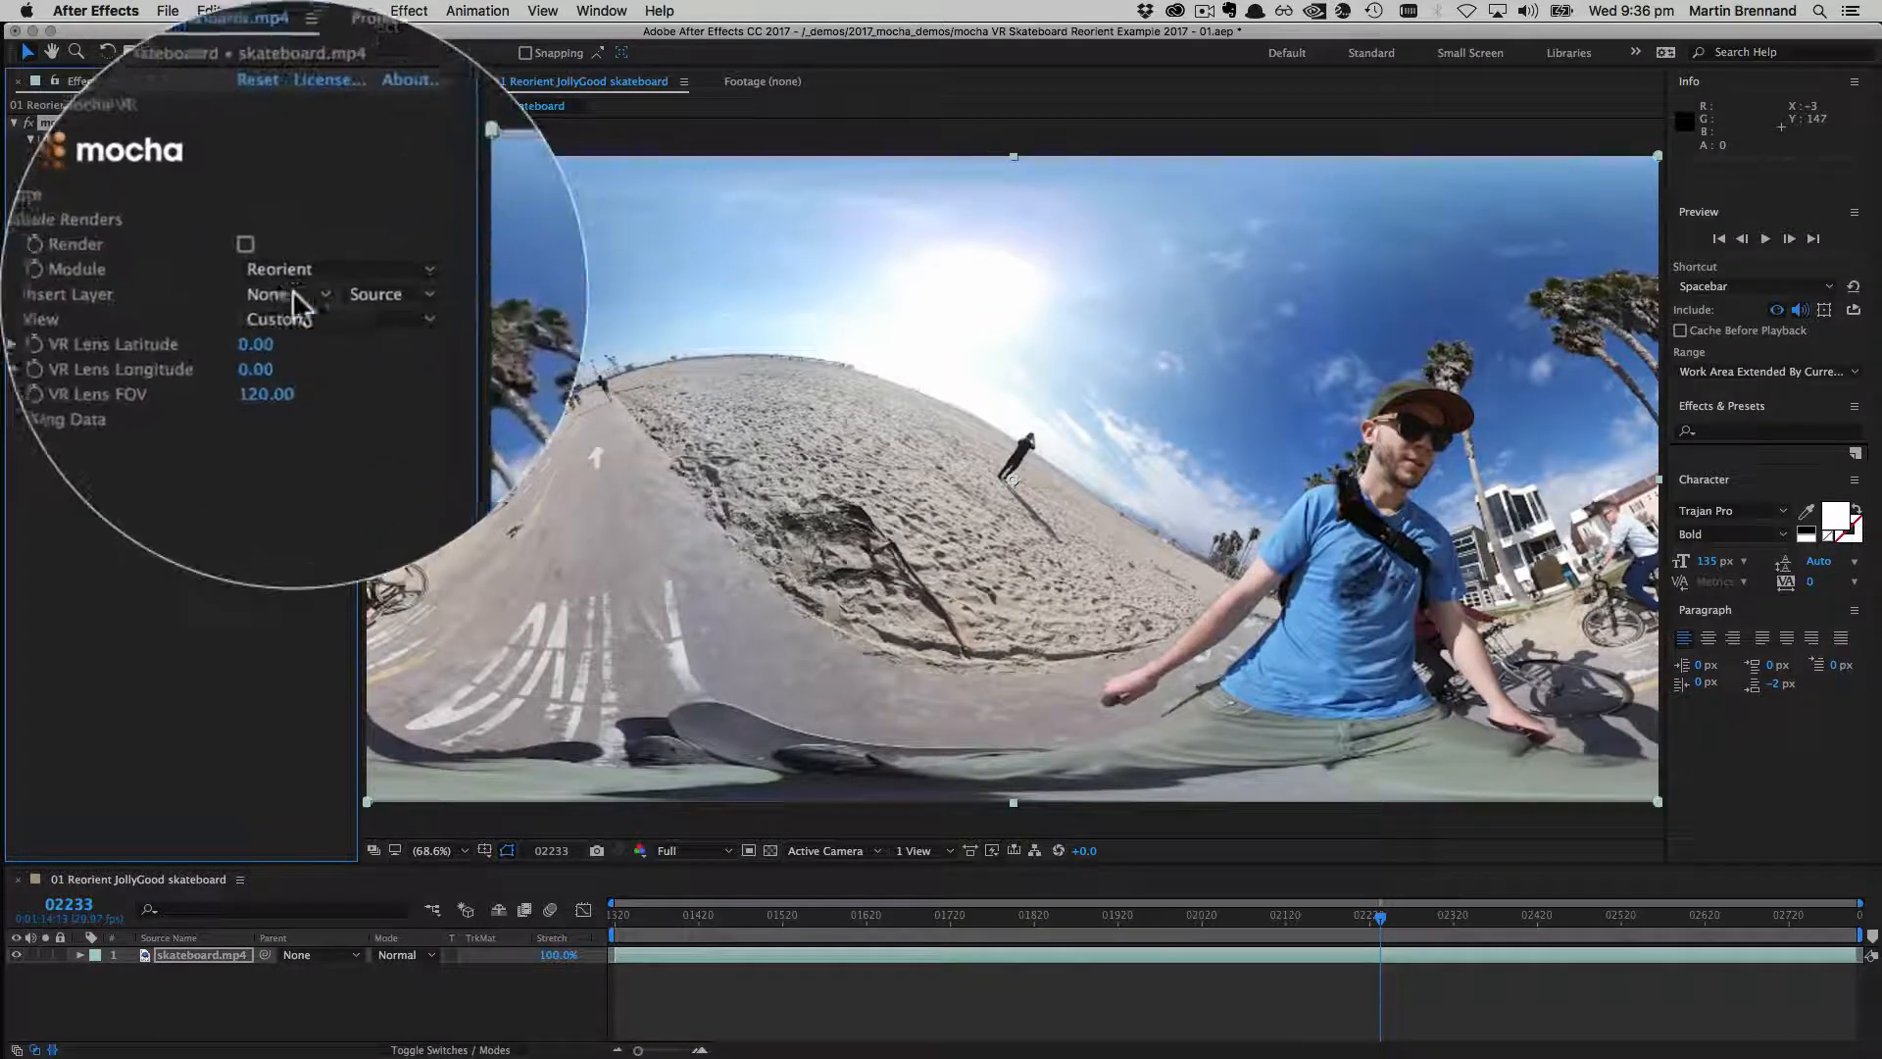
pyautogui.click(341, 184)
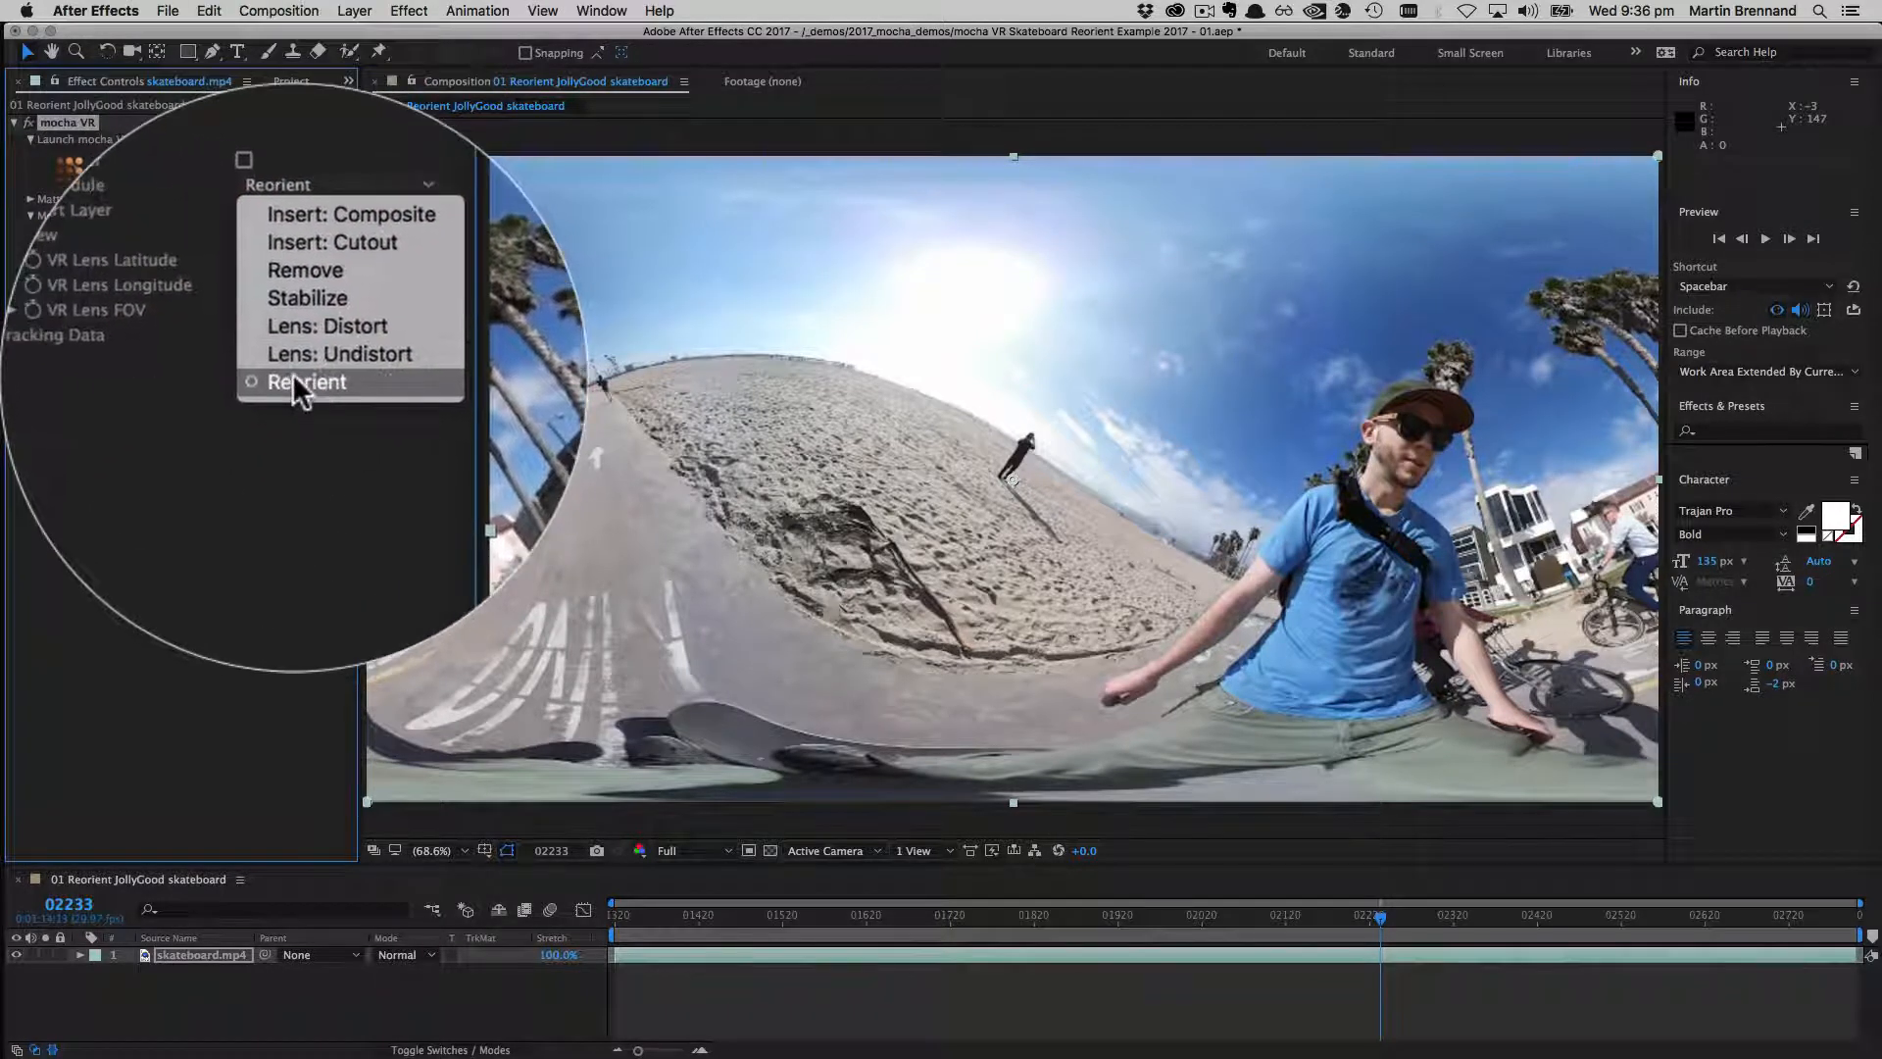
pyautogui.click(306, 383)
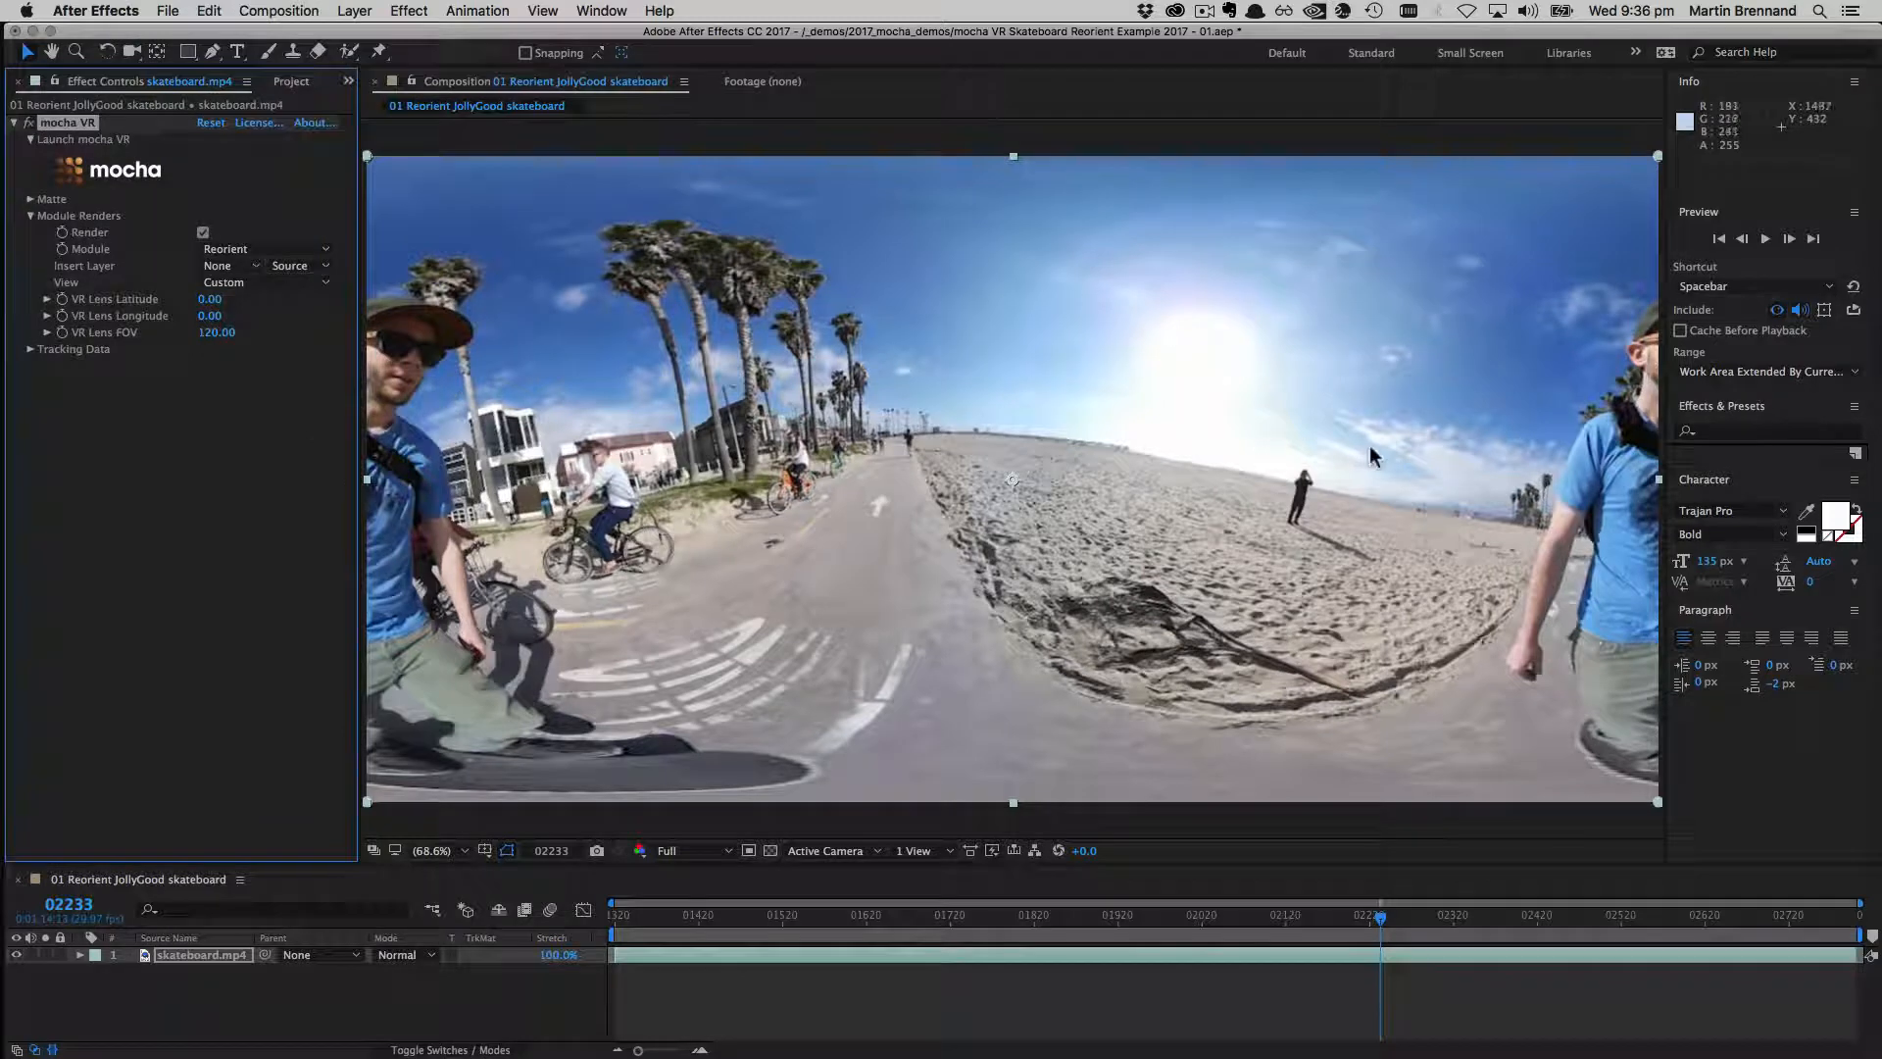
pyautogui.moveTo(1040, 649)
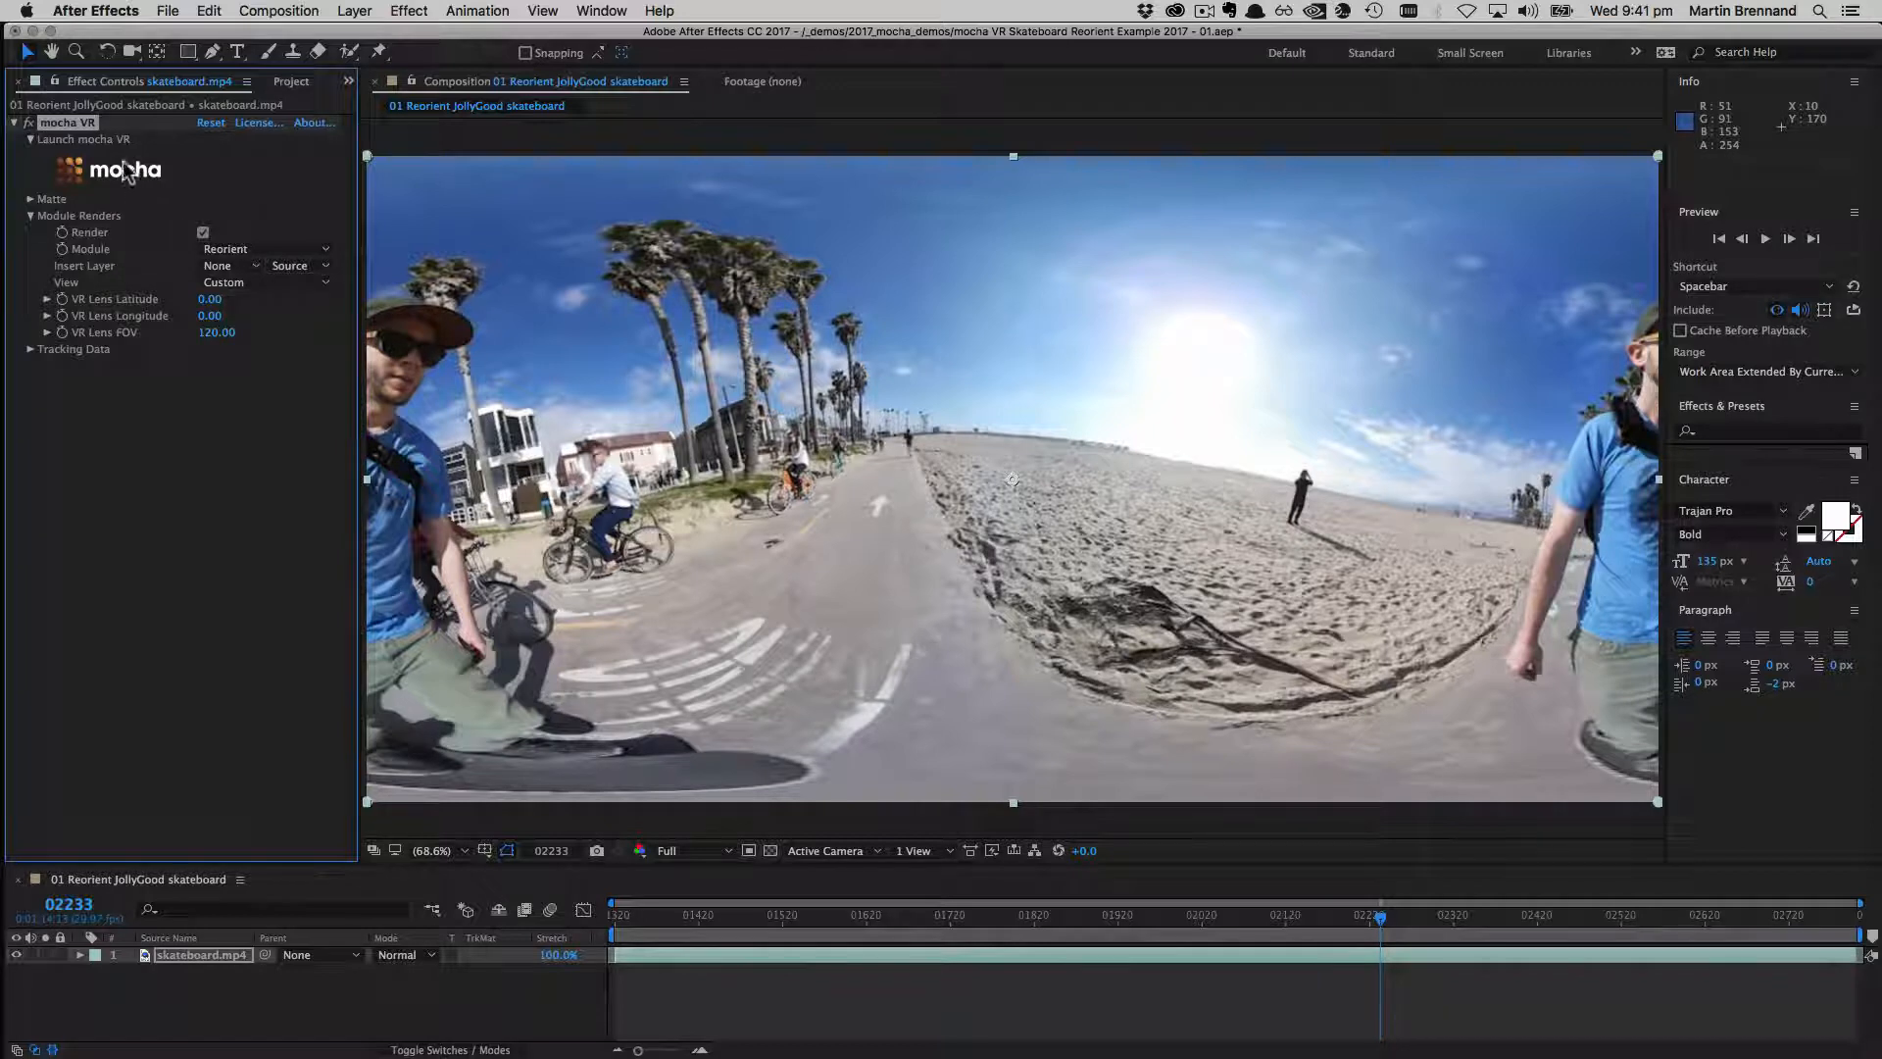
pyautogui.moveTo(1013, 451)
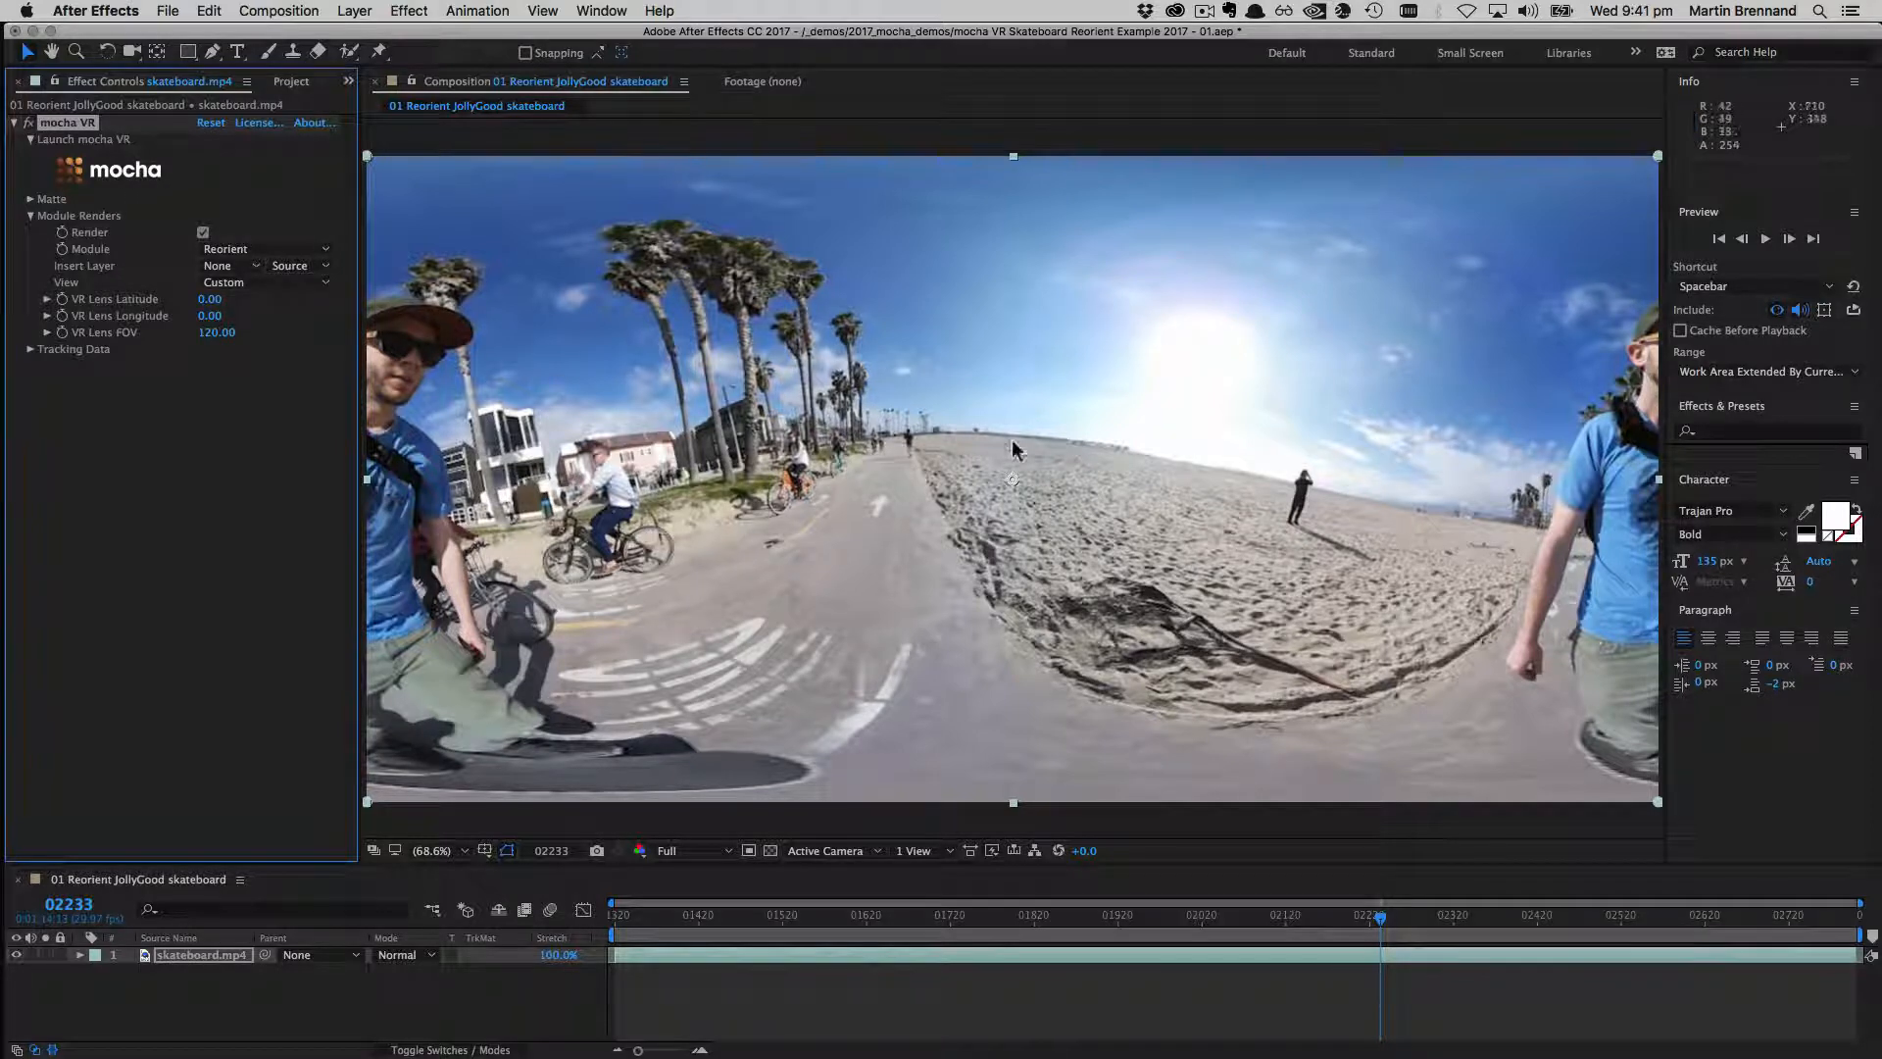
pyautogui.moveTo(865, 414)
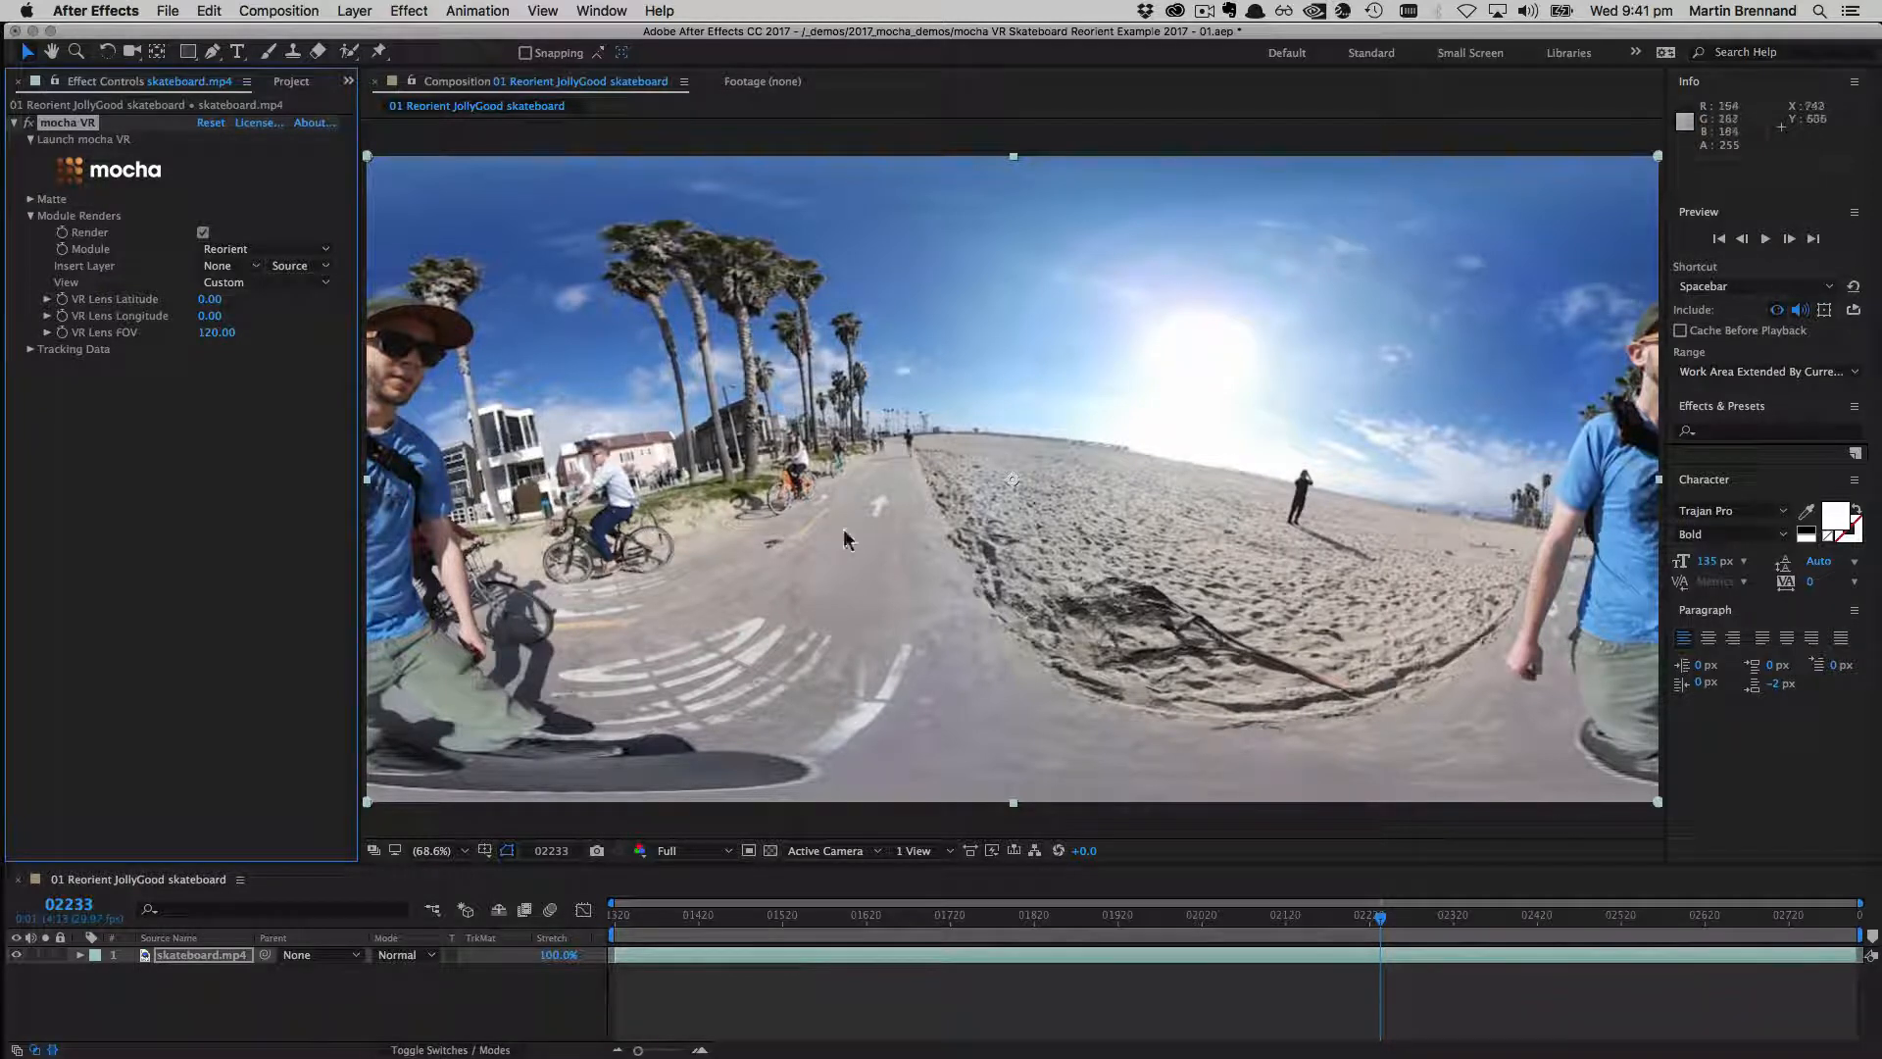
pyautogui.moveTo(915, 445)
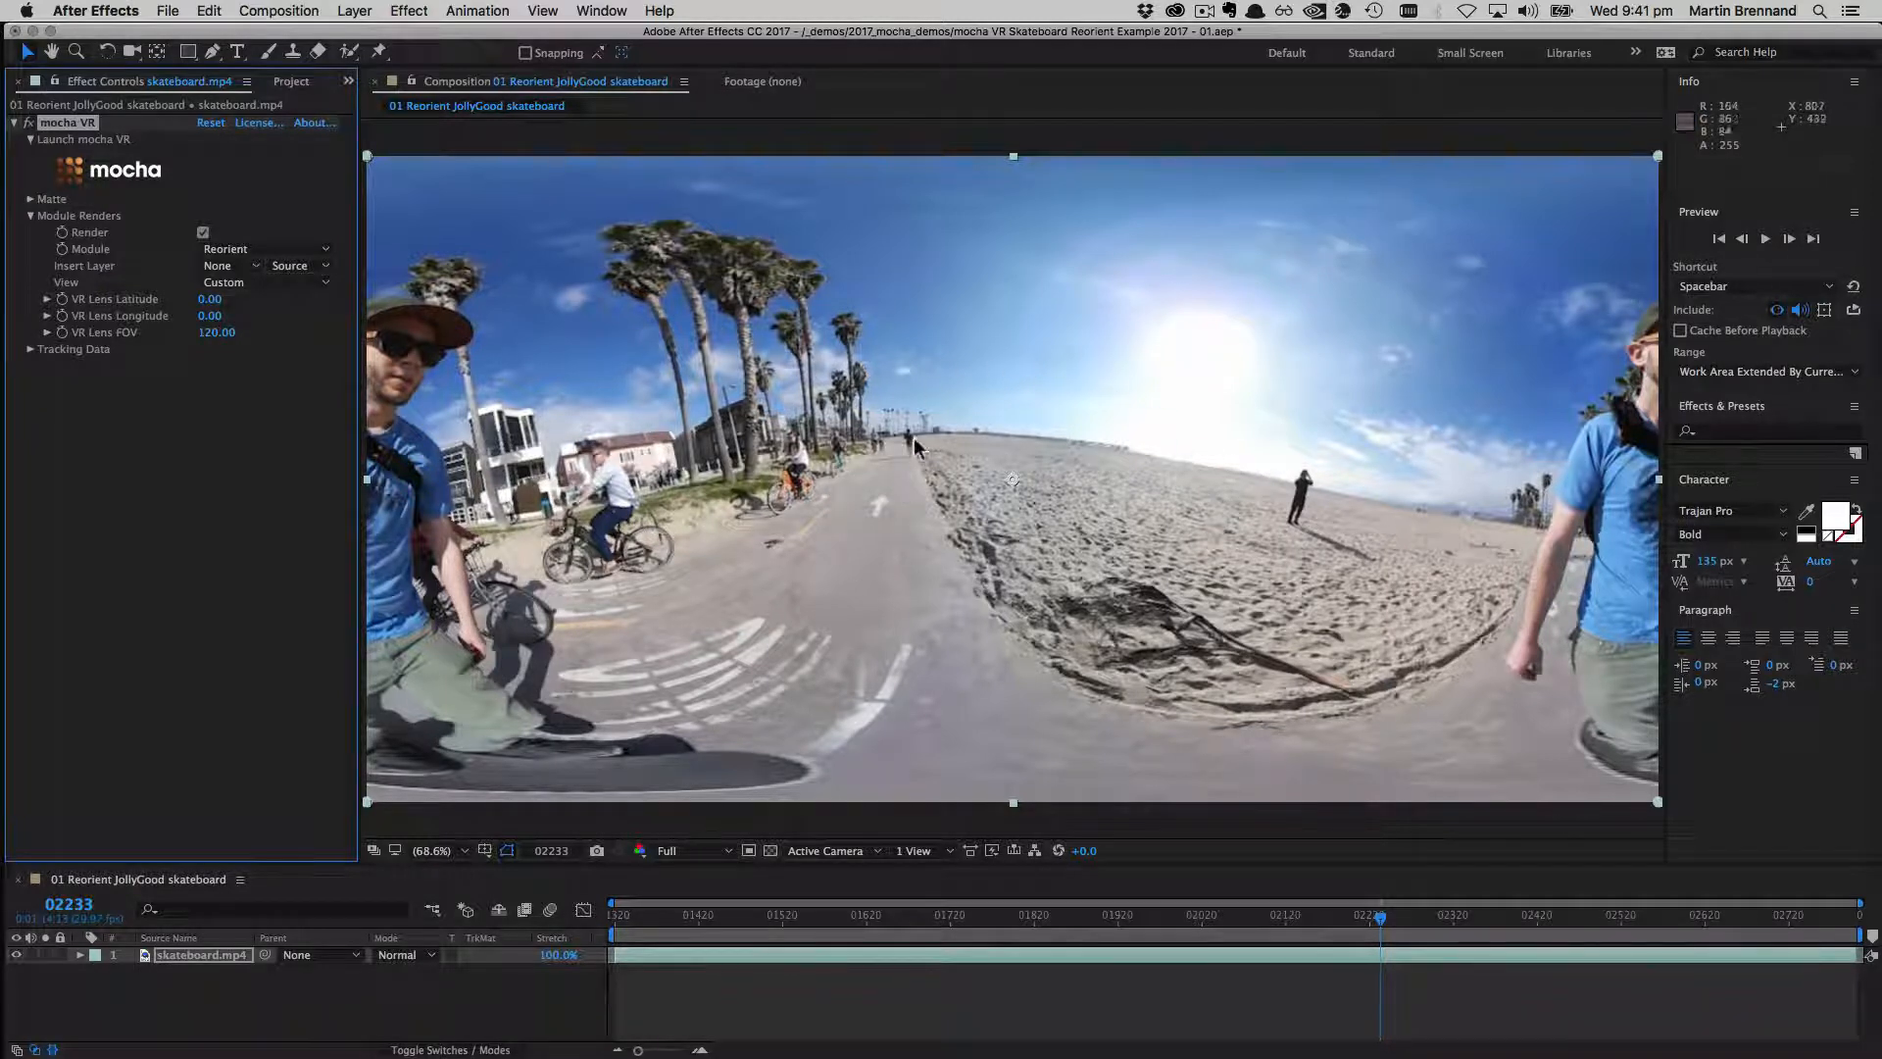
pyautogui.moveTo(1212, 519)
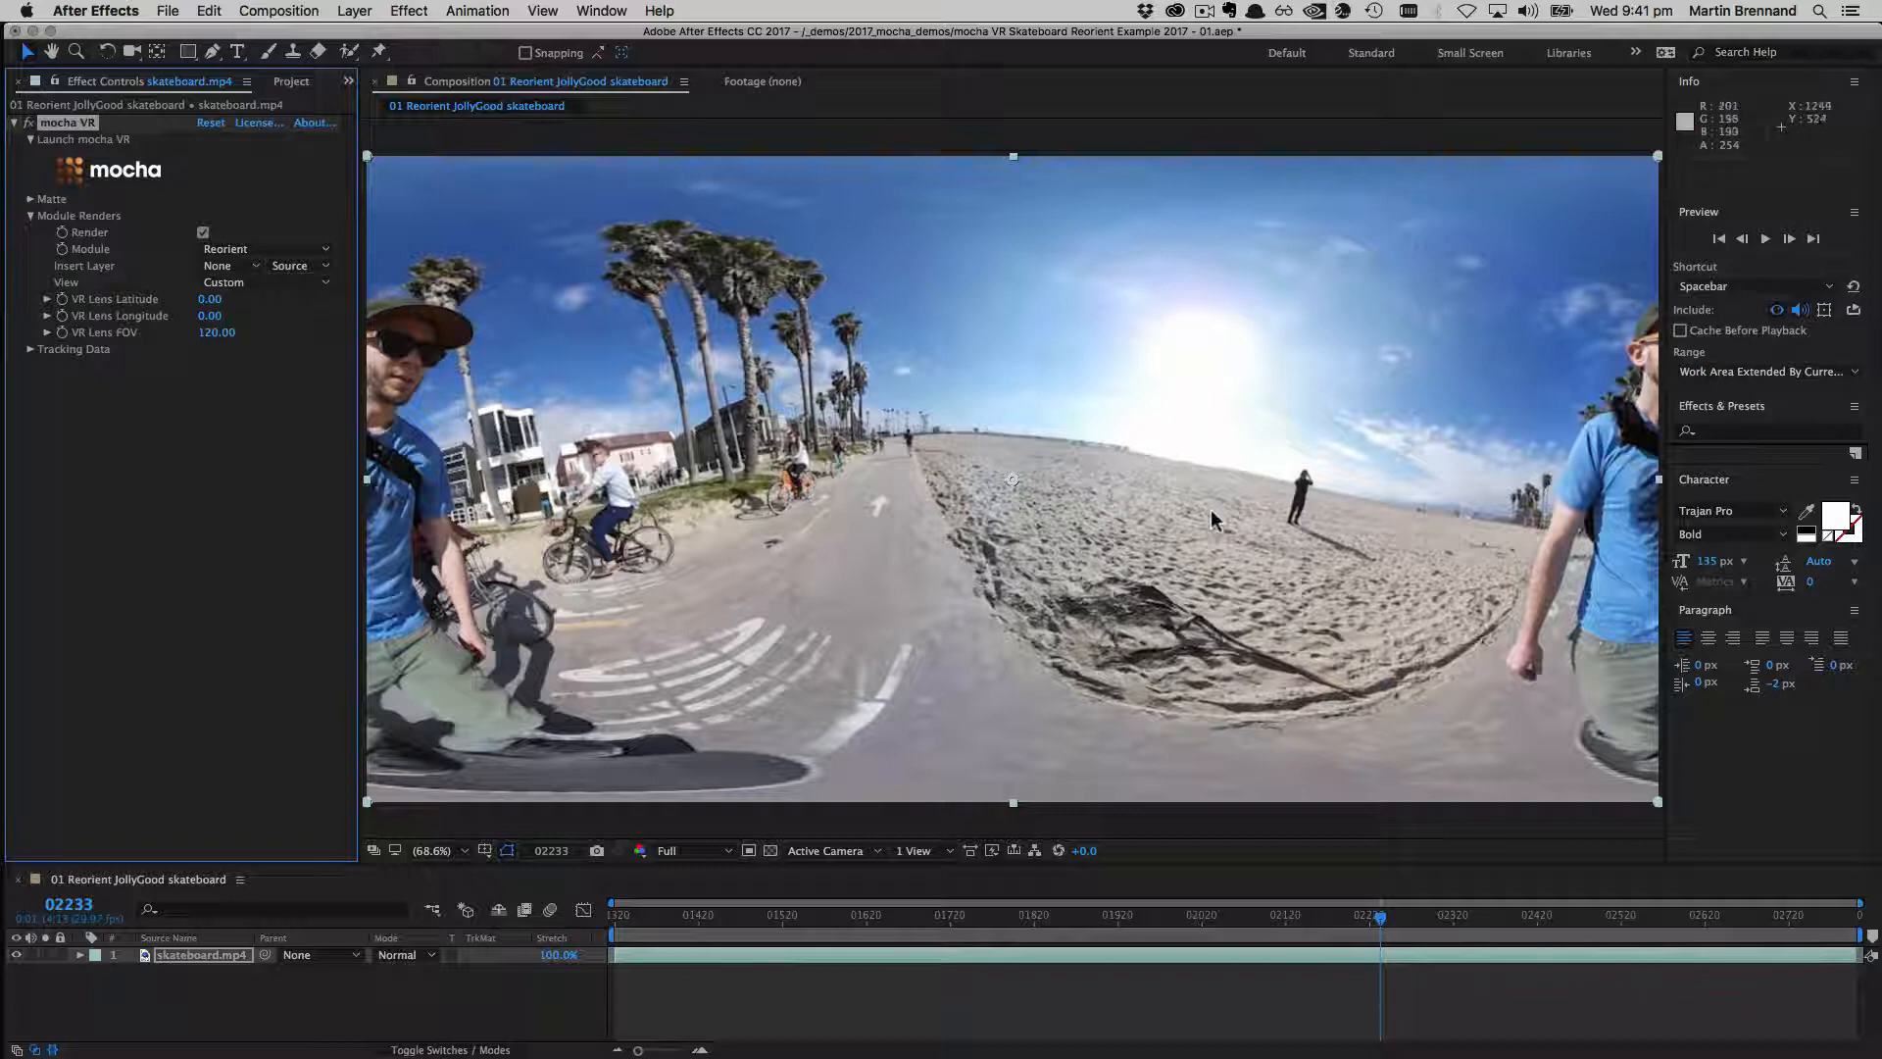
pyautogui.moveTo(102, 215)
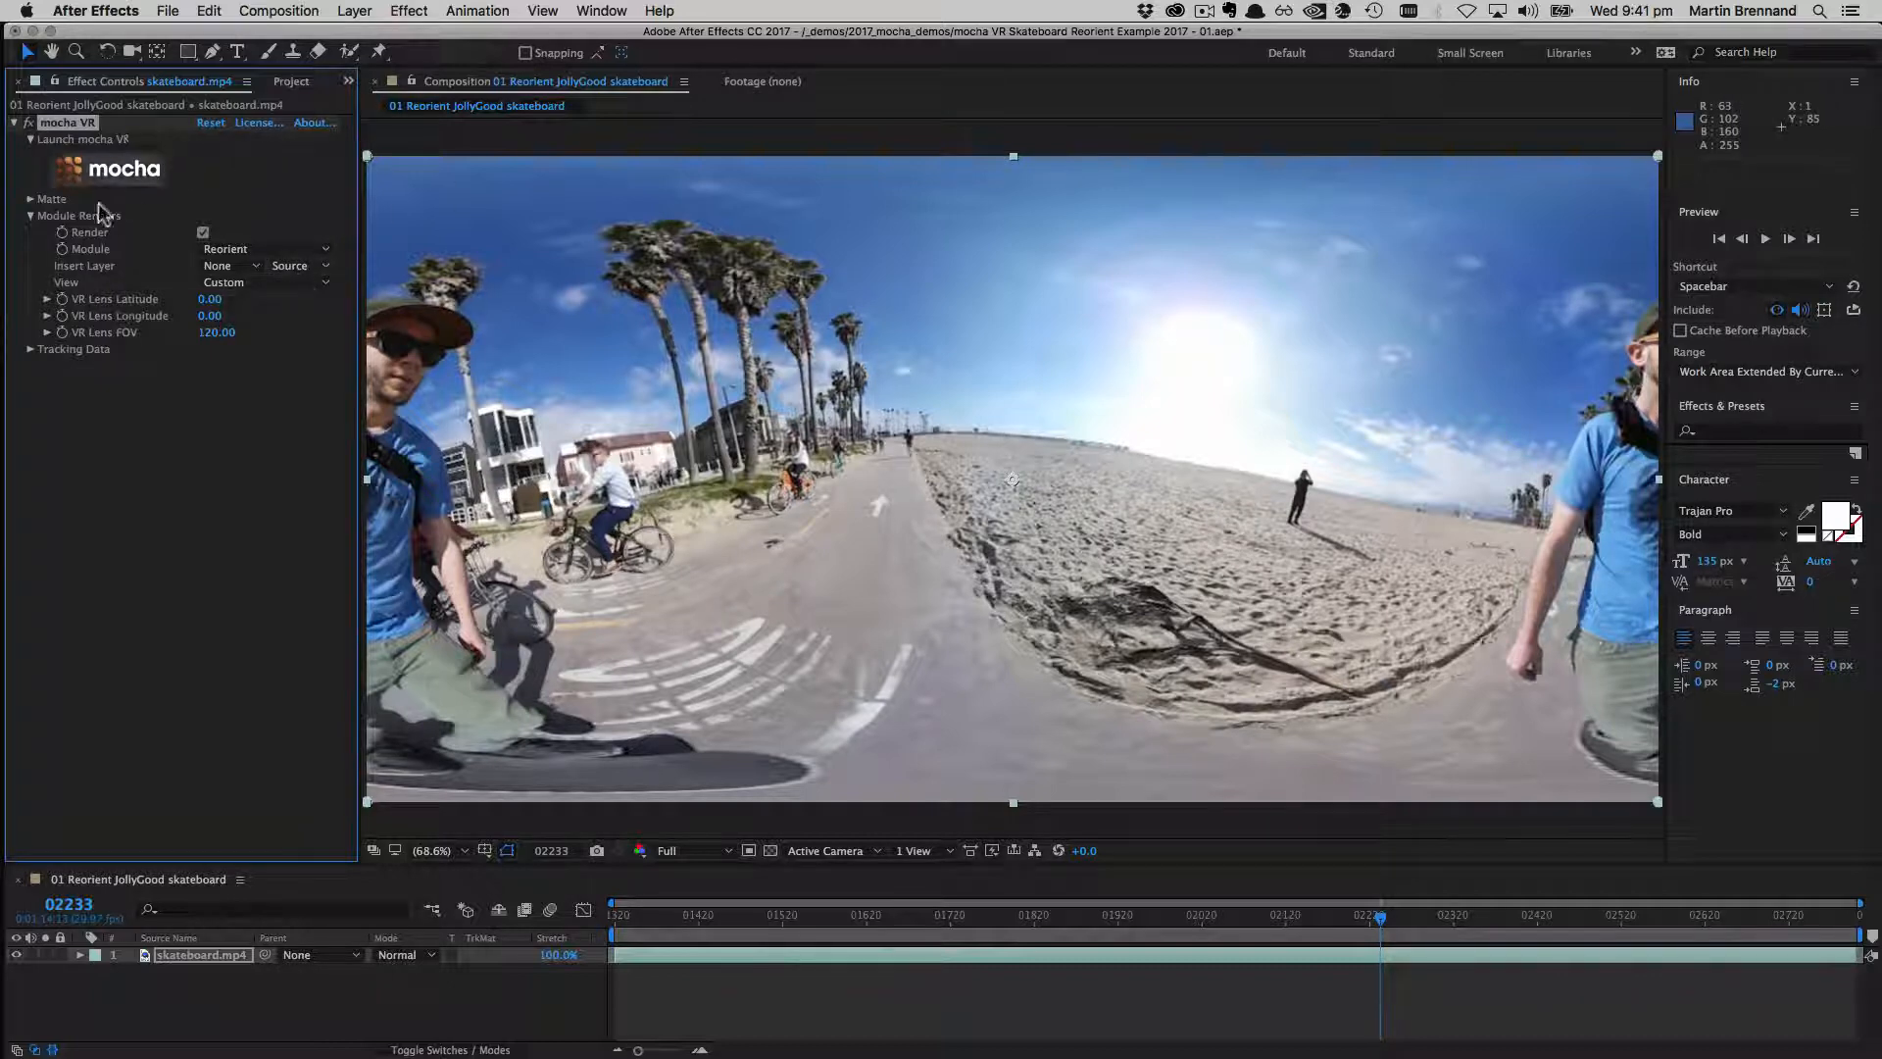
pyautogui.moveTo(1229, 650)
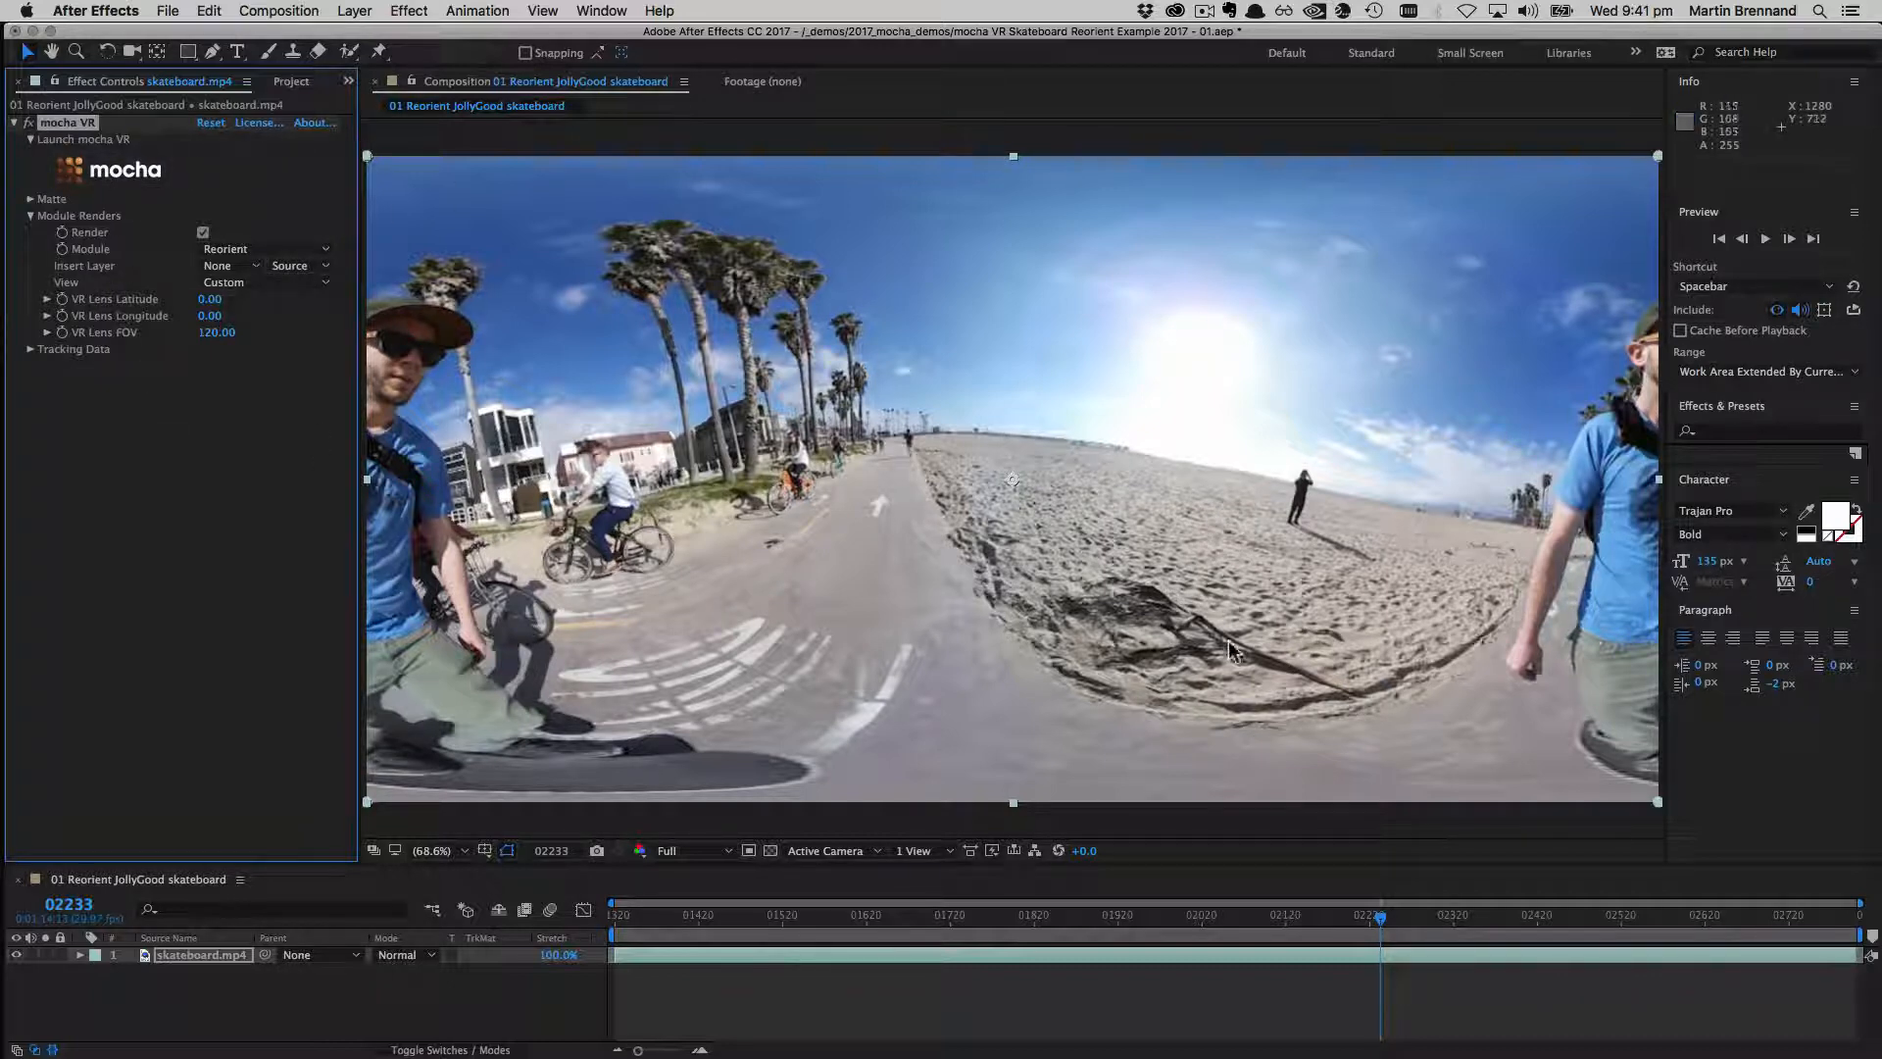
pyautogui.moveTo(1005, 469)
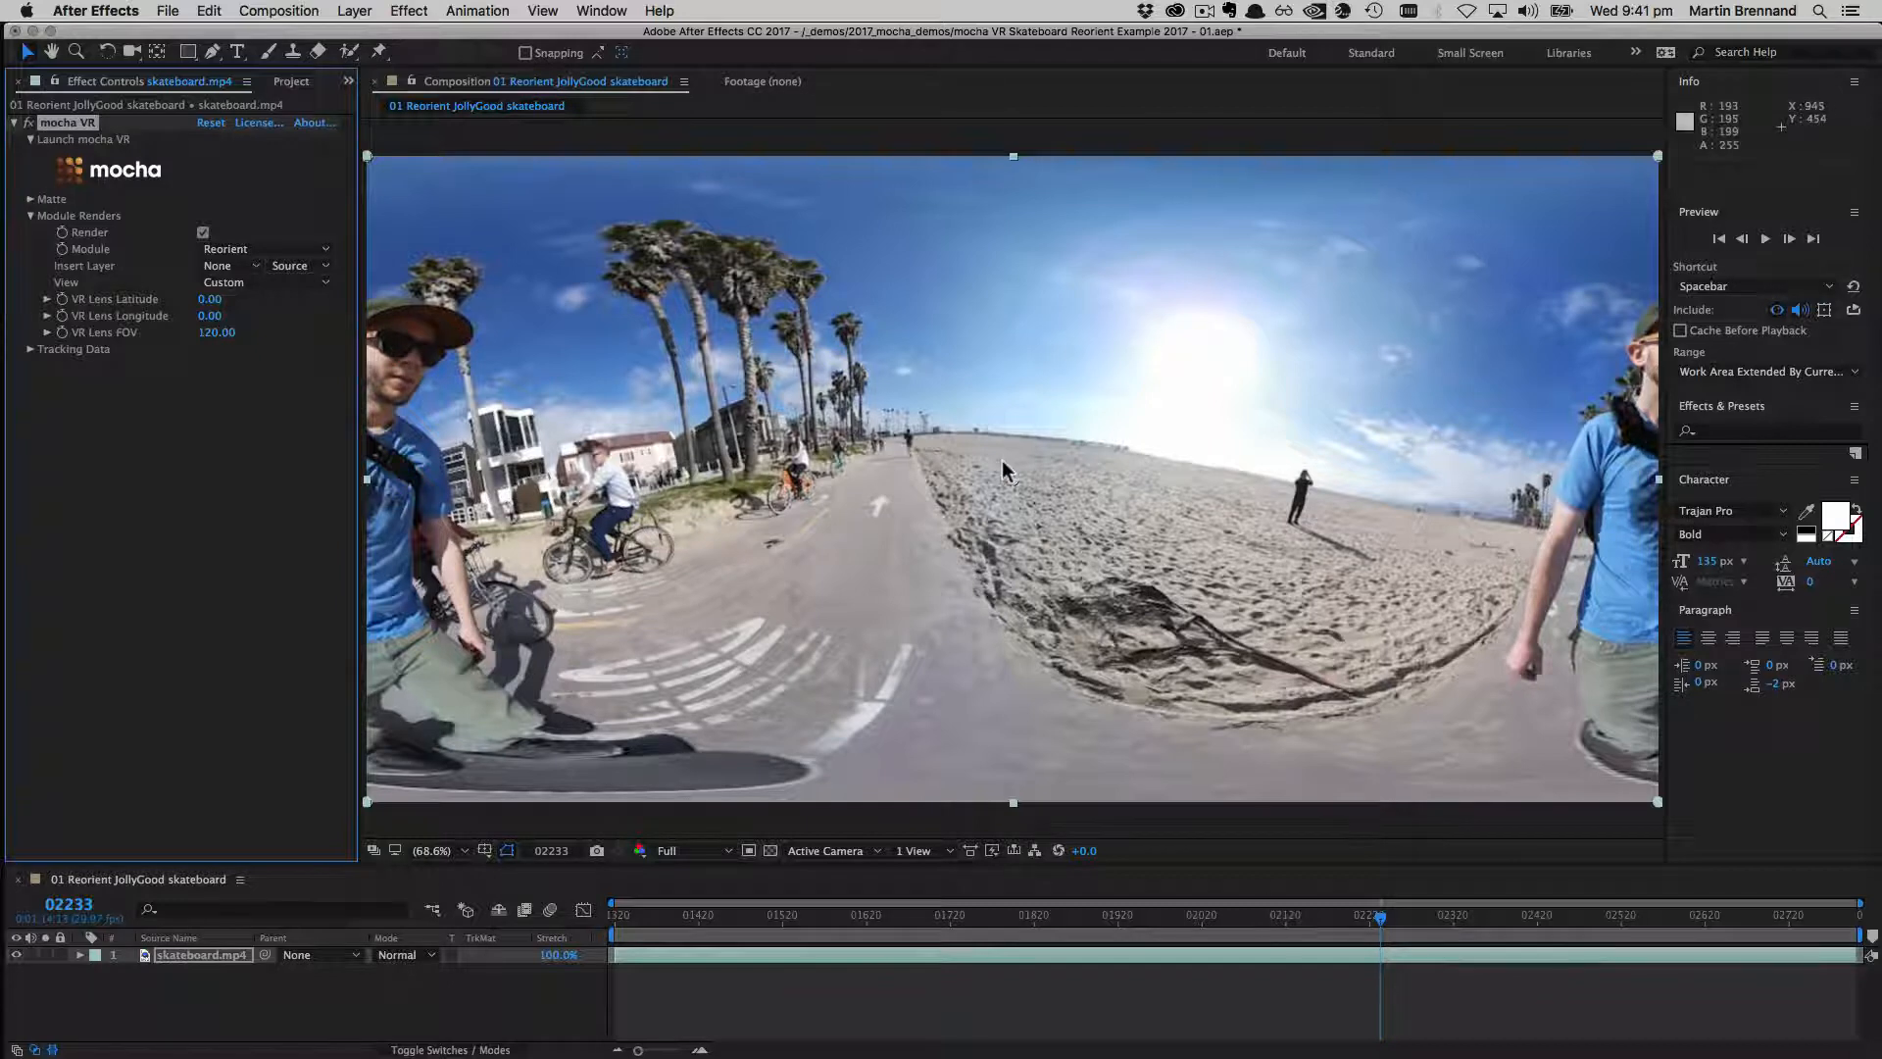
pyautogui.moveTo(1209, 586)
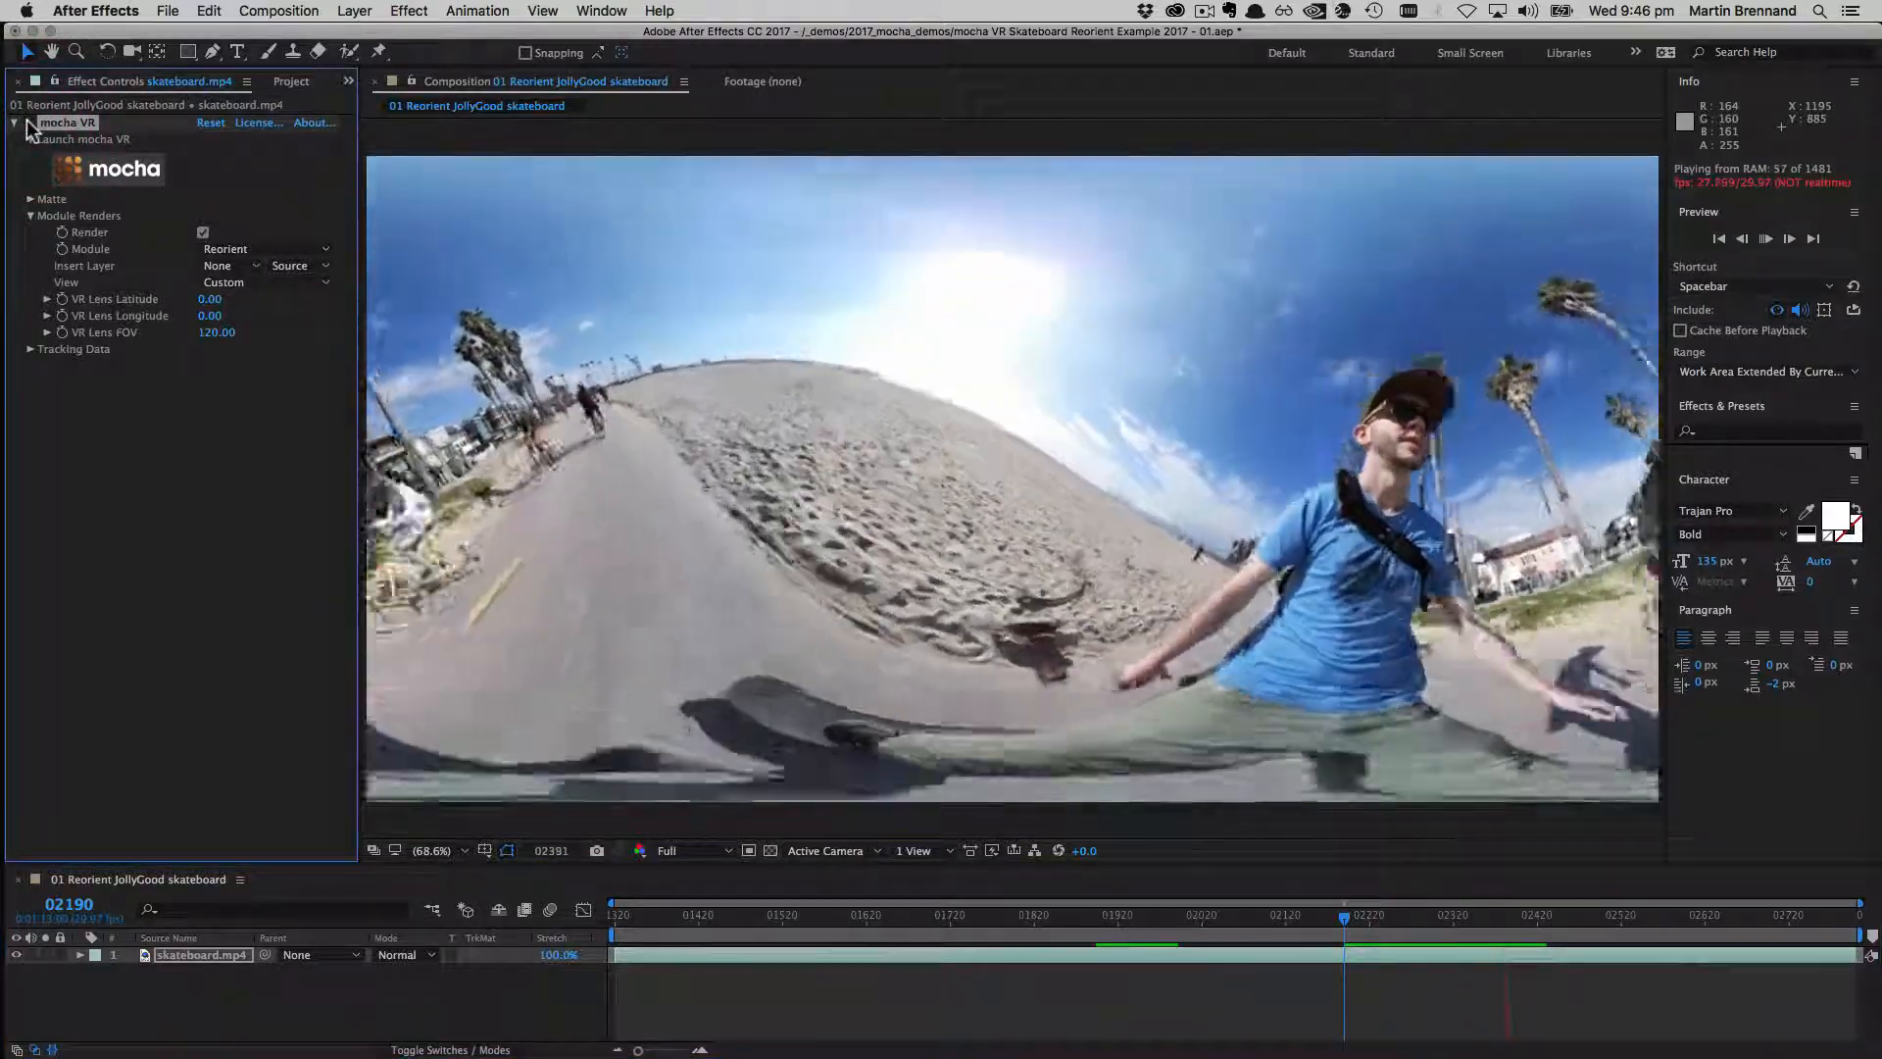
# Play the RAM preview to watch the level, reoriented beach ride.
pyautogui.press('space')
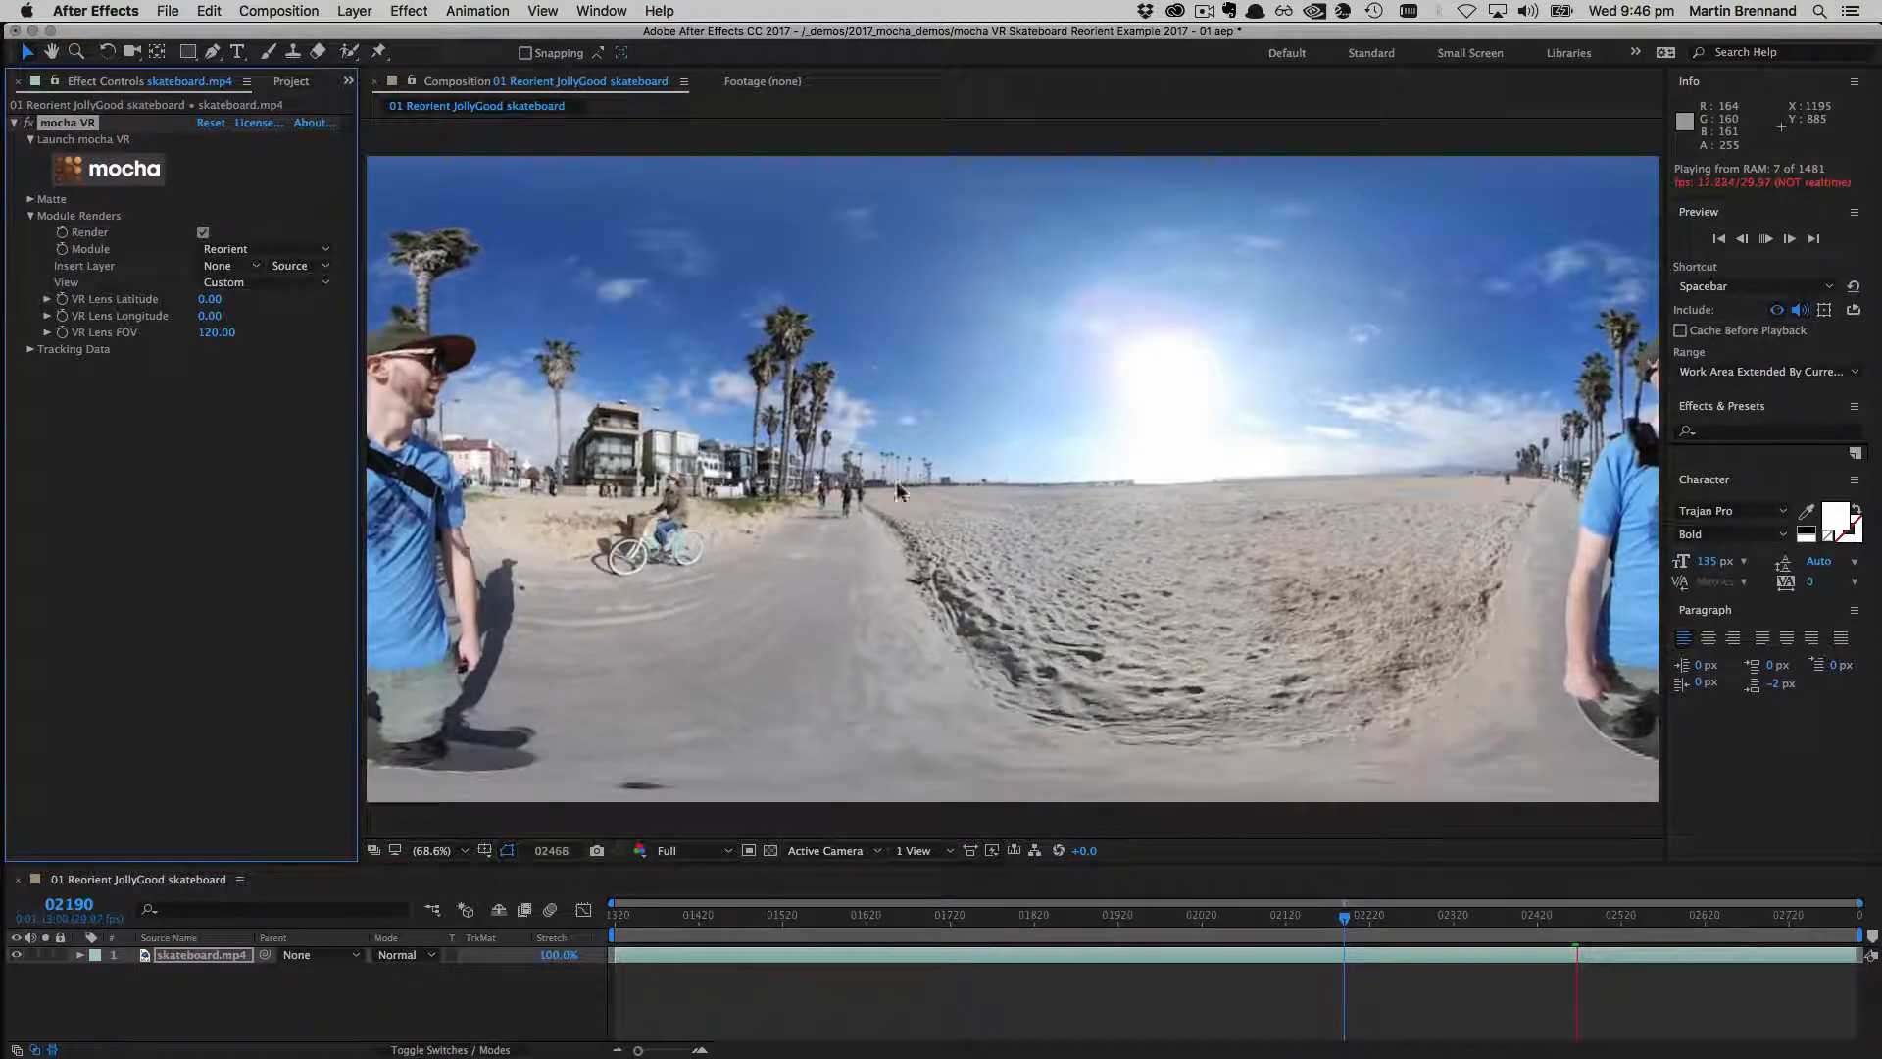
pyautogui.press('space')
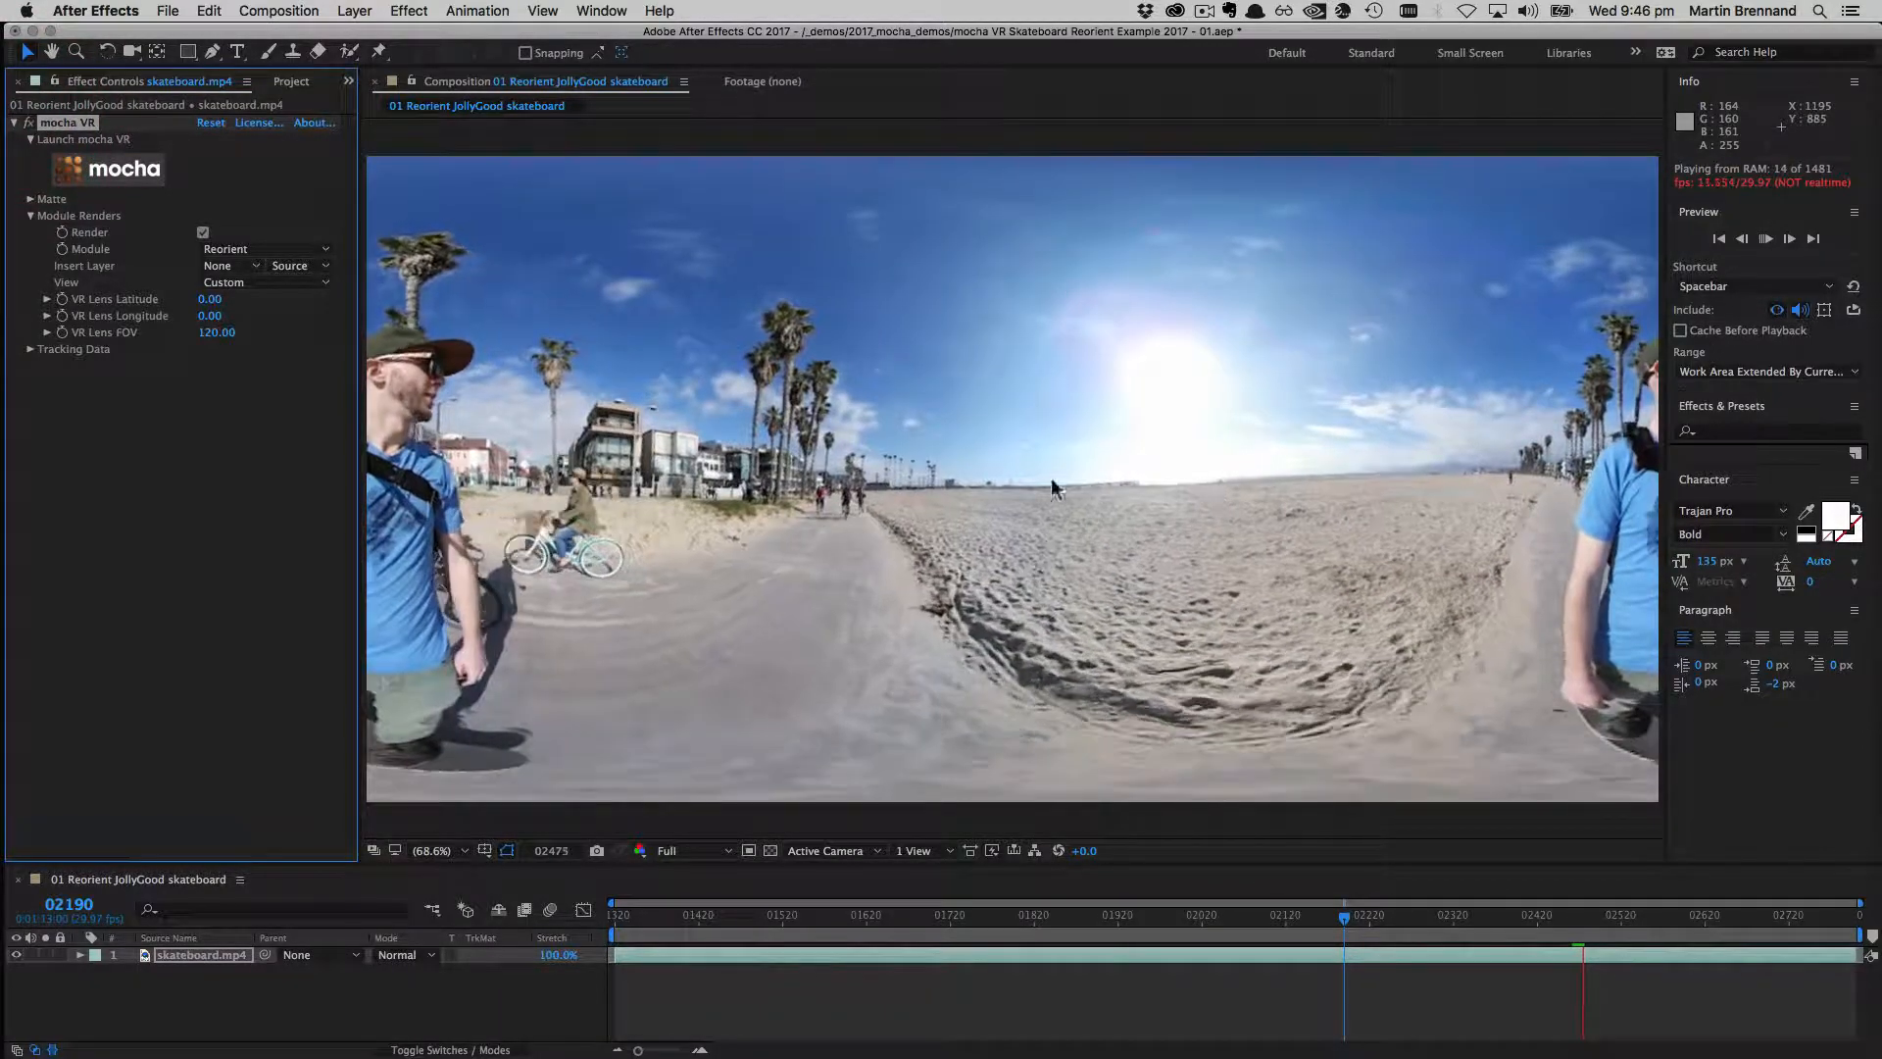